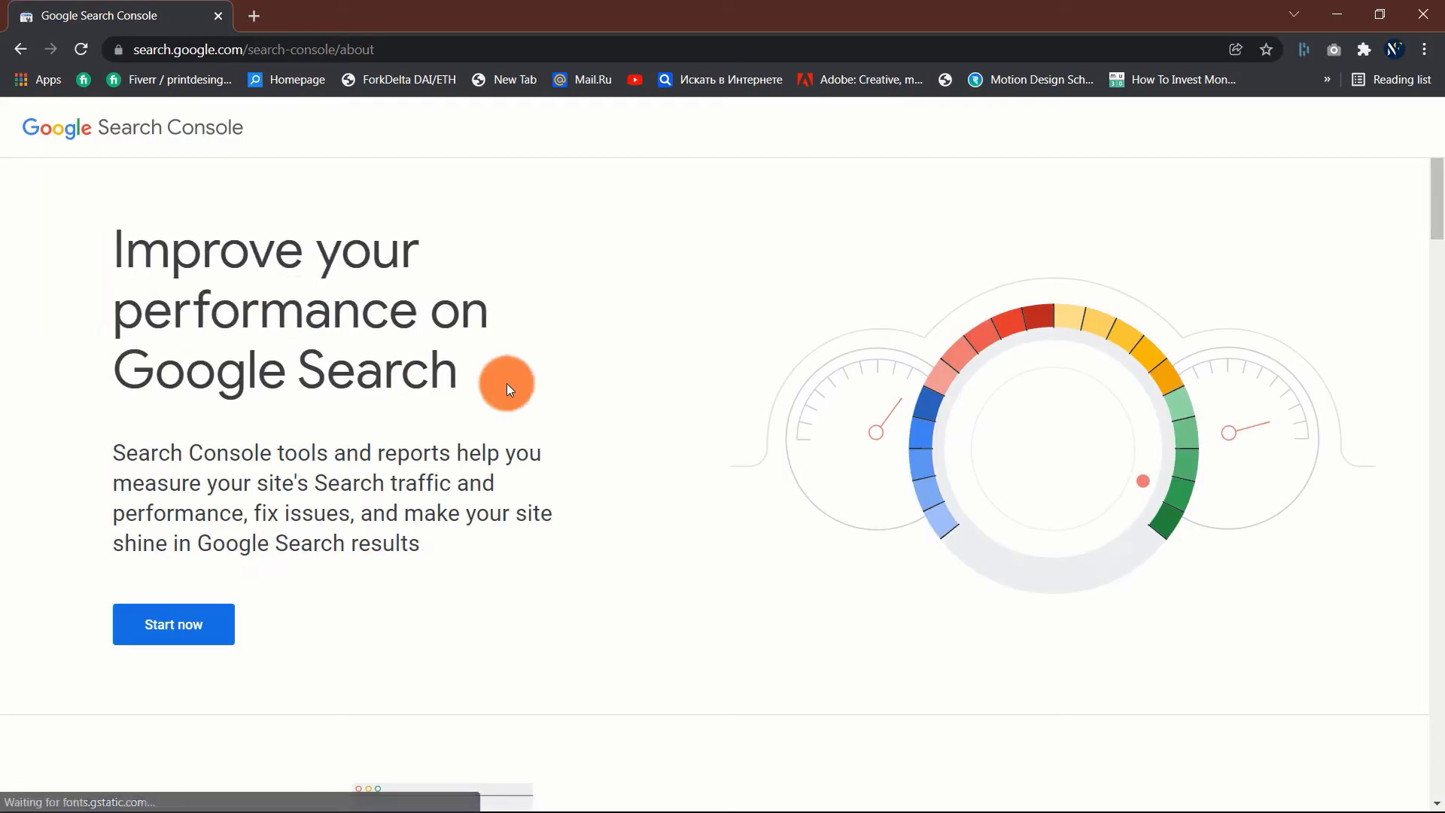
Step: Enter the proseotools.info Search Console property and view its Performance report of top queries
{"action": "left_click", "coordinate": [171, 623]}
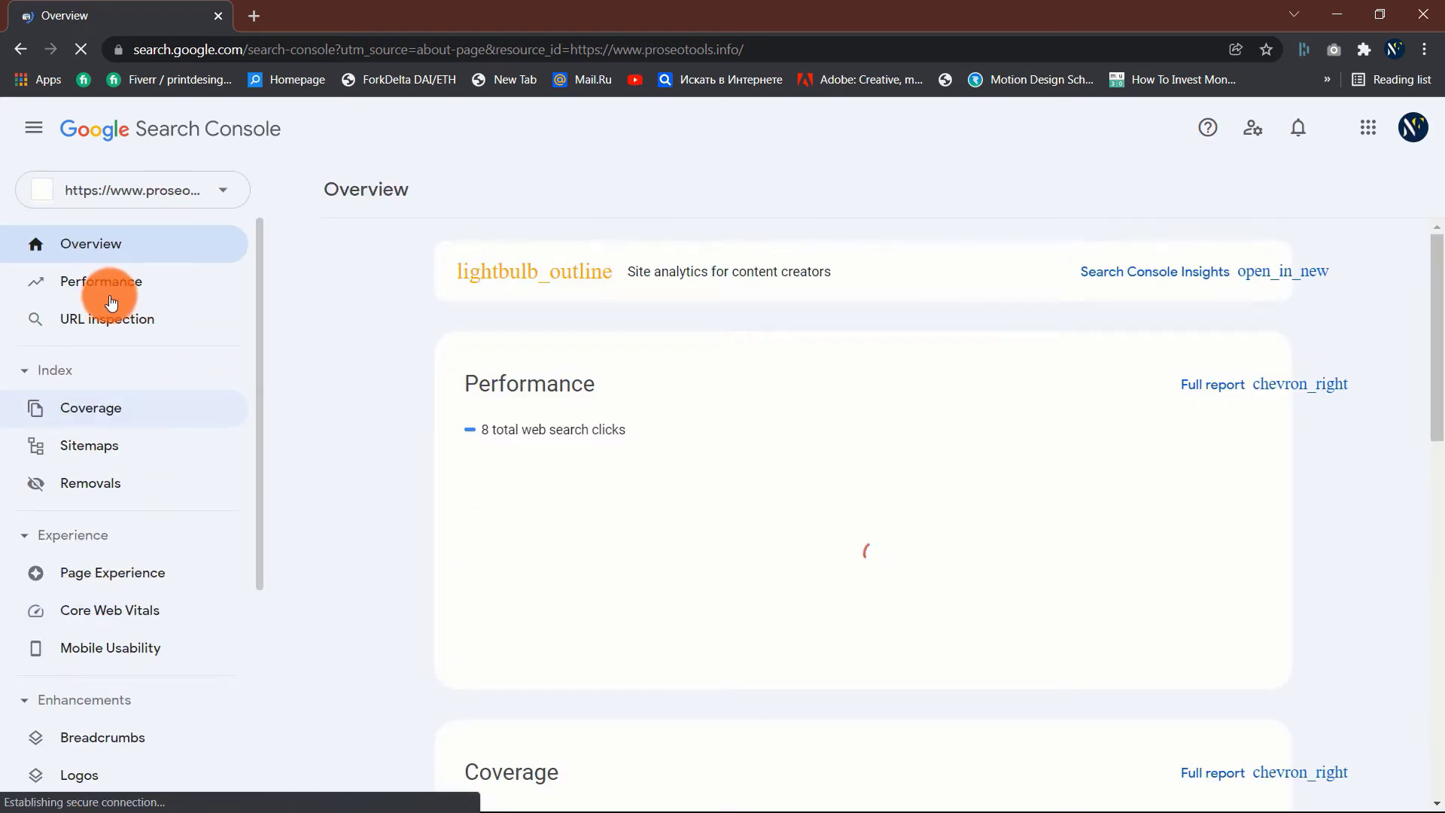
{"action": "left_click", "coordinate": [100, 281]}
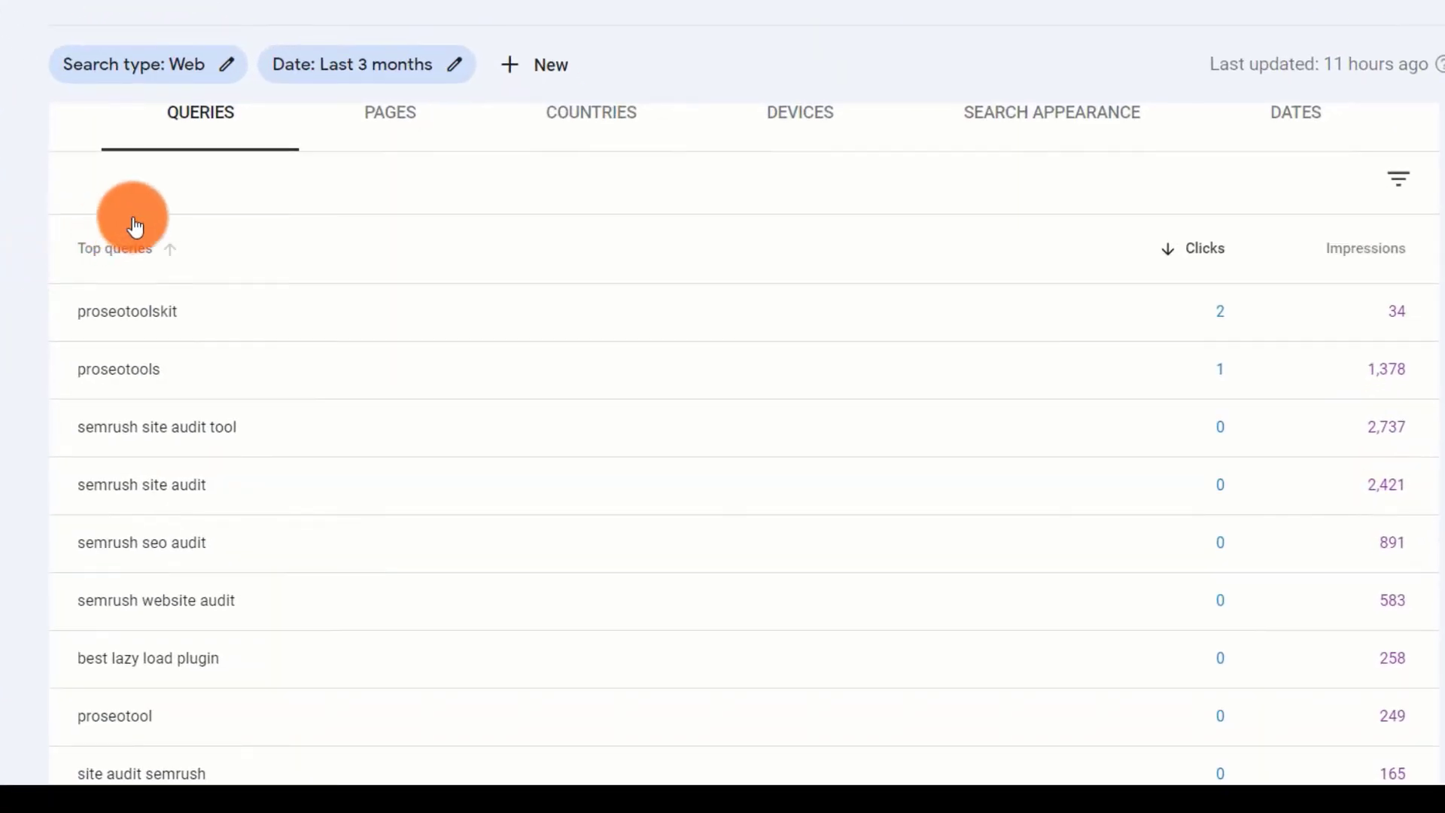
{"action": "mouse_move", "coordinate": [166, 346]}
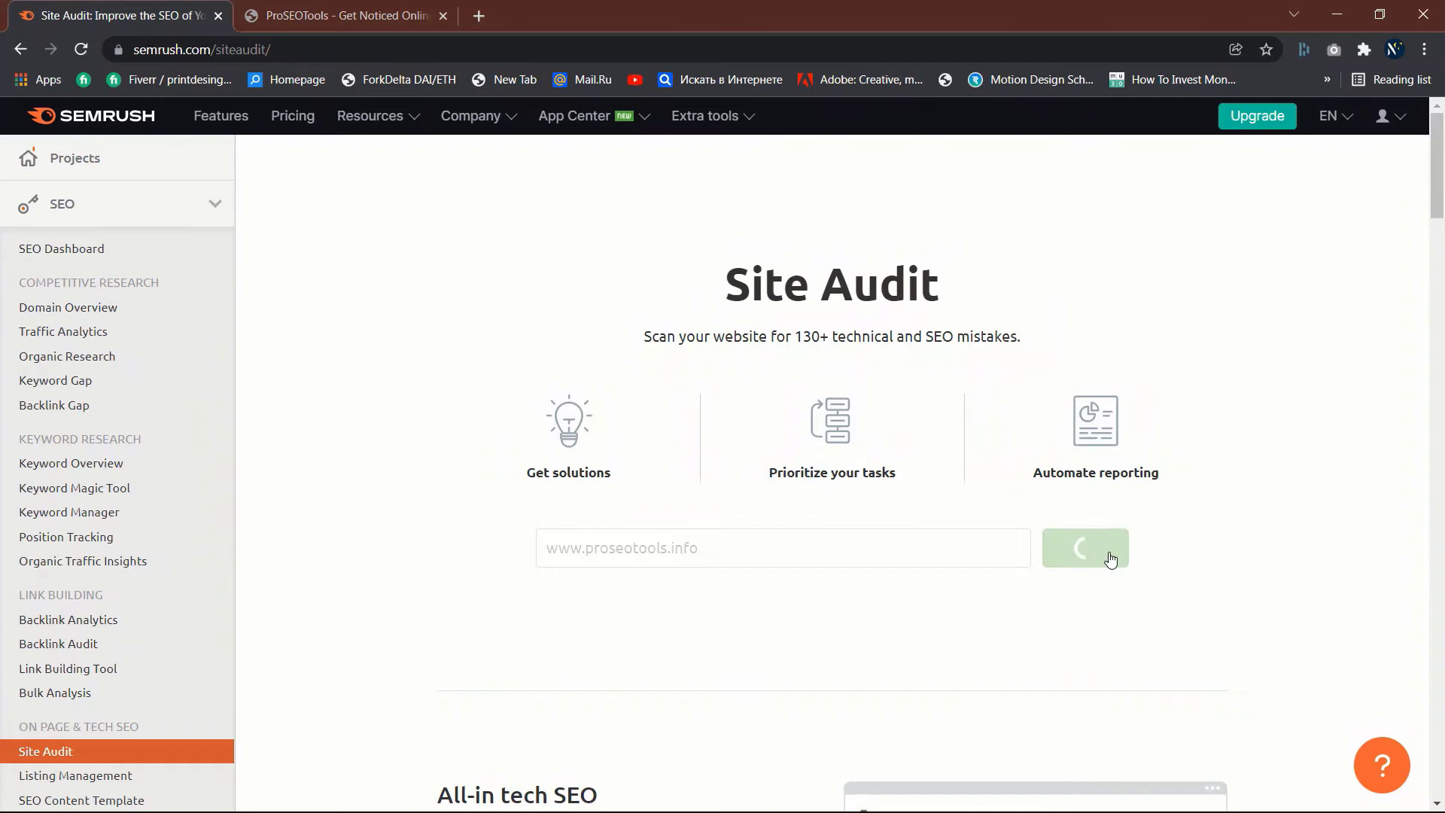
{"action": "left_click", "coordinate": [1086, 548]}
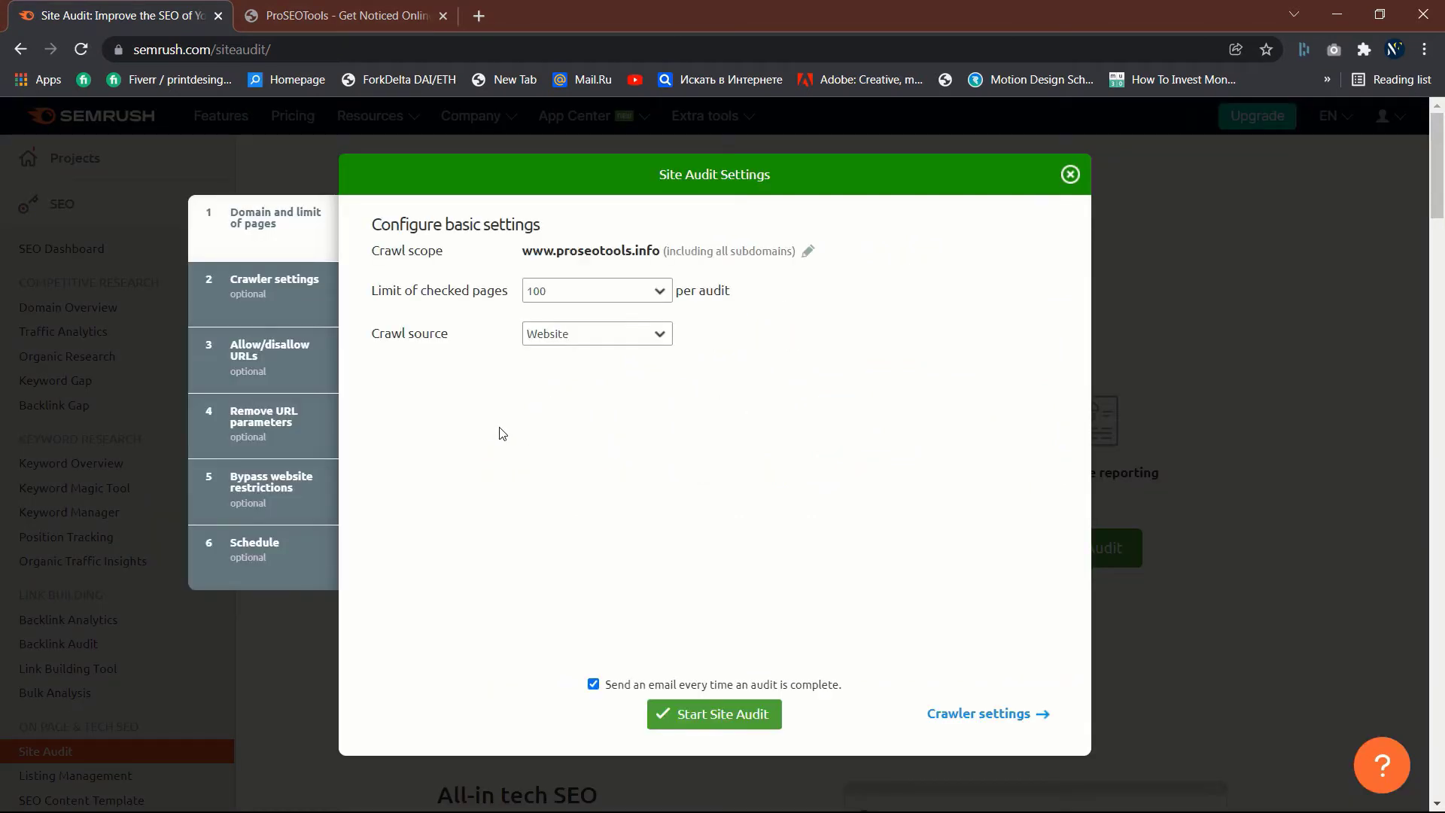
{"action": "left_click", "coordinate": [714, 713]}
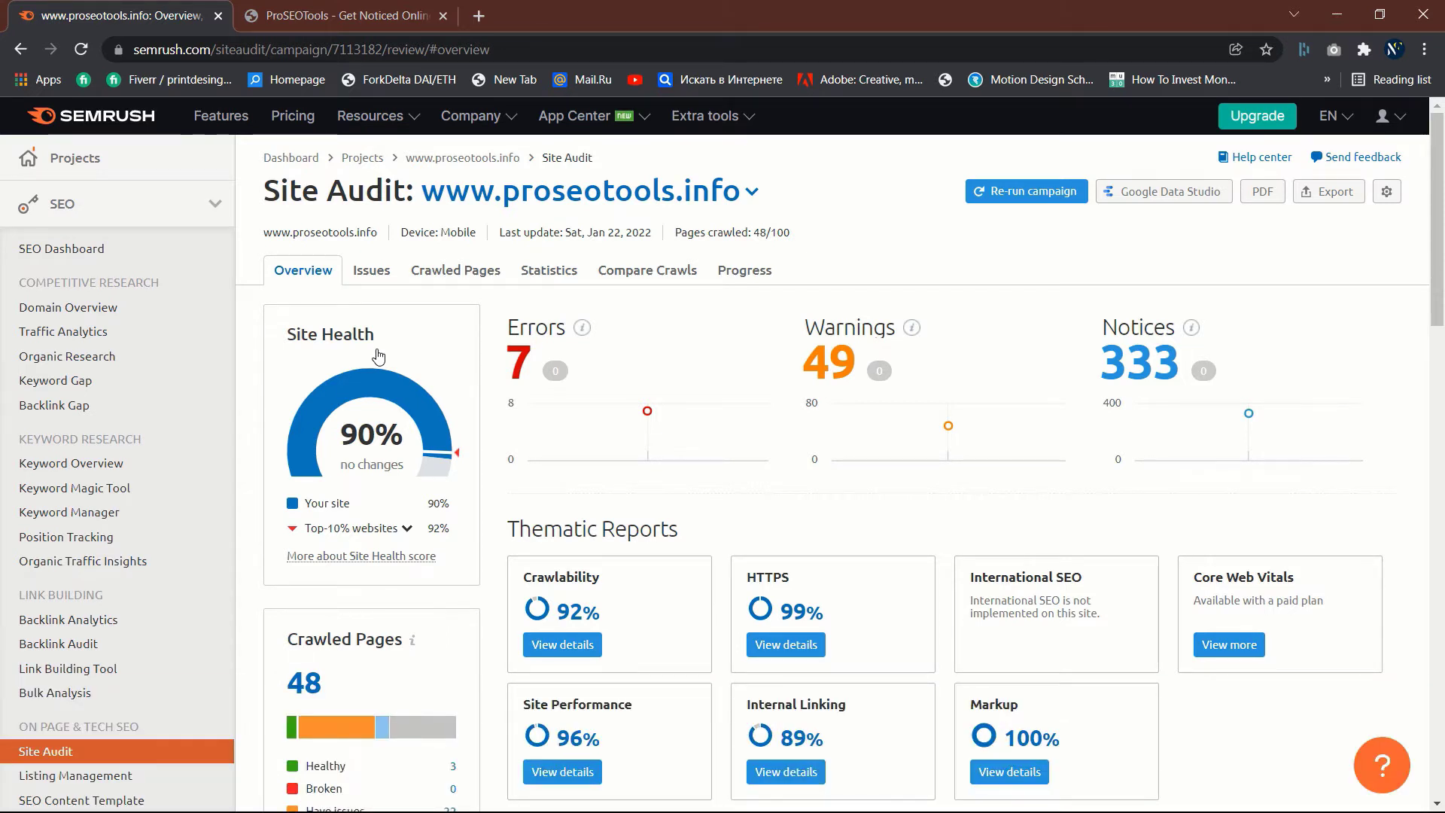
{"action": "mouse_move", "coordinate": [947, 426]}
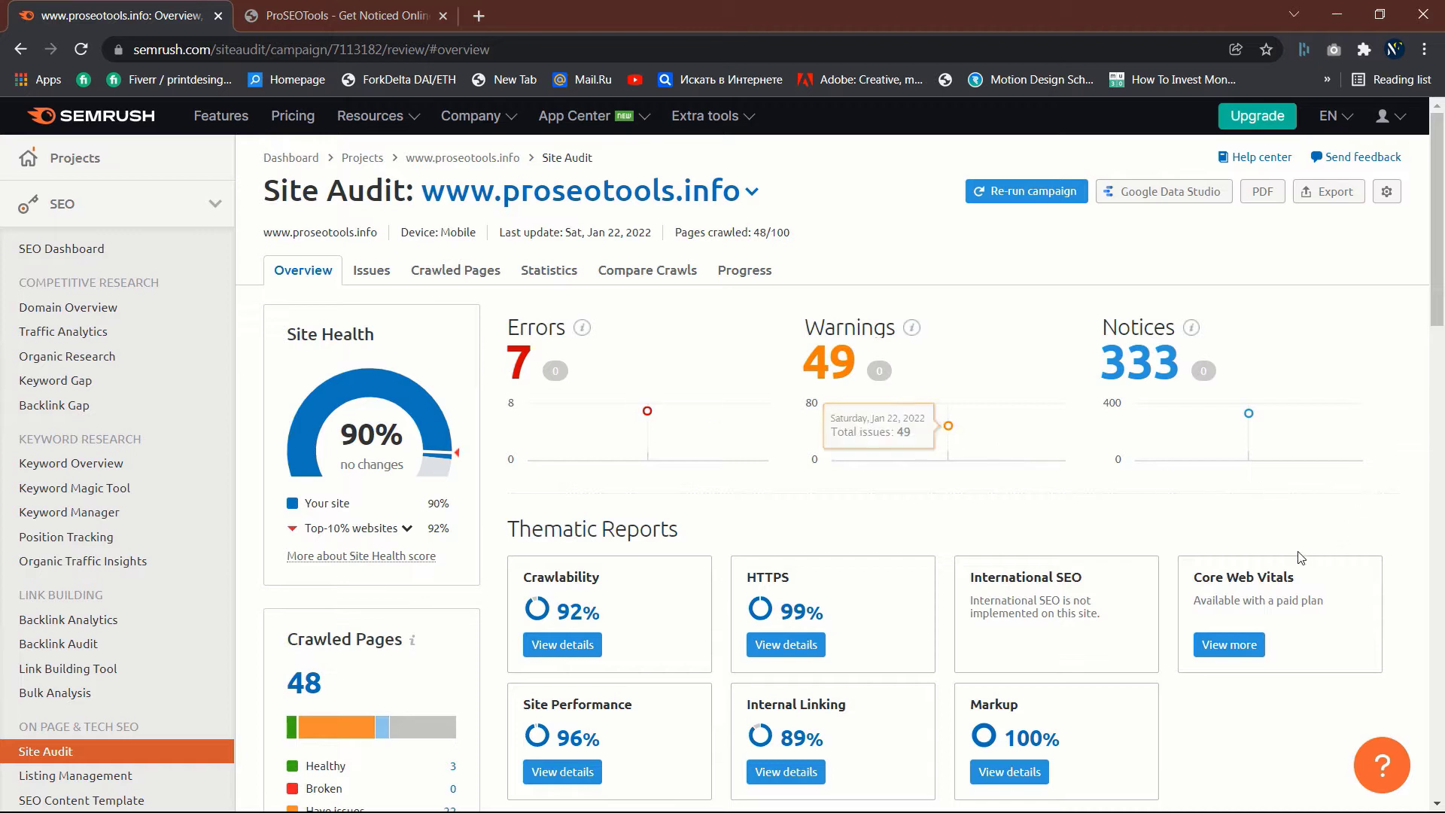
{"action": "scroll", "scroll_direction": "down", "scroll_amount": 3}
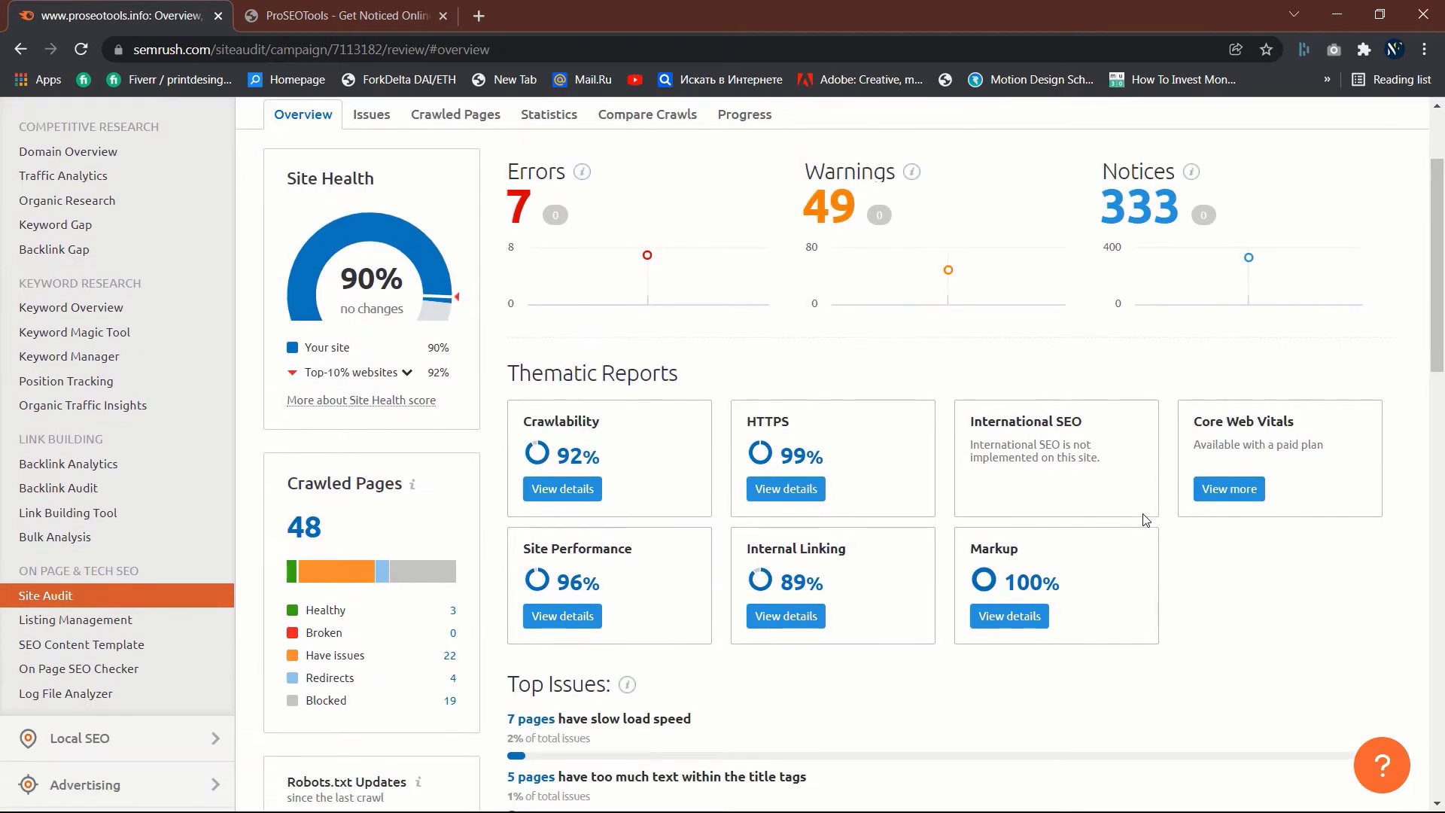
{"action": "left_click", "coordinate": [341, 15]}
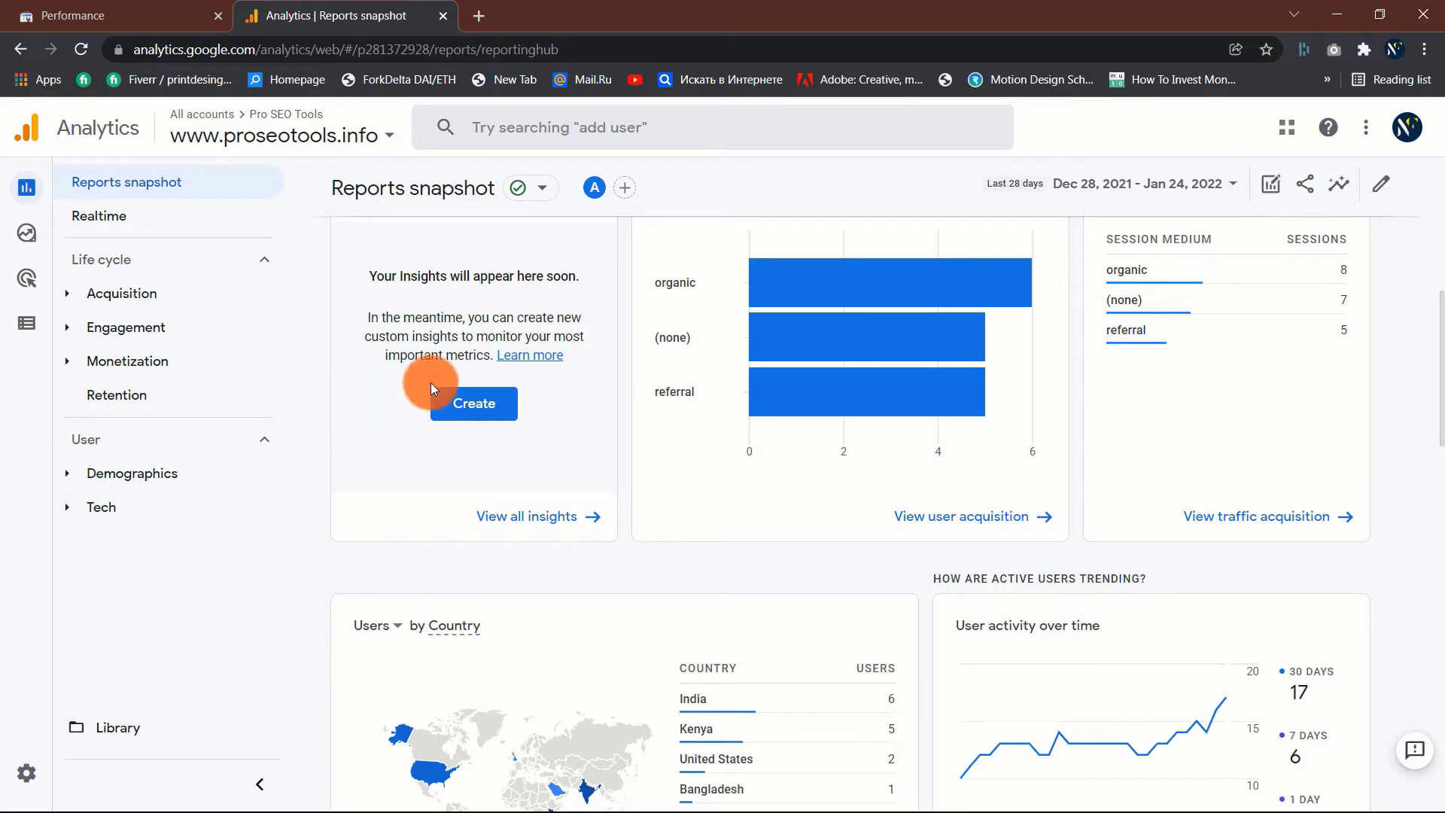
{"action": "mouse_move", "coordinate": [1225, 461]}
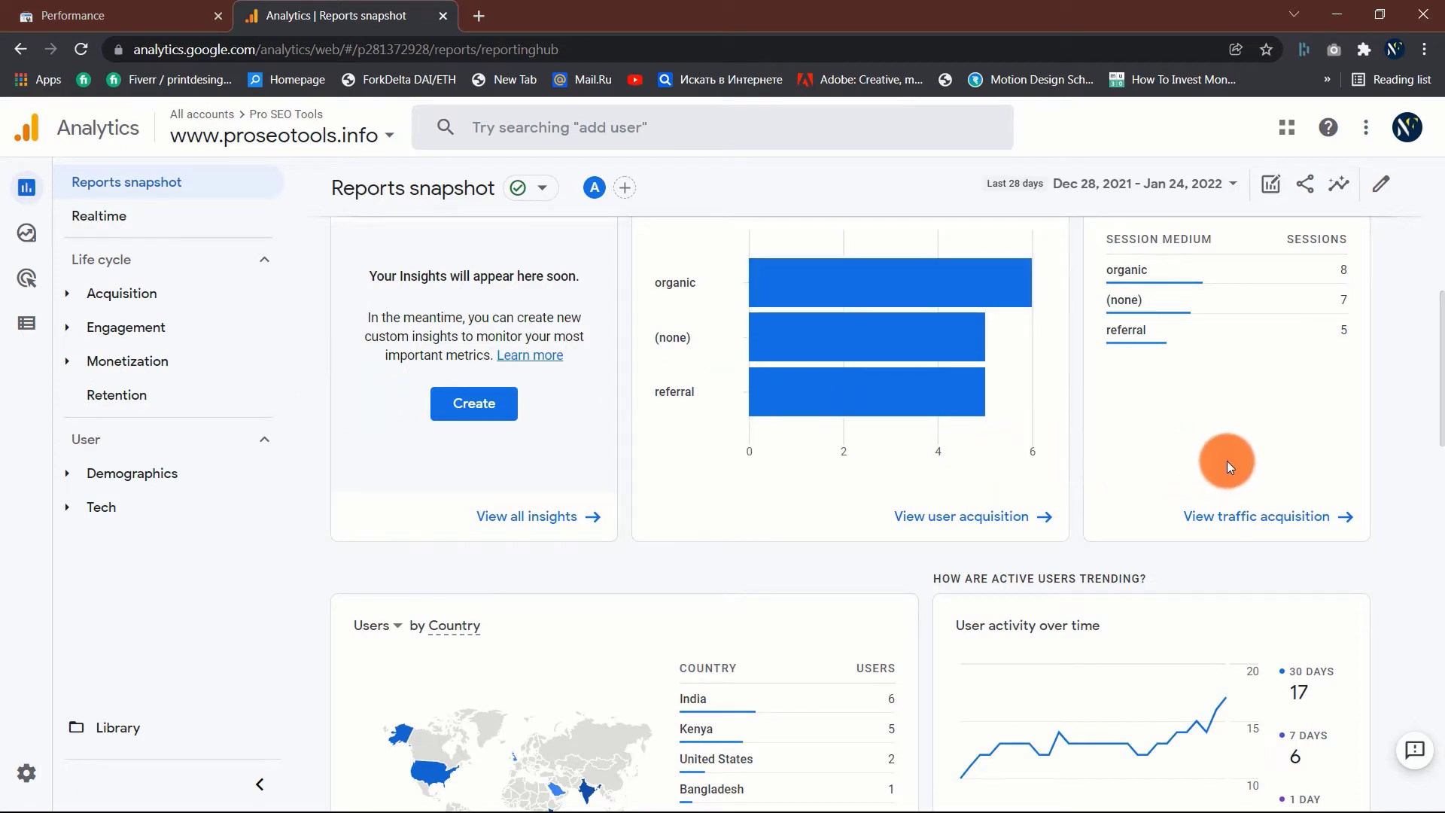
{"action": "scroll", "scroll_direction": "down", "scroll_amount": 3}
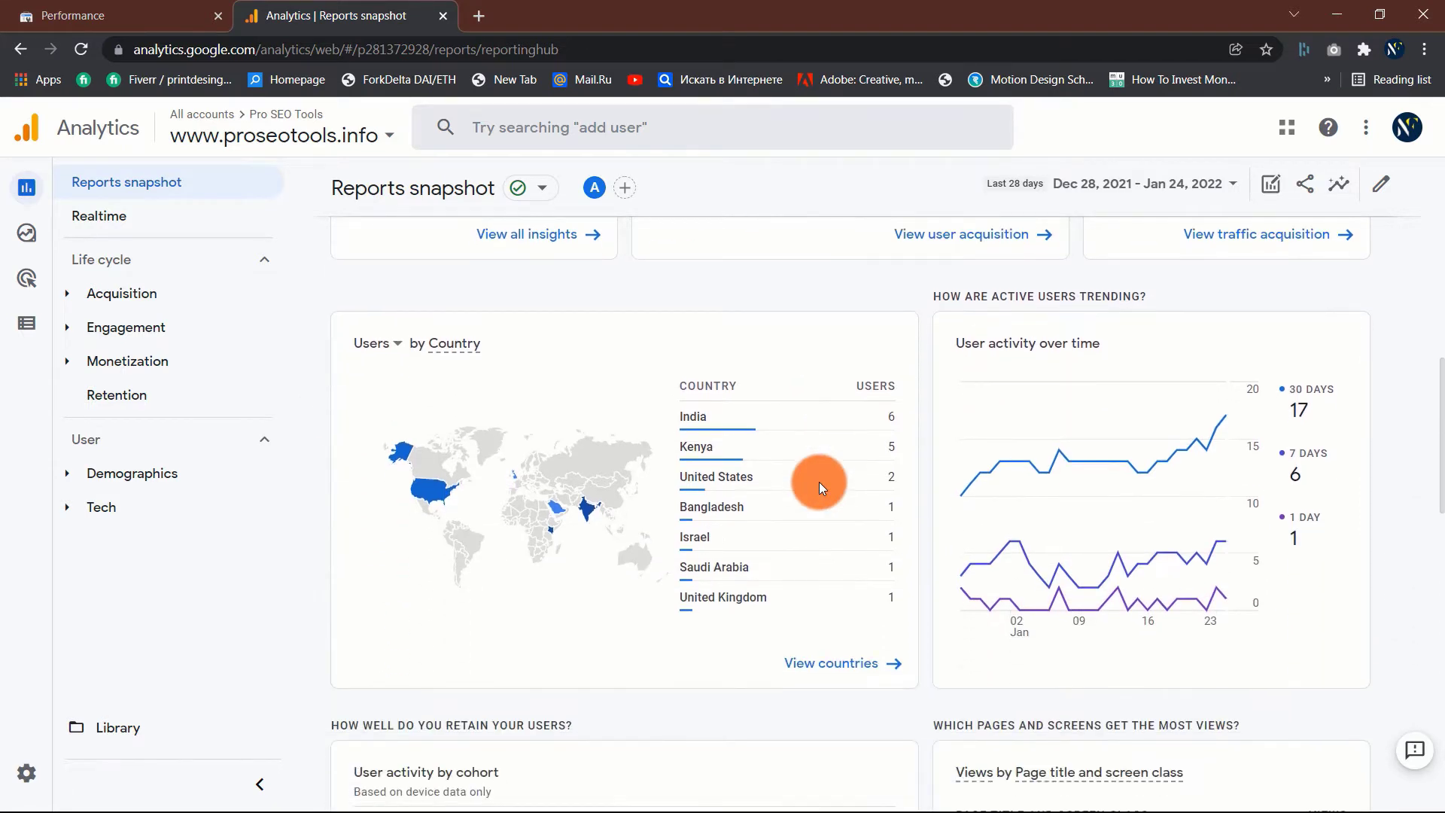
{"action": "mouse_move", "coordinate": [1021, 561]}
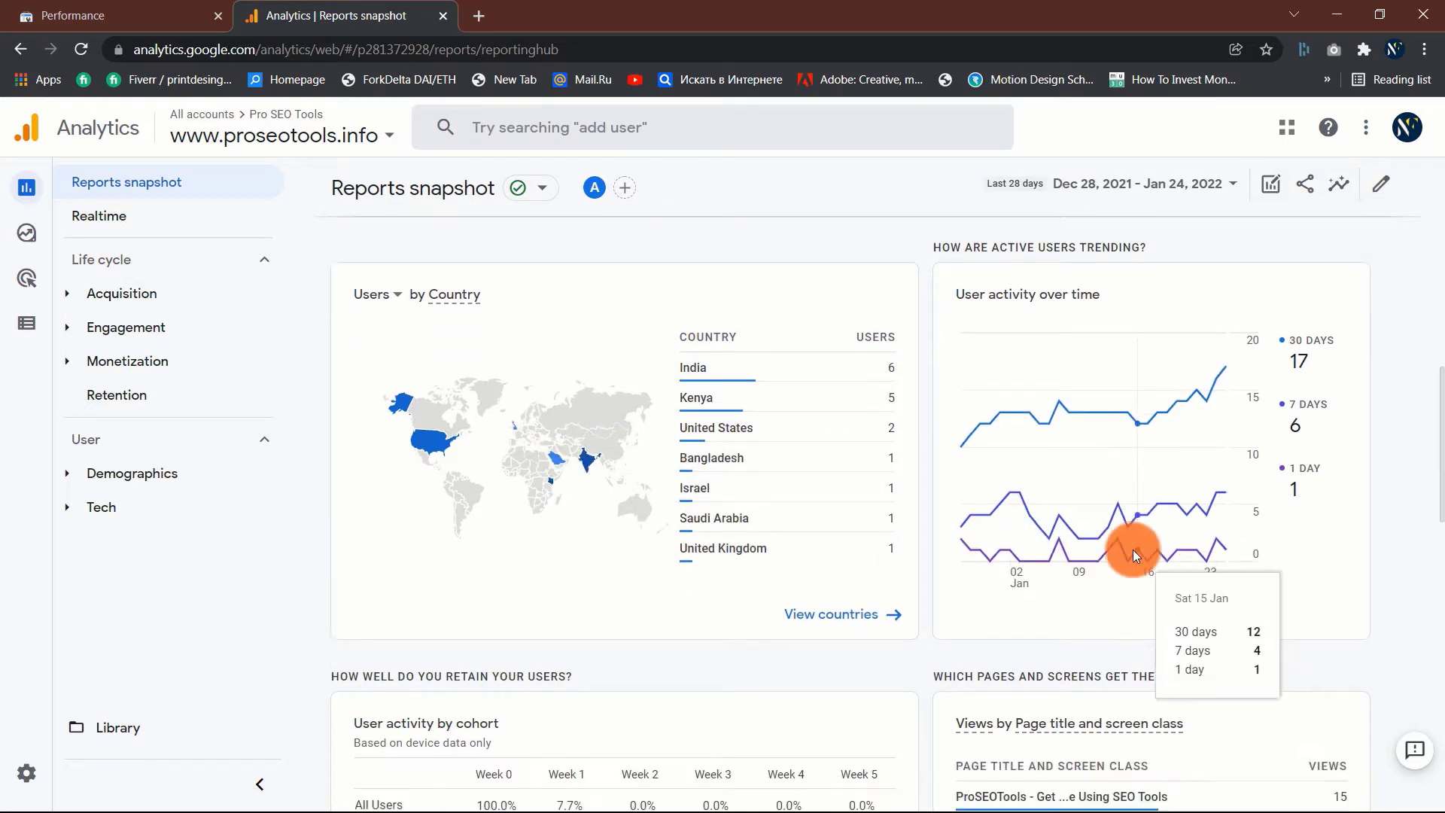
{"action": "scroll", "scroll_direction": "down", "scroll_amount": 3}
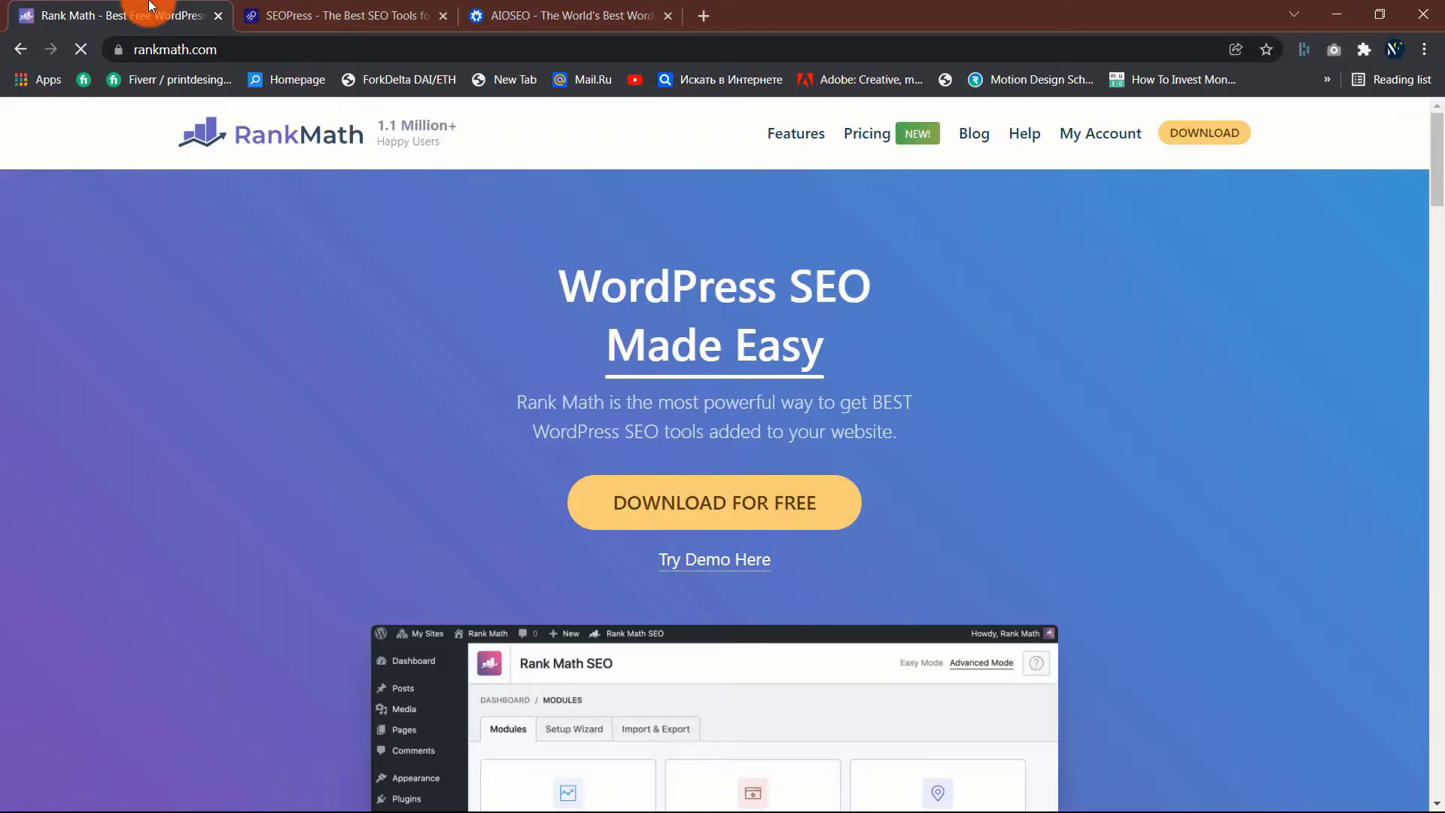
{"action": "mouse_move", "coordinate": [467, 451]}
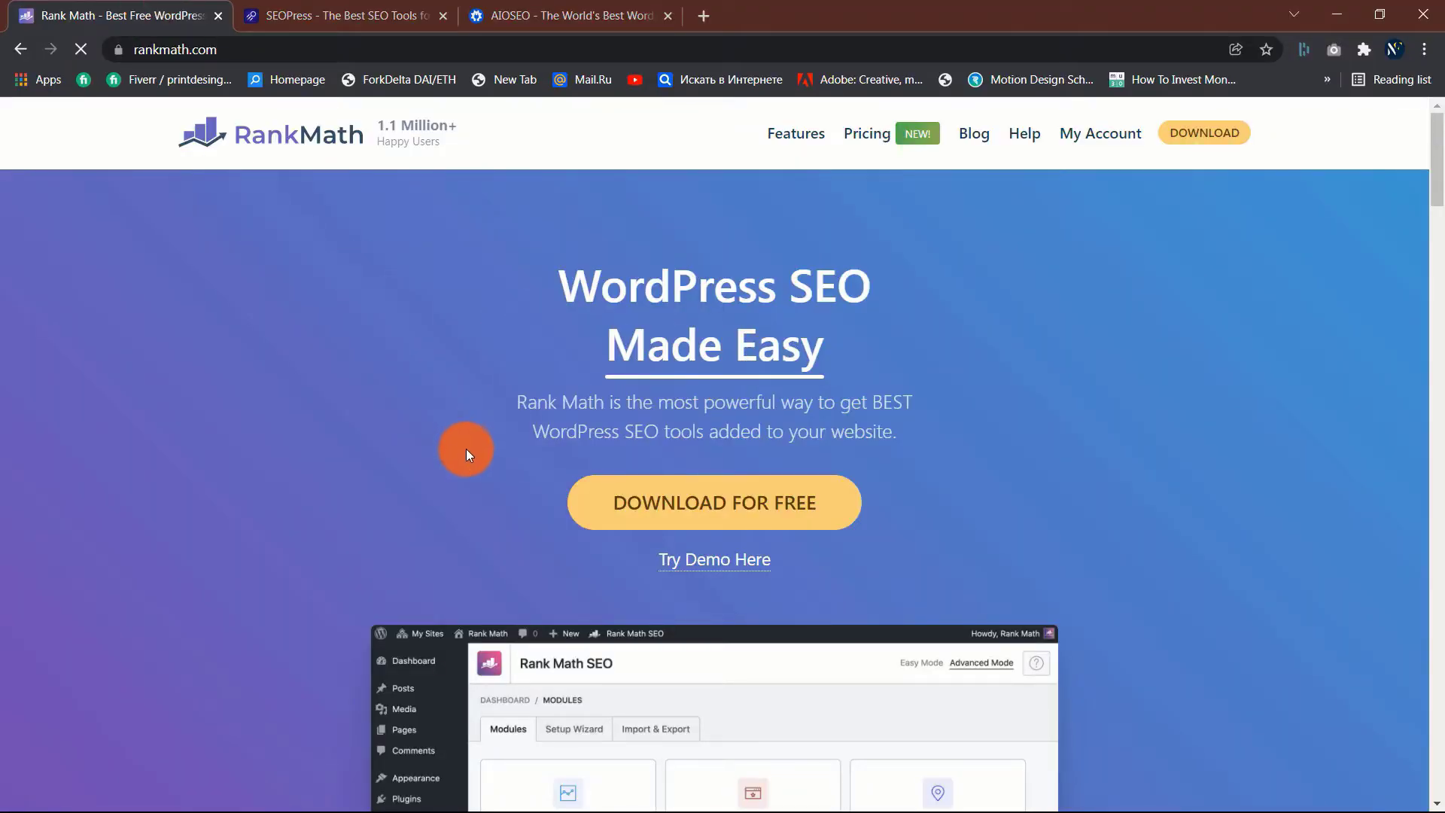
Step: Skim the Rank Math homepage, then view the SEOPress and AIOSEO plugin homepages
{"action": "scroll", "scroll_direction": "down", "scroll_amount": 3}
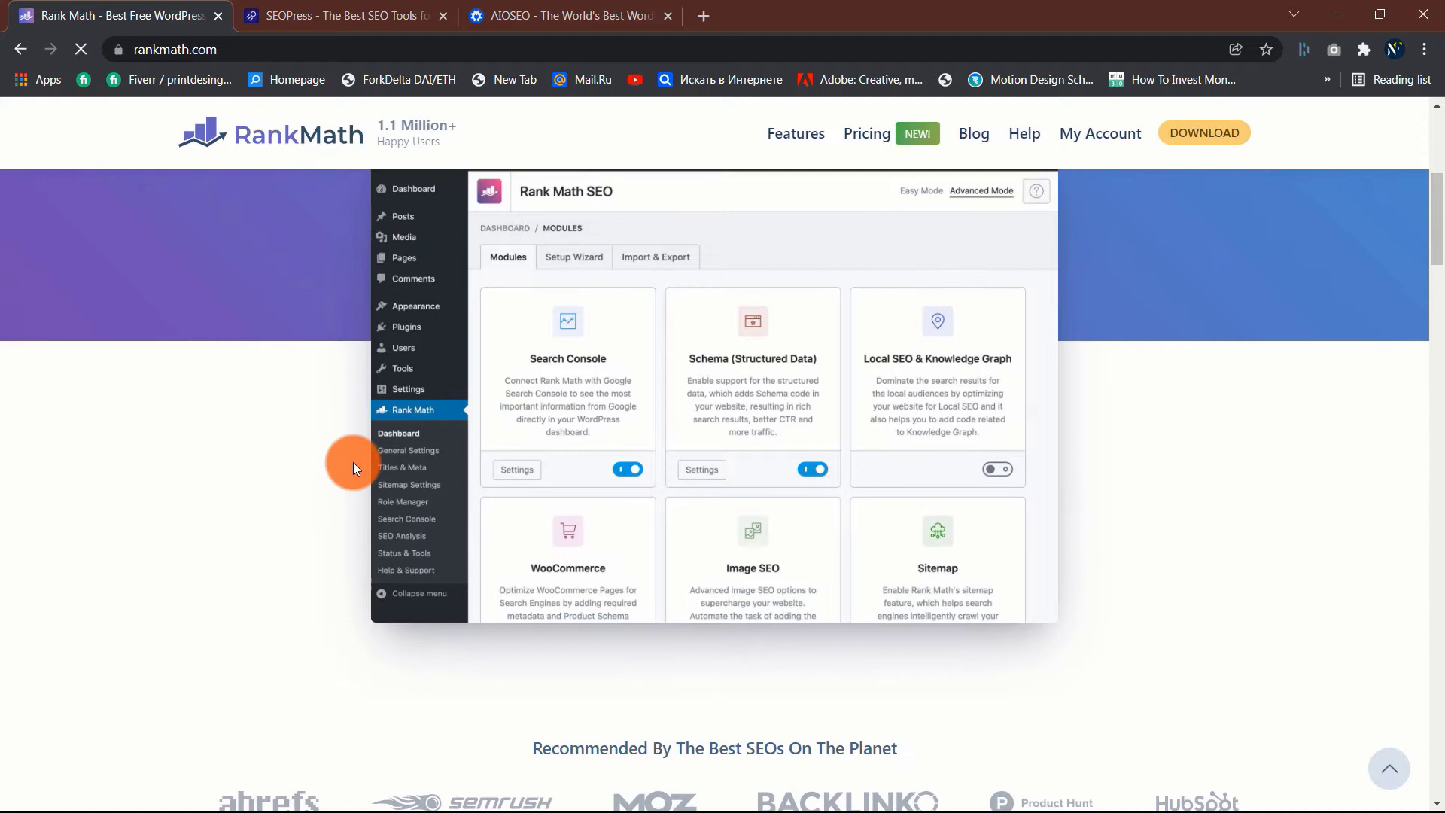
{"action": "scroll", "scroll_direction": "up", "scroll_amount": 3}
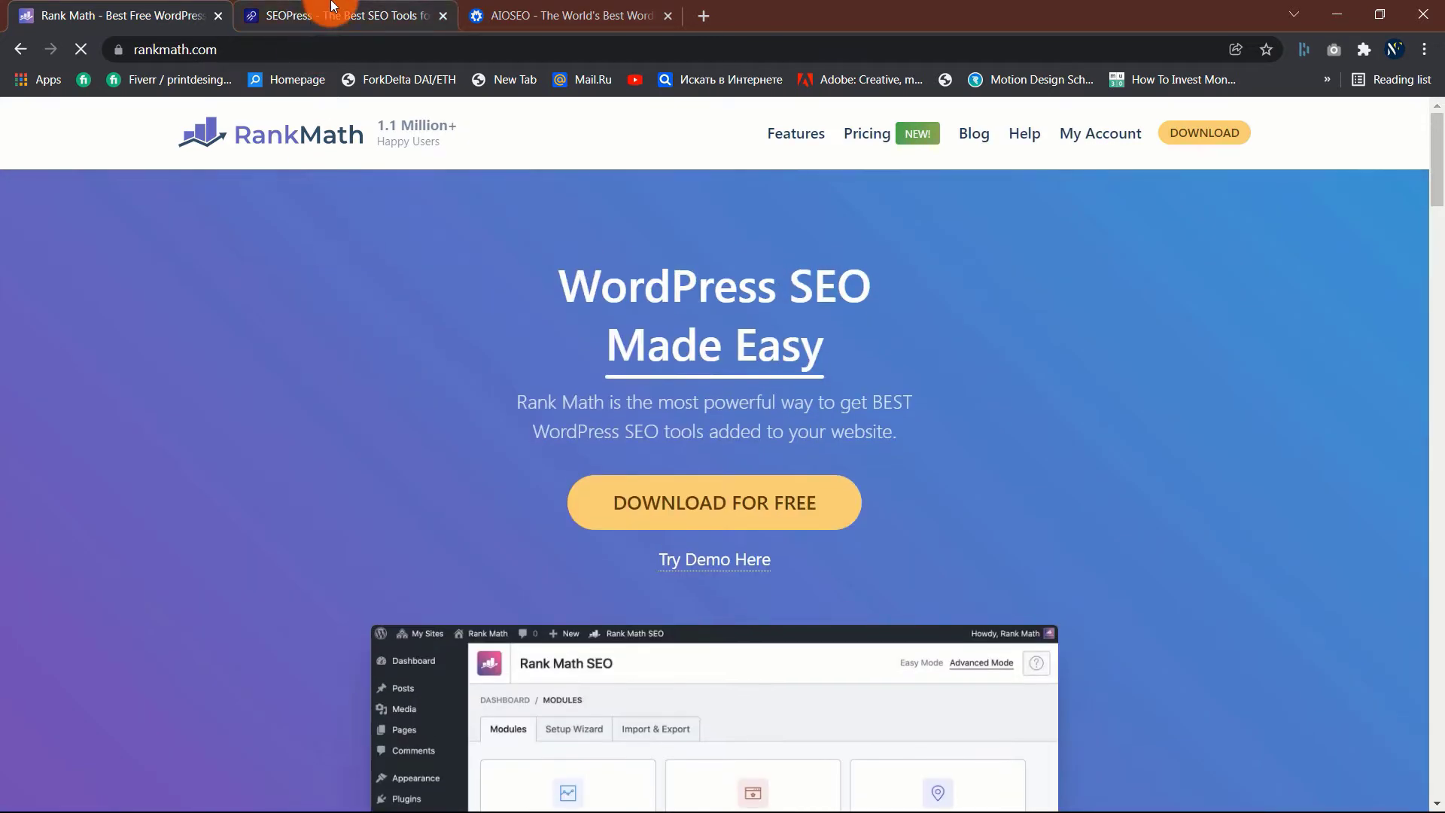
{"action": "left_click", "coordinate": [342, 15]}
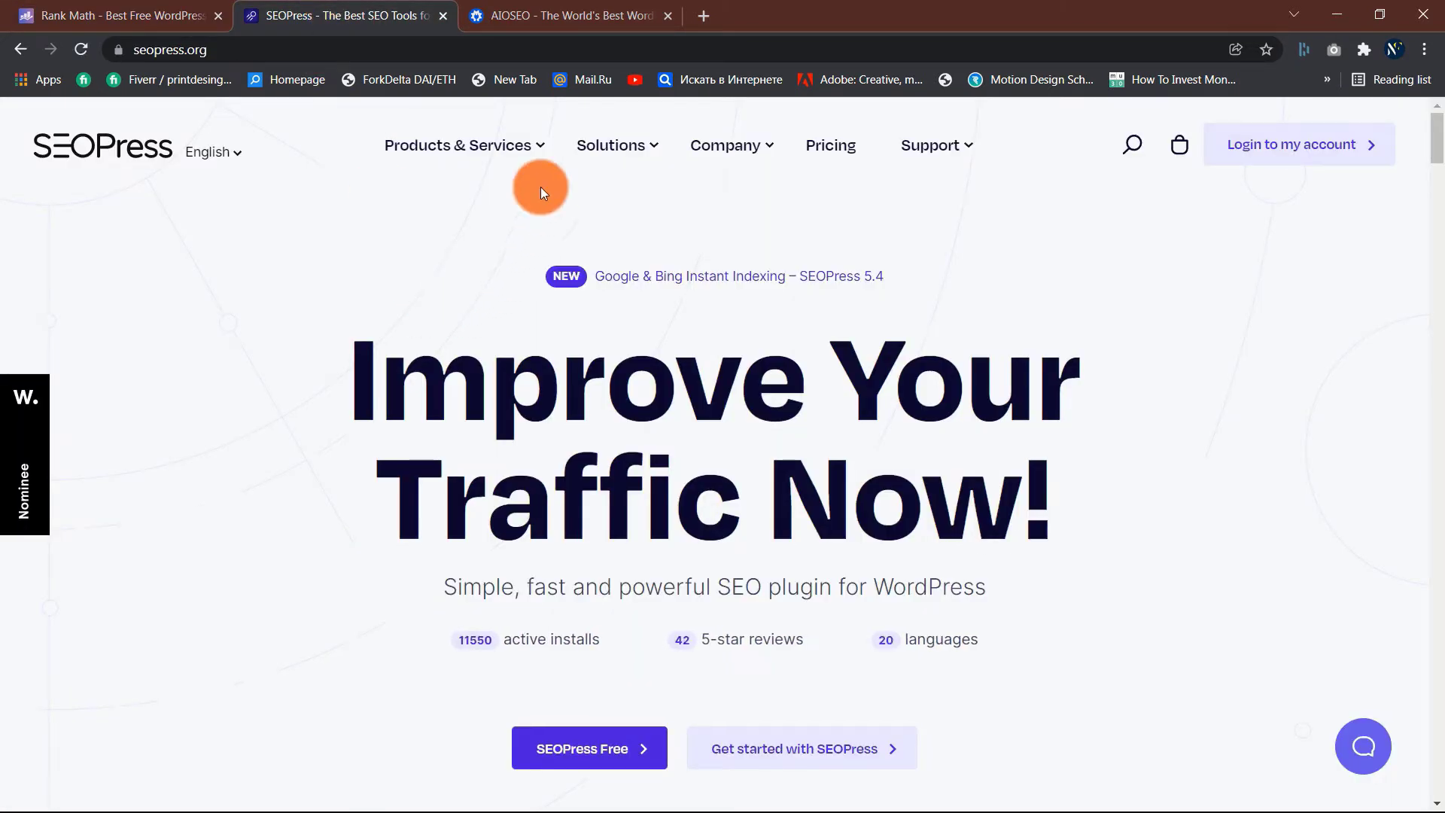
{"action": "left_click", "coordinate": [569, 15]}
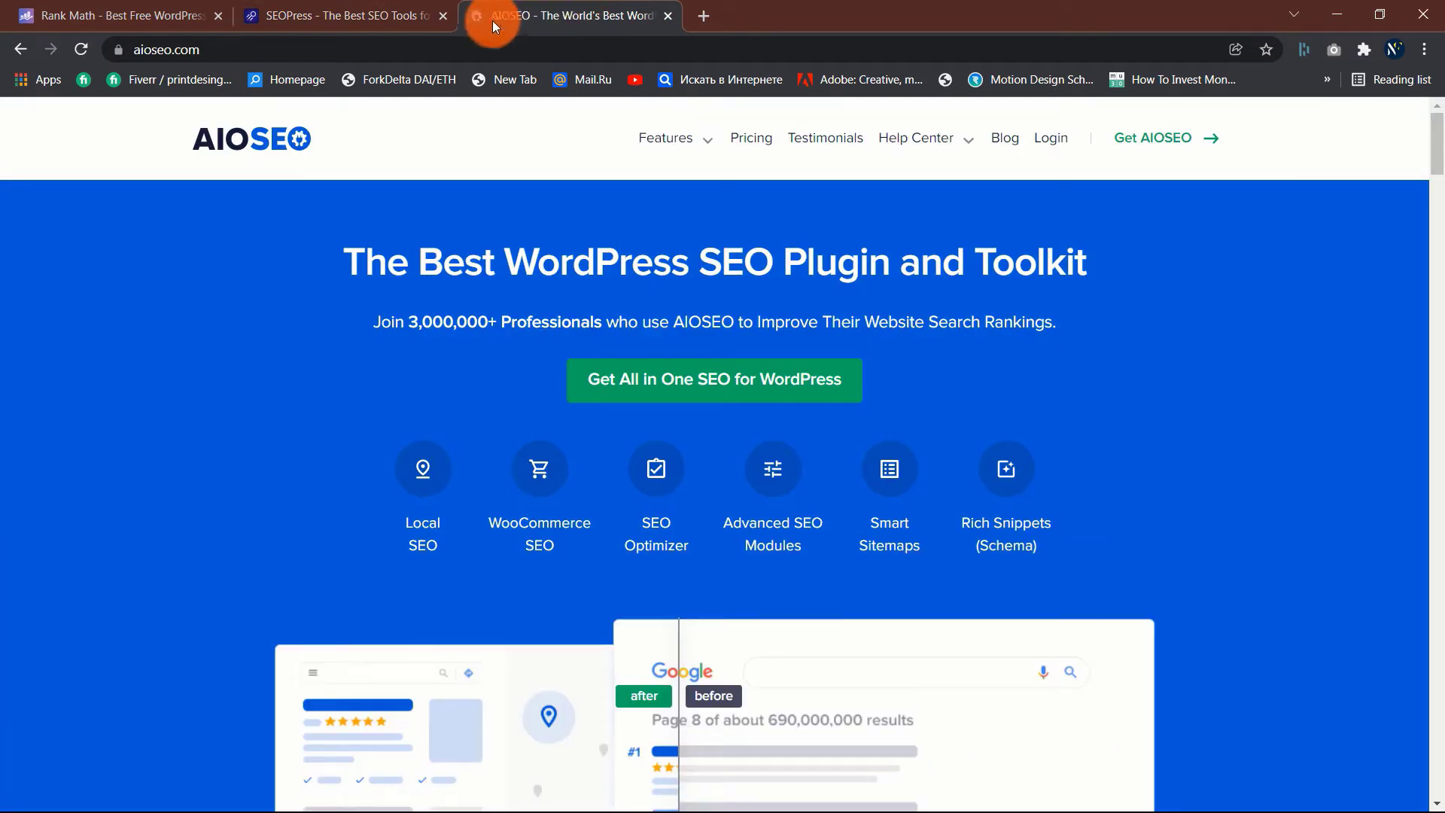
{"action": "left_click", "coordinate": [342, 15]}
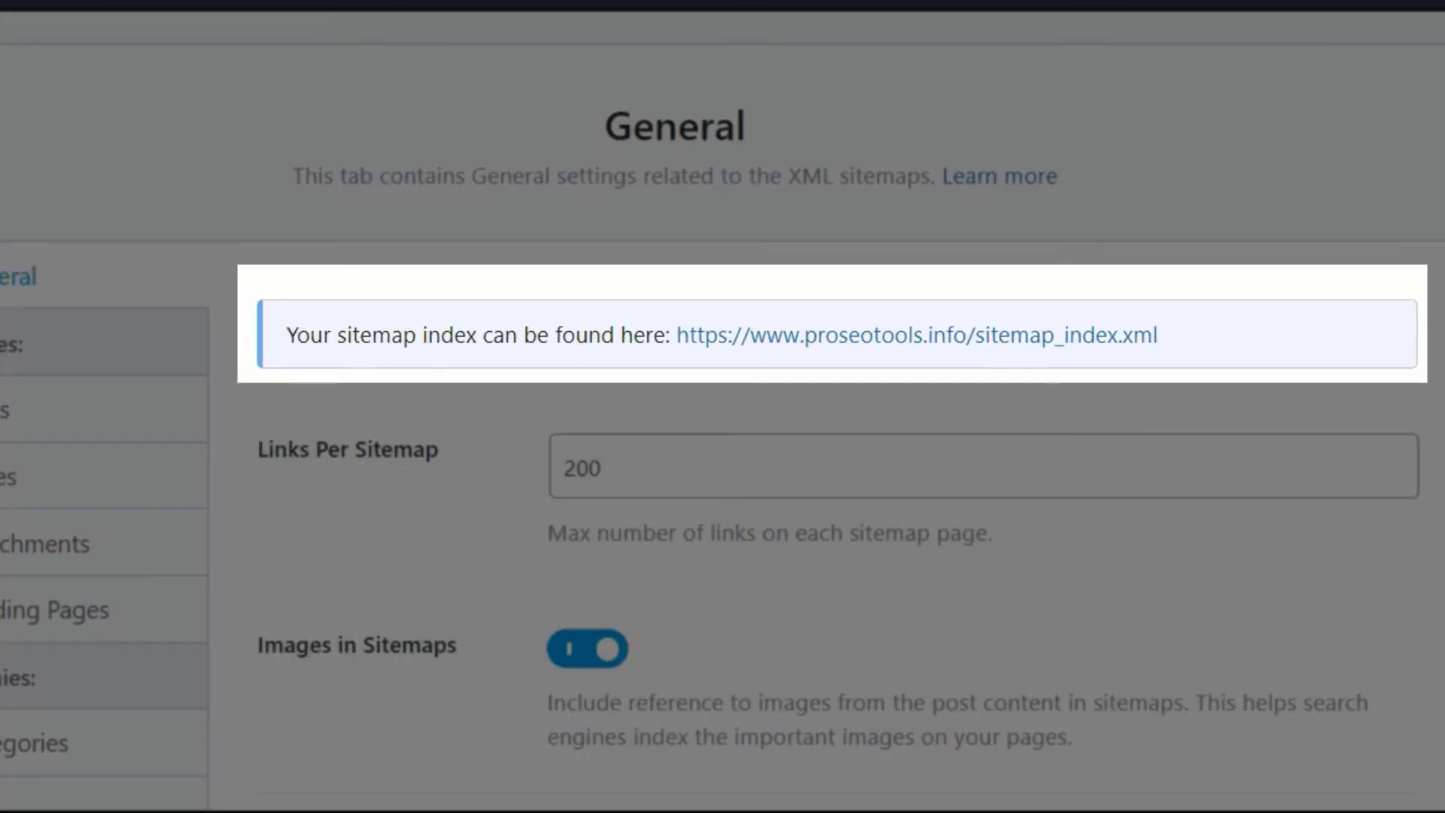
Step: View Rank Math's Sitemap General settings showing the proseotools.info sitemap index URL
{"action": "scroll", "scroll_direction": "up", "scroll_amount": 3}
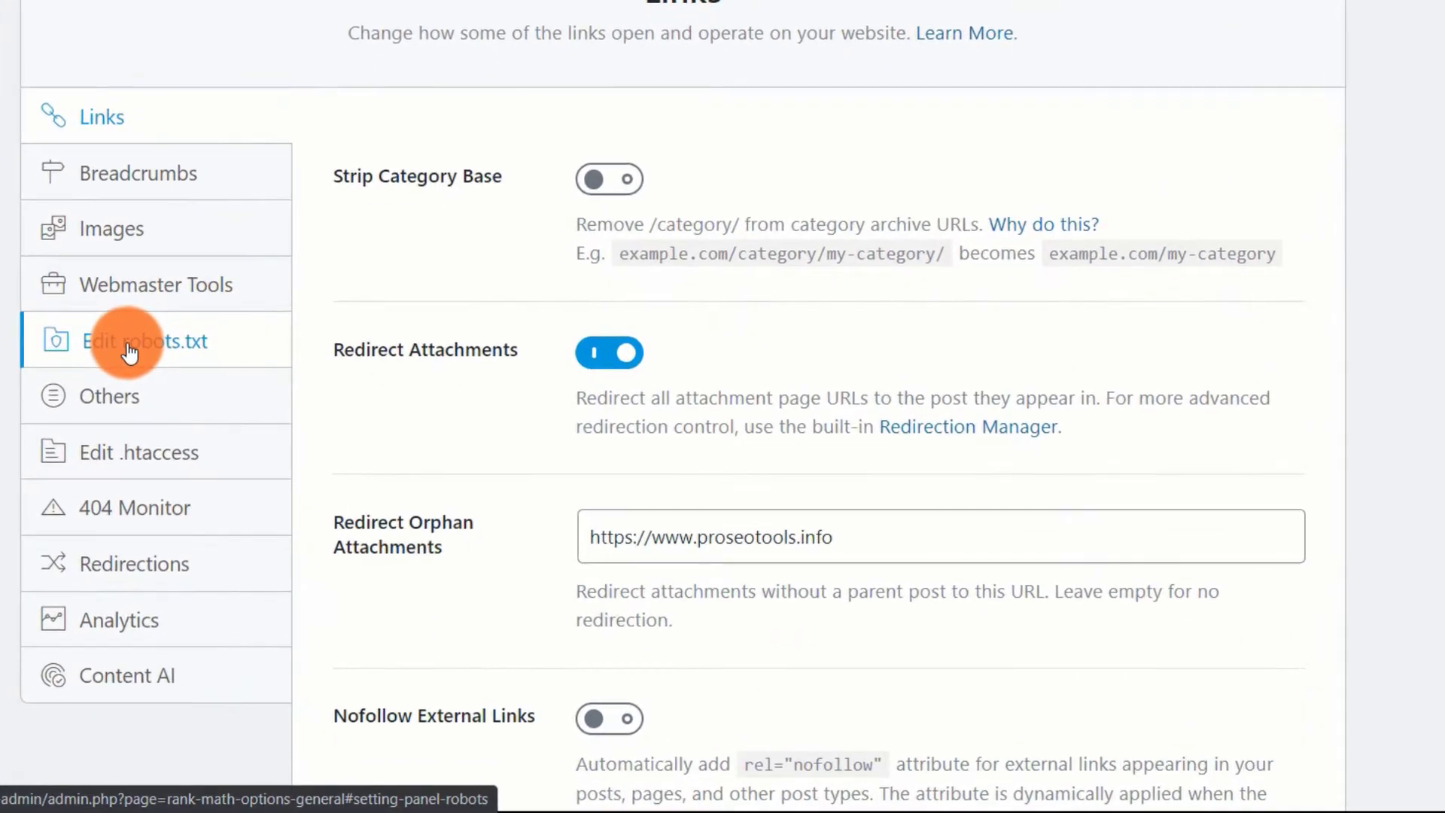
Step: Show Rank Math's Edit robots.txt panel with the default disallow rules and sitemap index line
{"action": "left_click", "coordinate": [145, 341]}
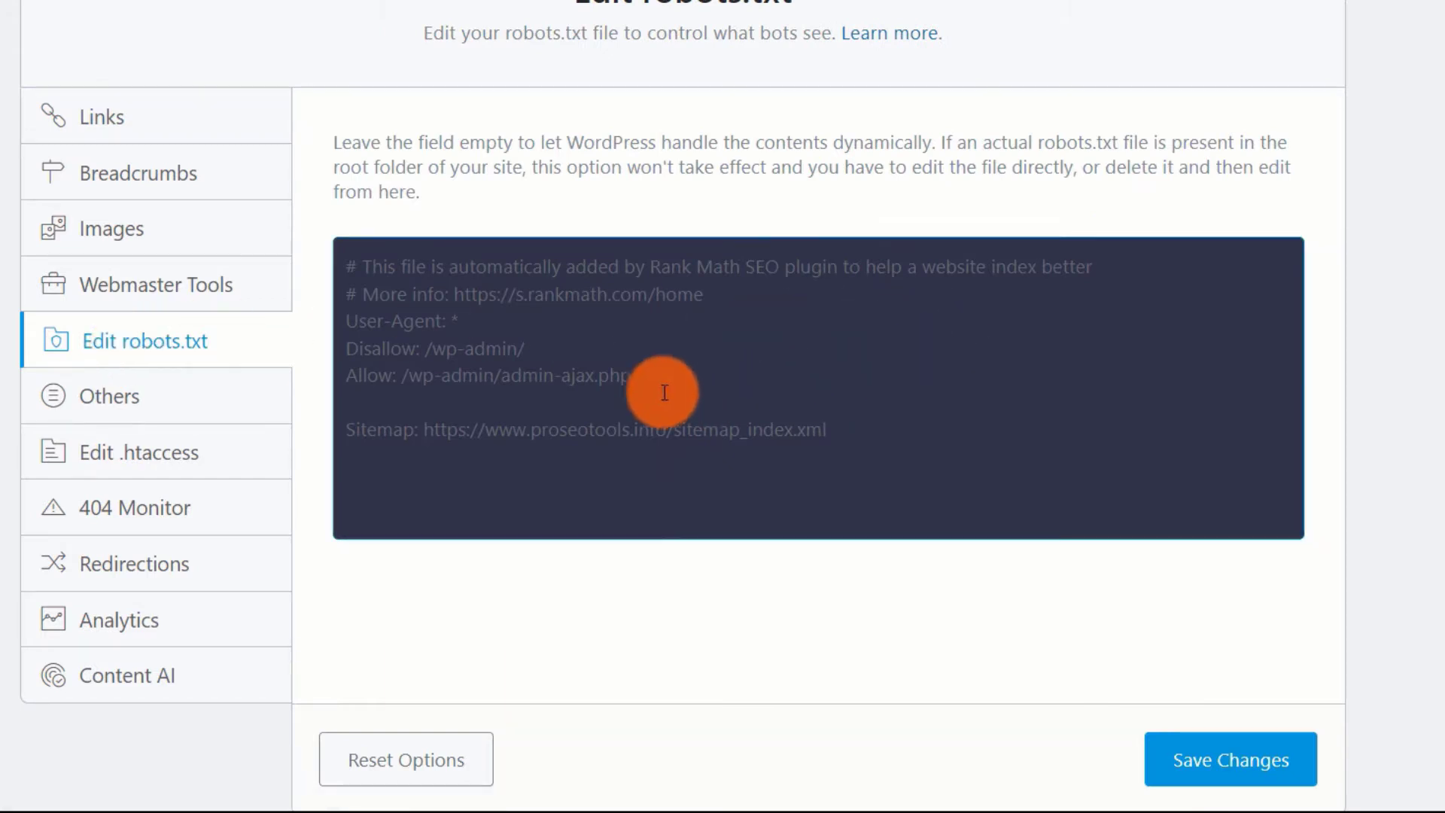
{"action": "mouse_move", "coordinate": [825, 424]}
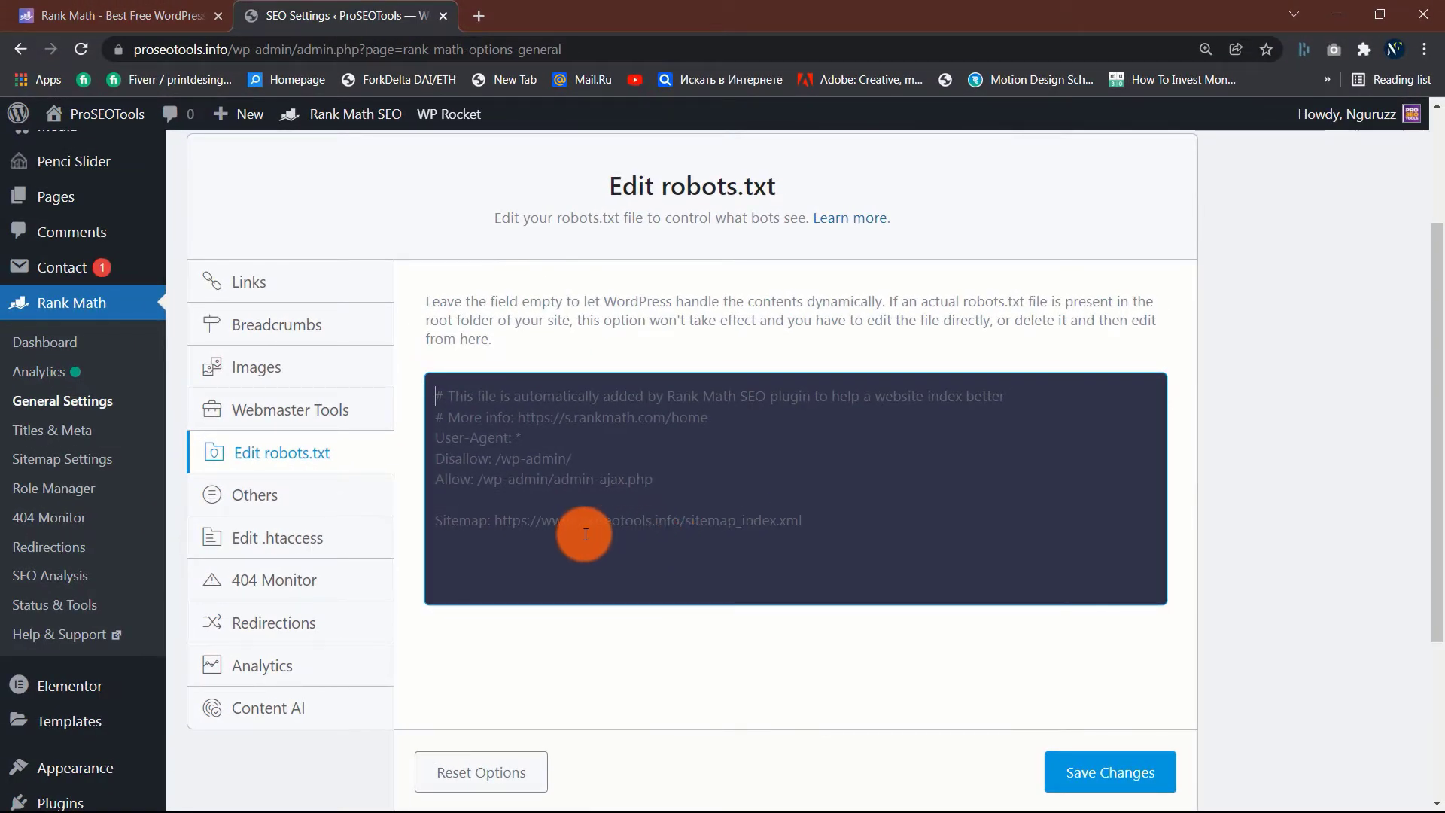
{"action": "mouse_move", "coordinate": [540, 575]}
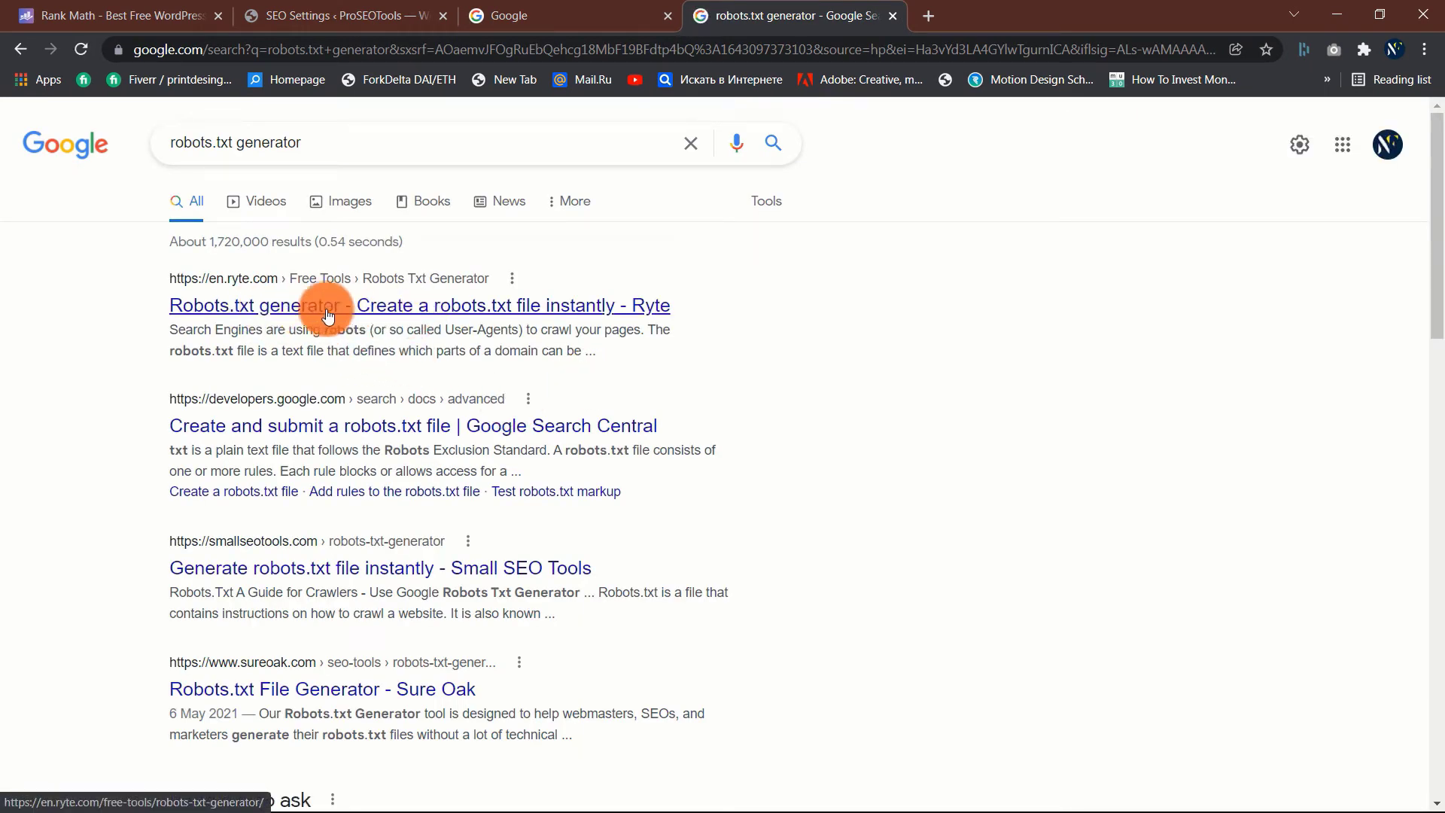
{"action": "mouse_move", "coordinate": [479, 312]}
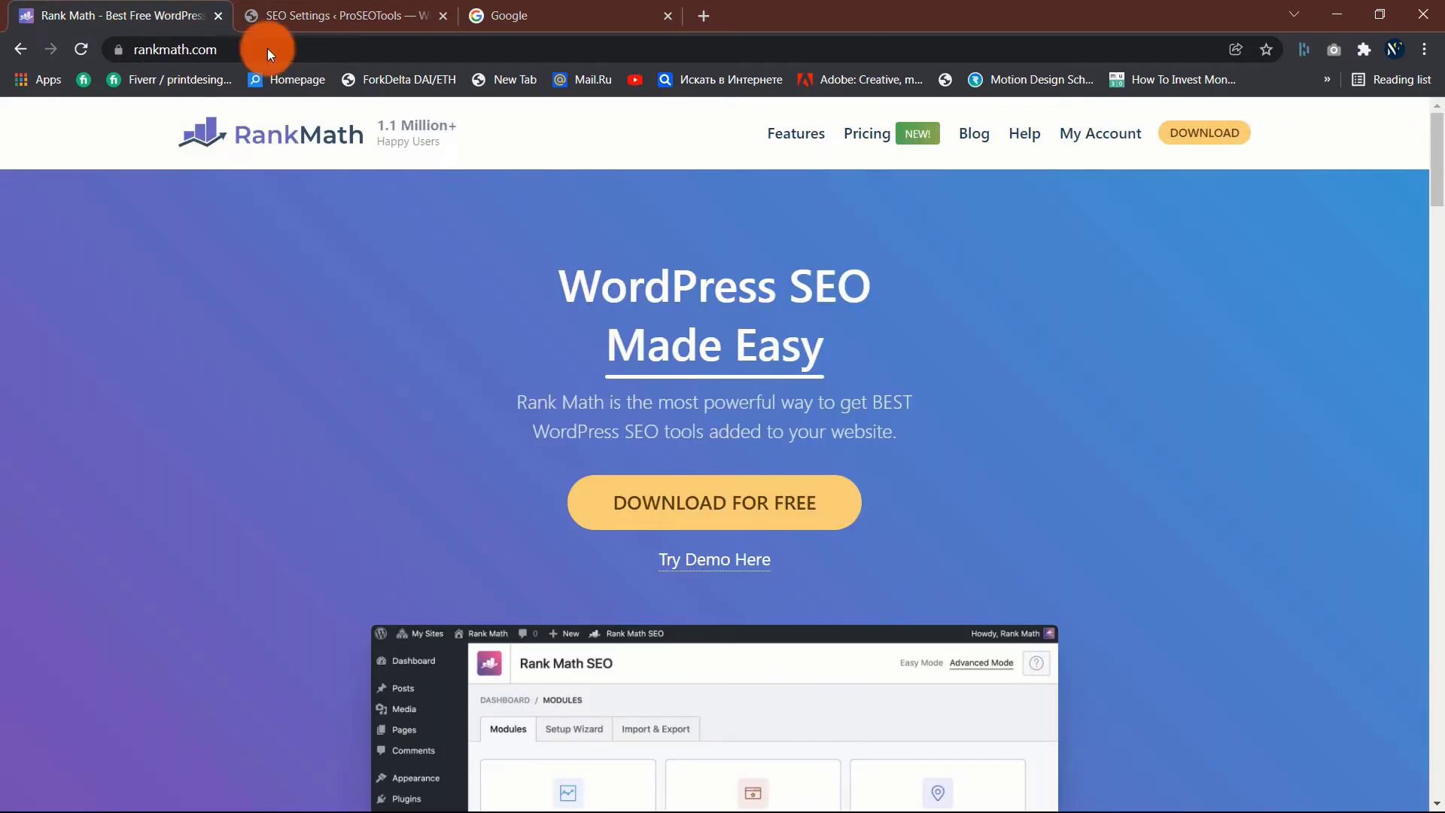
Step: Leave the robots.txt generator results and return to the site's SEO settings page
{"action": "left_click", "coordinate": [342, 15]}
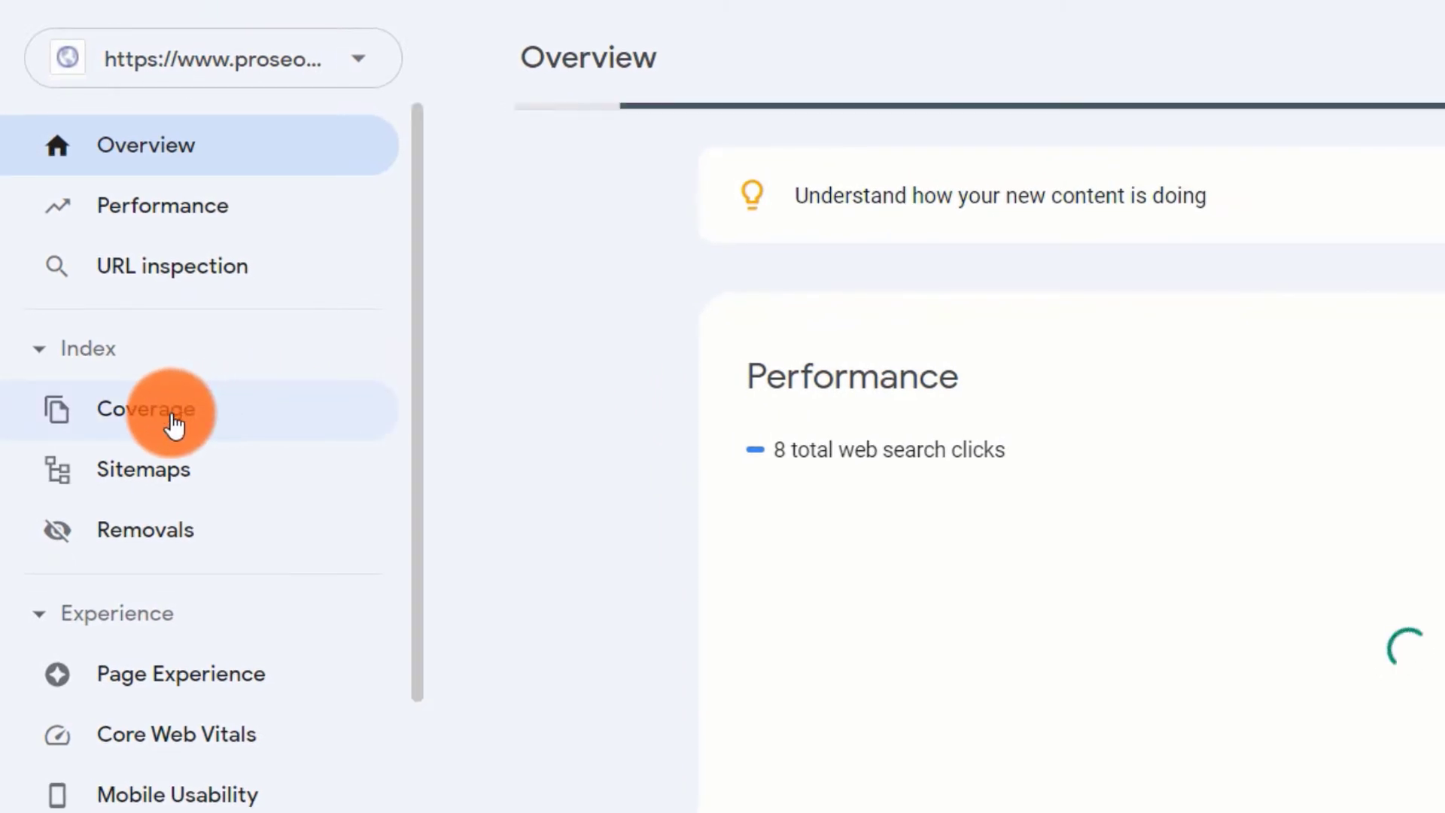
Step: View the Coverage report, hiding Error and toggling Excluded to compare against 9 valid pages
{"action": "left_click", "coordinate": [144, 408]}
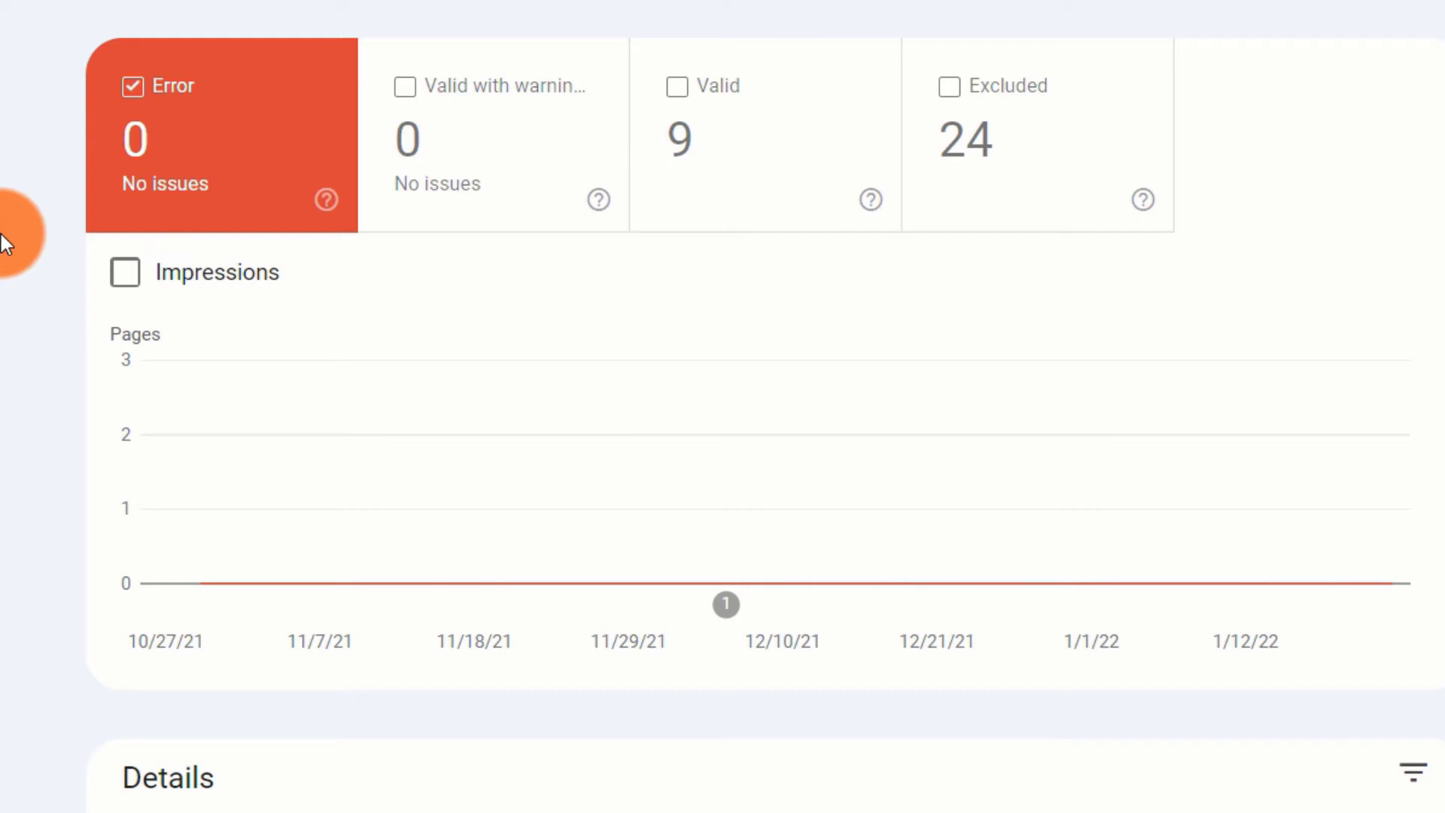
{"action": "scroll", "scroll_direction": "down", "scroll_amount": 3}
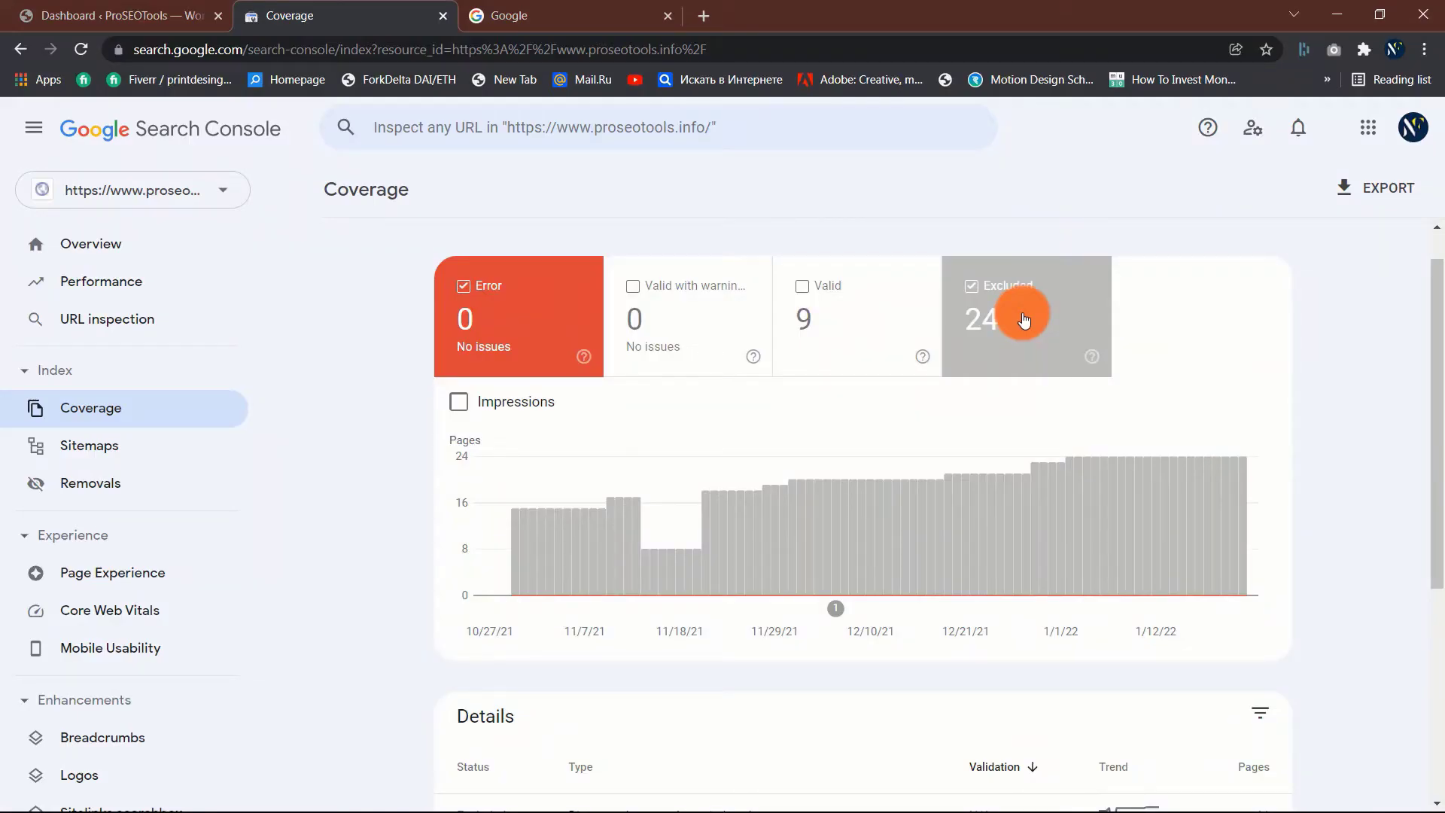
{"action": "mouse_move", "coordinate": [855, 326]}
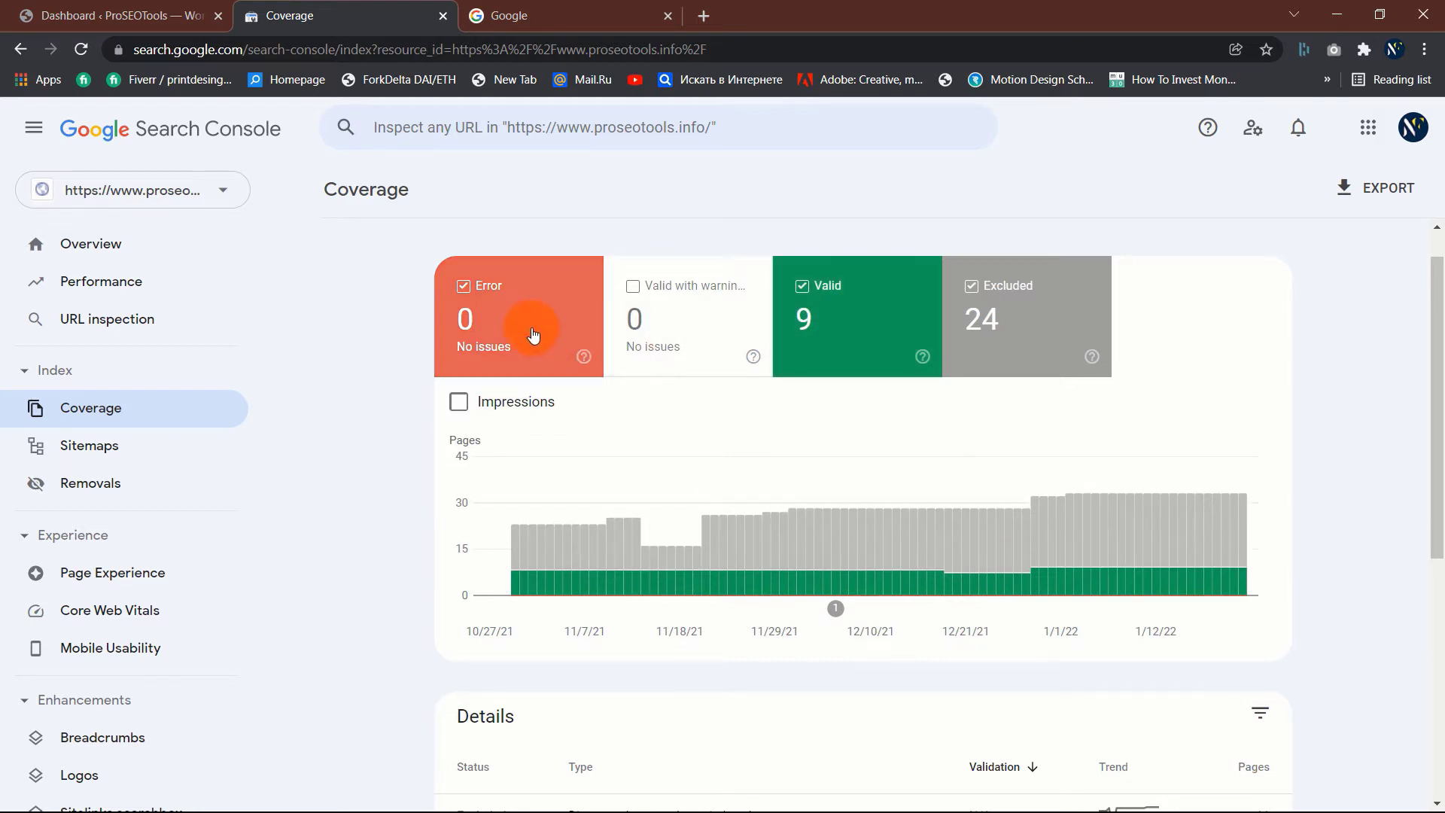
{"action": "left_click", "coordinate": [464, 286]}
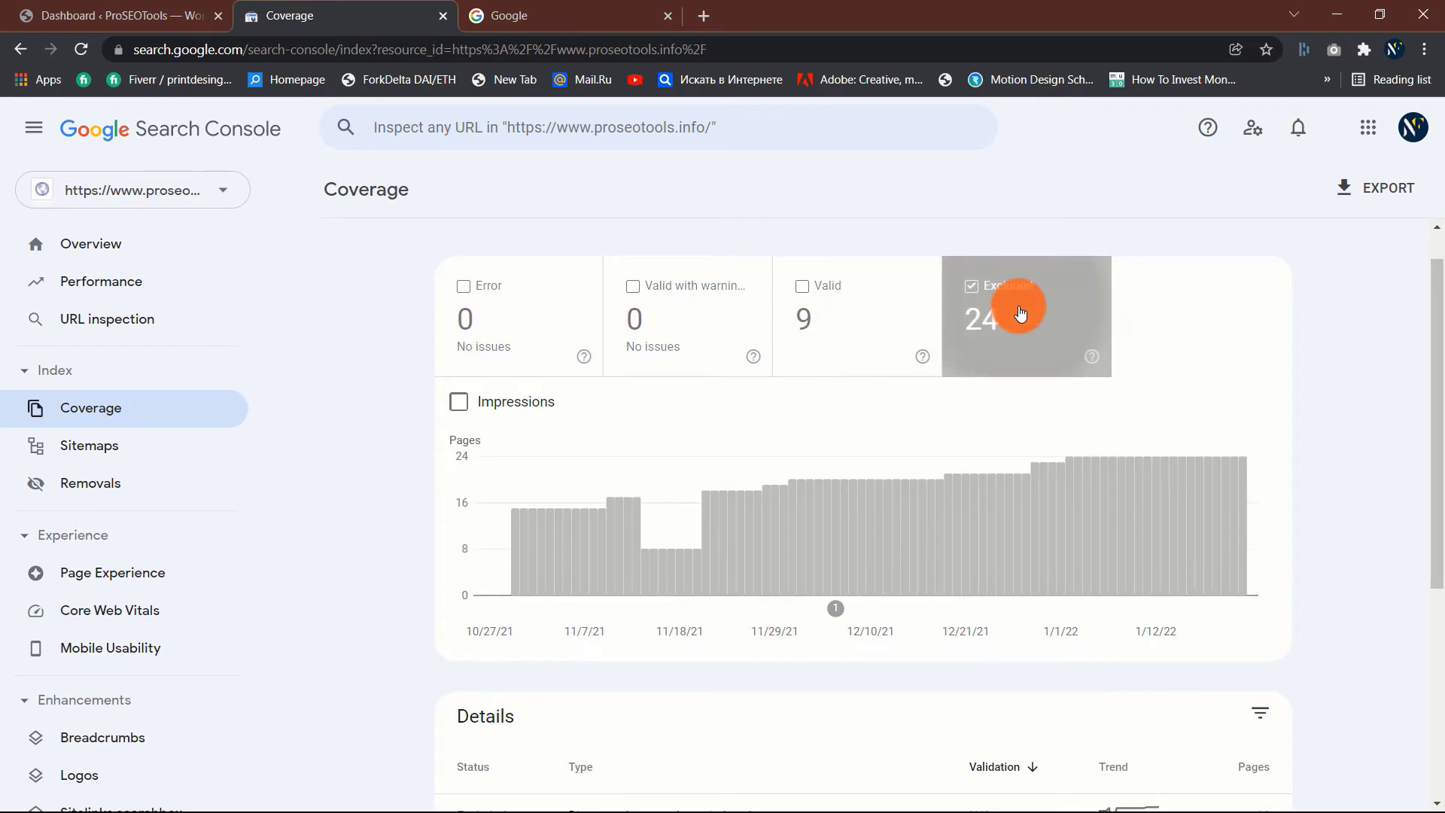
{"action": "left_click", "coordinate": [508, 327]}
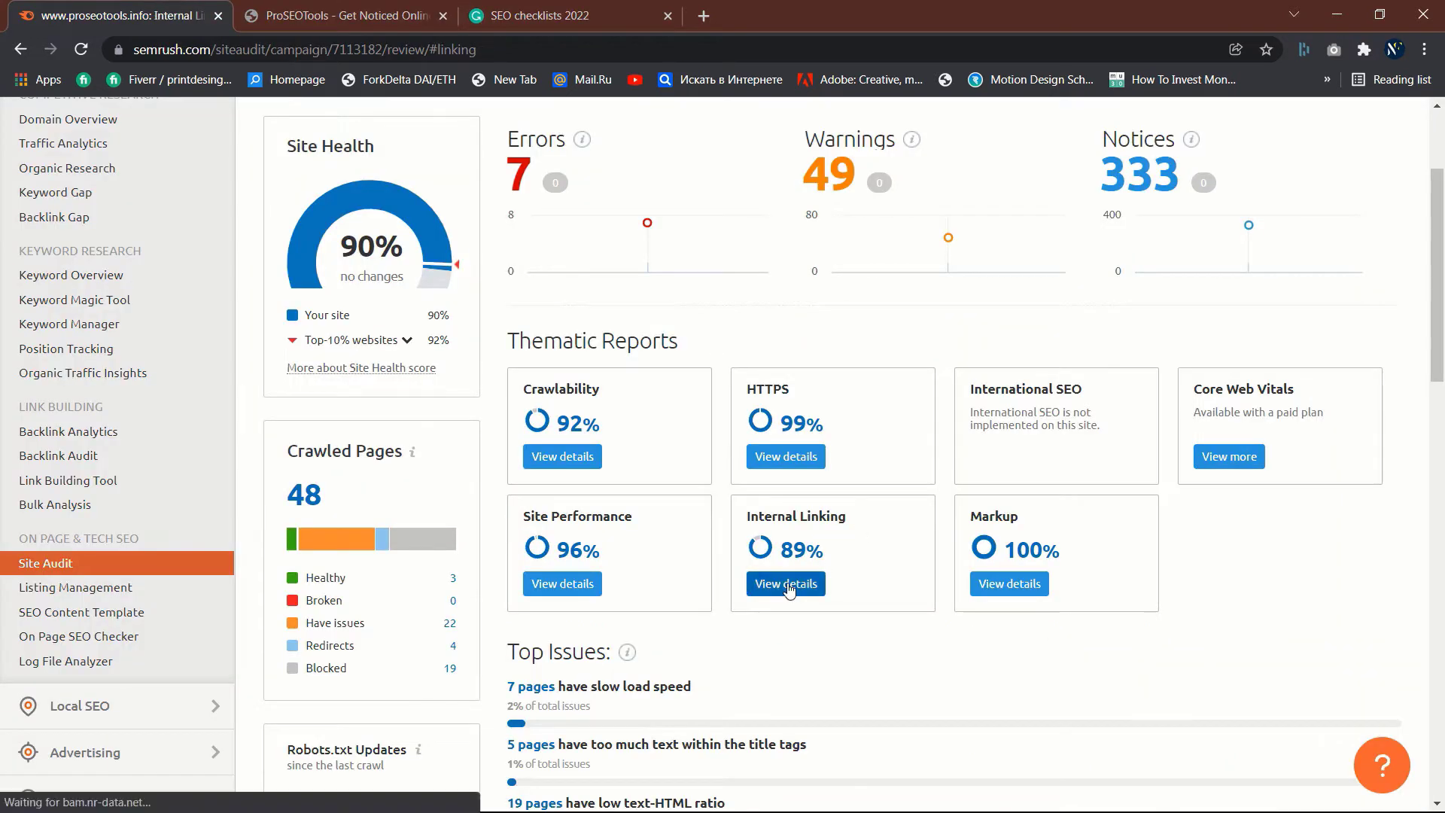
Step: View the Internal Linking details of the proseotools.info site audit
{"action": "left_click", "coordinate": [786, 584]}
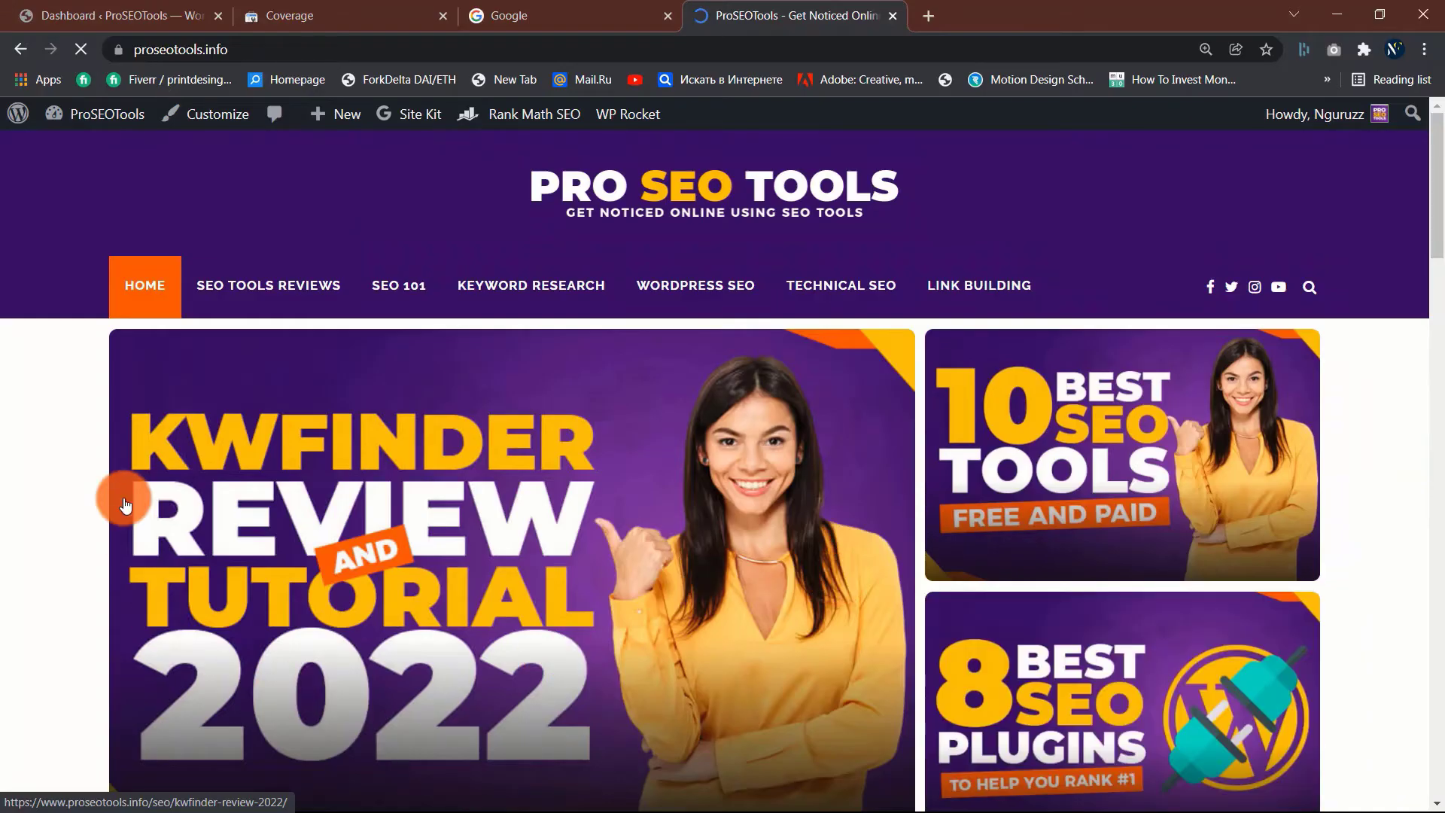
Step: Browse the blog homepage and read the 5 Best WordPress Image Optimization Plugins post
{"action": "scroll", "scroll_direction": "down", "scroll_amount": 3}
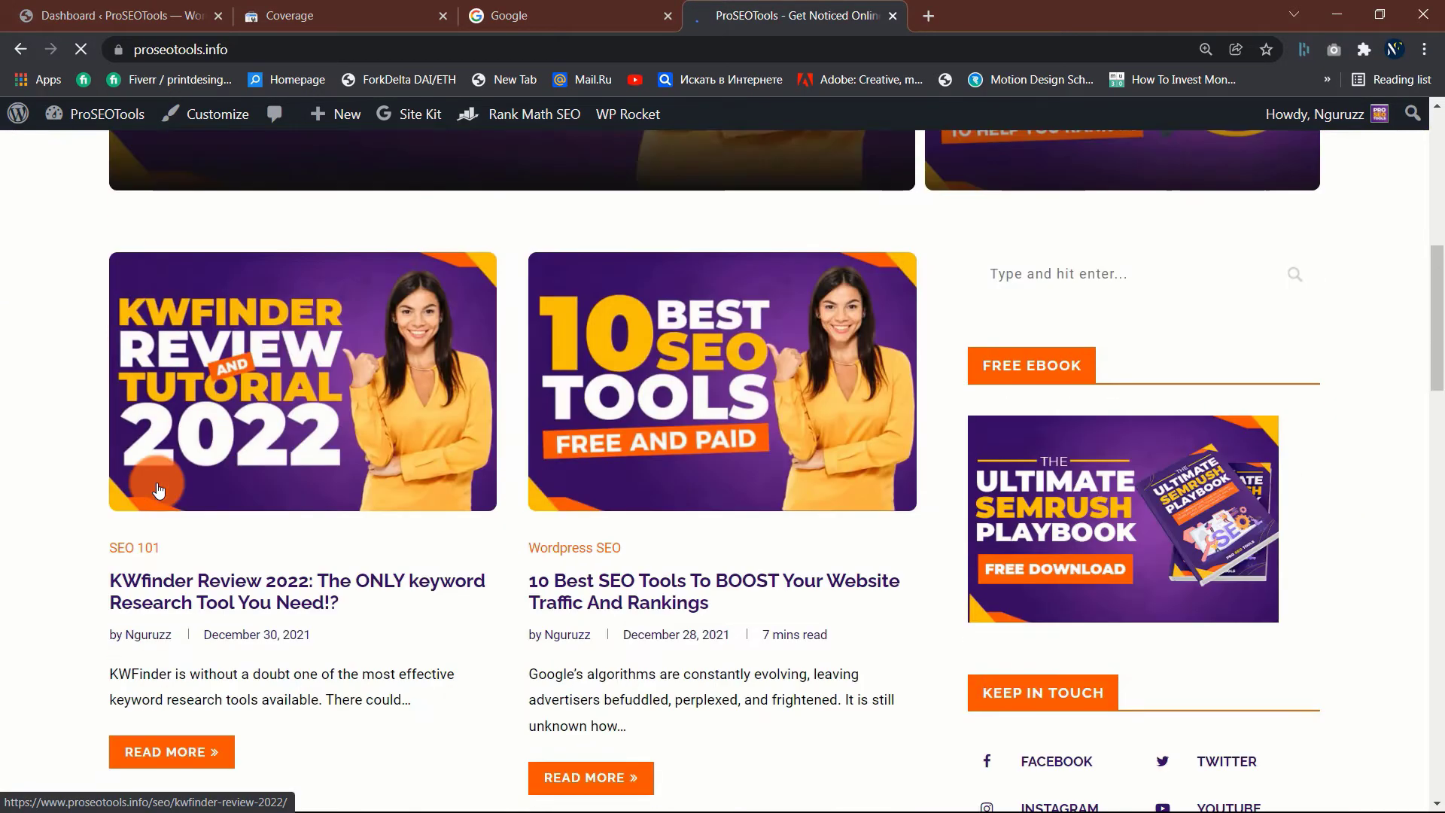
{"action": "scroll", "scroll_direction": "up", "scroll_amount": 3}
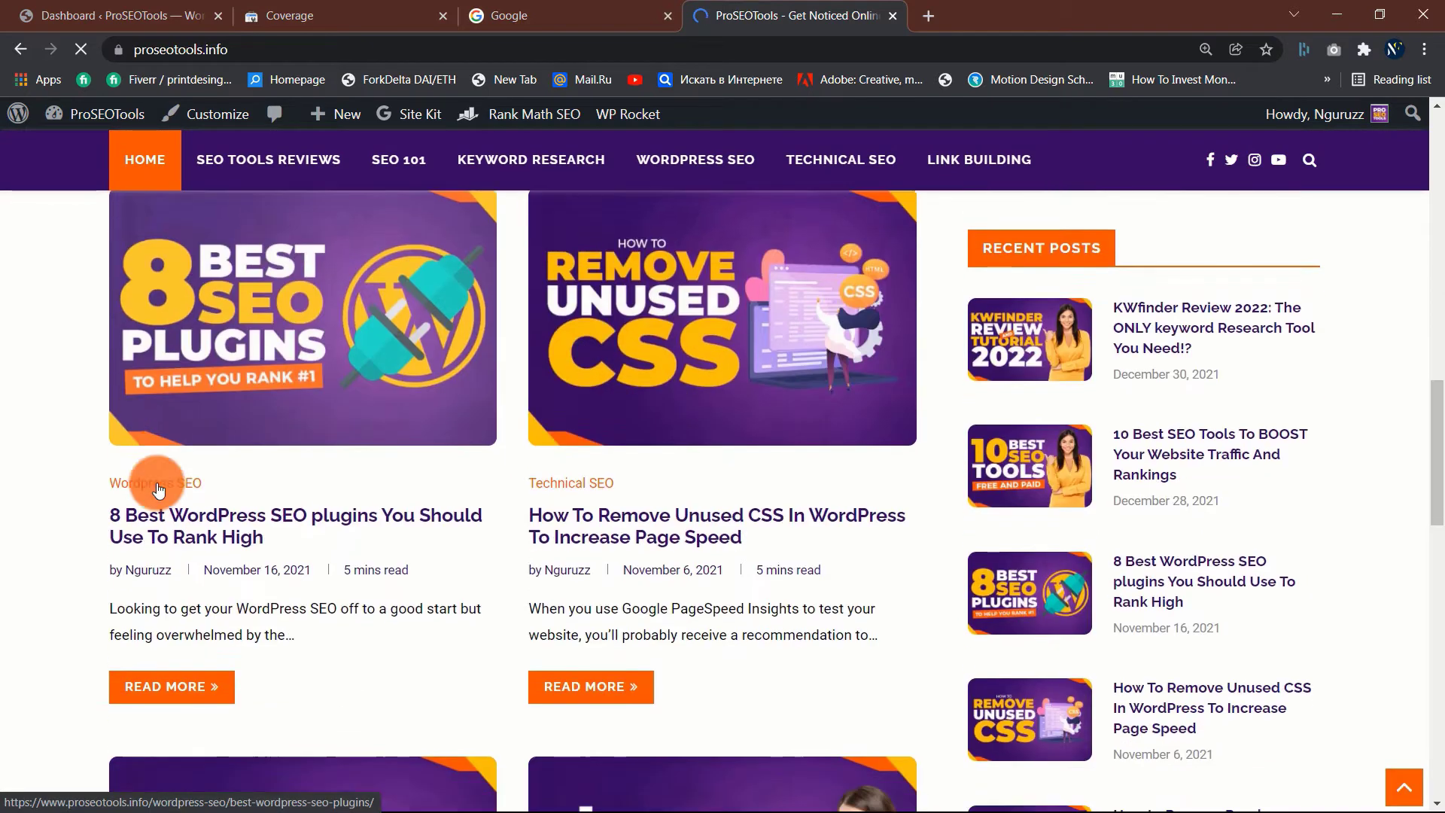
{"action": "scroll", "scroll_direction": "down", "scroll_amount": 3}
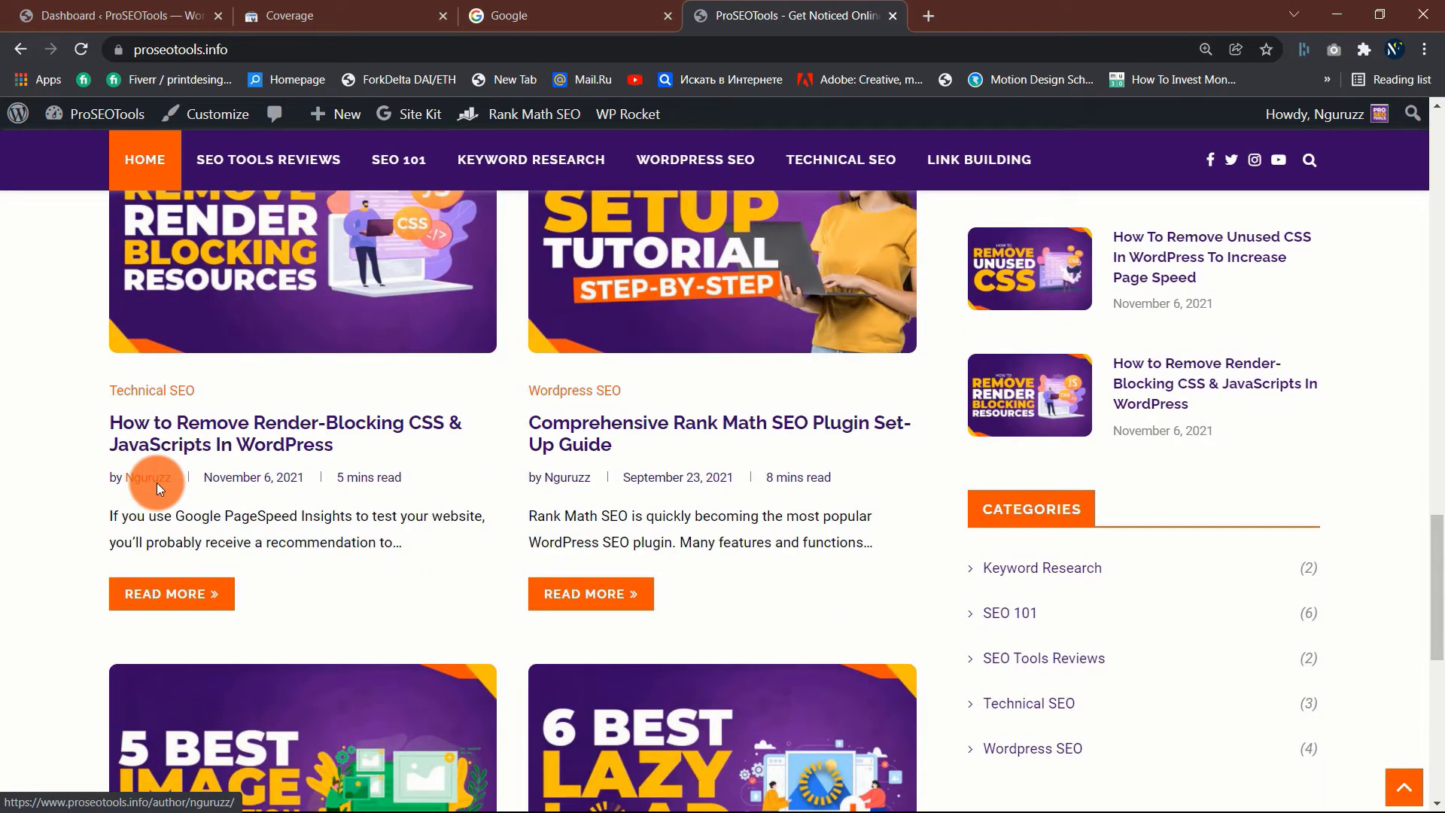
{"action": "scroll", "scroll_direction": "down", "scroll_amount": 3}
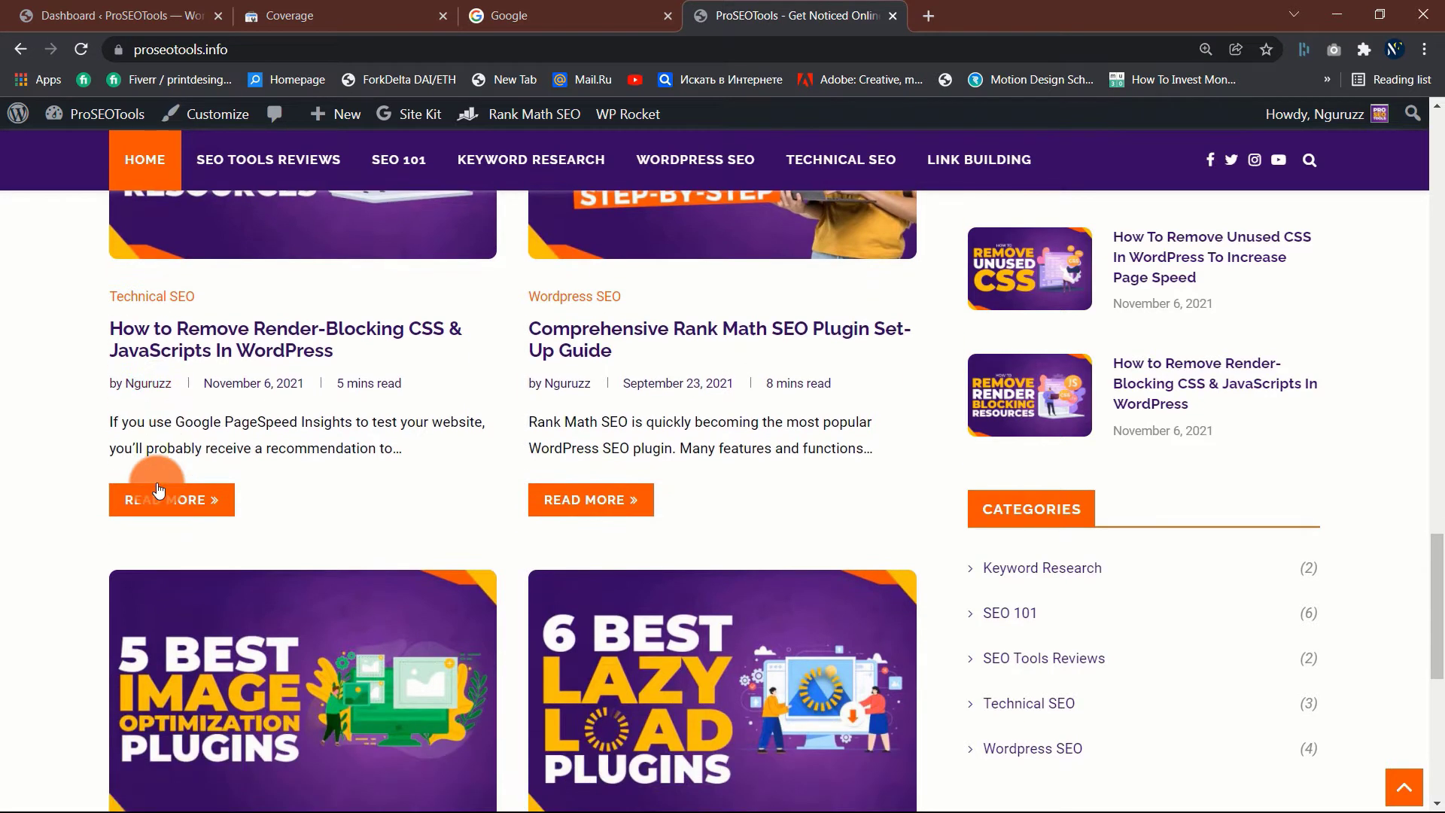
{"action": "scroll", "scroll_direction": "down", "scroll_amount": 3}
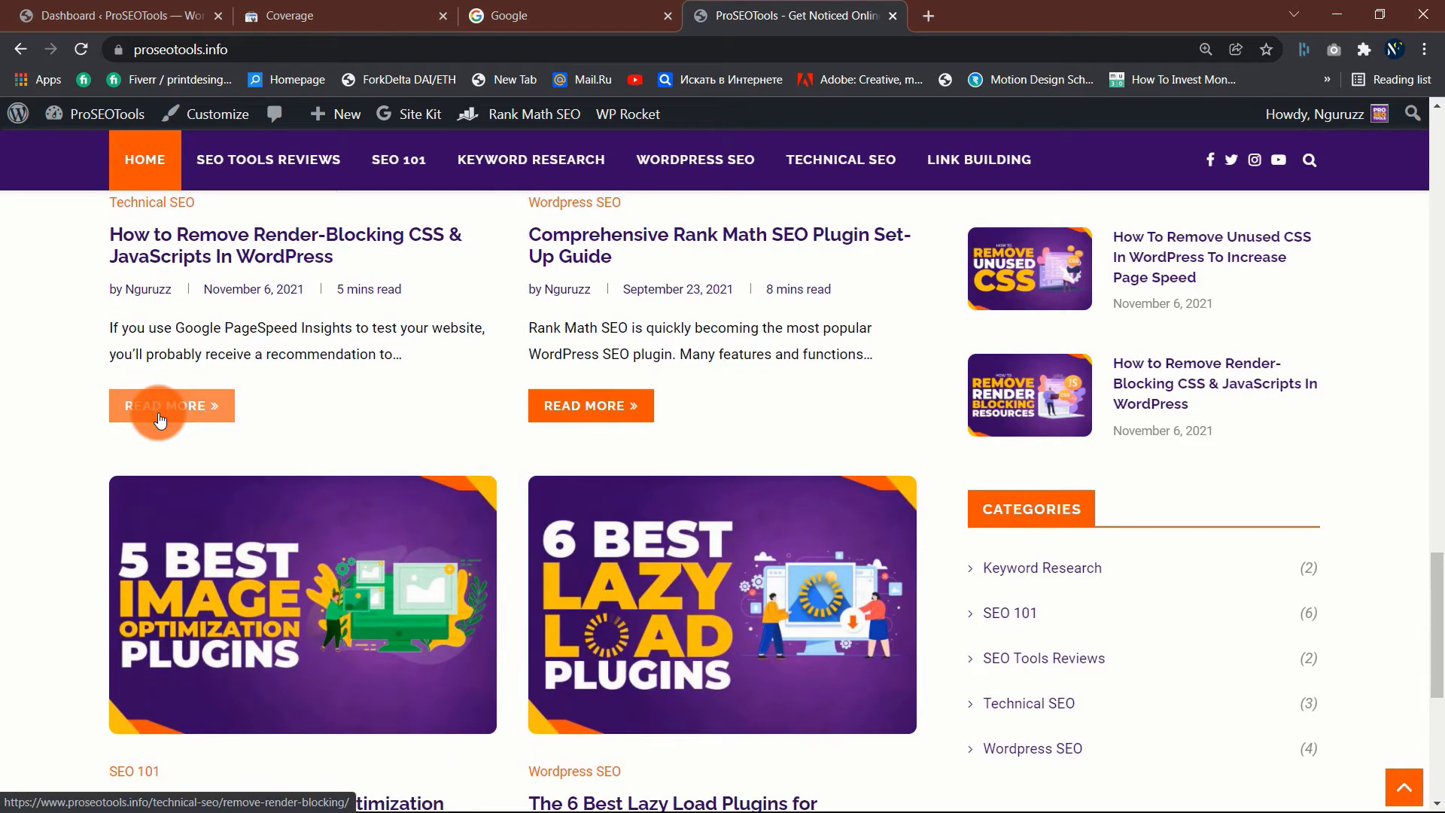
{"action": "scroll", "scroll_direction": "down", "scroll_amount": 3}
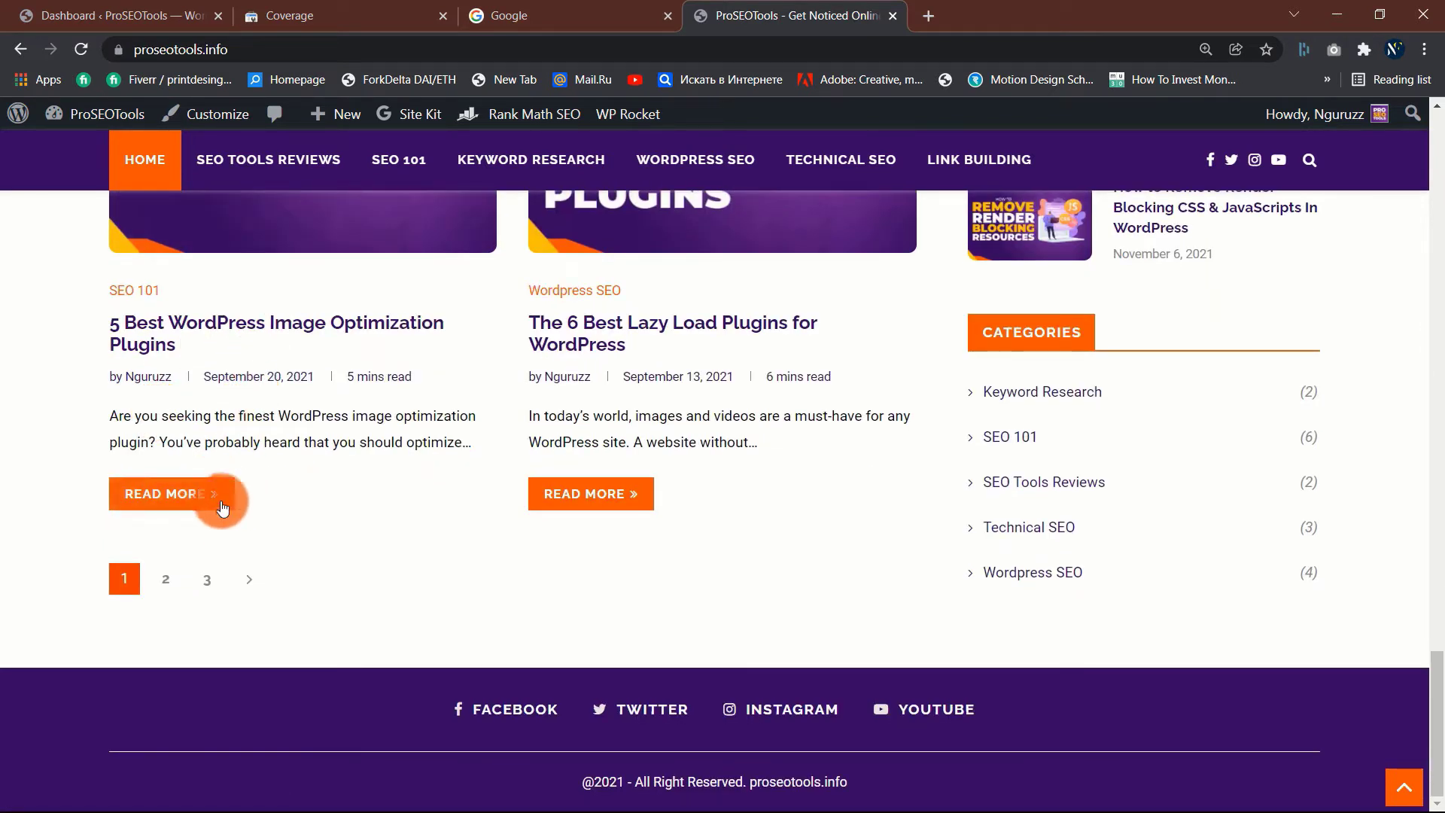
{"action": "left_click", "coordinate": [164, 494]}
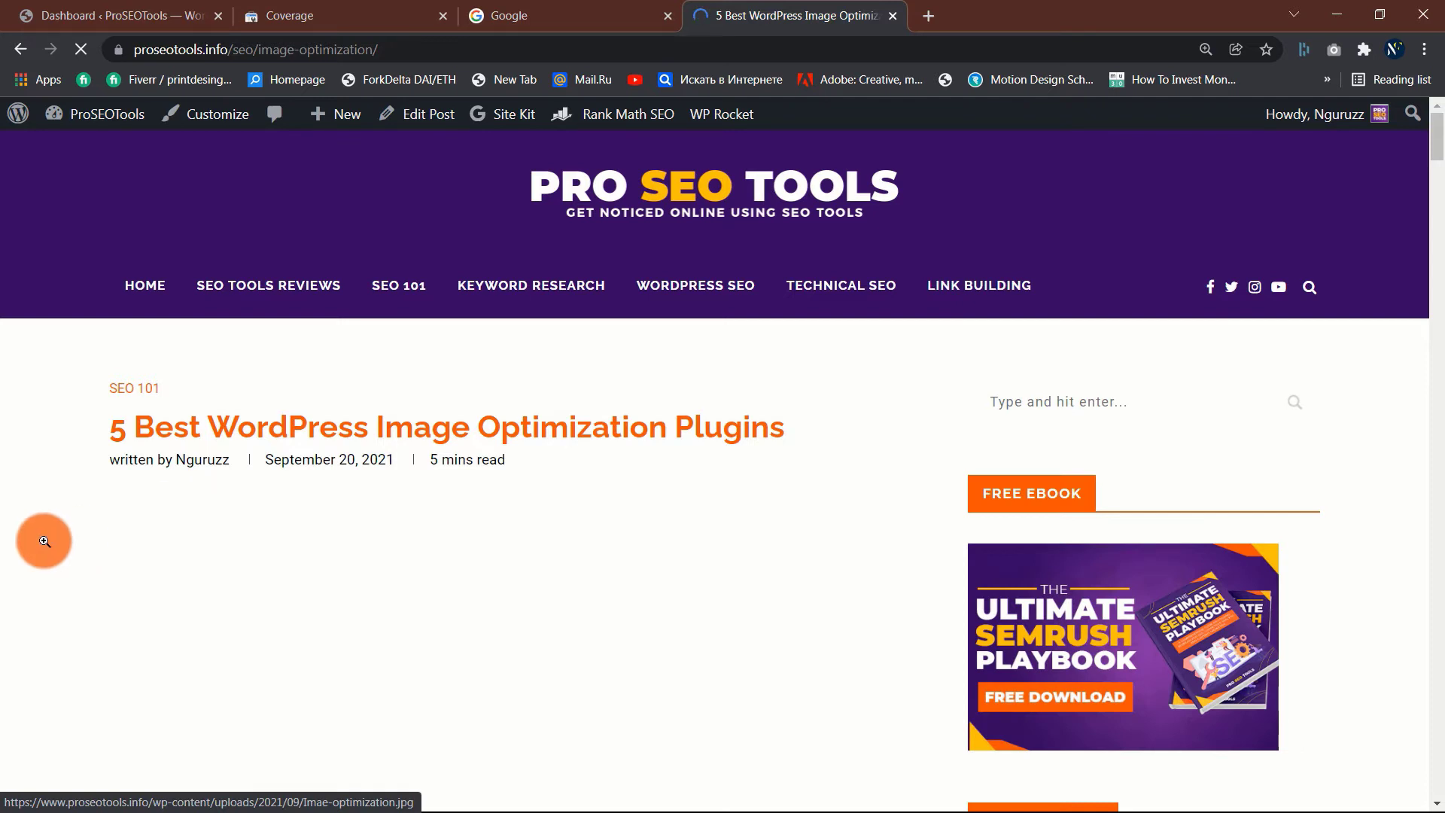
{"action": "scroll", "scroll_direction": "down", "scroll_amount": 3}
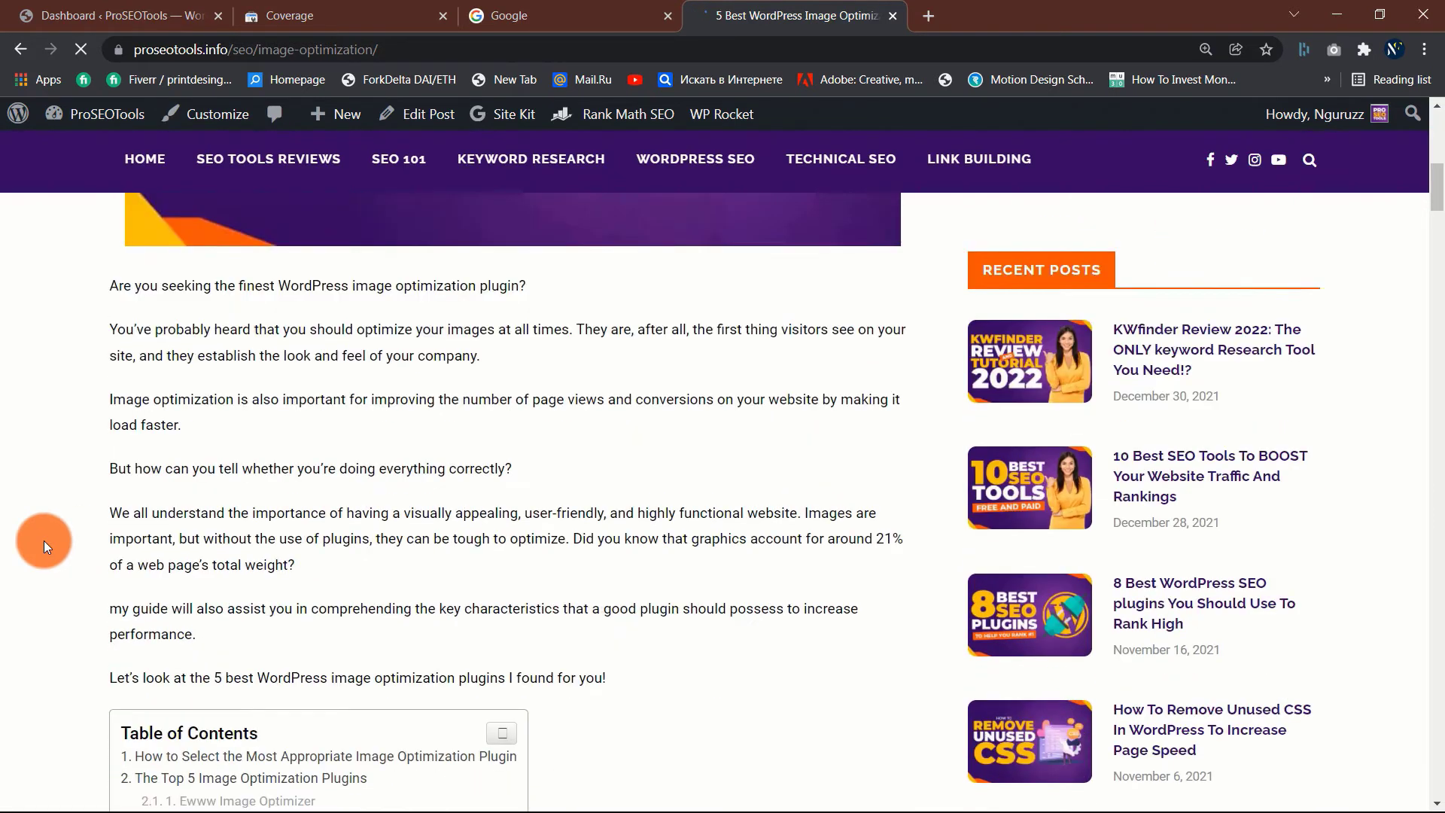
{"action": "scroll", "scroll_direction": "down", "scroll_amount": 3}
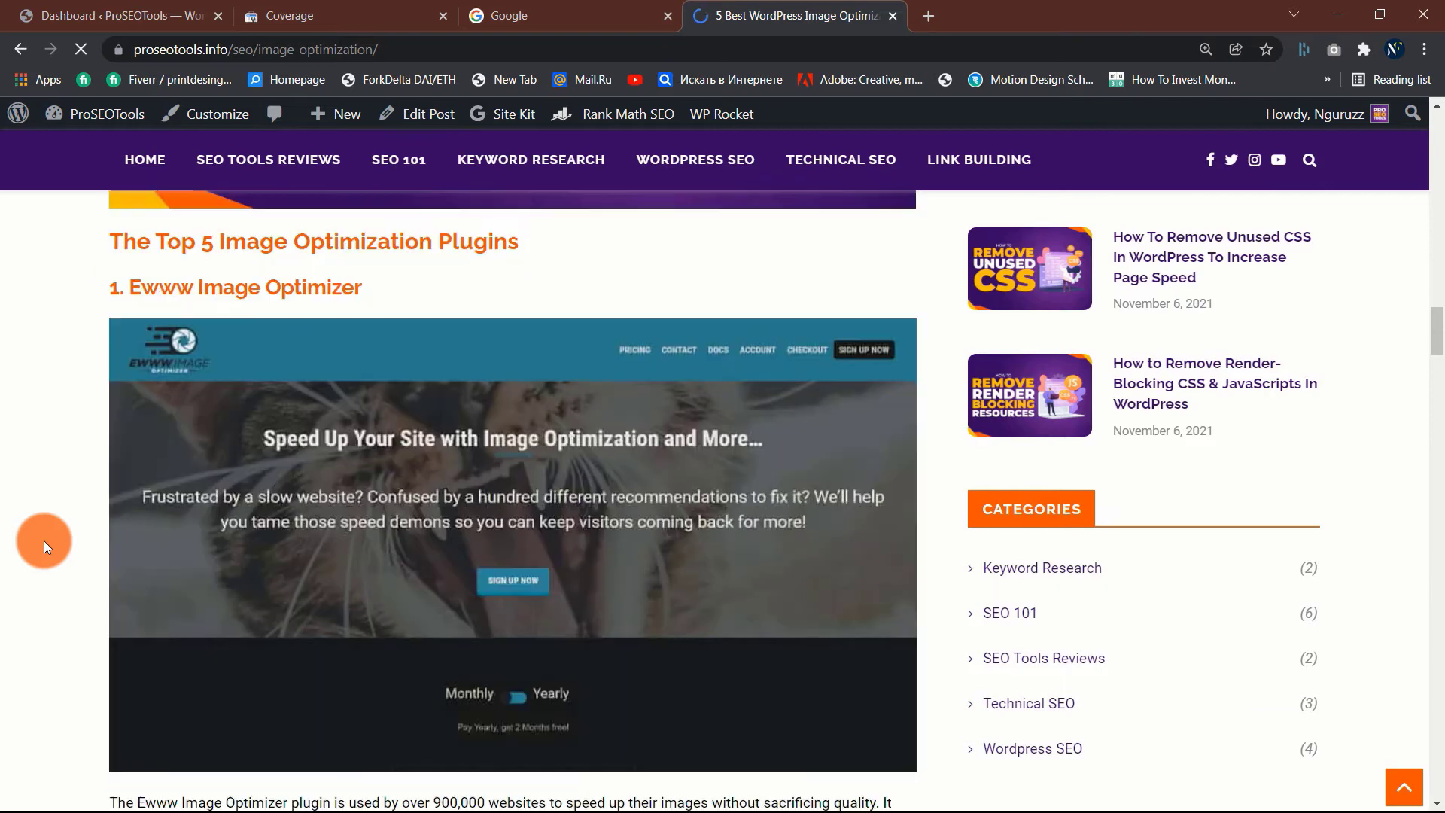
{"action": "scroll", "scroll_direction": "down", "scroll_amount": 3}
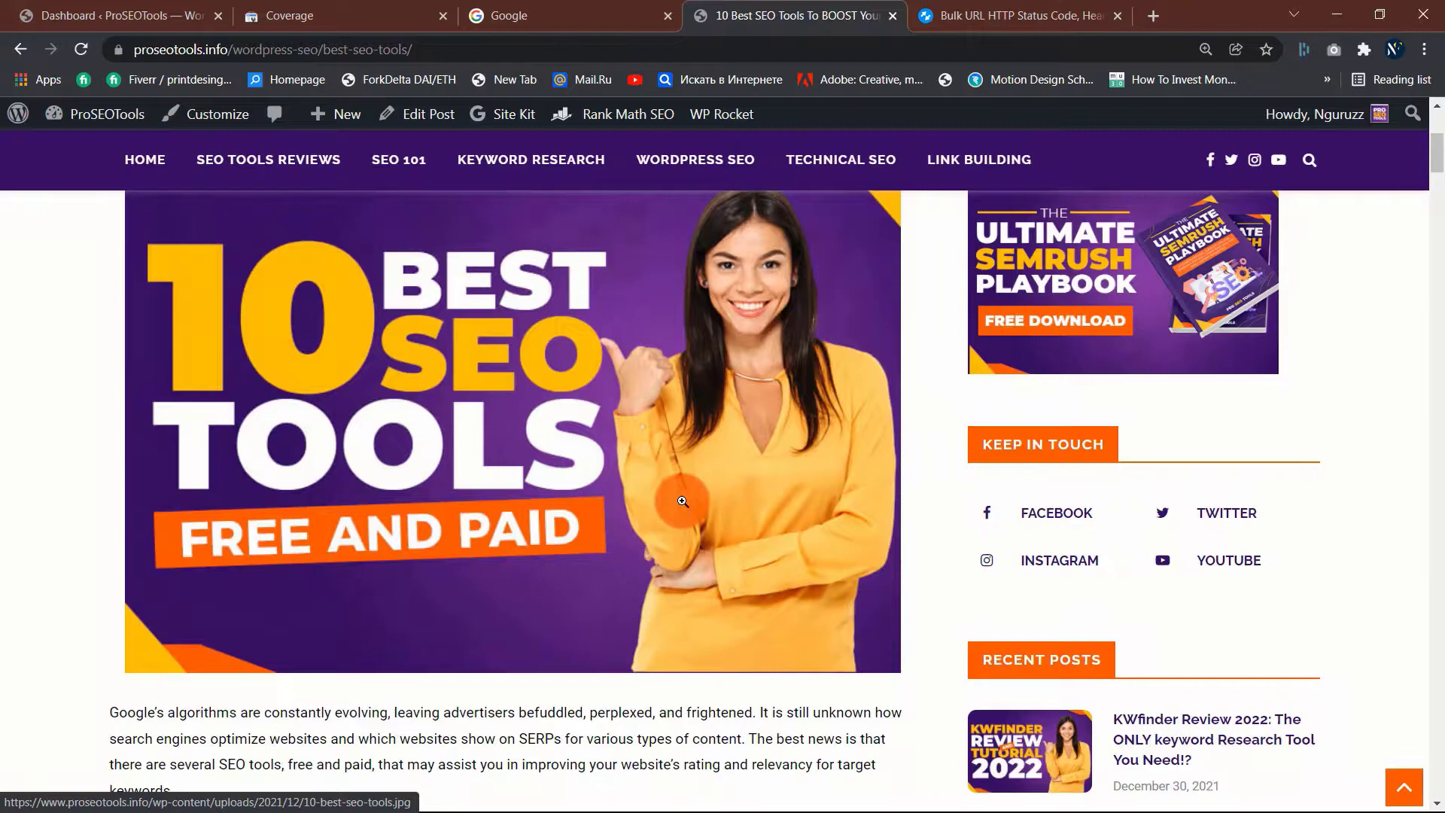
Step: Paste the four http/https and www/non-www proseotools.info URLs into httpstatus.io and check their status codes
{"action": "left_click", "coordinate": [1014, 15]}
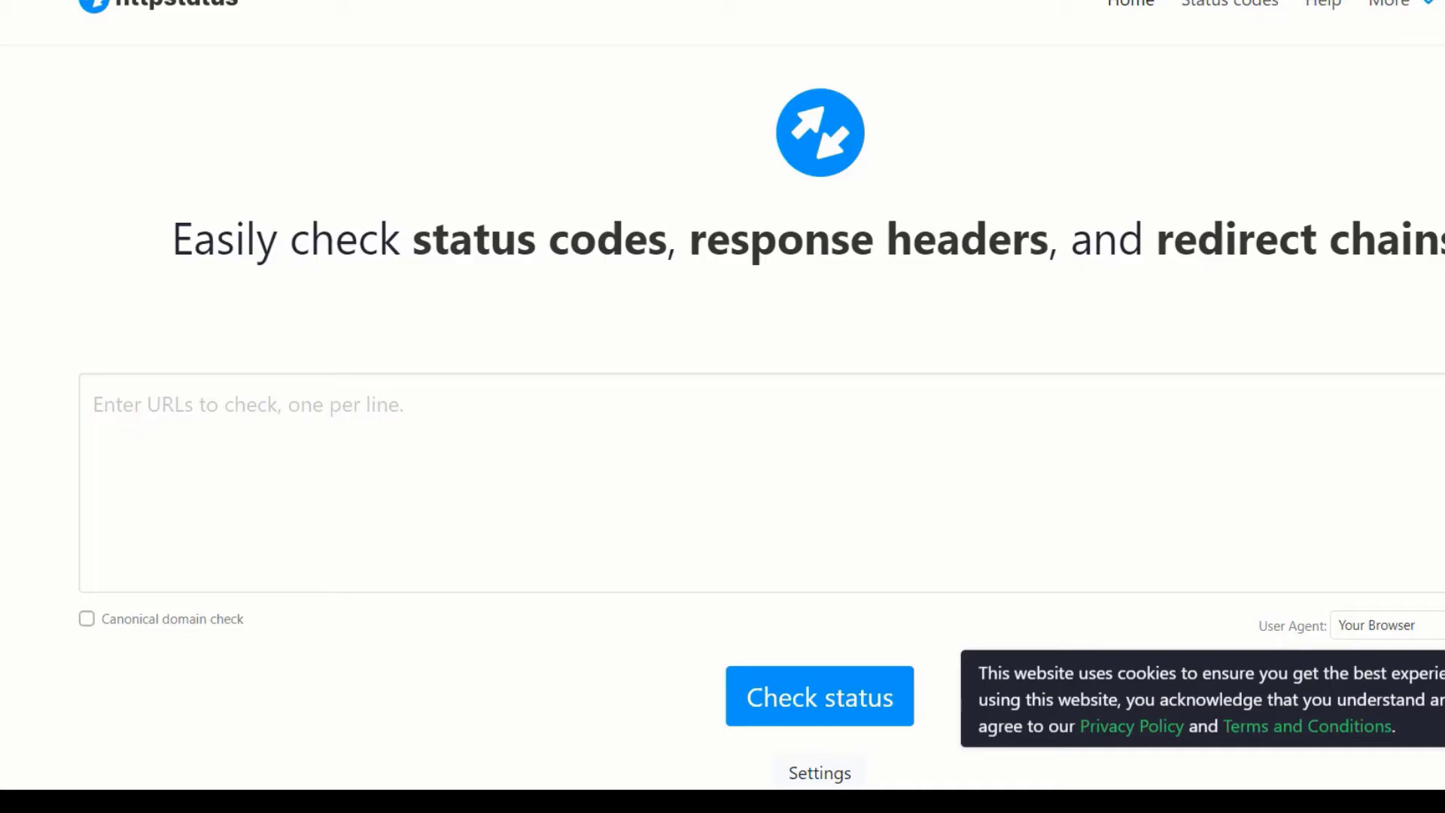
{"action": "right_click", "coordinate": [326, 425]}
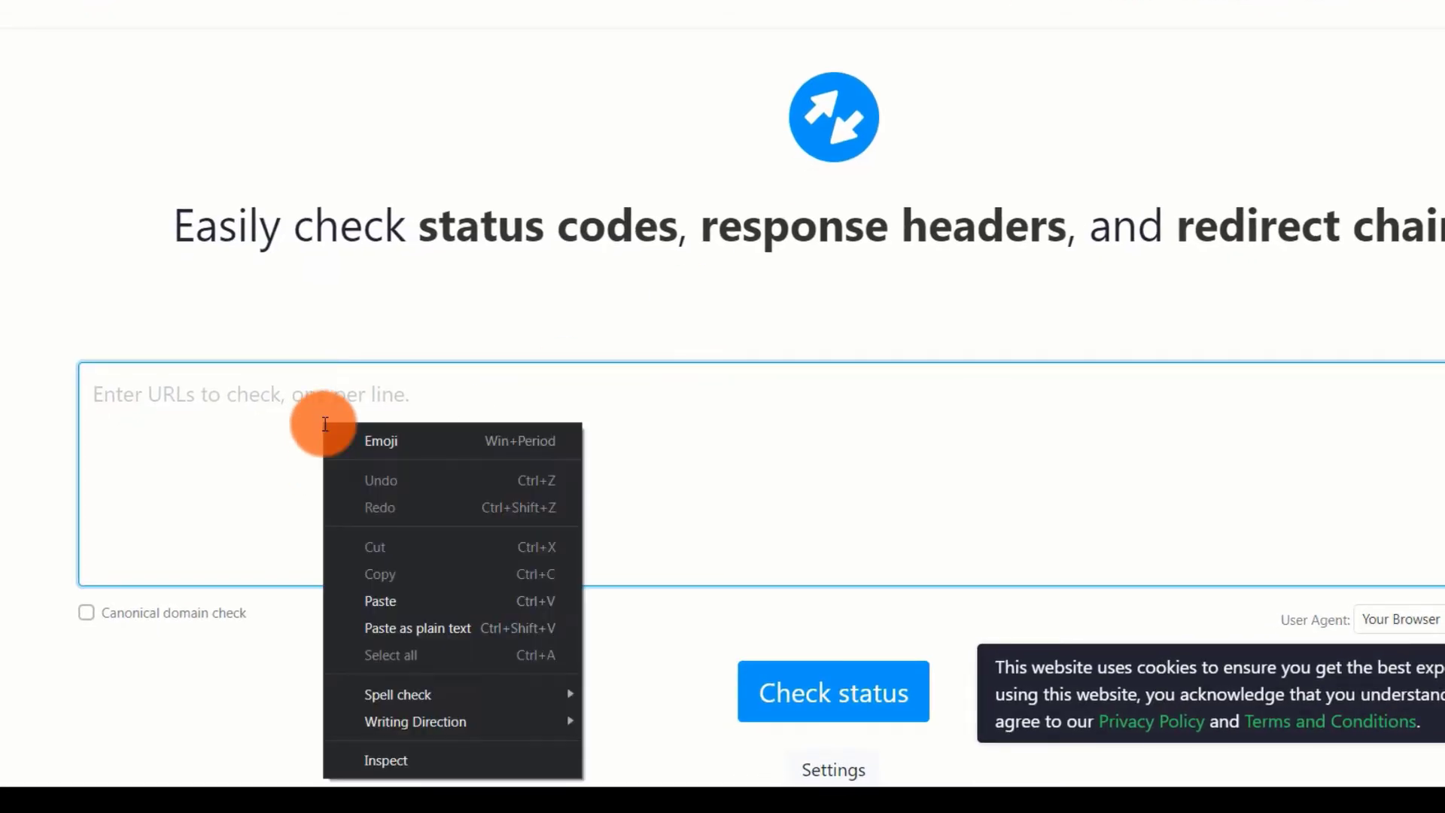
{"action": "left_click", "coordinate": [380, 601]}
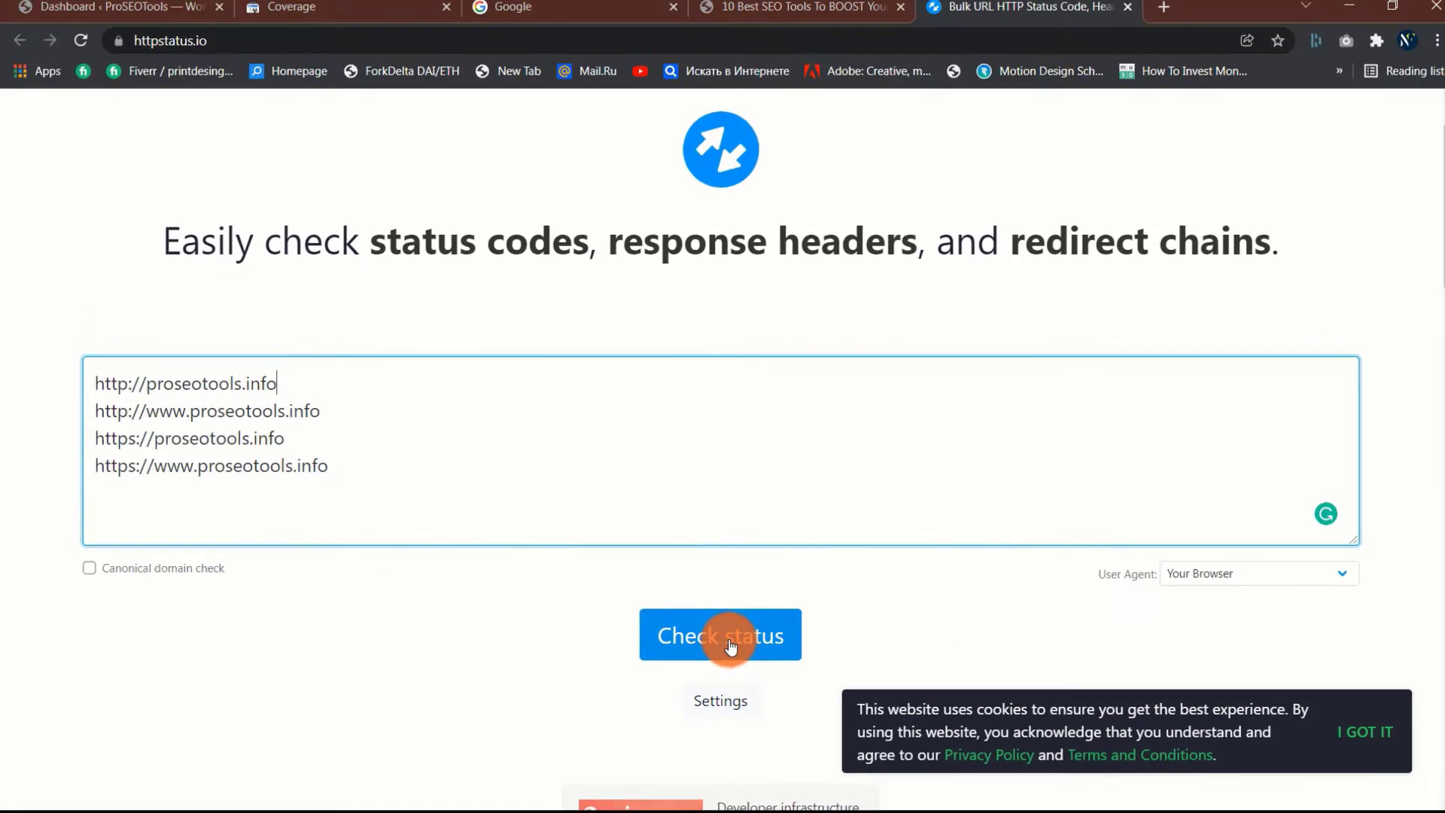
{"action": "left_click", "coordinate": [720, 635]}
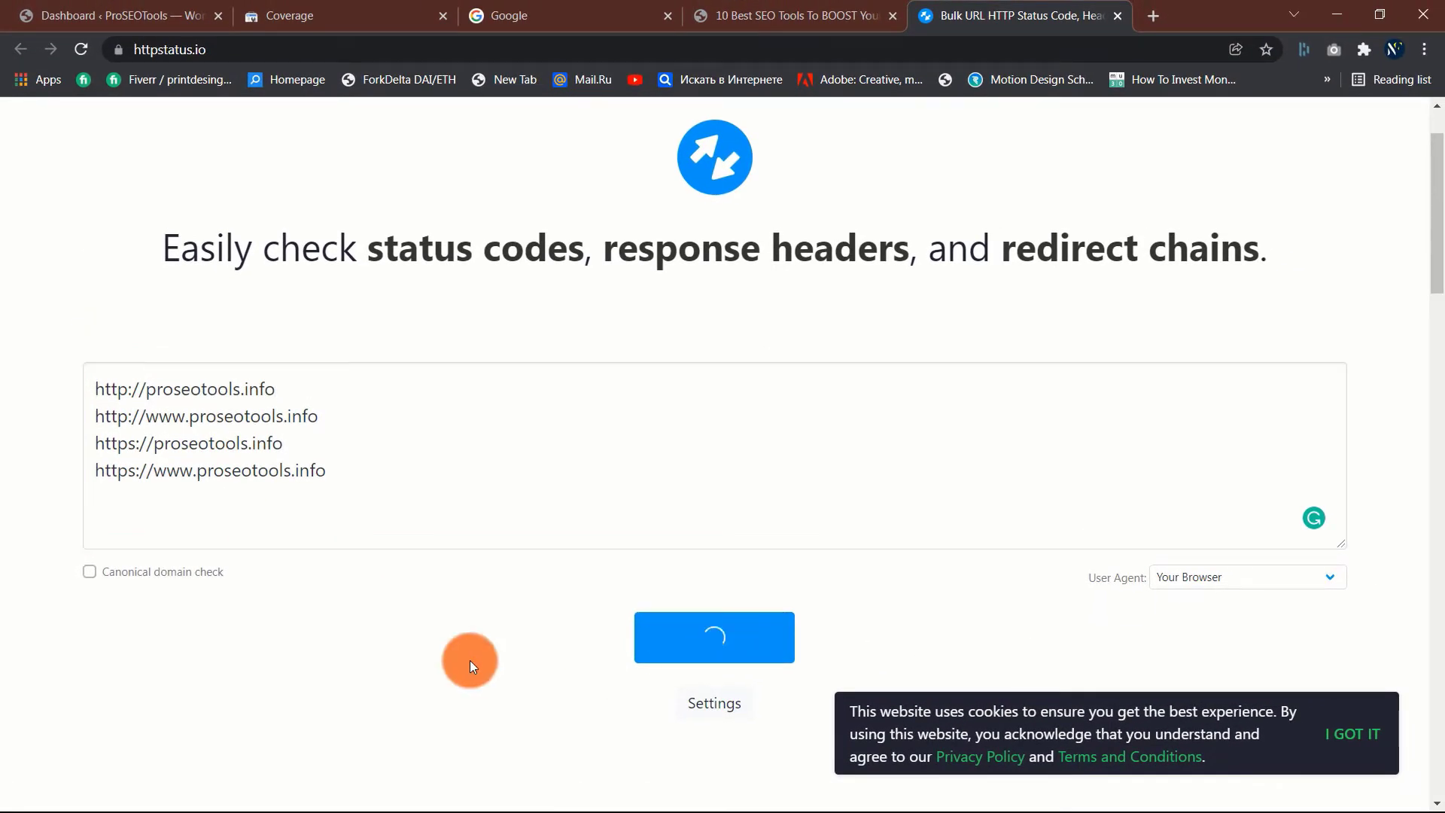
{"action": "left_click", "coordinate": [713, 637]}
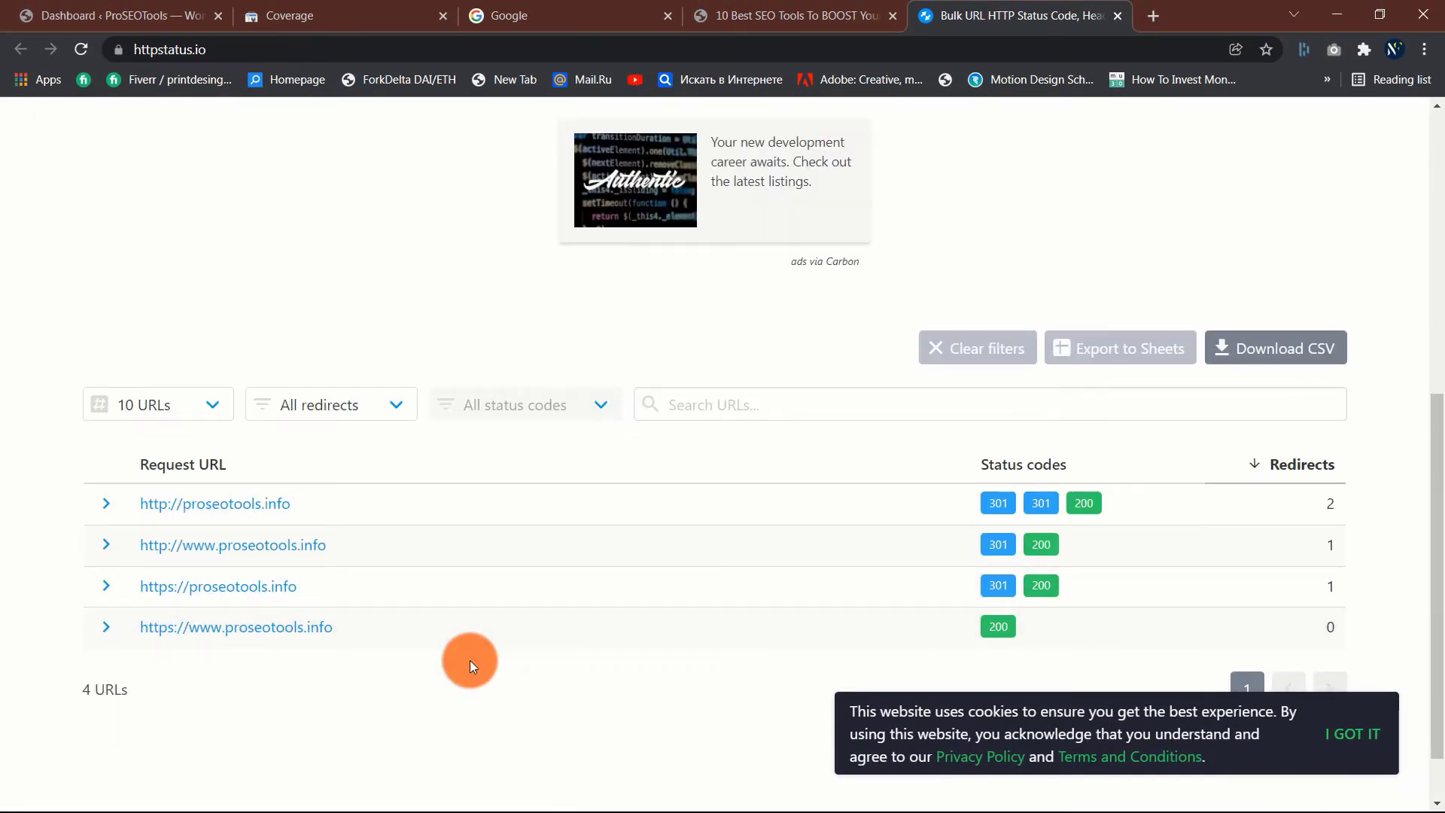
{"action": "mouse_move", "coordinate": [1354, 733]}
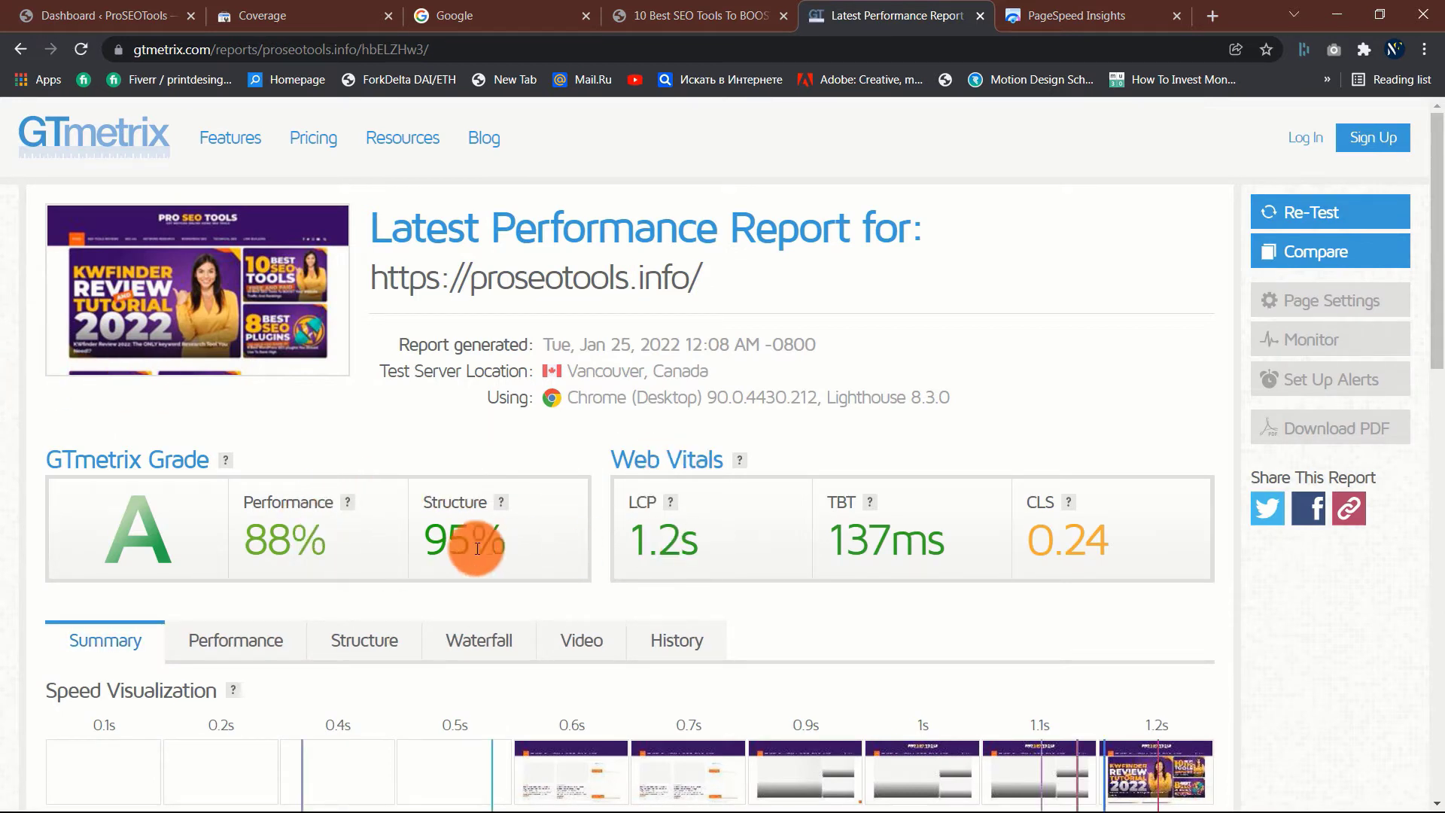
{"action": "mouse_move", "coordinate": [166, 523]}
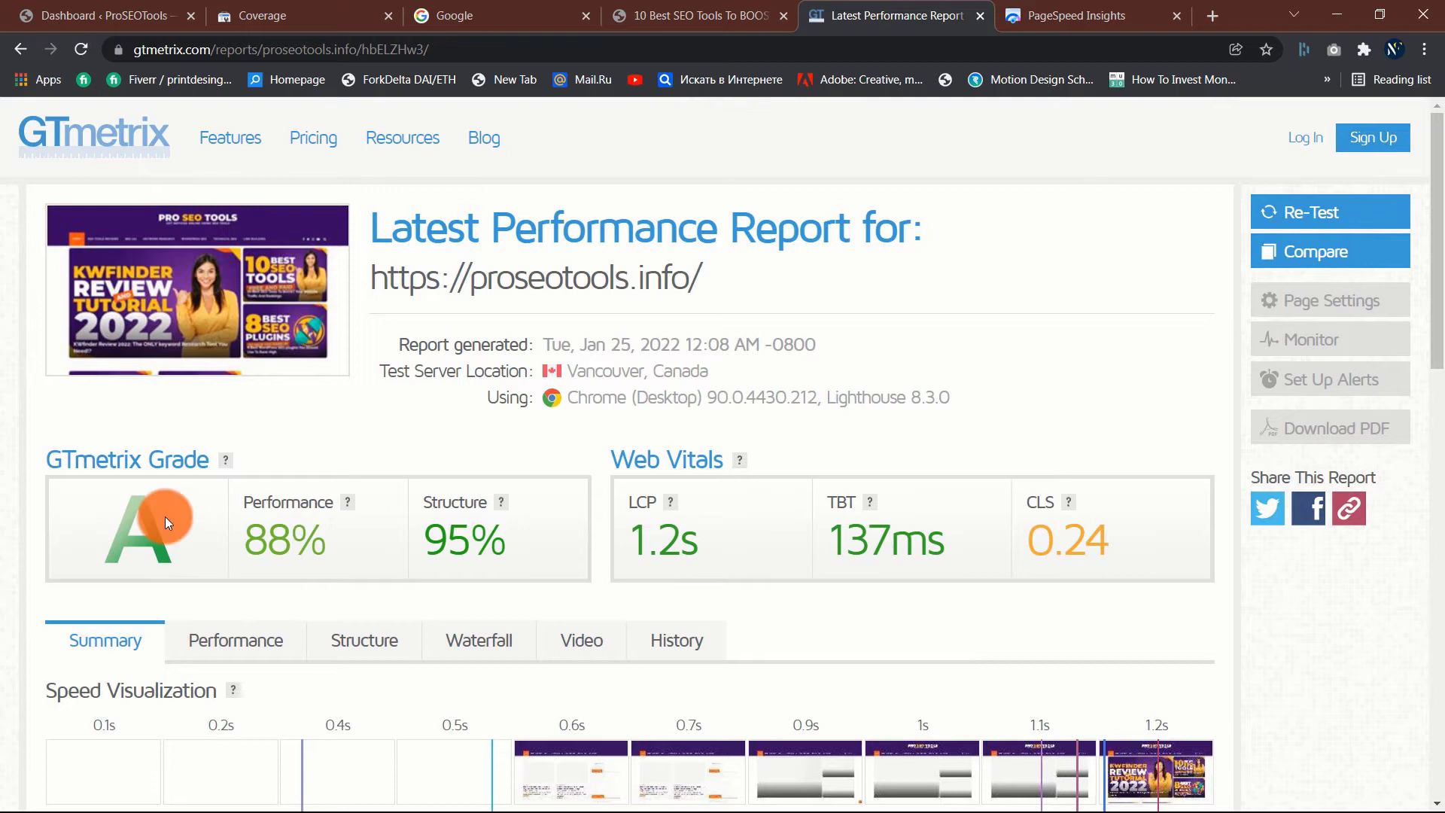
{"action": "mouse_move", "coordinate": [5, 521]}
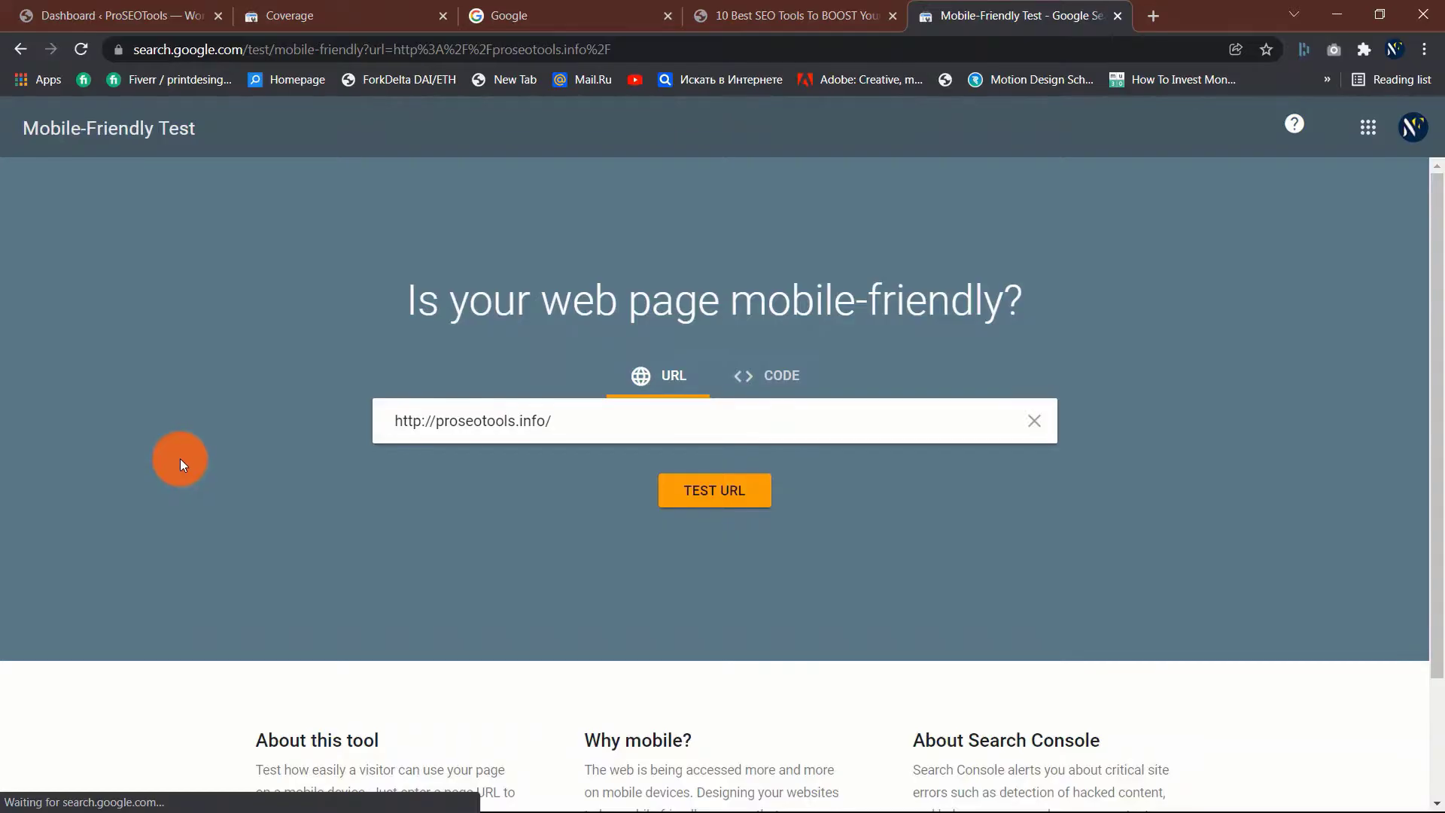
{"action": "left_click", "coordinate": [713, 489]}
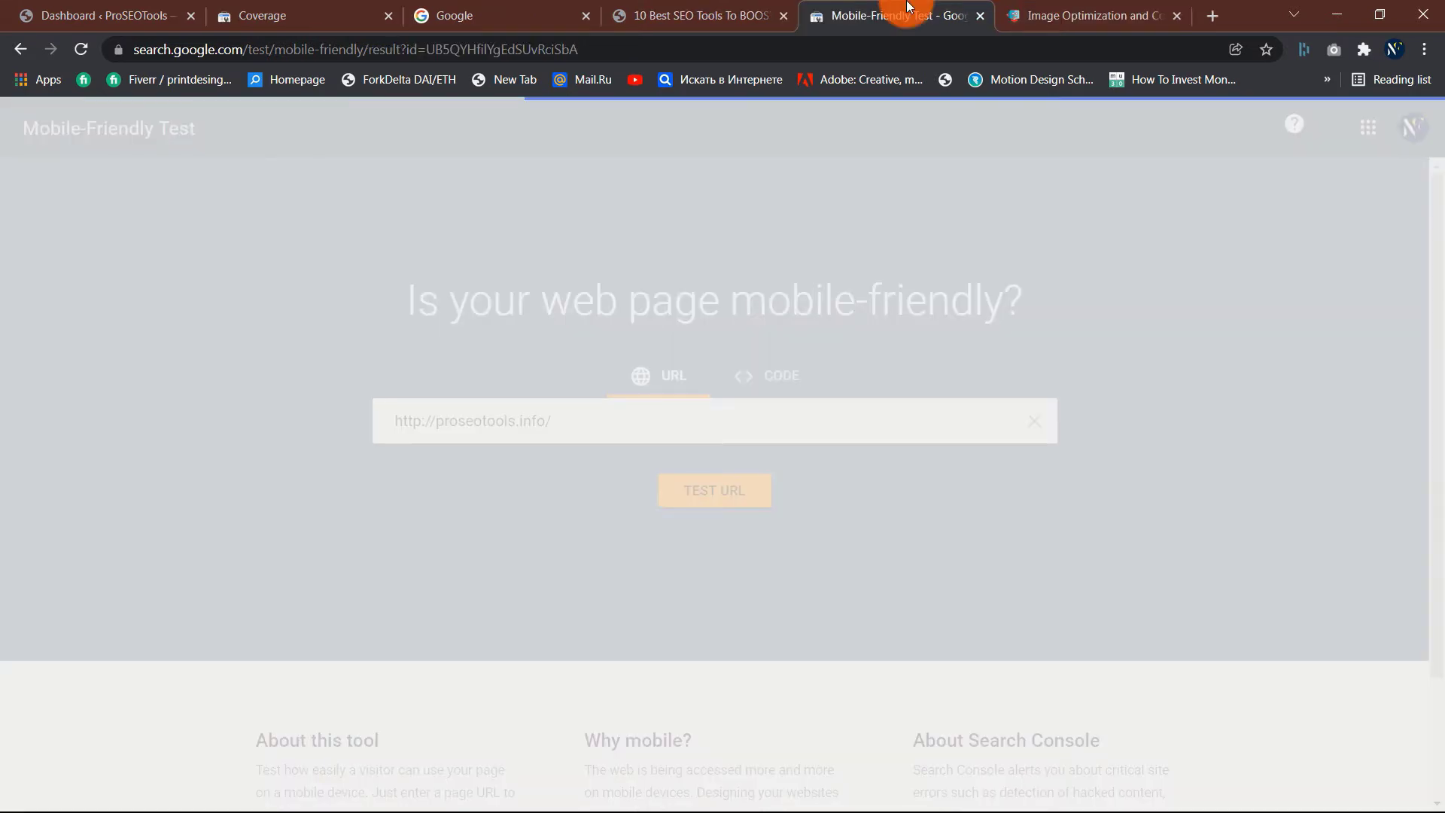
{"action": "left_click", "coordinate": [714, 489]}
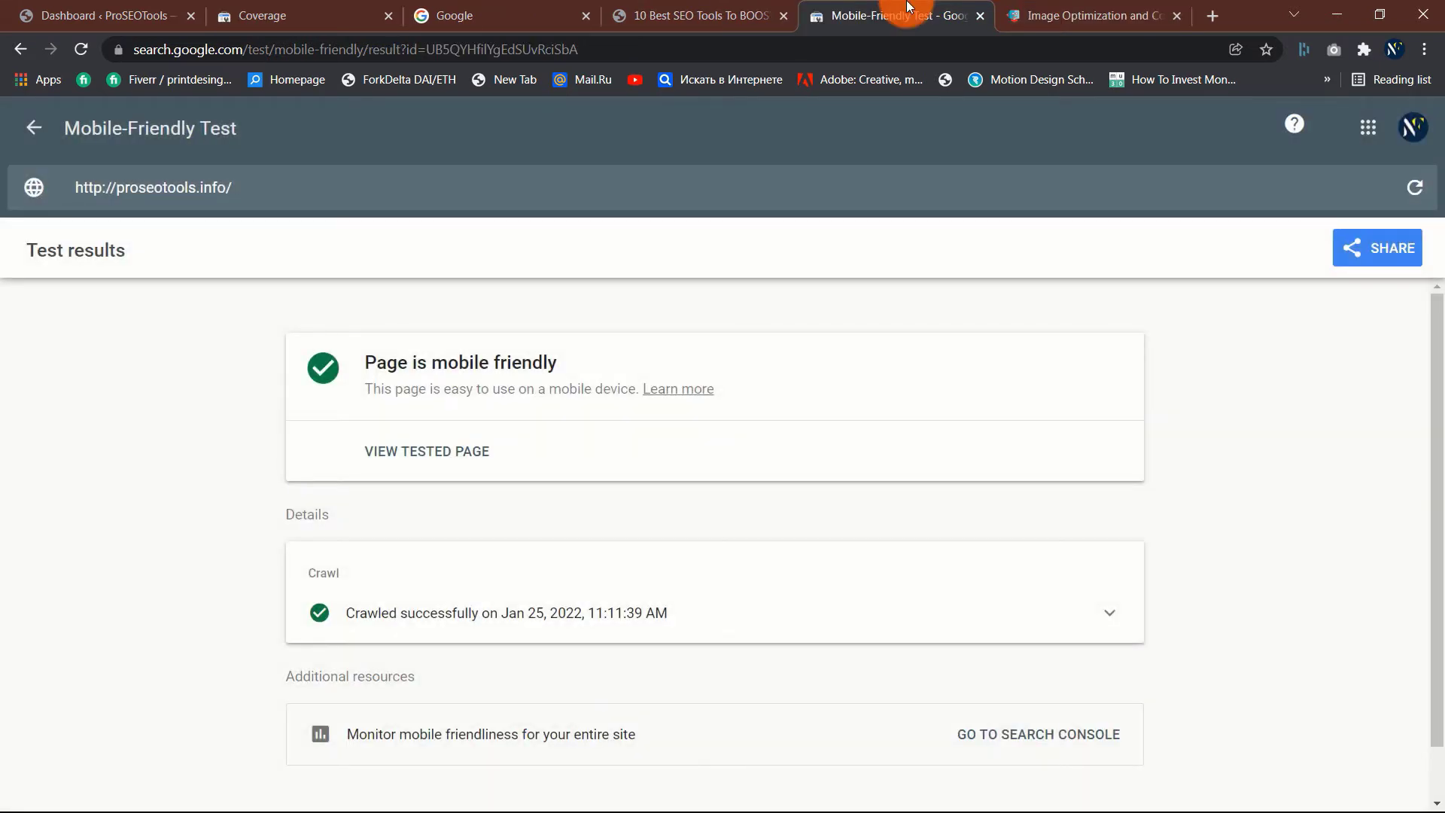
{"action": "mouse_move", "coordinate": [529, 425]}
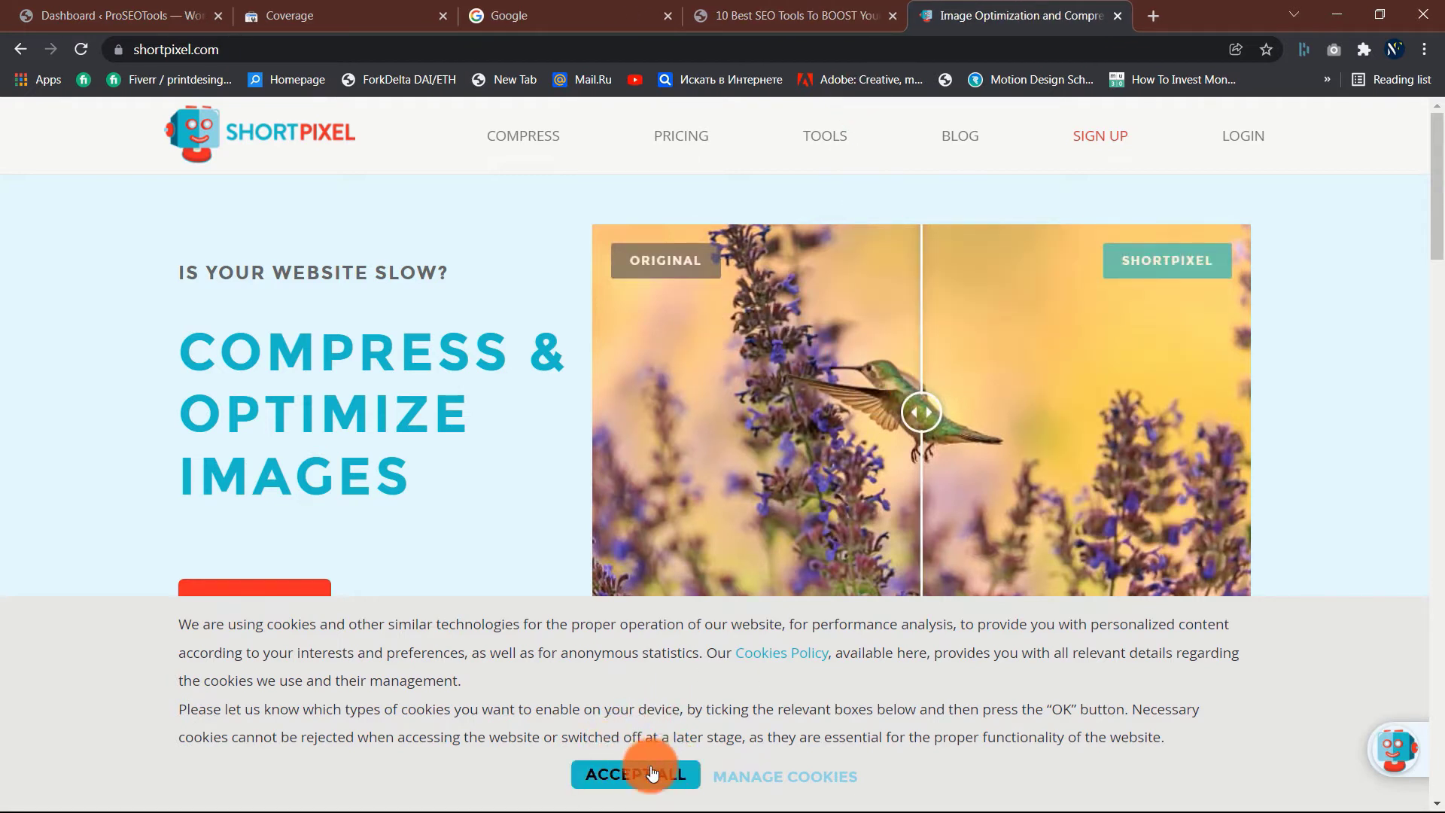
Step: Accept all cookies on ShortPixel and browse the image optimizer homepage
{"action": "left_click", "coordinate": [635, 774]}
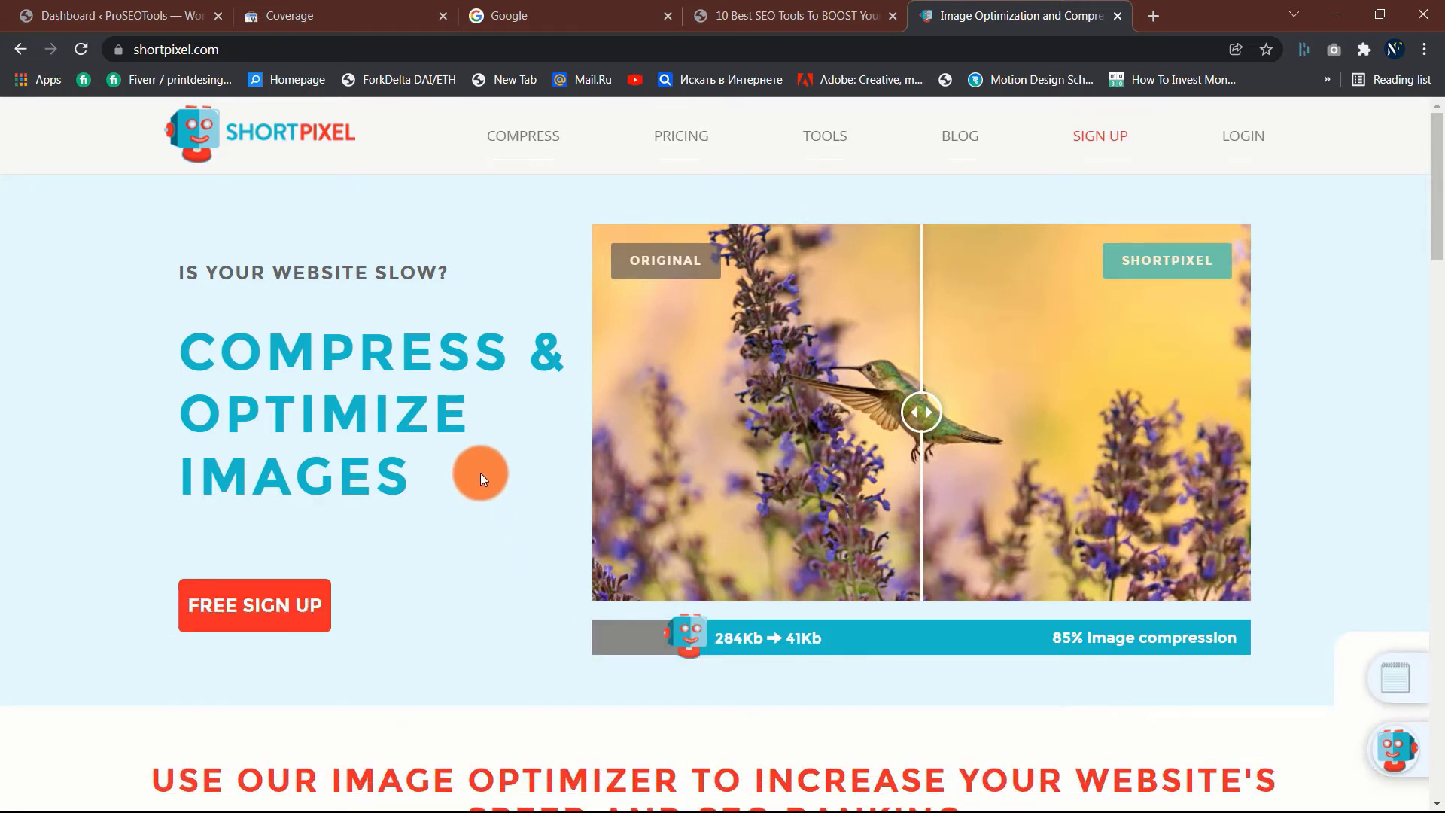
{"action": "mouse_move", "coordinate": [155, 308]}
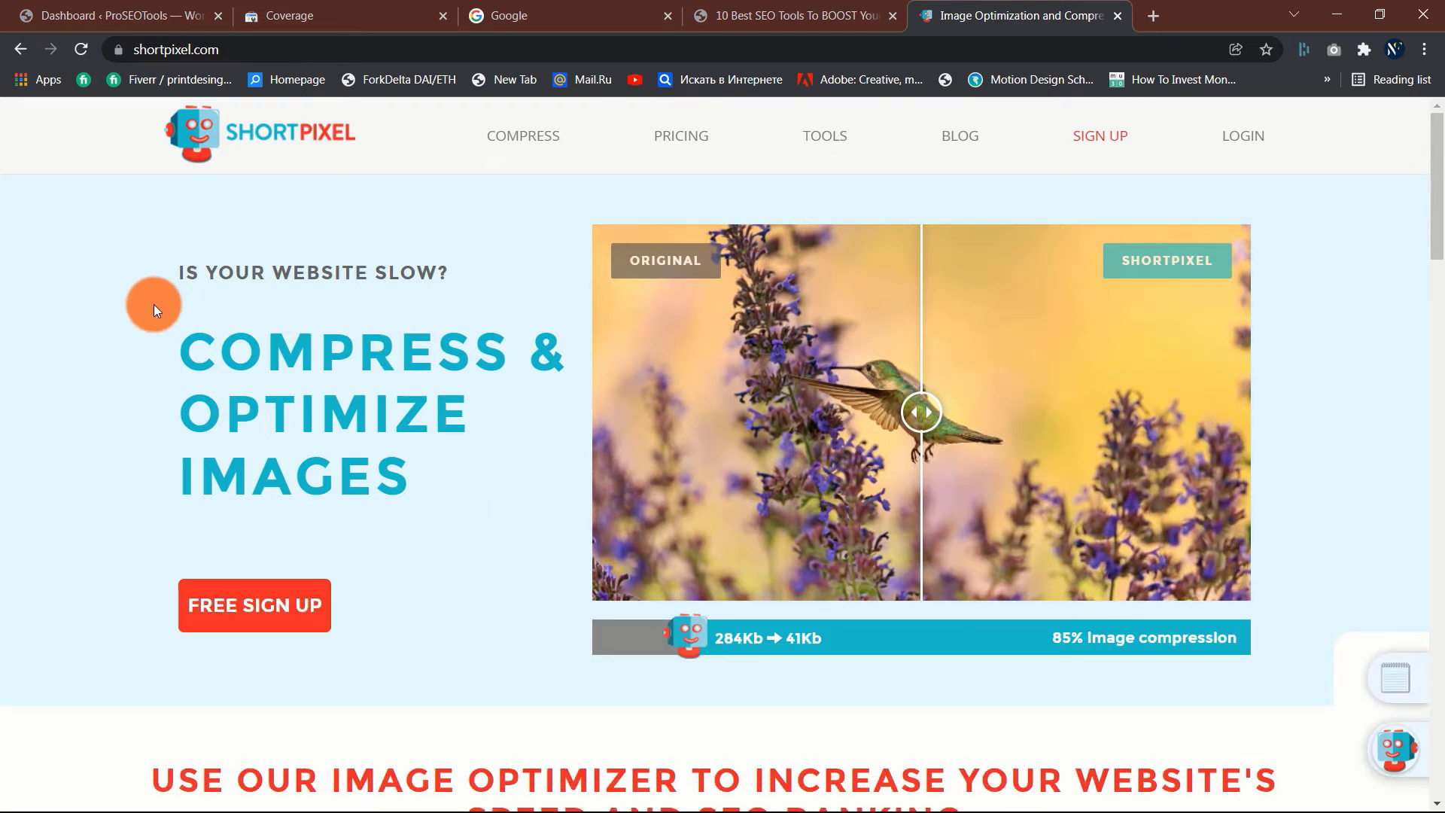
{"action": "scroll", "scroll_direction": "down", "scroll_amount": 3}
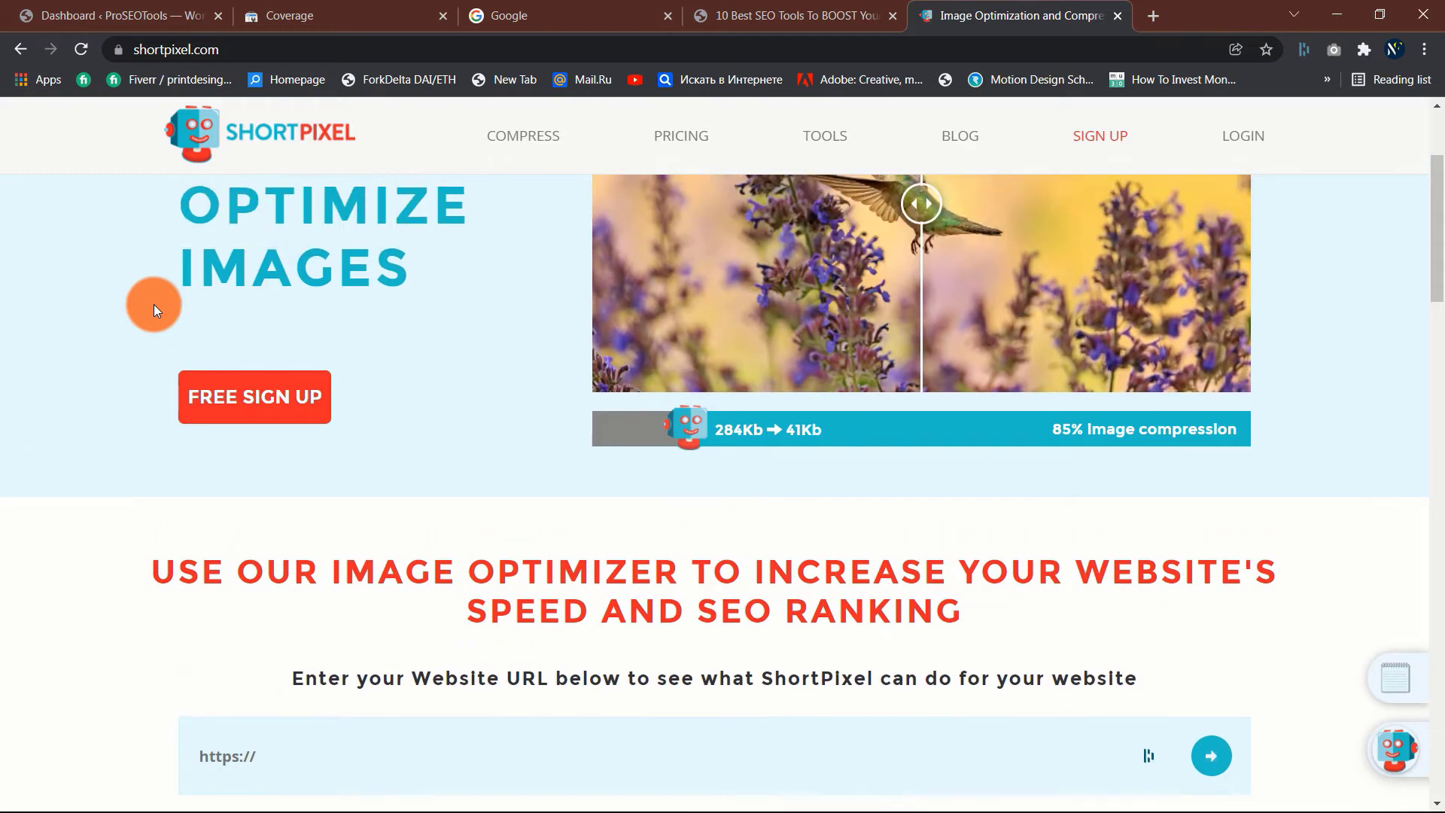
{"action": "scroll", "scroll_direction": "up", "scroll_amount": 3}
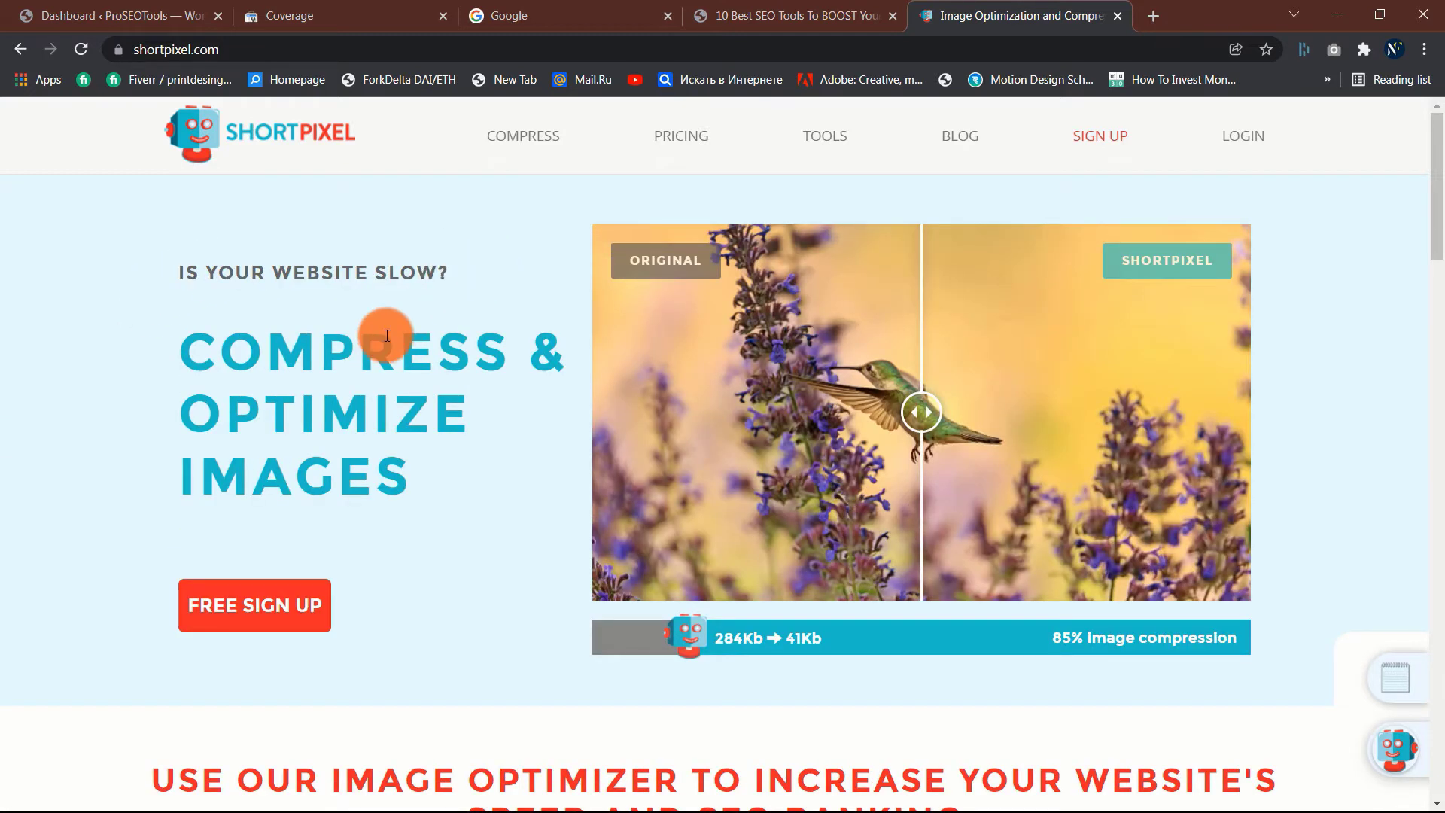
{"action": "scroll", "scroll_direction": "down", "scroll_amount": 3}
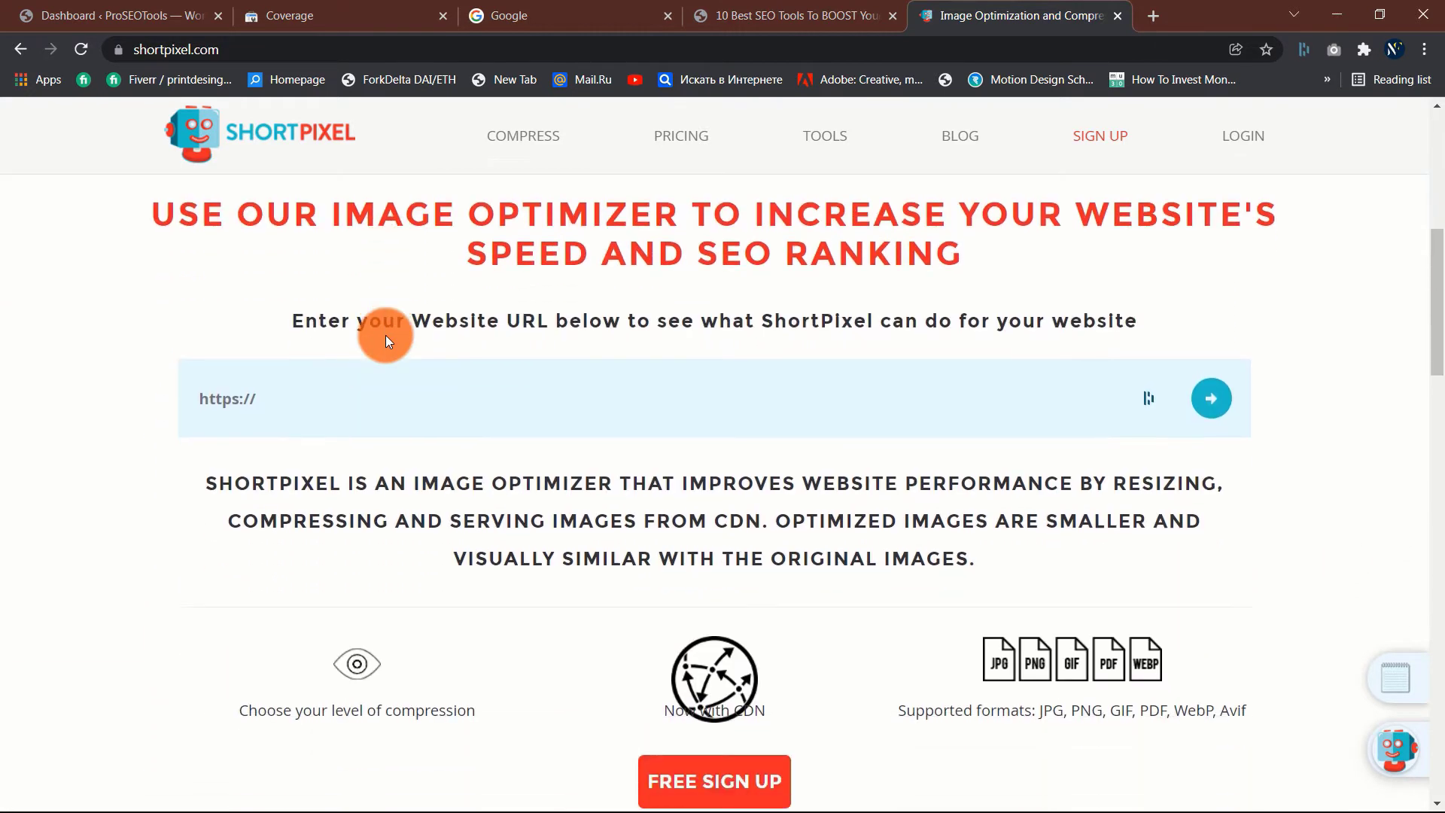
{"action": "scroll", "scroll_direction": "down", "scroll_amount": 3}
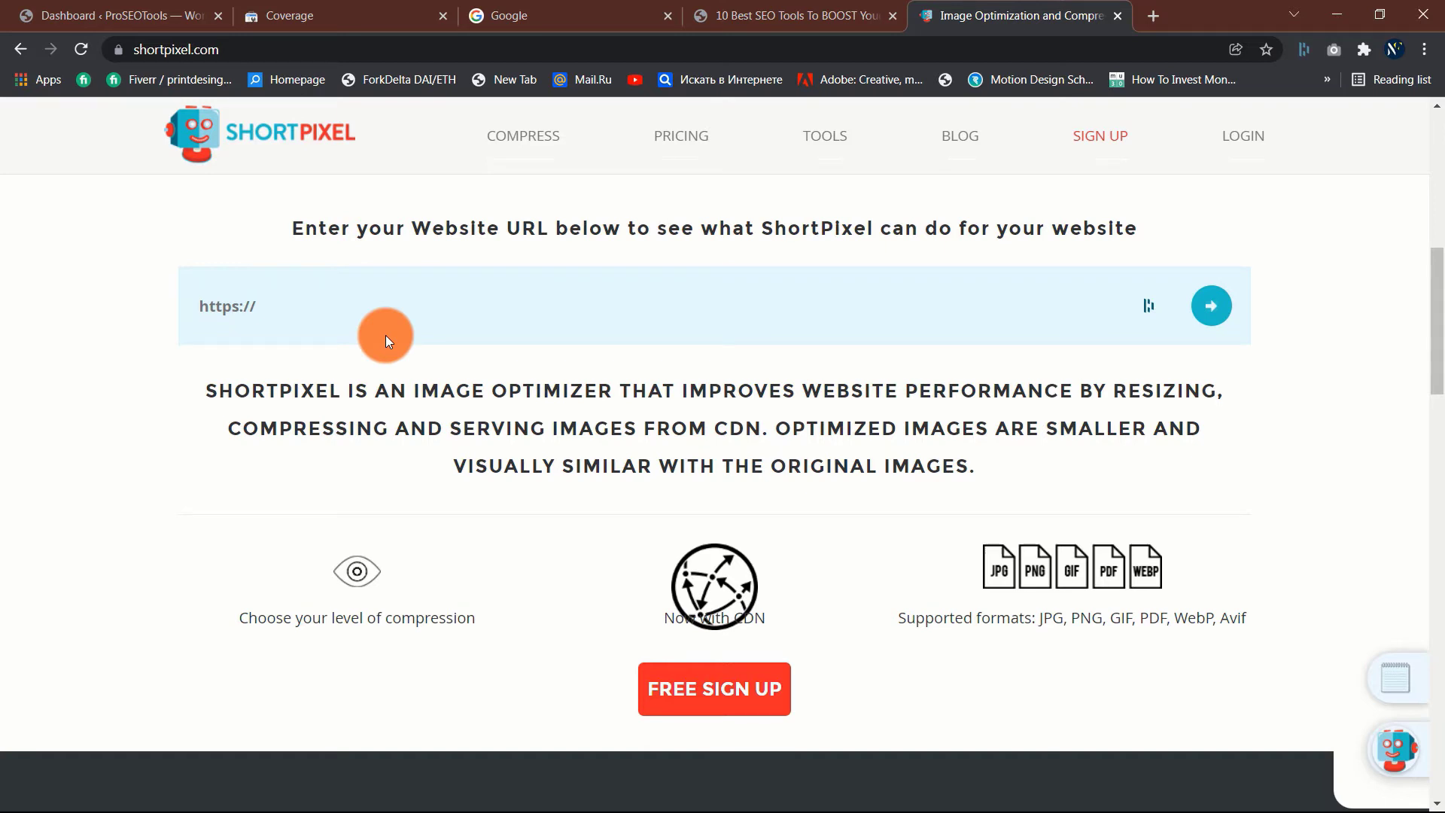
{"action": "scroll", "scroll_direction": "up", "scroll_amount": 3}
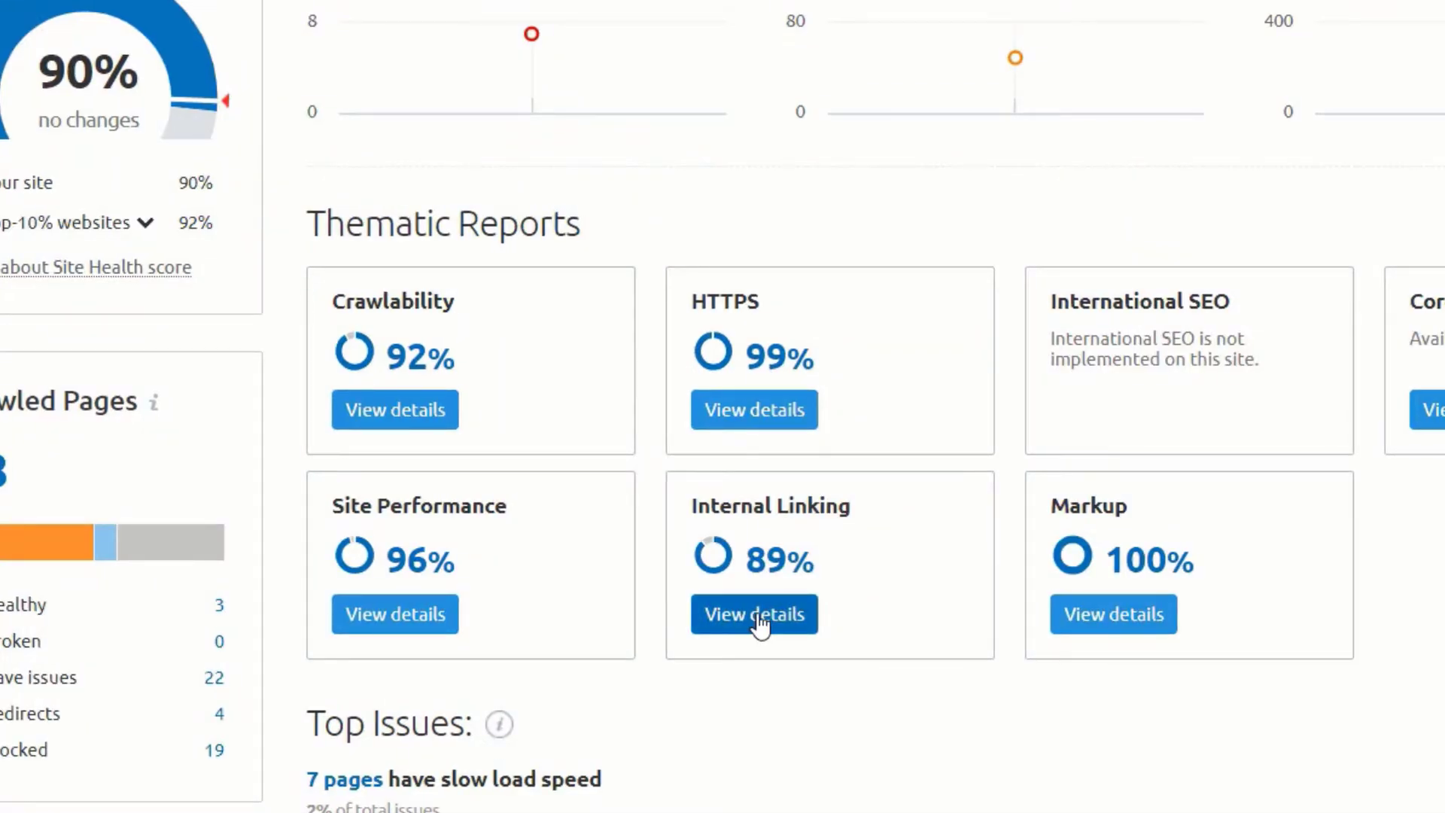
{"action": "left_click", "coordinate": [753, 615]}
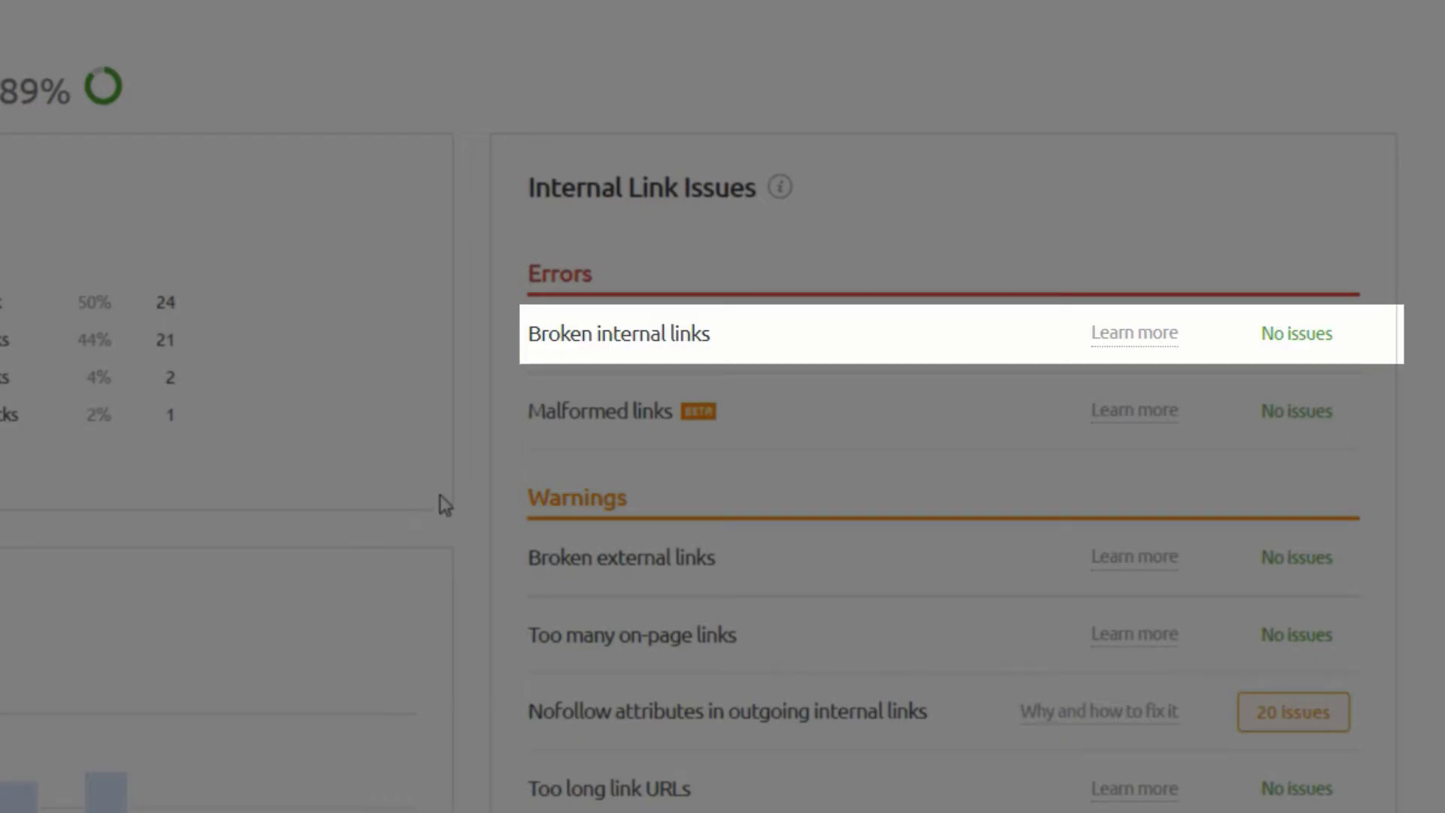
{"action": "mouse_move", "coordinate": [471, 498]}
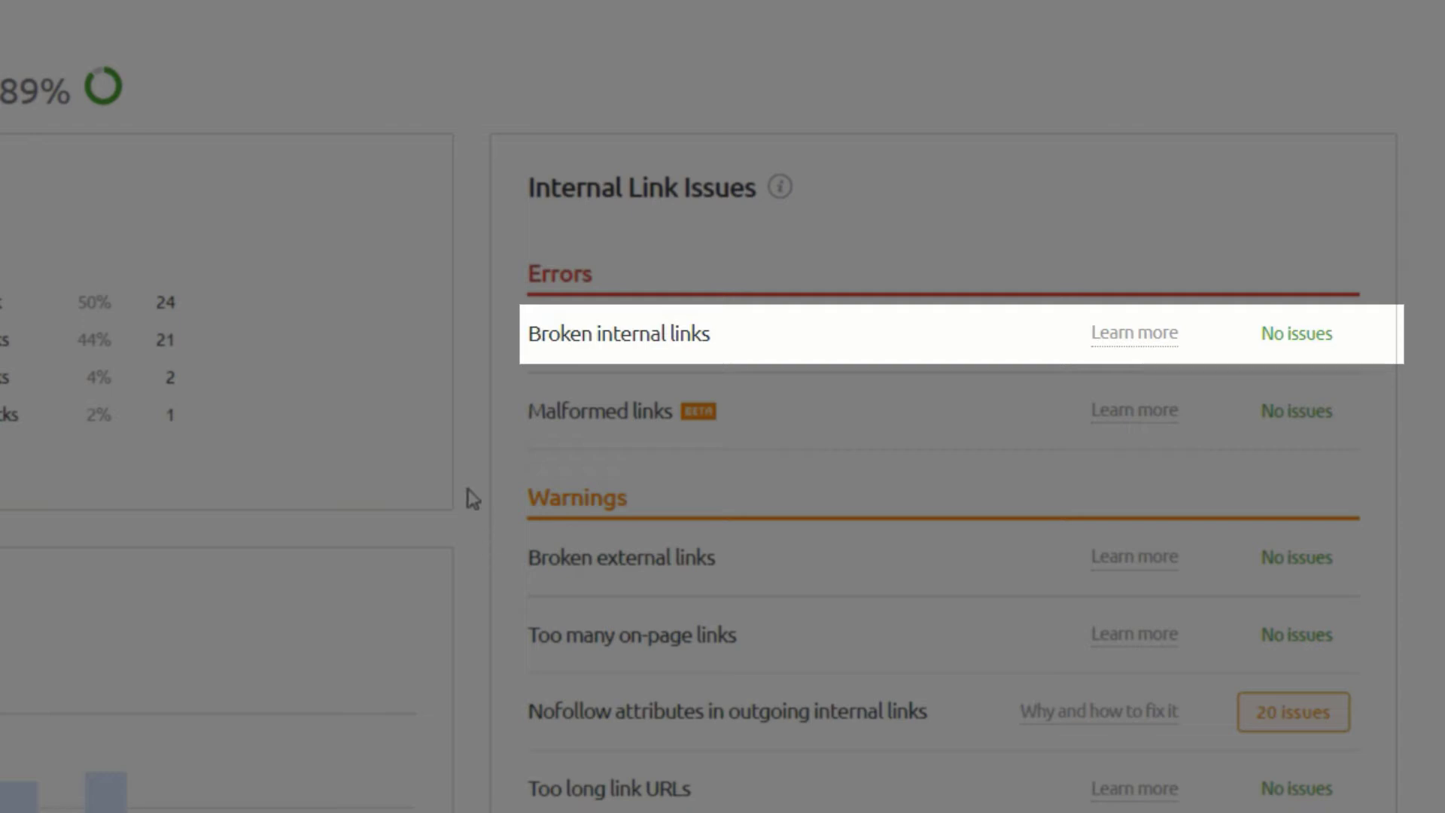
{"action": "scroll", "scroll_direction": "down", "scroll_amount": 3}
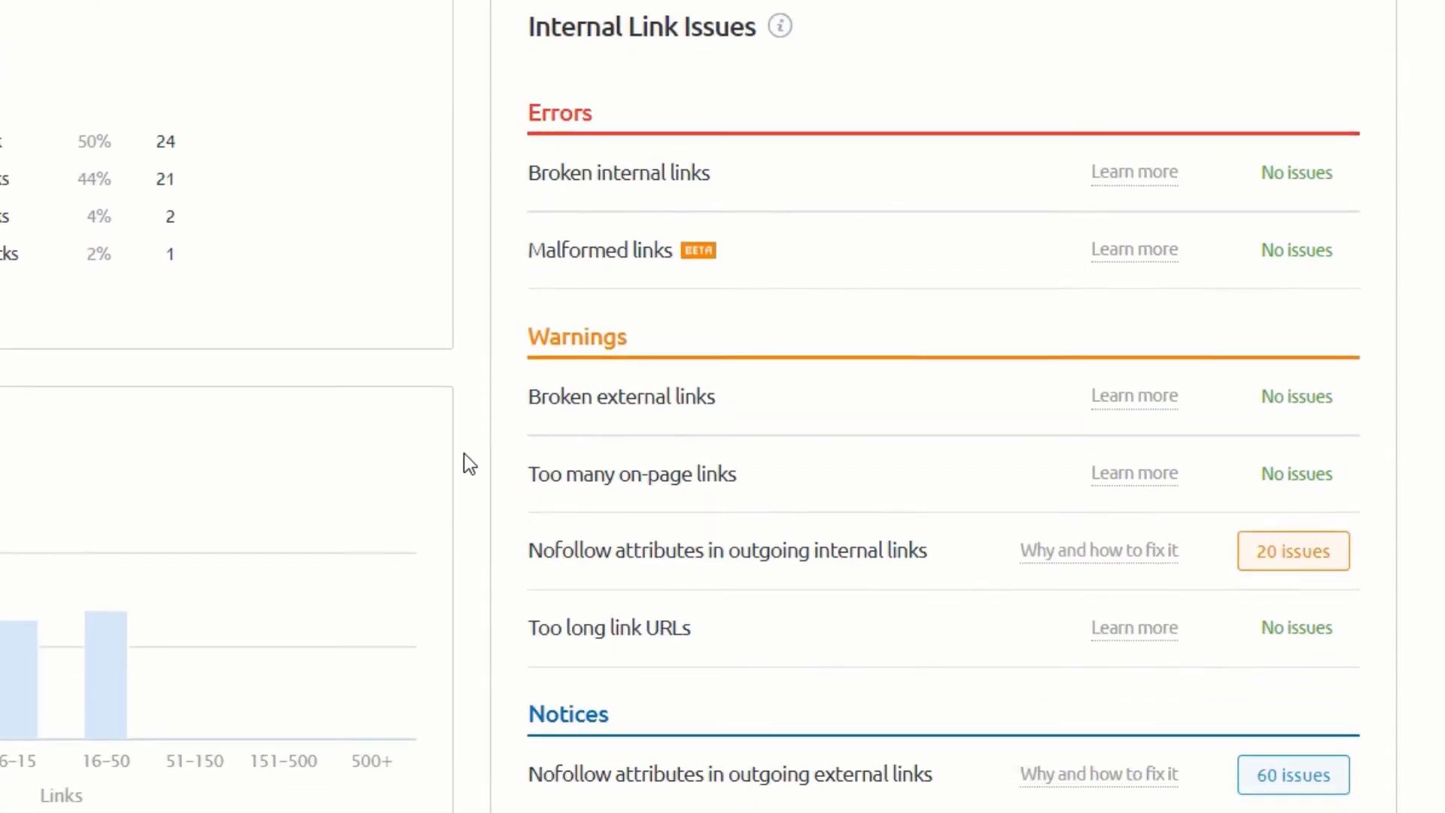
{"action": "scroll", "scroll_direction": "down", "scroll_amount": 3}
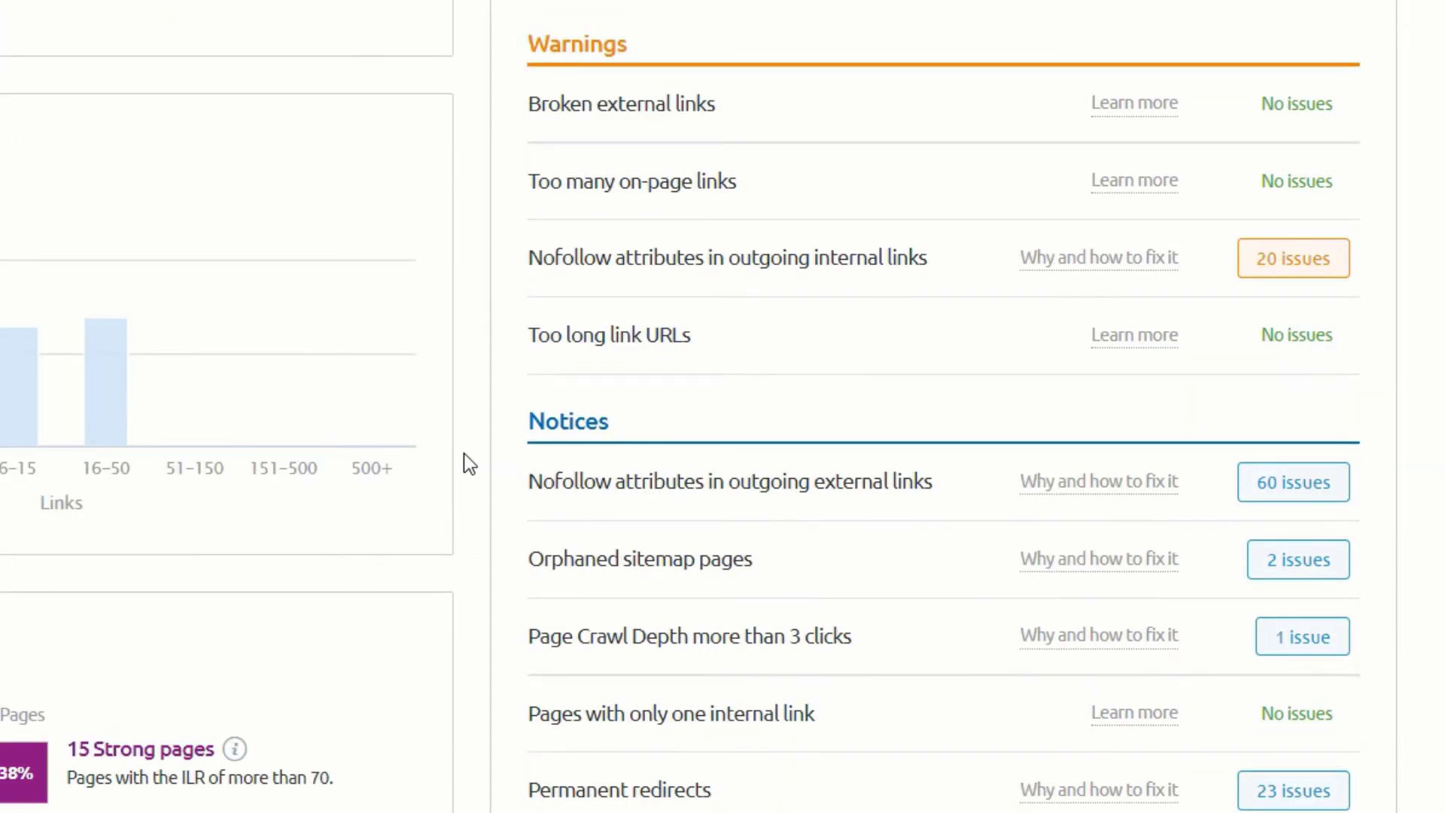
{"action": "scroll", "scroll_direction": "down", "scroll_amount": 3}
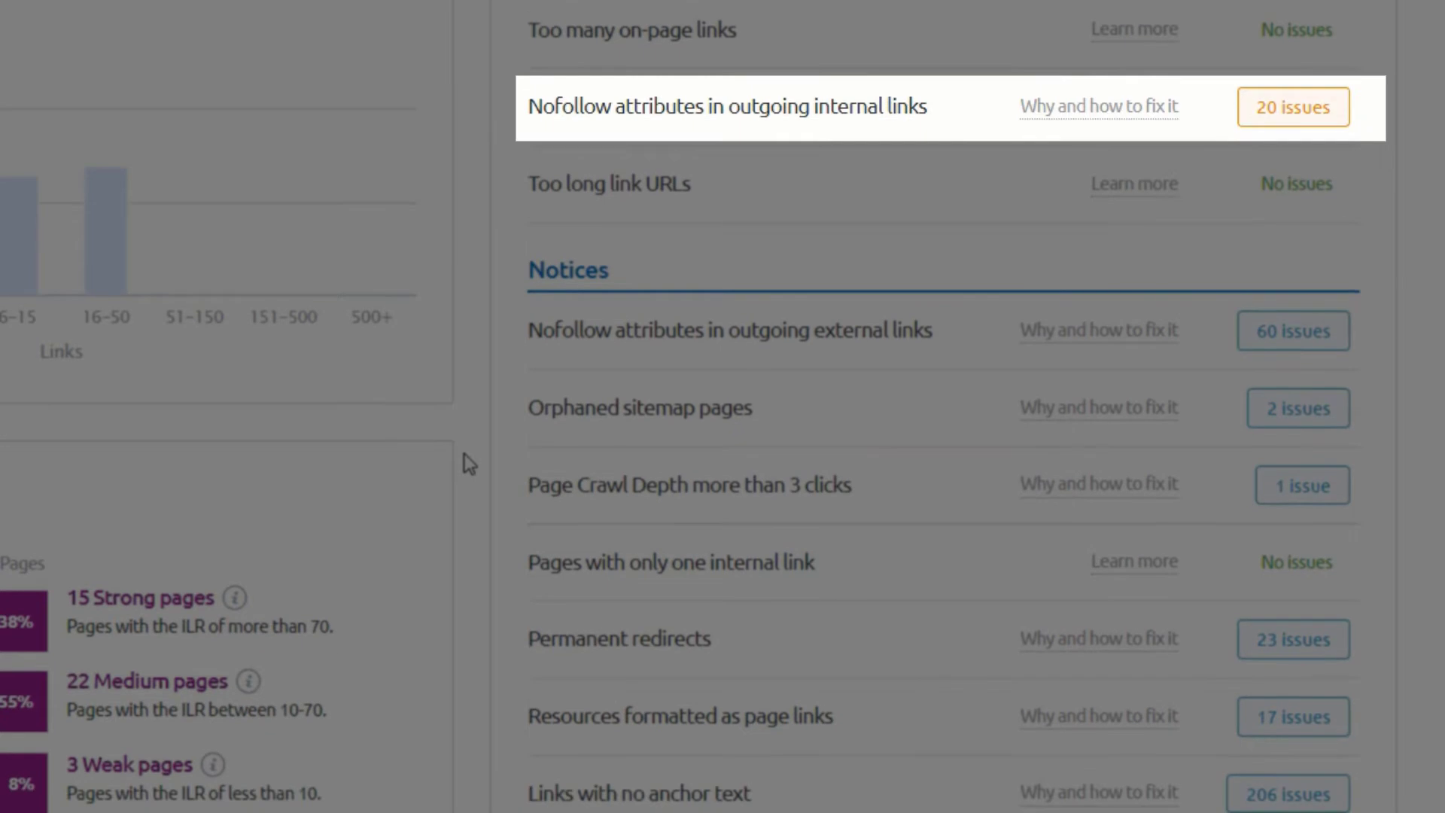
{"action": "scroll", "scroll_direction": "down", "scroll_amount": 3}
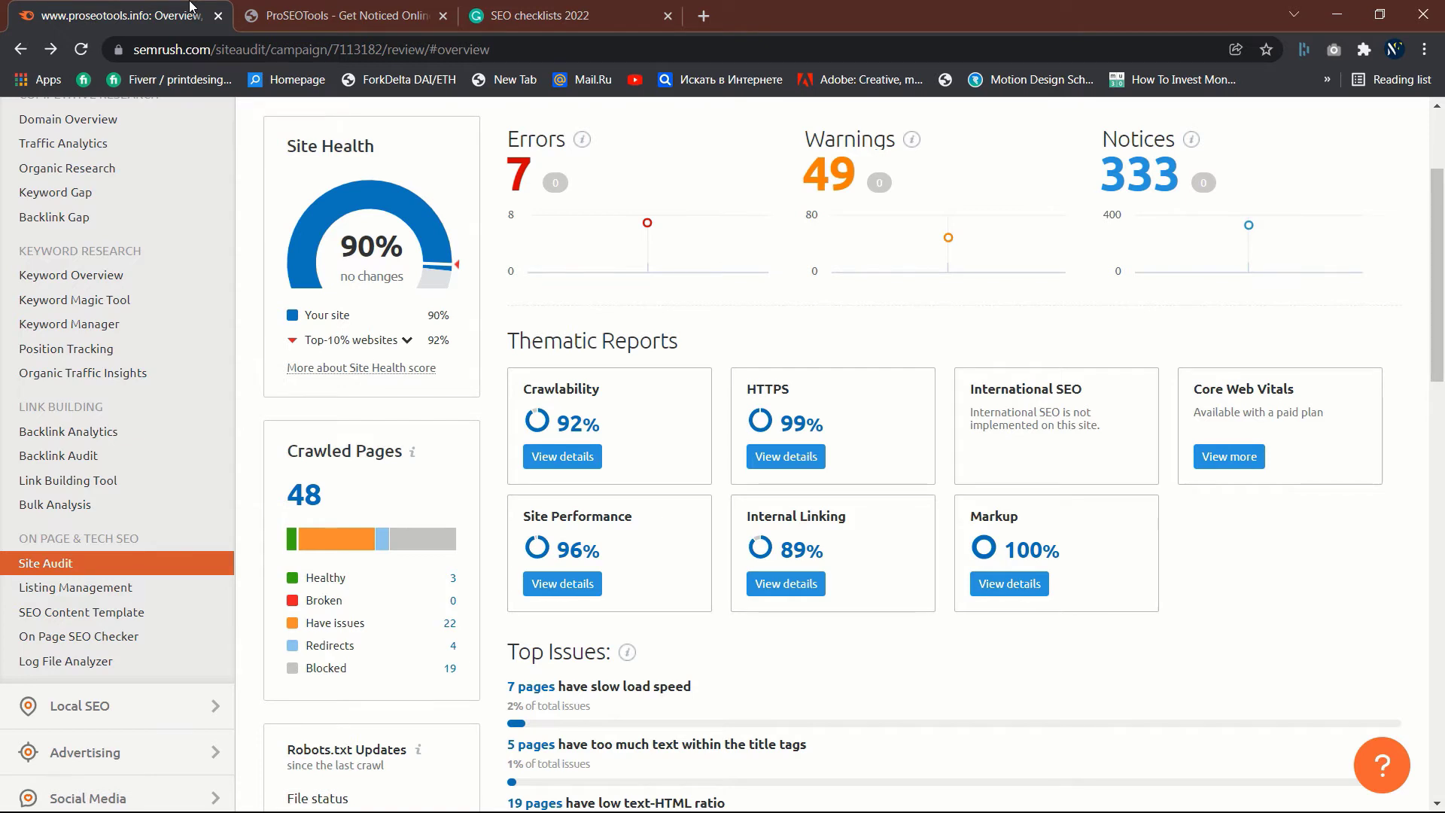
{"action": "mouse_move", "coordinate": [1248, 224]}
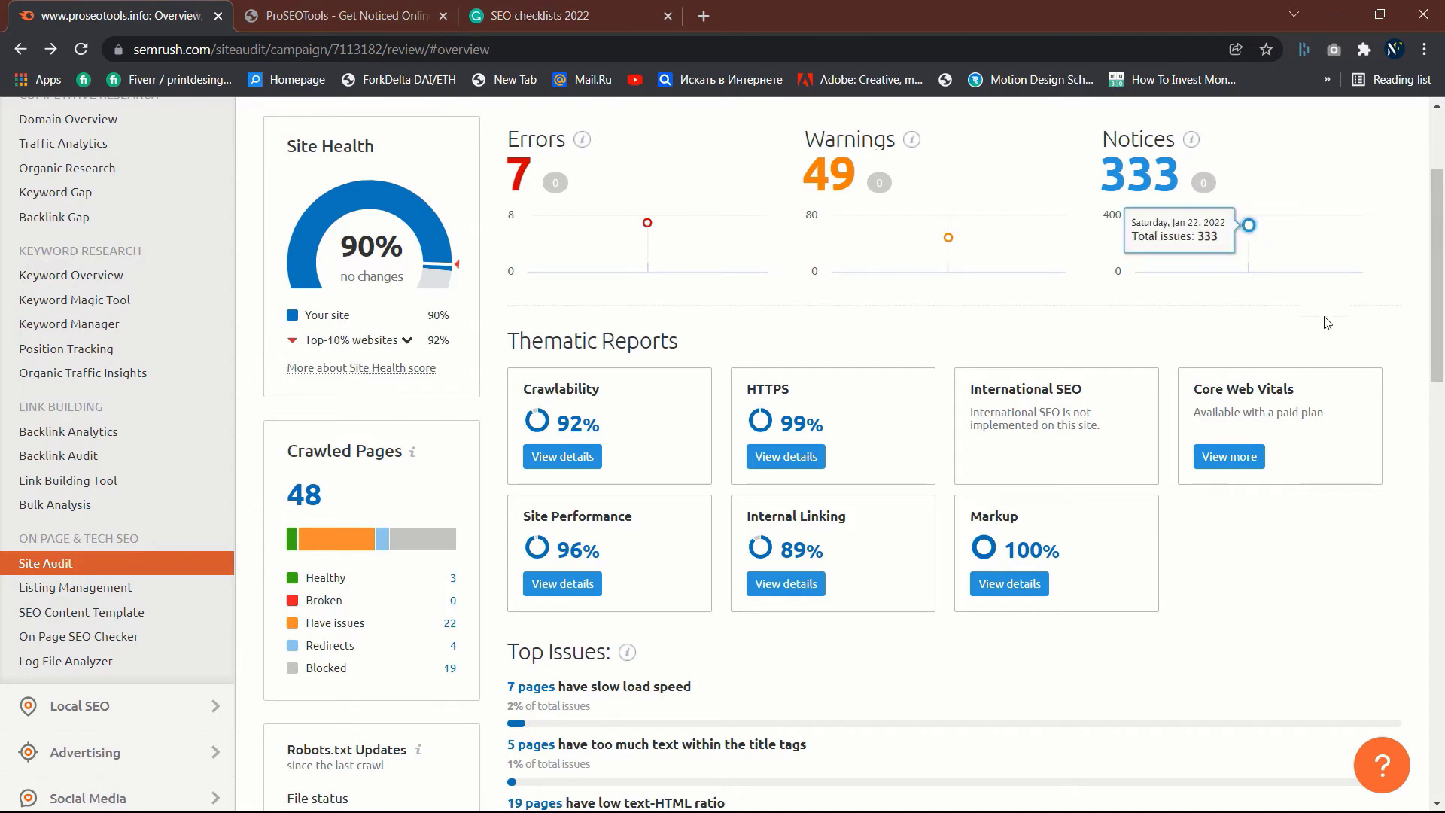
{"action": "mouse_move", "coordinate": [806, 536]}
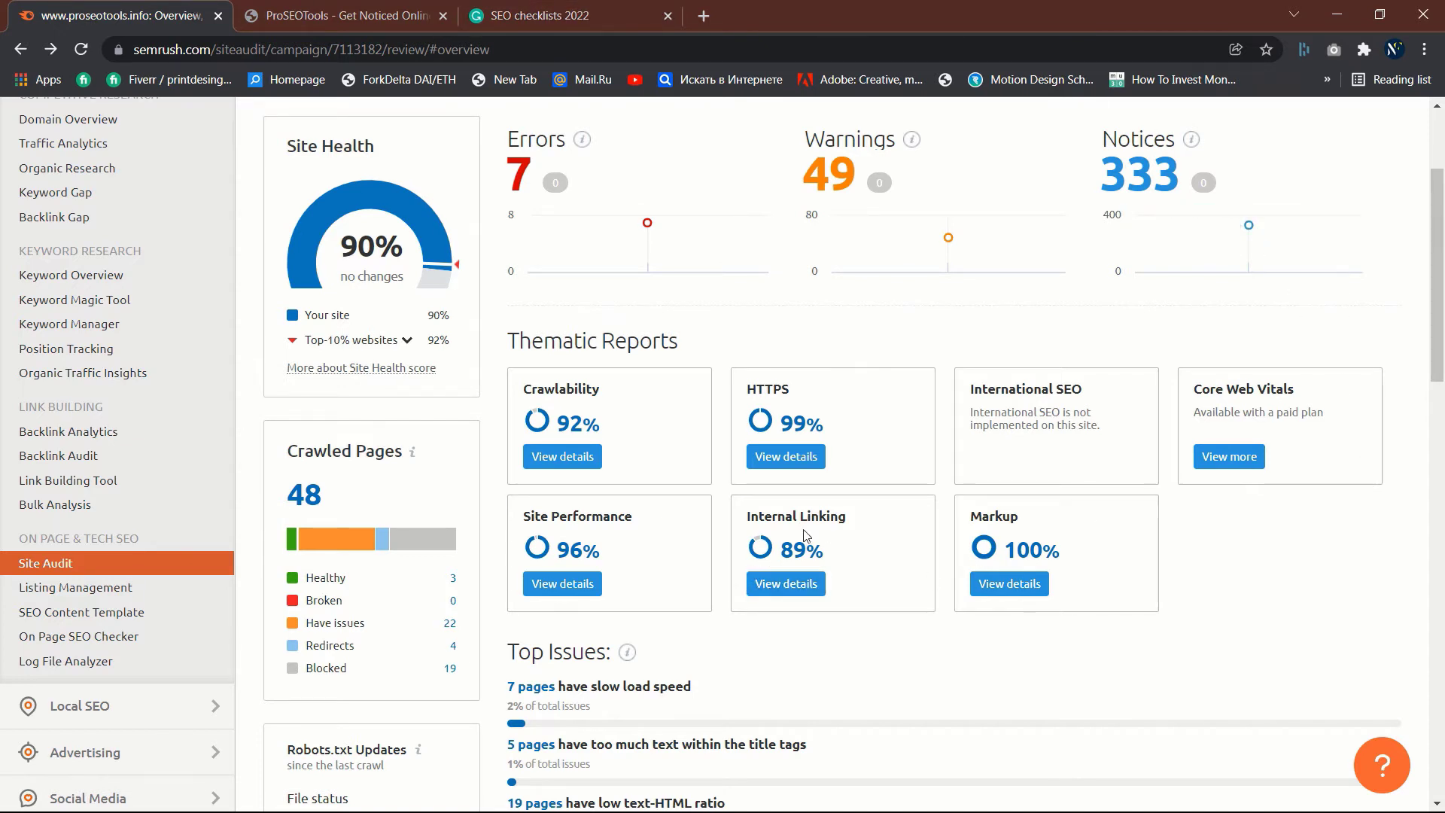
Step: Return to the Site Audit Overview tab with 90% site health, 7 errors and 49 warnings
{"action": "left_click", "coordinate": [120, 15]}
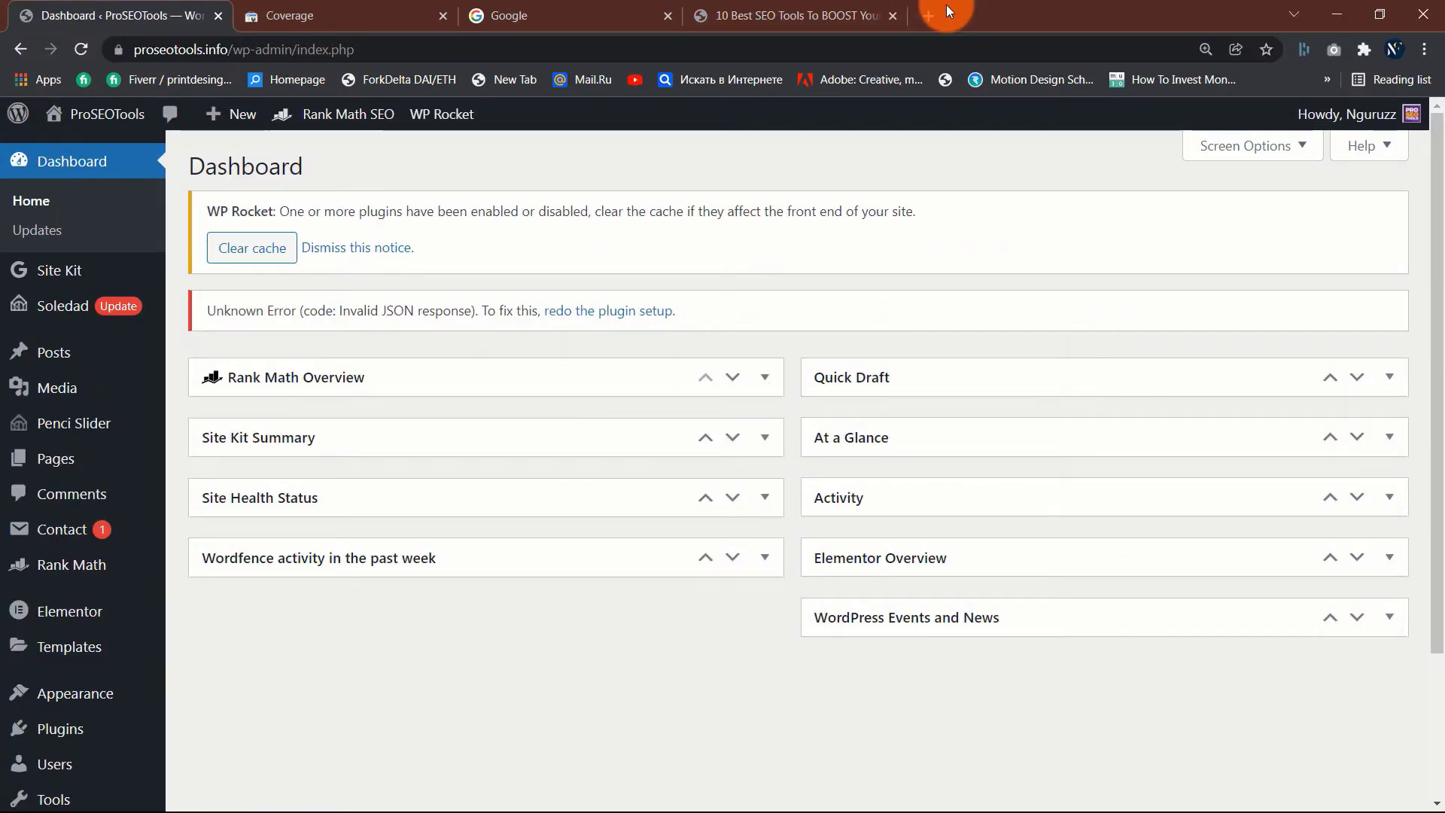
Step: Discard a stray new tab and start the Google query 'best' for best keto foods
{"action": "left_click", "coordinate": [931, 15]}
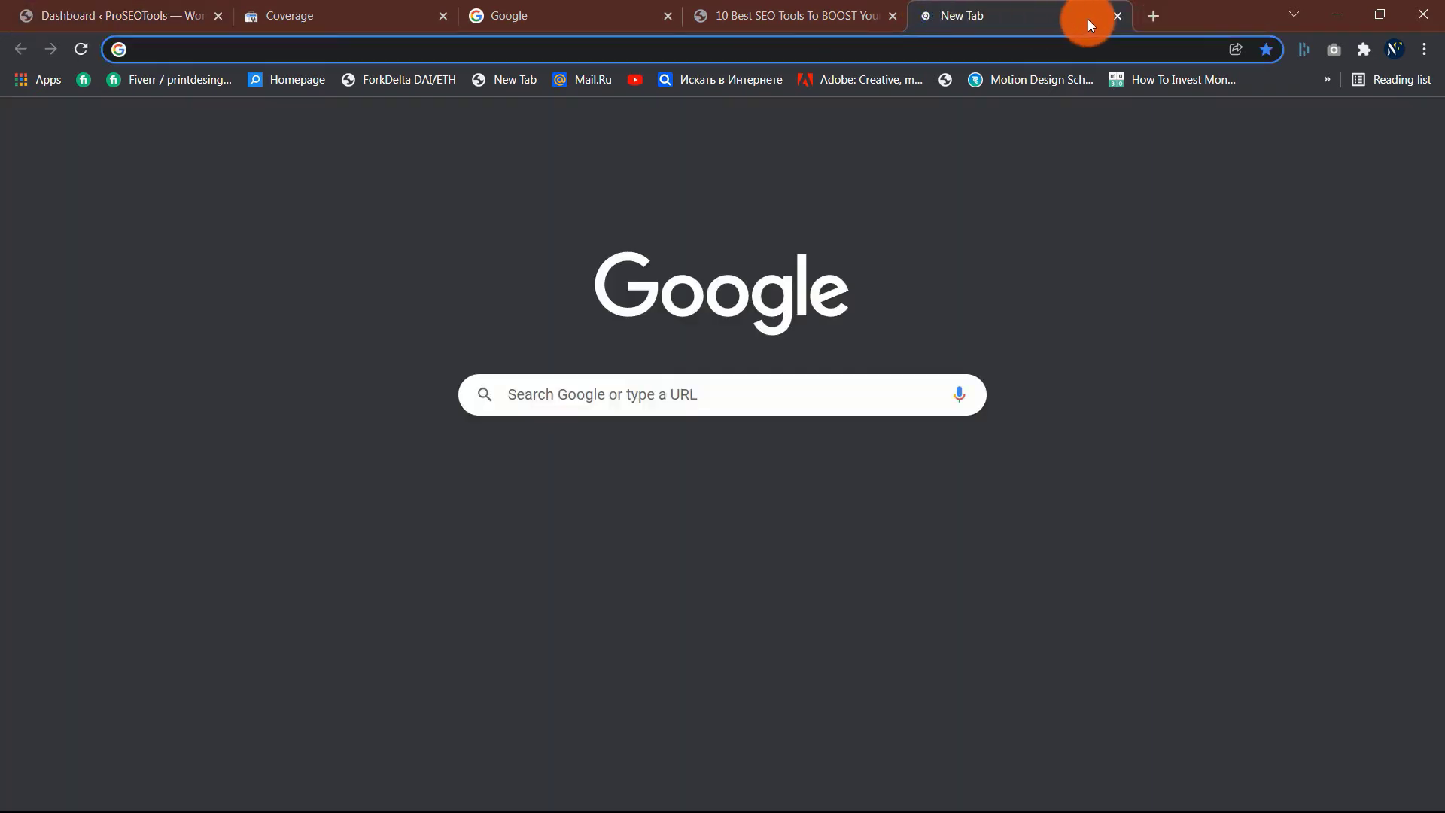
{"action": "left_click", "coordinate": [1115, 16]}
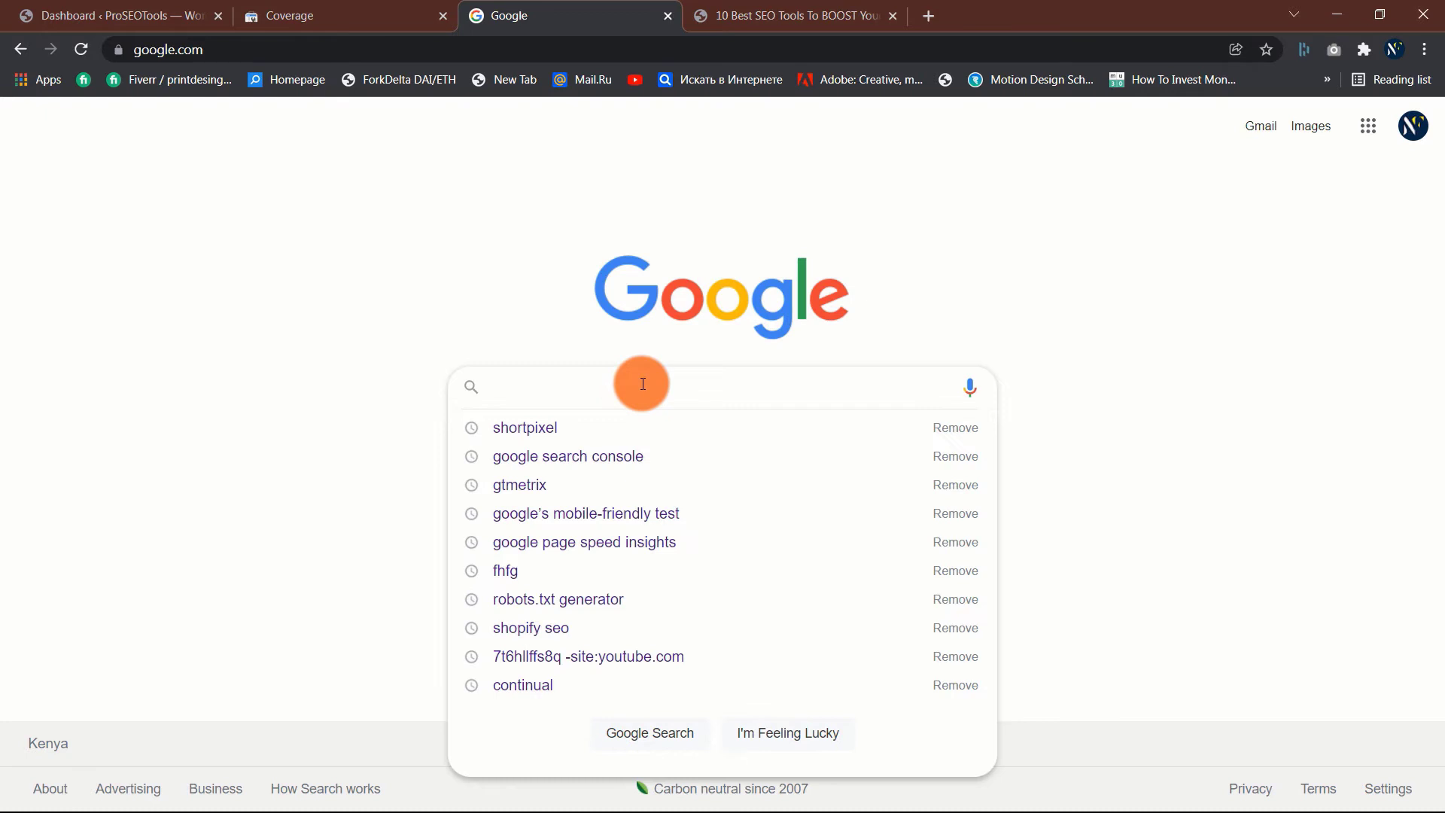
{"action": "type", "text": "best keto foods"}
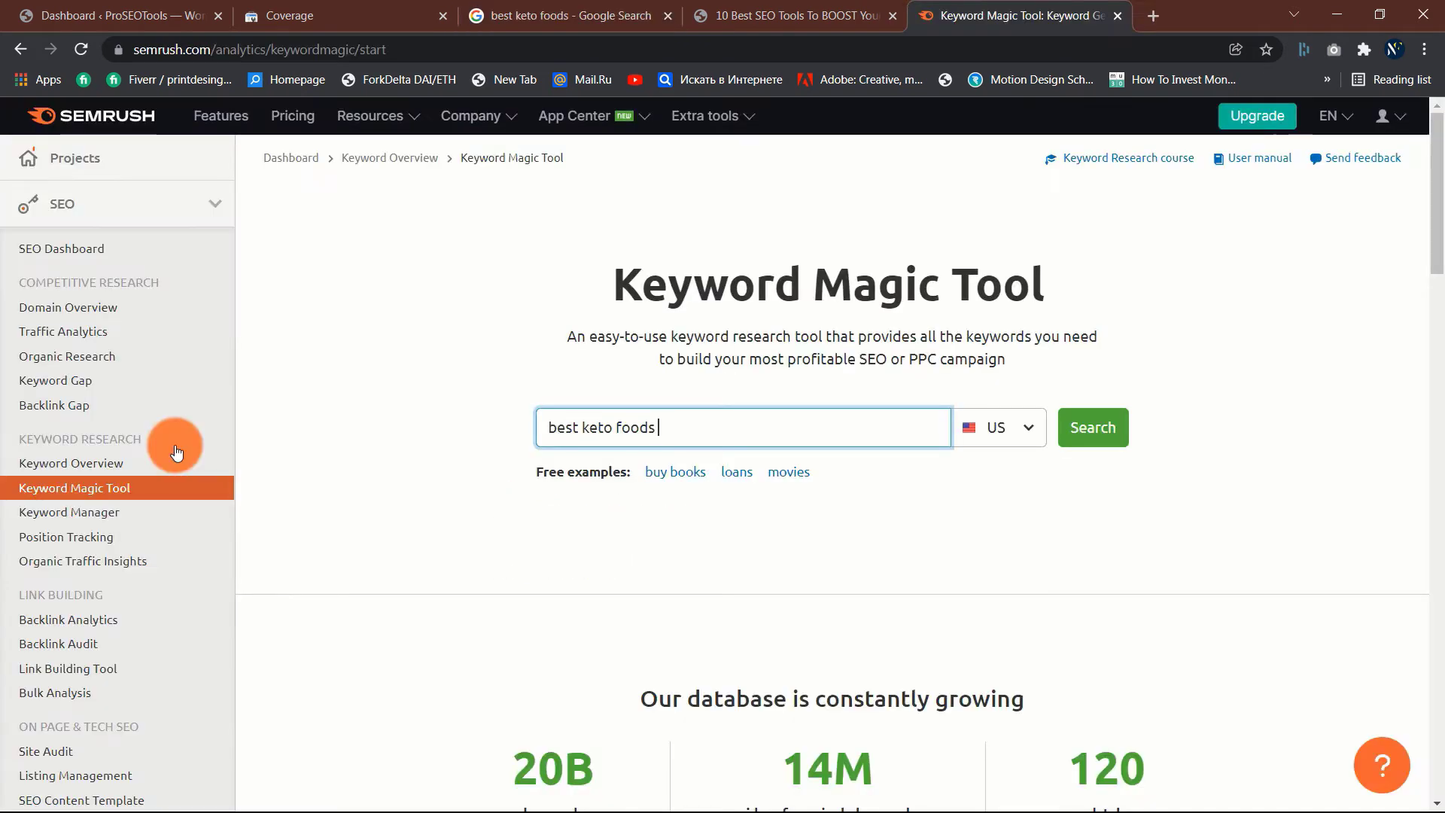
Step: Search Keyword Magic Tool for 'best keto foods', browse the 1,125 ideas and pick the top keyword
{"action": "left_click", "coordinate": [1093, 426]}
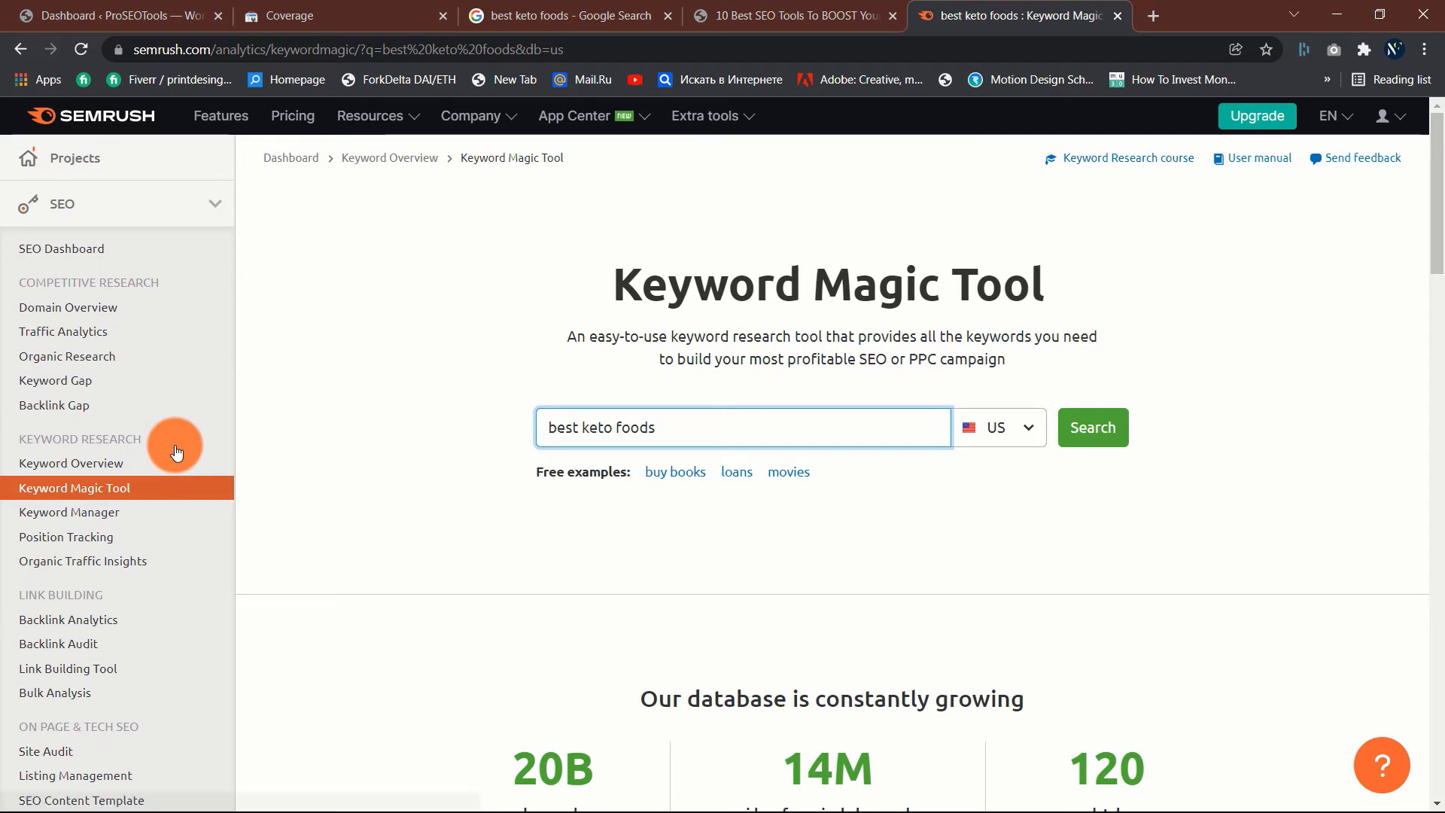
{"action": "left_click", "coordinate": [1093, 426]}
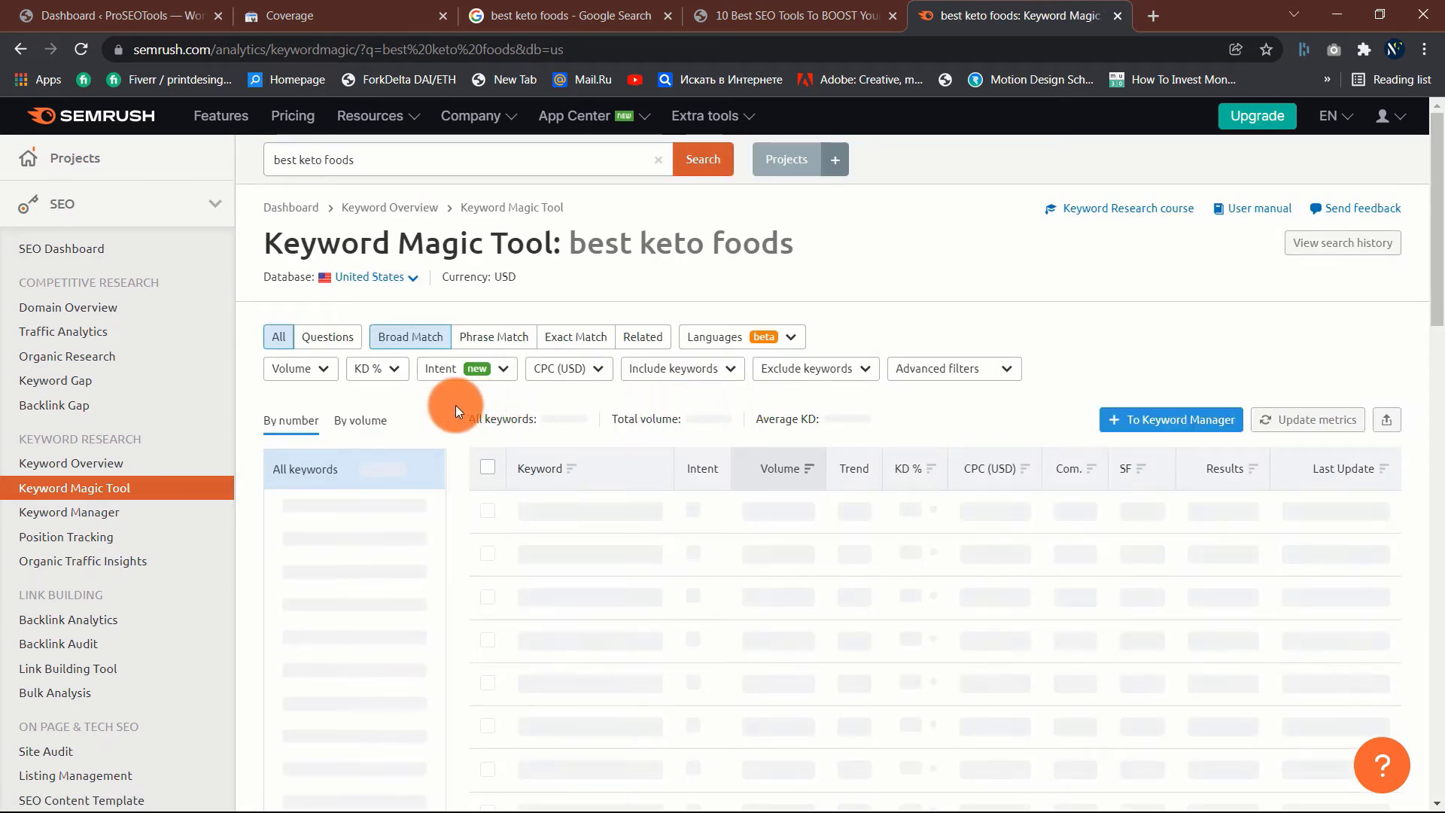
{"action": "scroll", "scroll_direction": "down", "scroll_amount": 3}
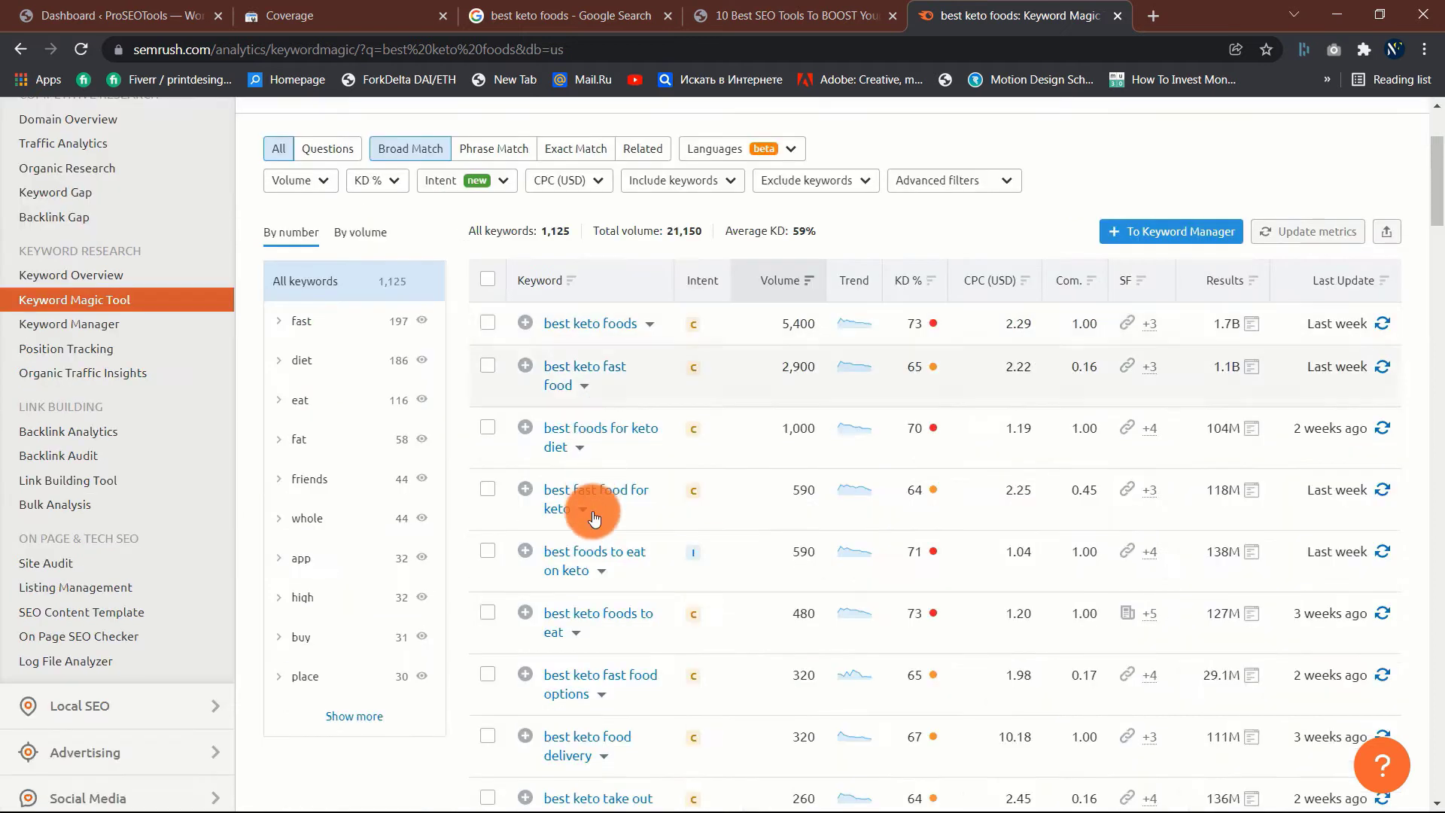
{"action": "scroll", "scroll_direction": "up", "scroll_amount": 3}
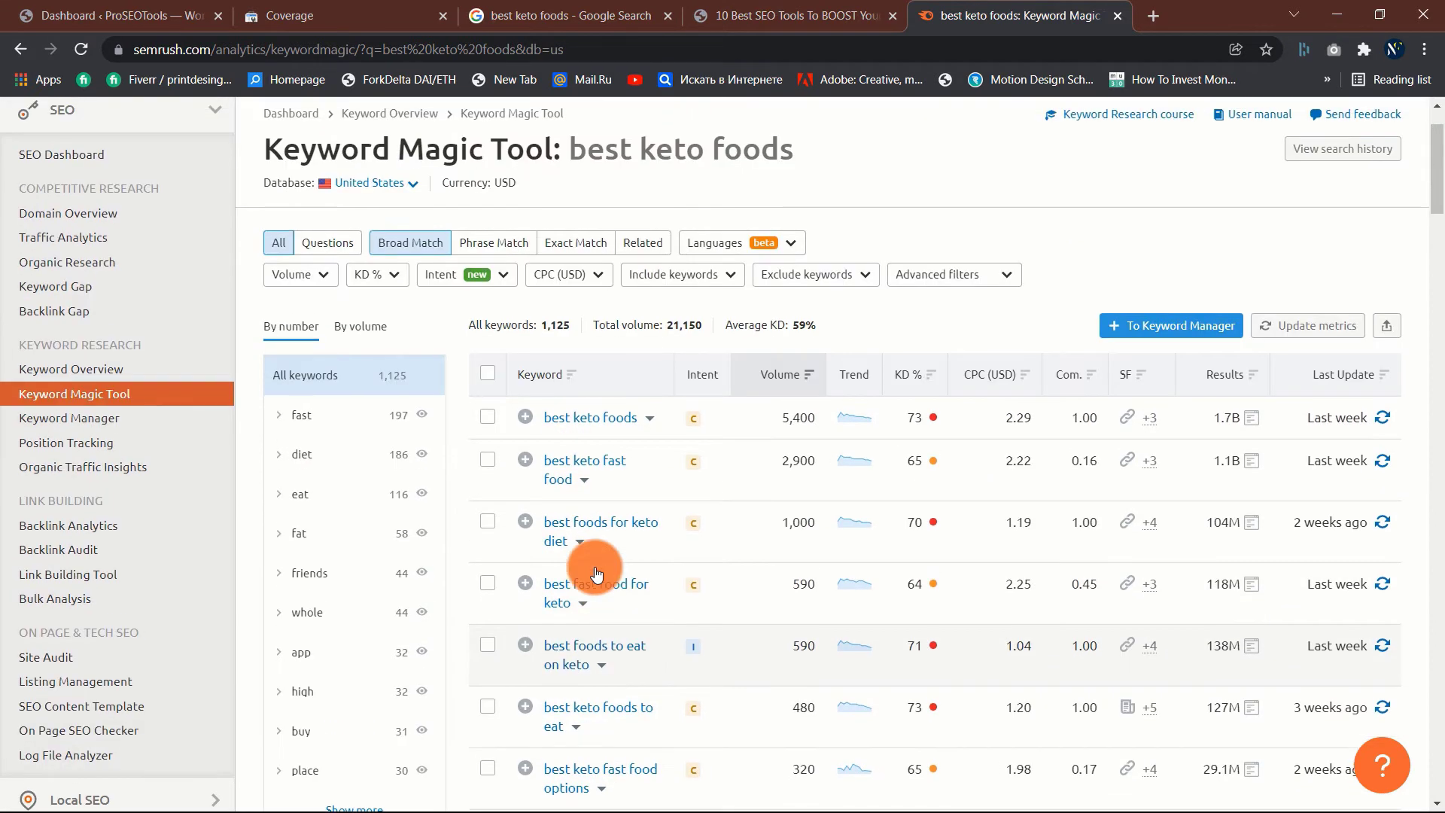
{"action": "mouse_move", "coordinate": [790, 417]}
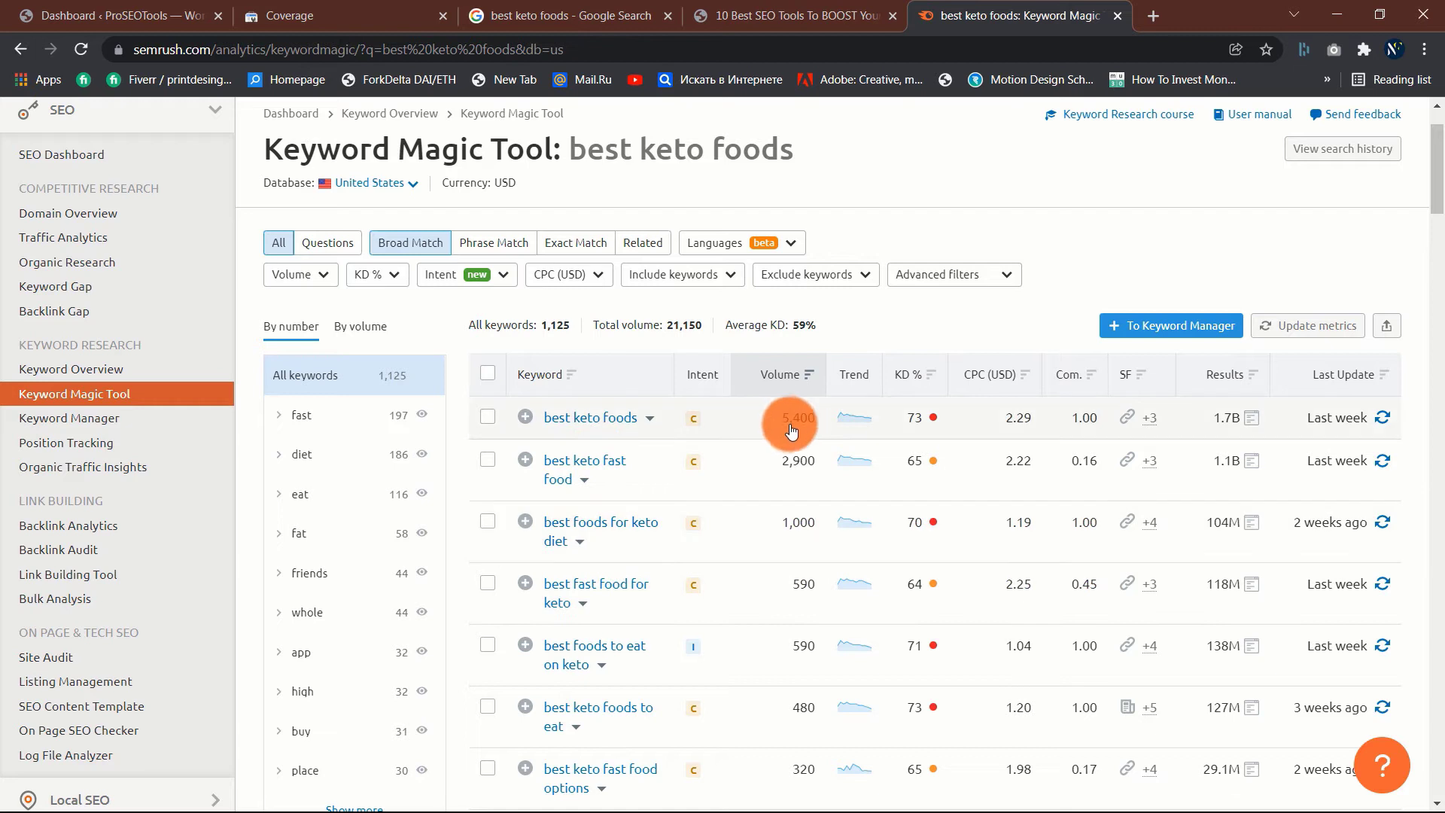
{"action": "mouse_move", "coordinate": [570, 435]}
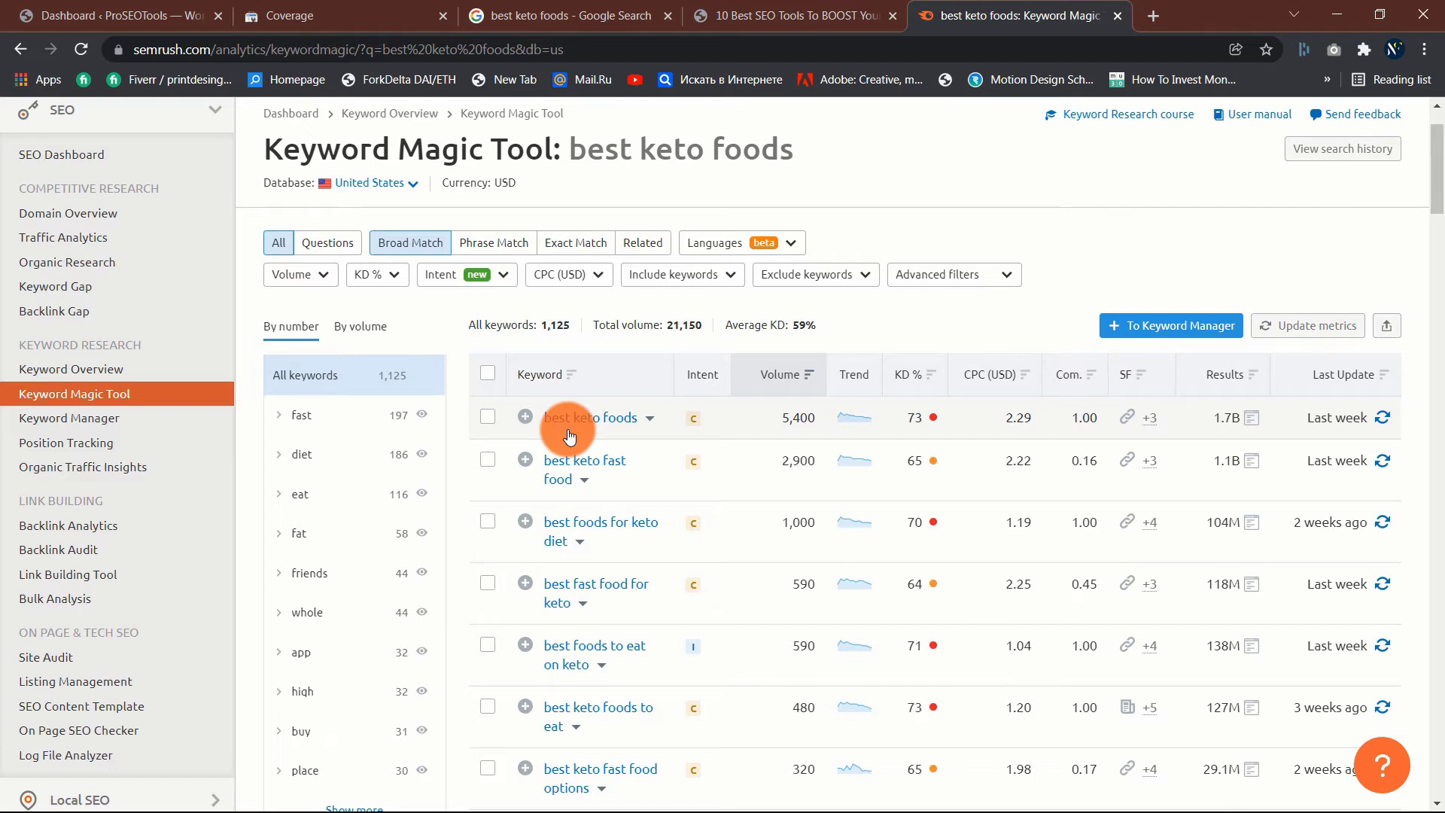
{"action": "left_click", "coordinate": [562, 15]}
{"action": "type", "text": "best seo"}
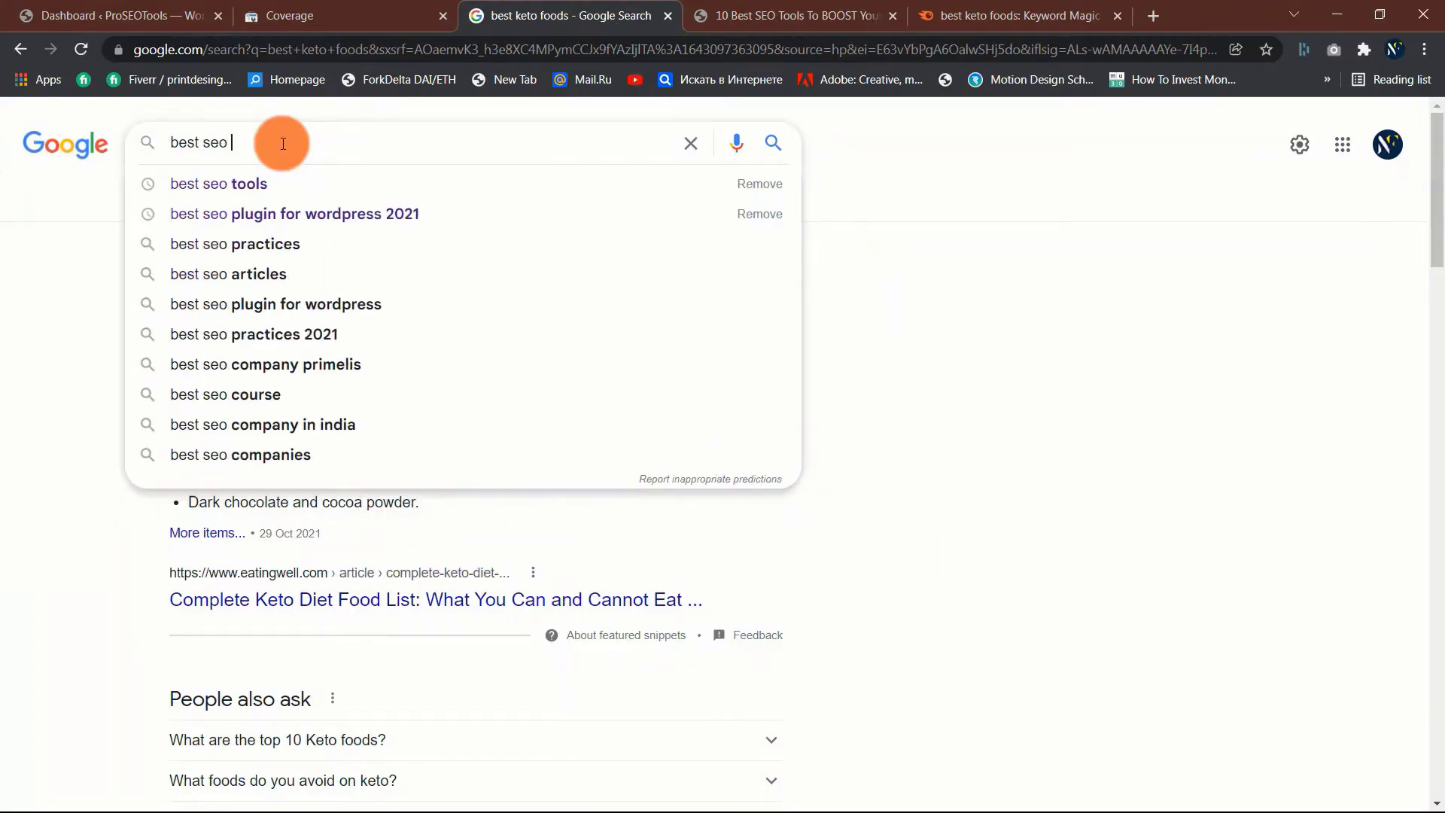
Step: Search Google for 'best seo tools', scan the top list articles and move to the article tab
{"action": "left_click", "coordinate": [218, 183]}
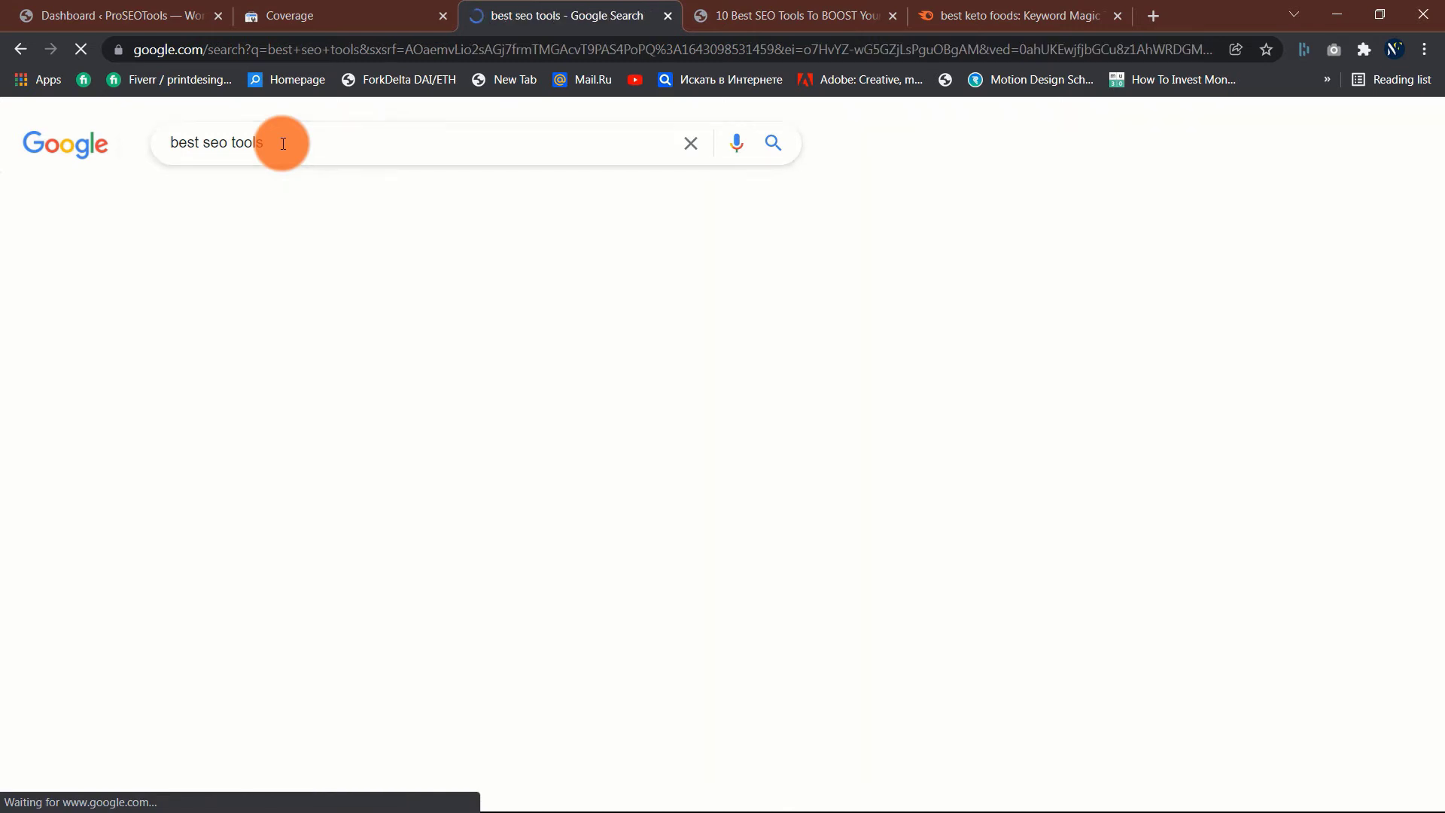
{"action": "scroll", "scroll_direction": "down", "scroll_amount": 3}
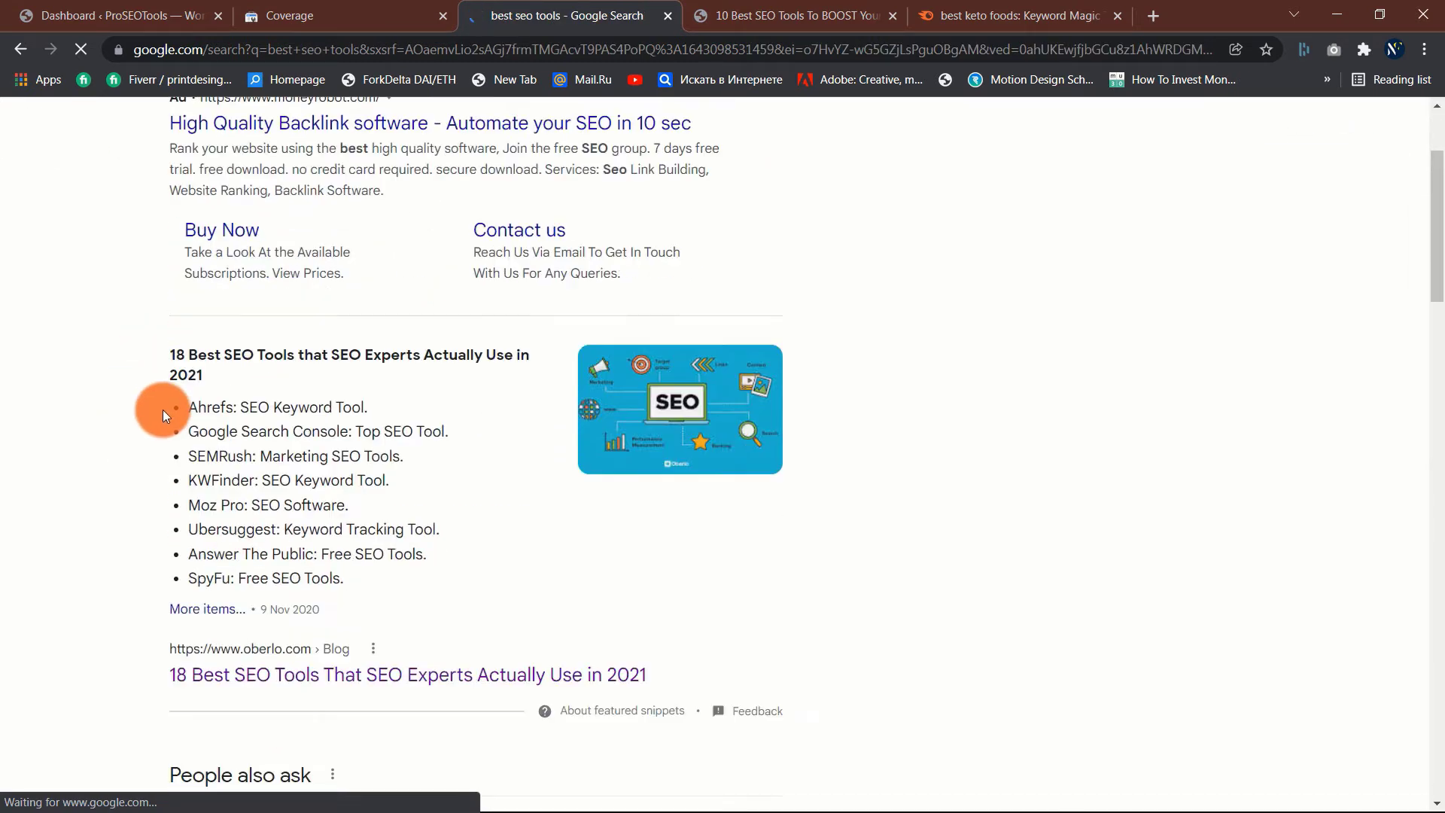
{"action": "scroll", "scroll_direction": "down", "scroll_amount": 3}
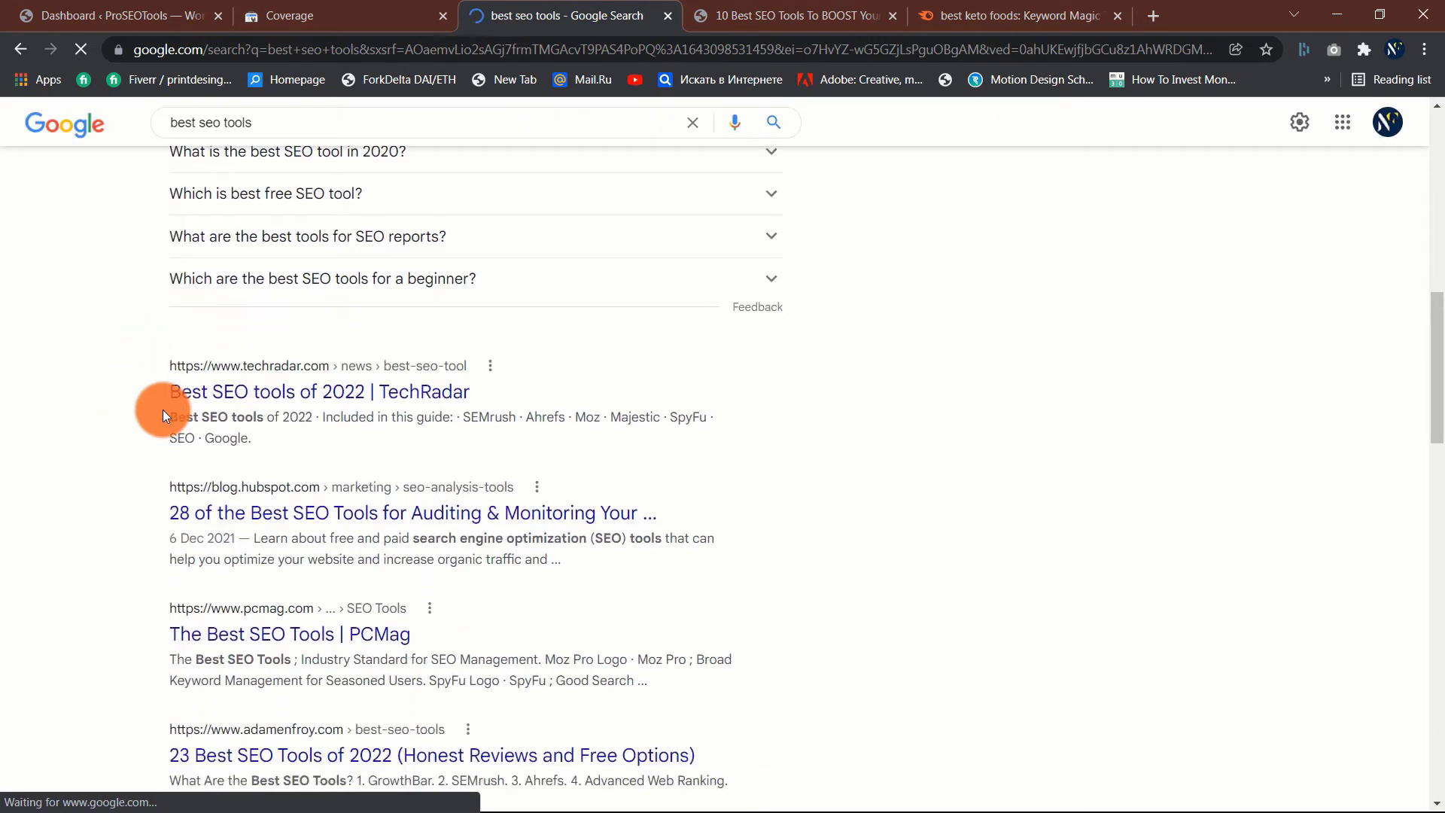
{"action": "scroll", "scroll_direction": "down", "scroll_amount": 3}
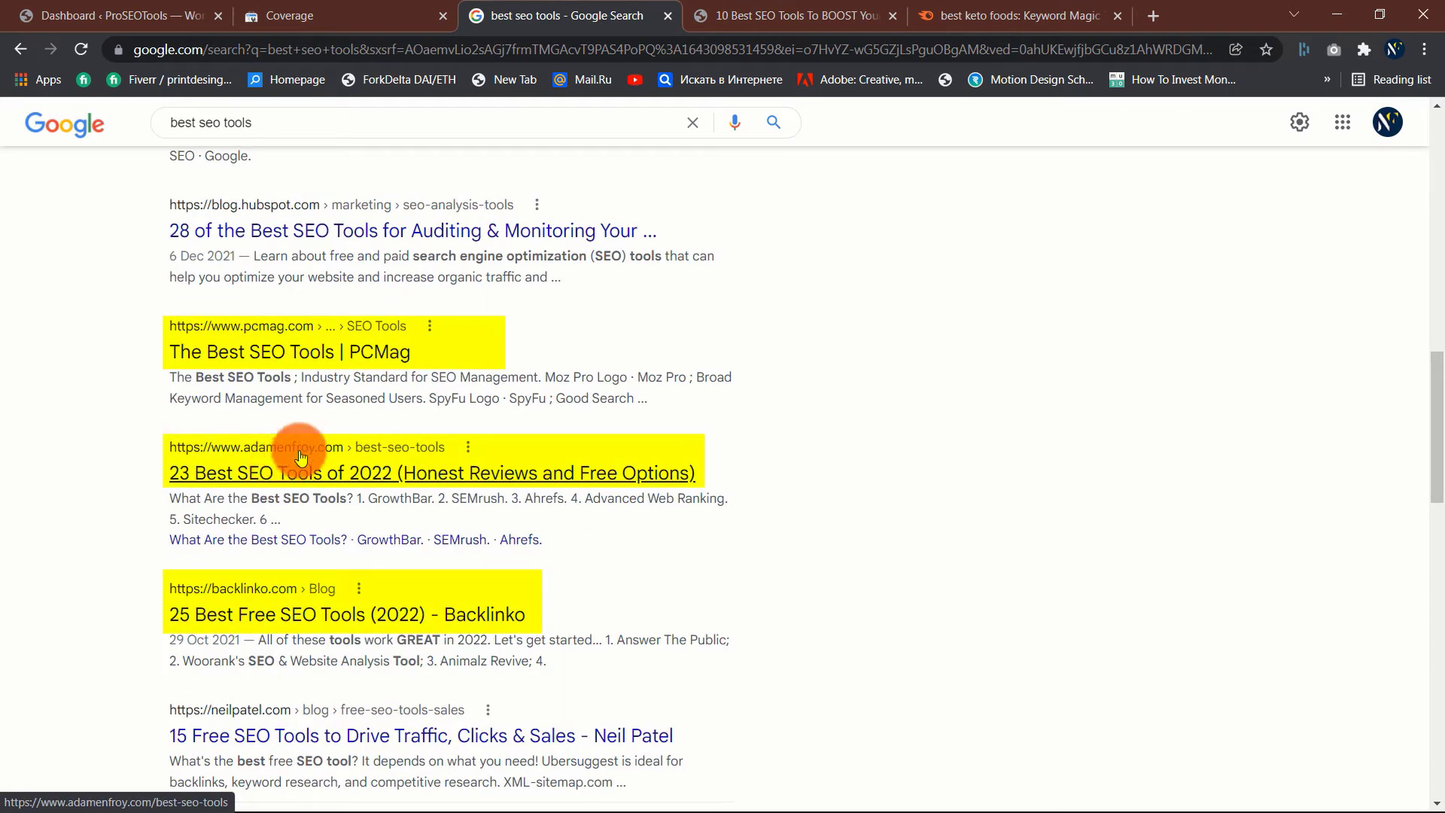
{"action": "mouse_move", "coordinate": [245, 286]}
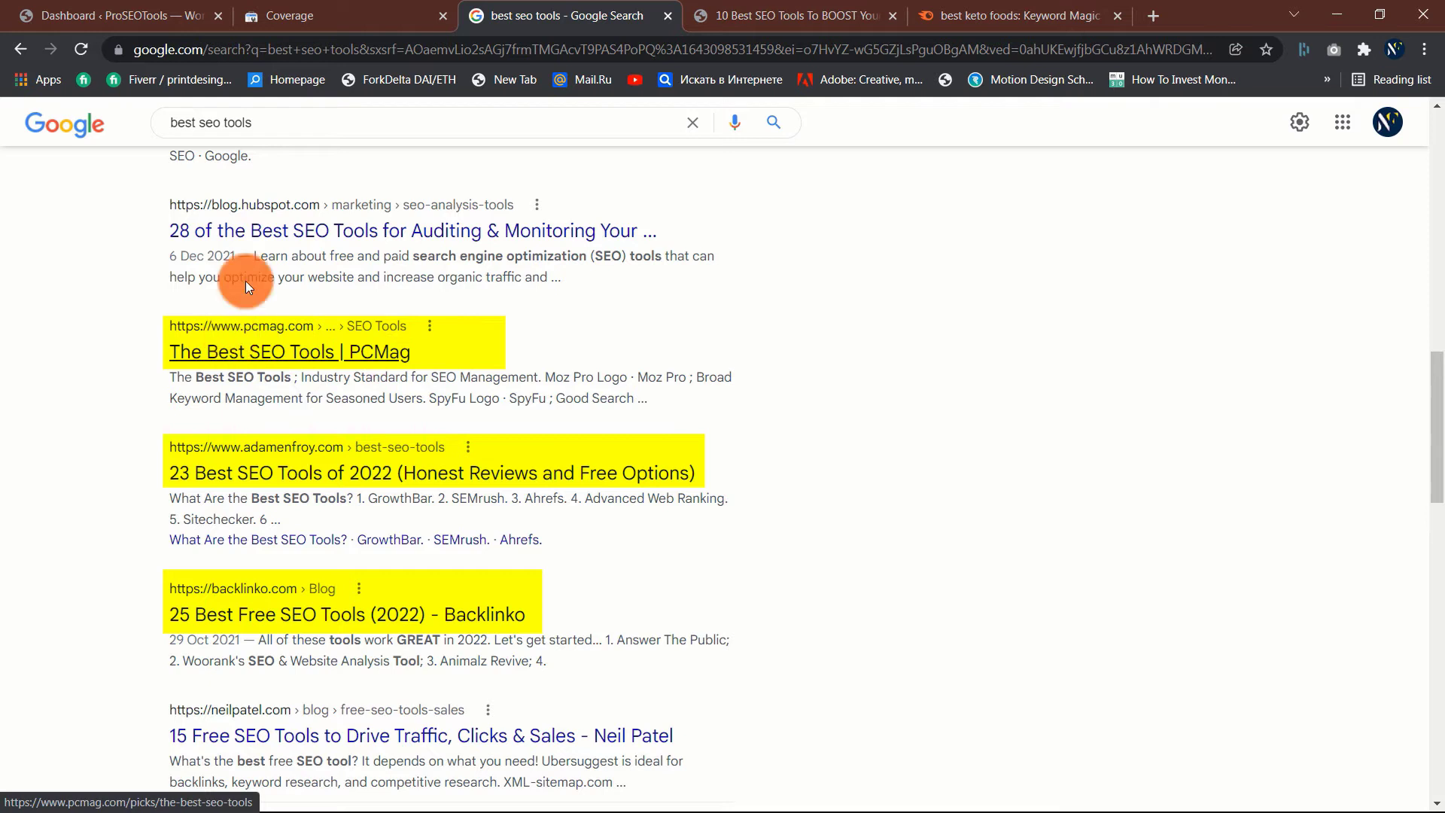
{"action": "scroll", "scroll_direction": "up", "scroll_amount": 3}
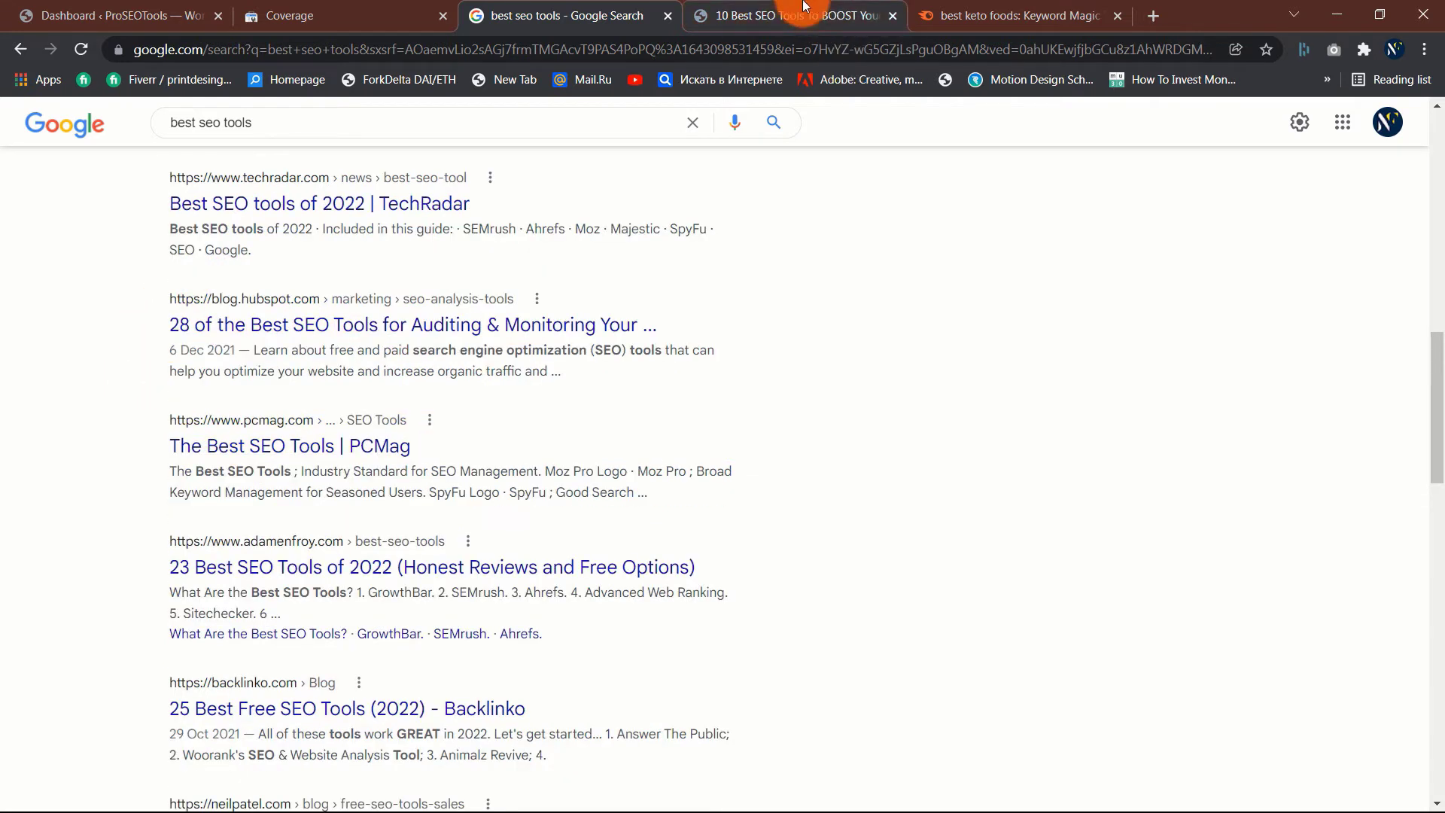
{"action": "left_click", "coordinate": [1014, 15]}
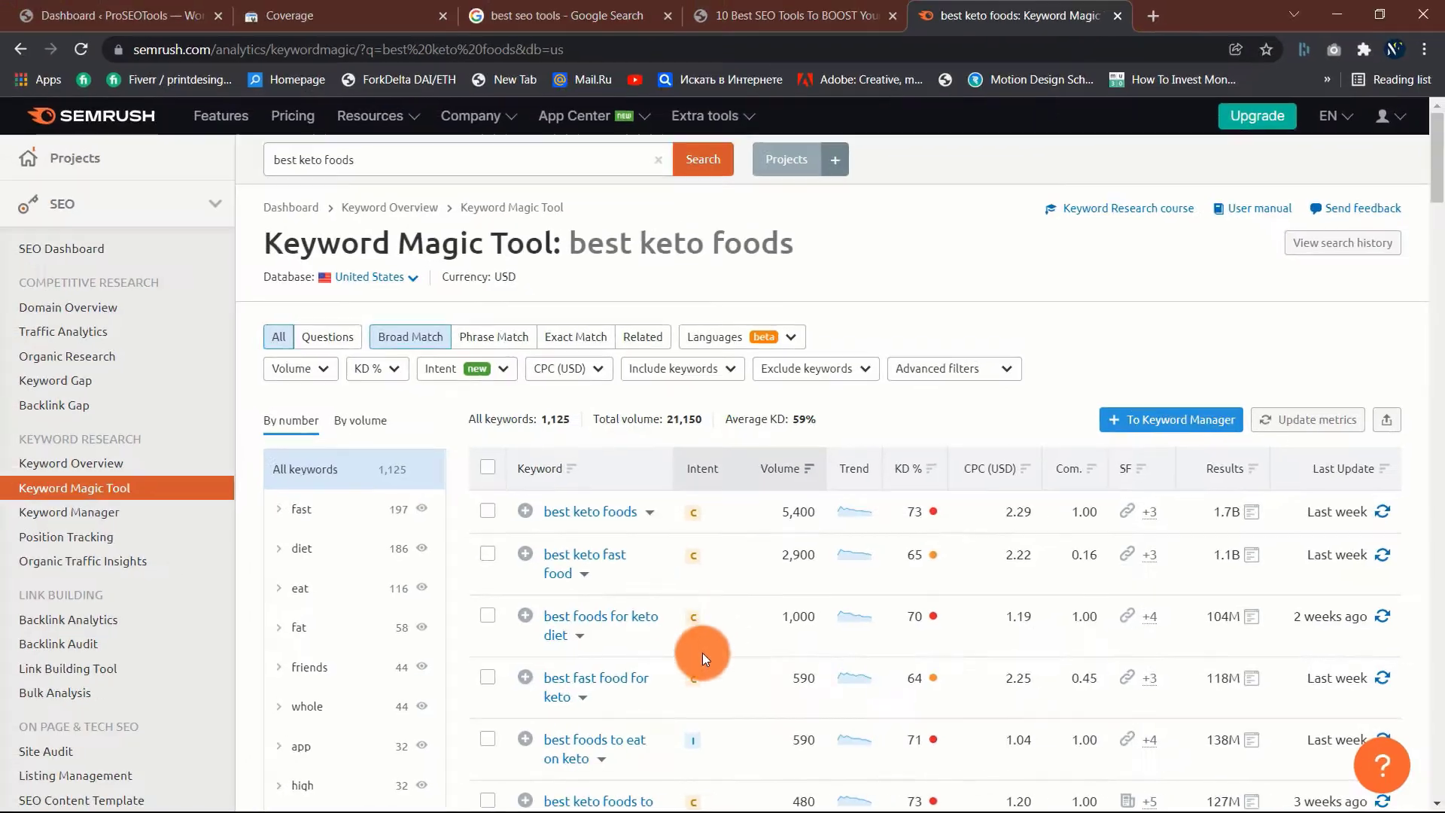
Step: Select 'best keto foods' in the keyword table to reach its Keyword Overview
{"action": "left_click", "coordinate": [70, 462]}
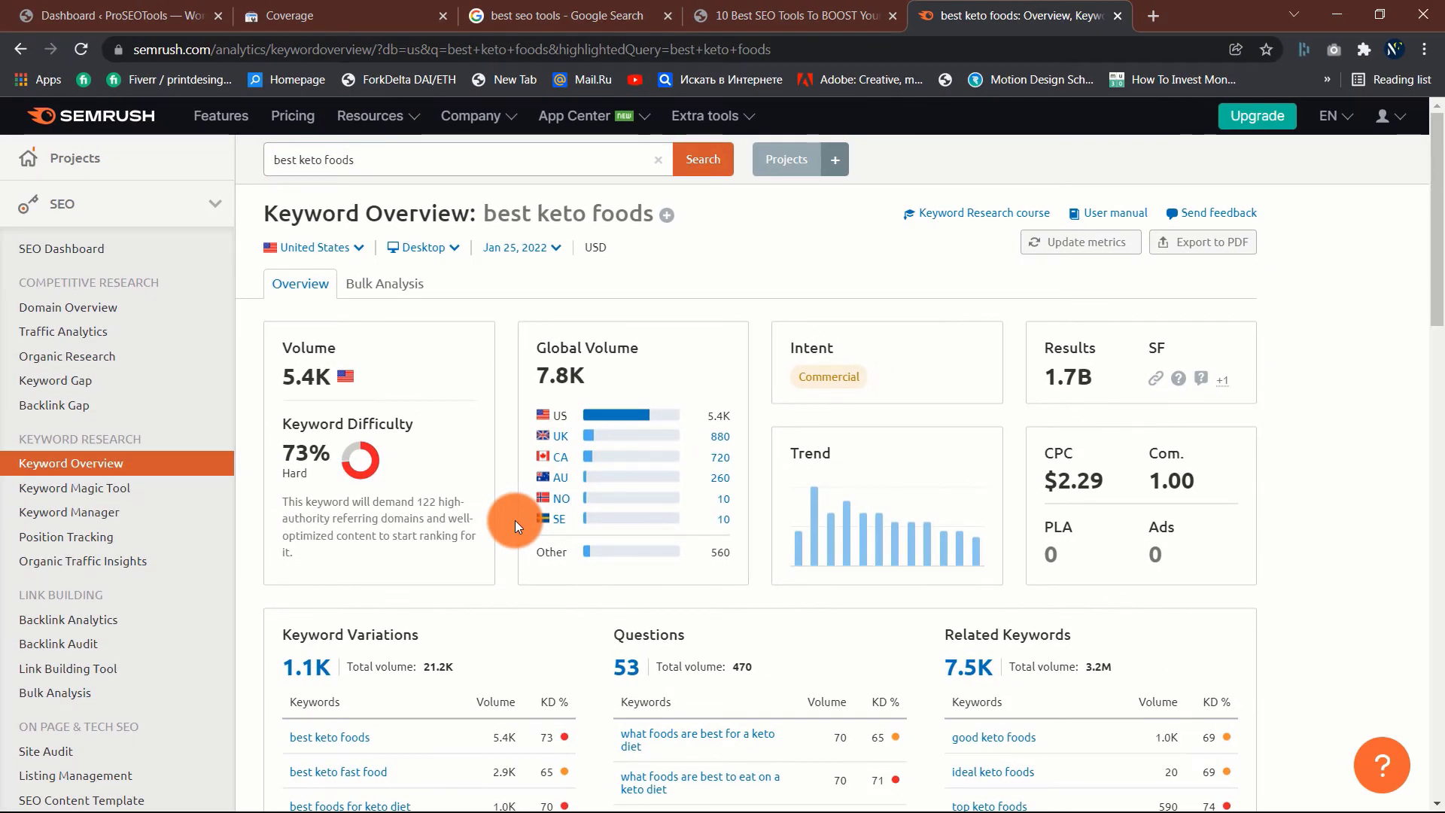
Step: Scroll the best keto foods overview through variations, questions and SERP analysis
{"action": "scroll", "scroll_direction": "down", "scroll_amount": 3}
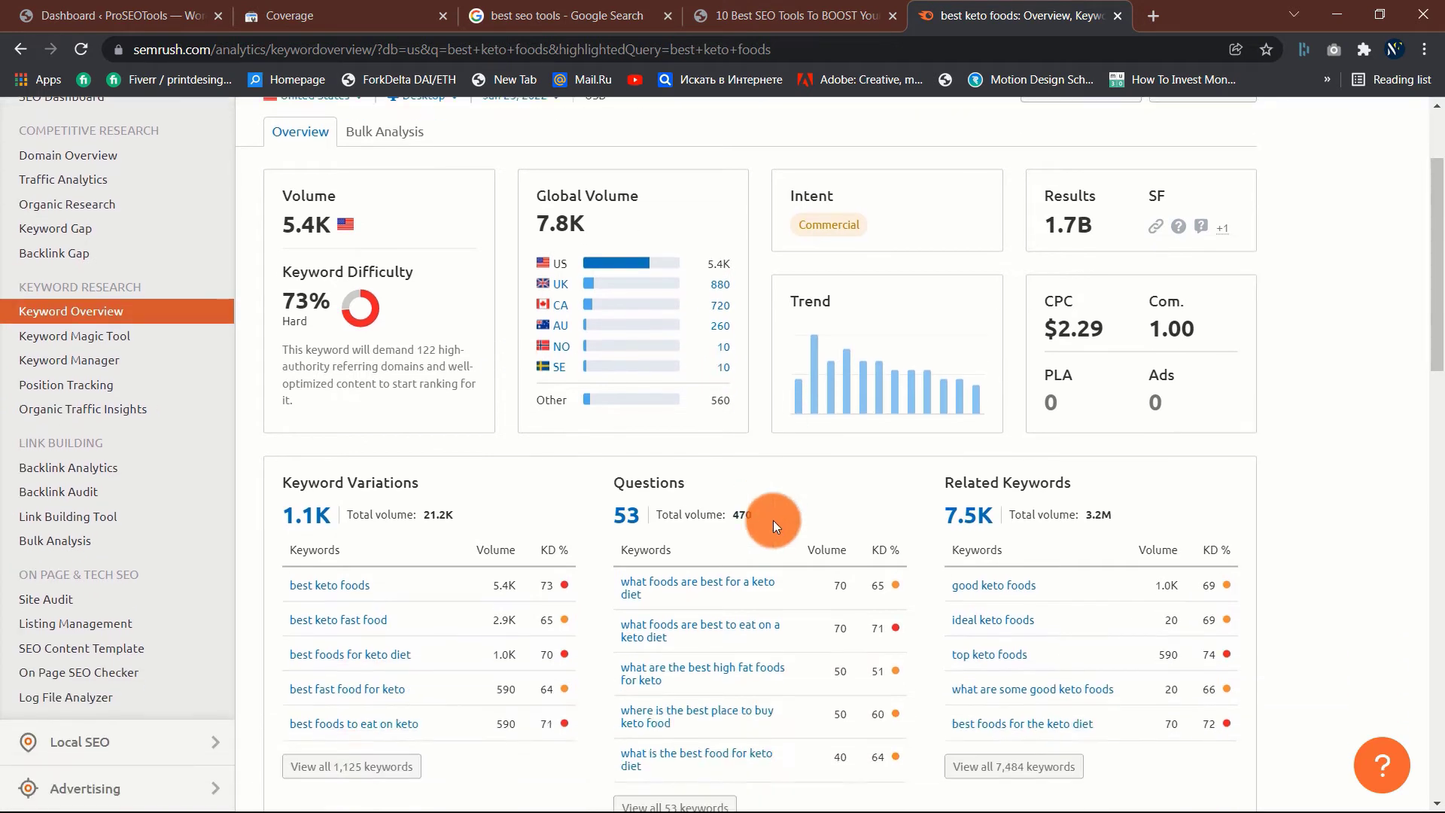
{"action": "scroll", "scroll_direction": "down", "scroll_amount": 3}
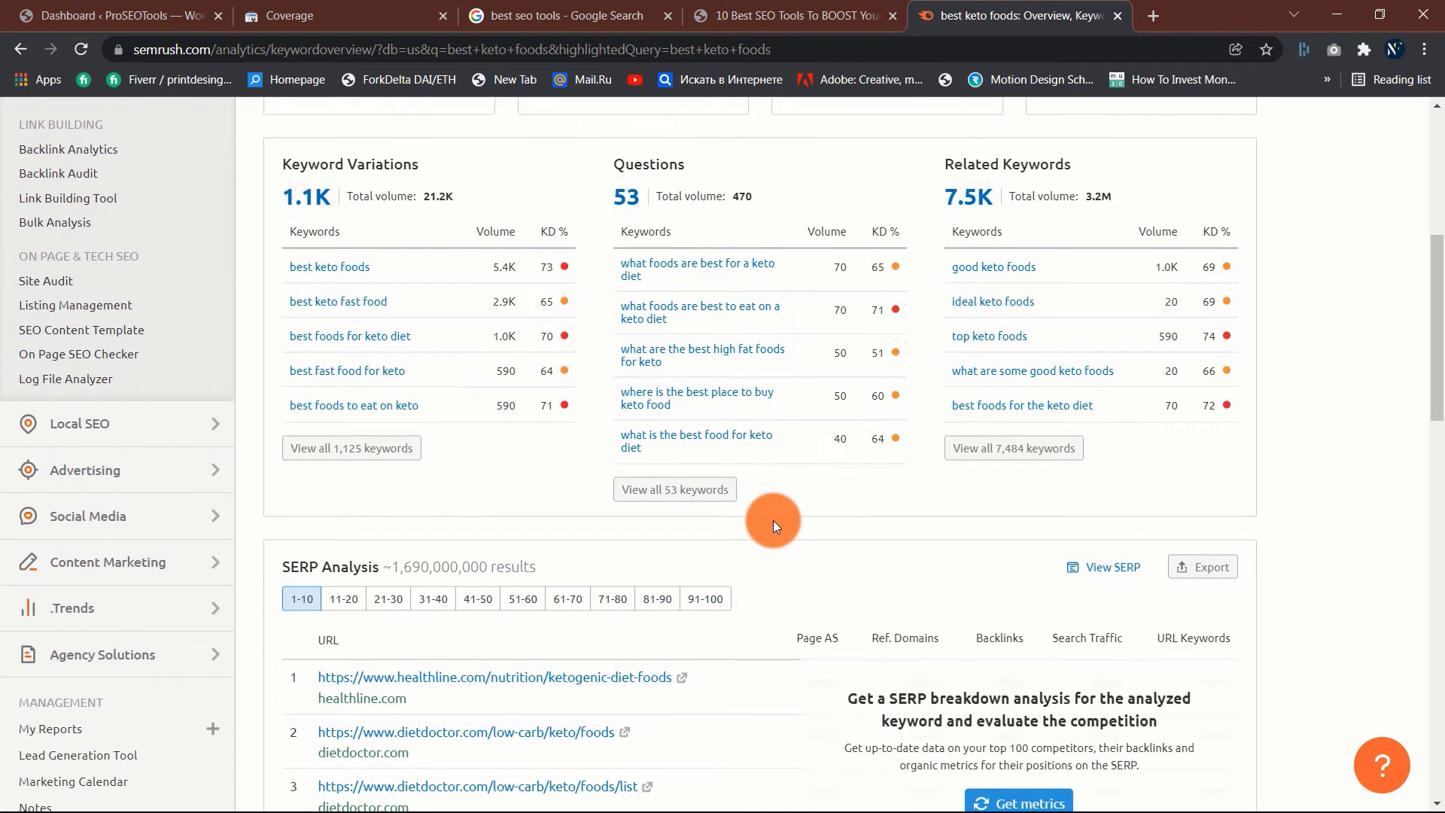
{"action": "scroll", "scroll_direction": "down", "scroll_amount": 3}
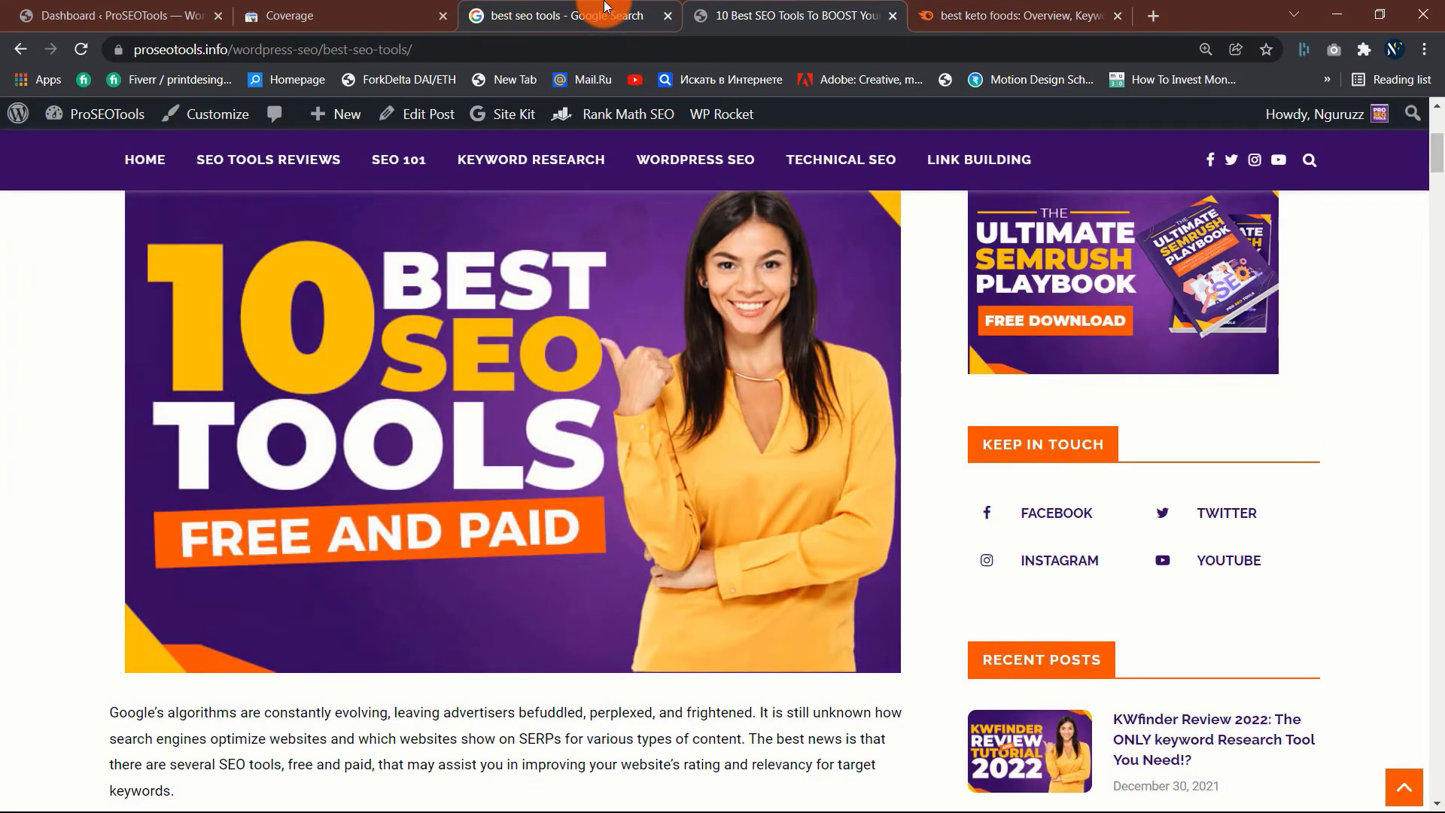
Step: Back on best seo tools results, expand then collapse 'What are the best tools for SEO reports?'
{"action": "left_click", "coordinate": [553, 15]}
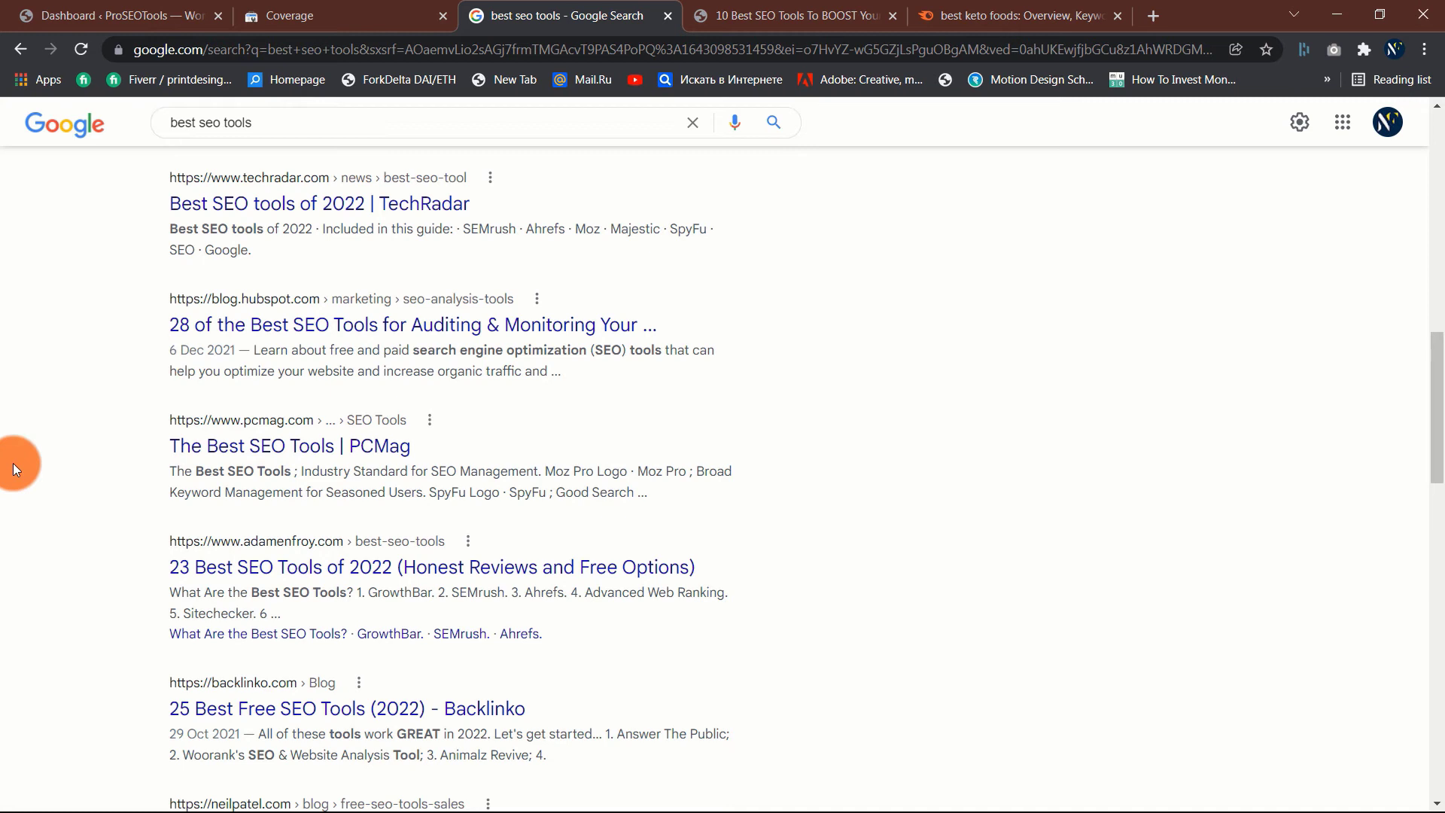
{"action": "mouse_move", "coordinate": [99, 436]}
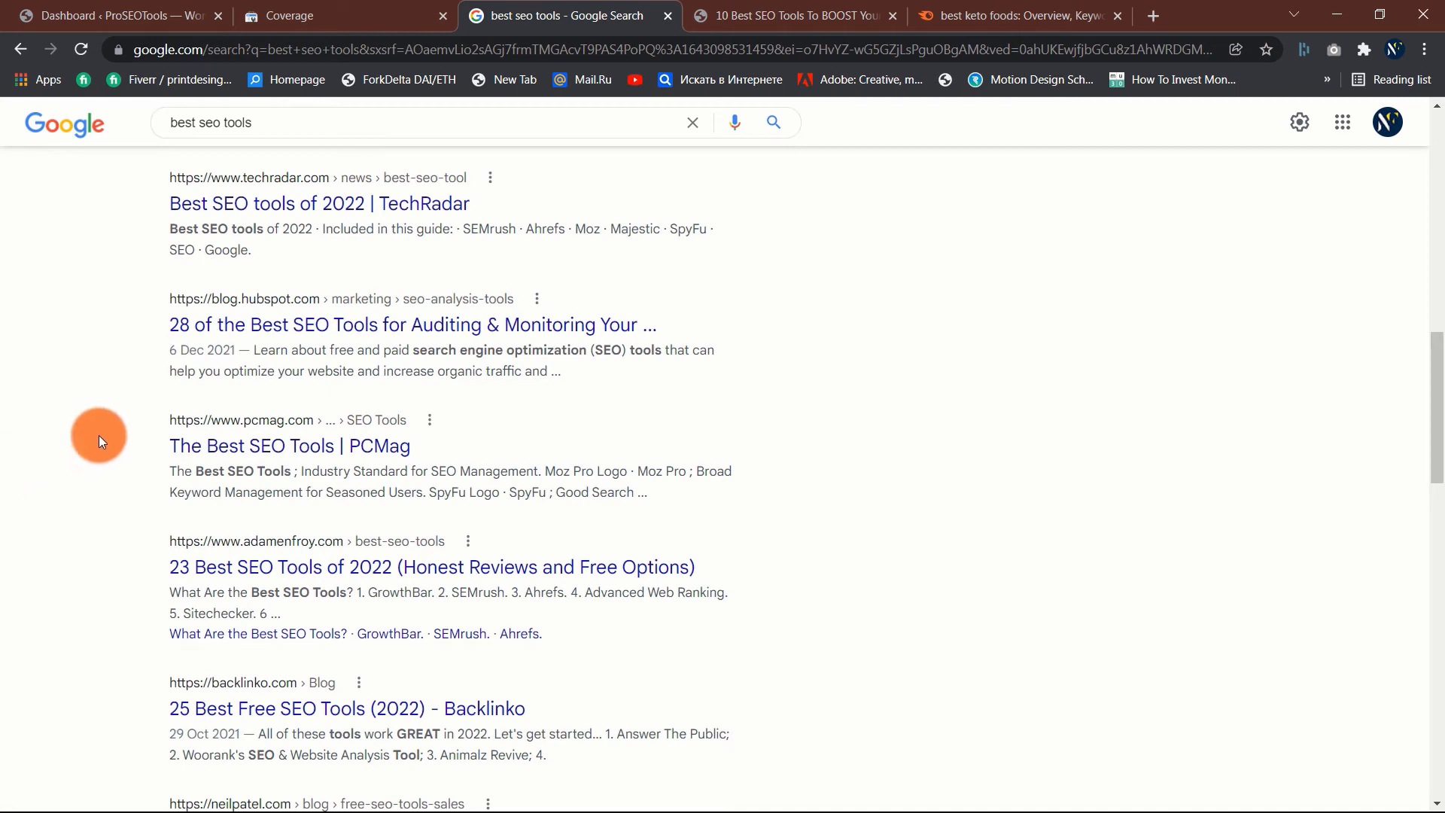
{"action": "mouse_move", "coordinate": [105, 454]}
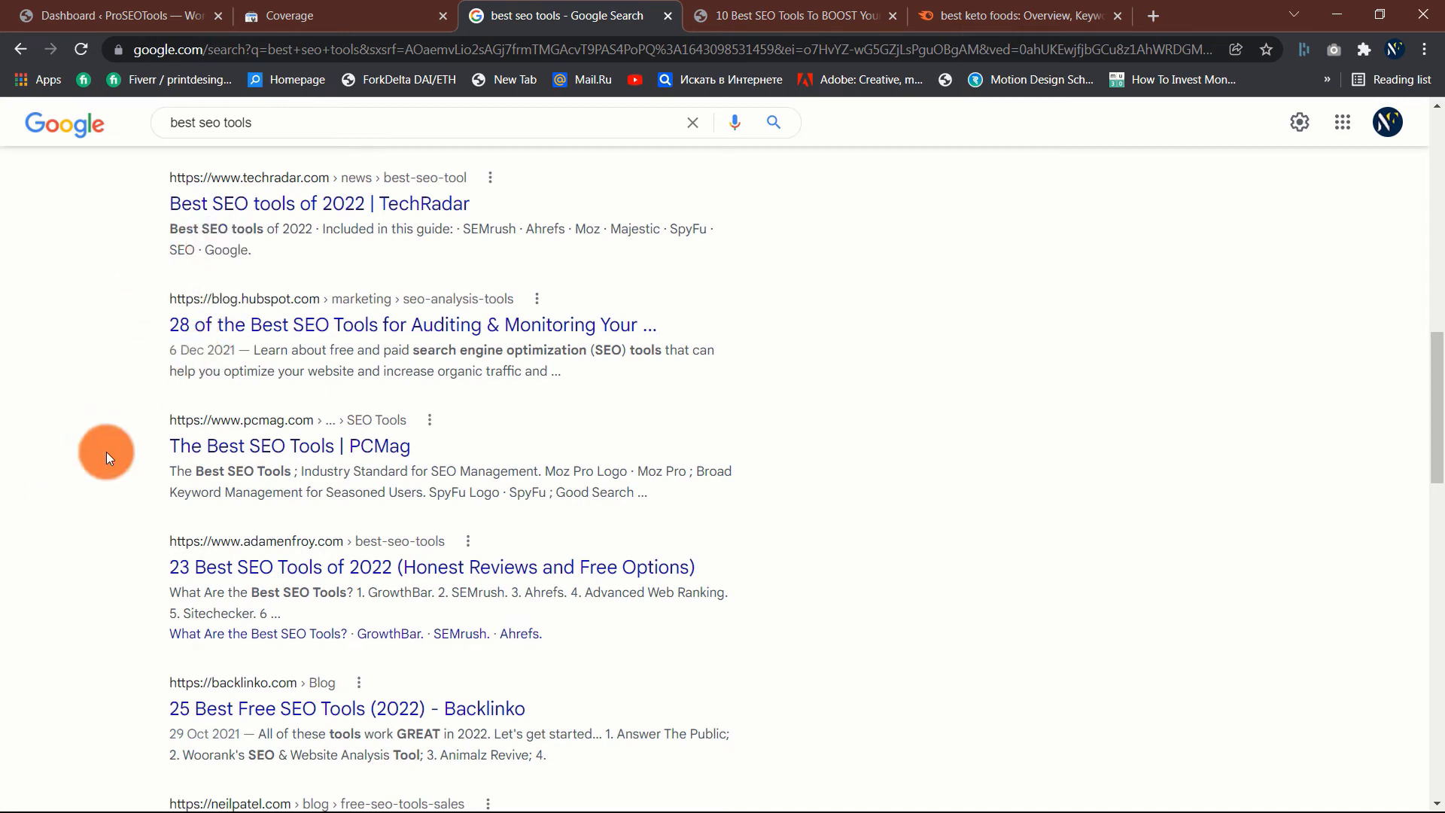
{"action": "scroll", "scroll_direction": "up", "scroll_amount": 3}
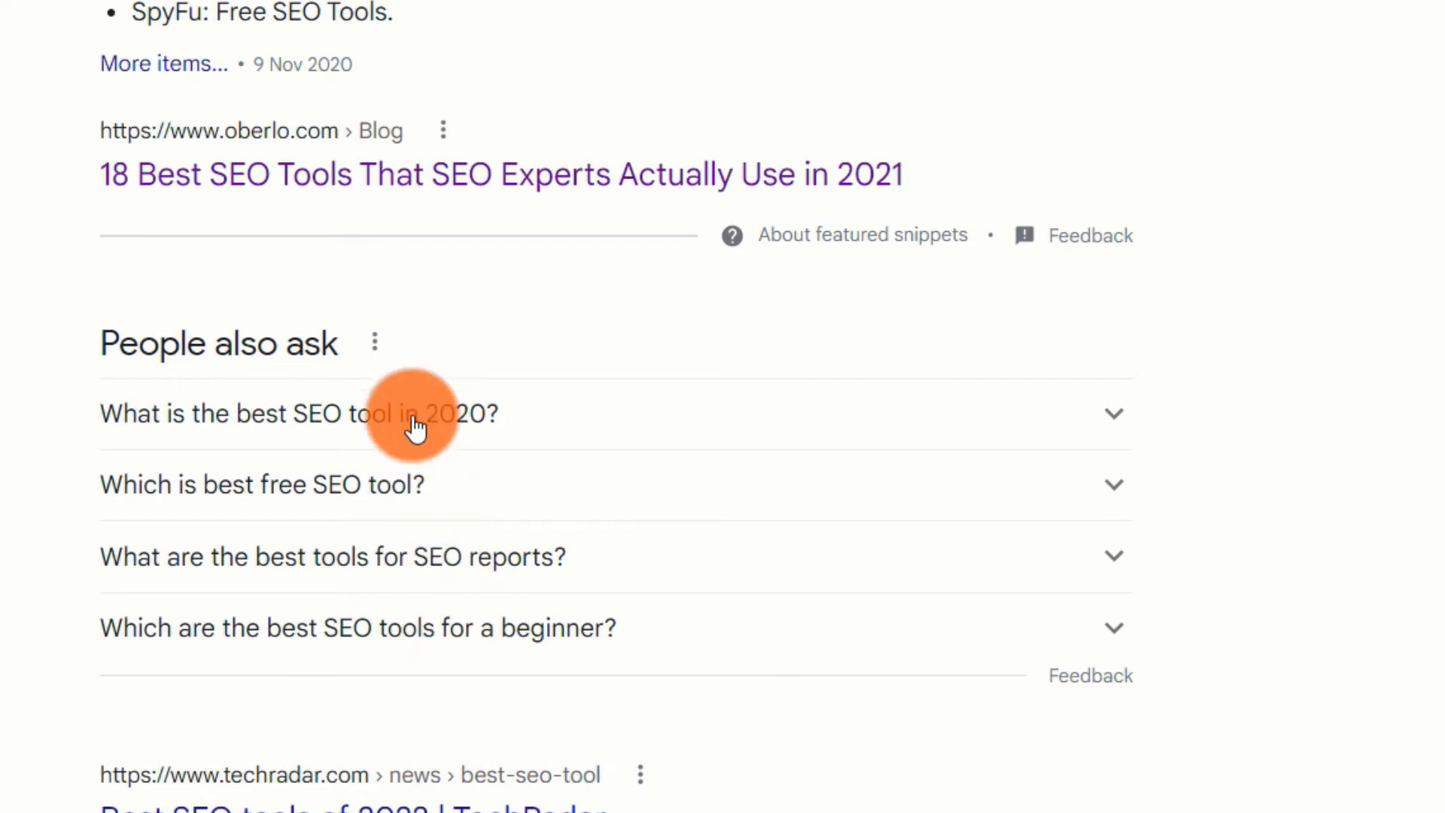
{"action": "mouse_move", "coordinate": [687, 410]}
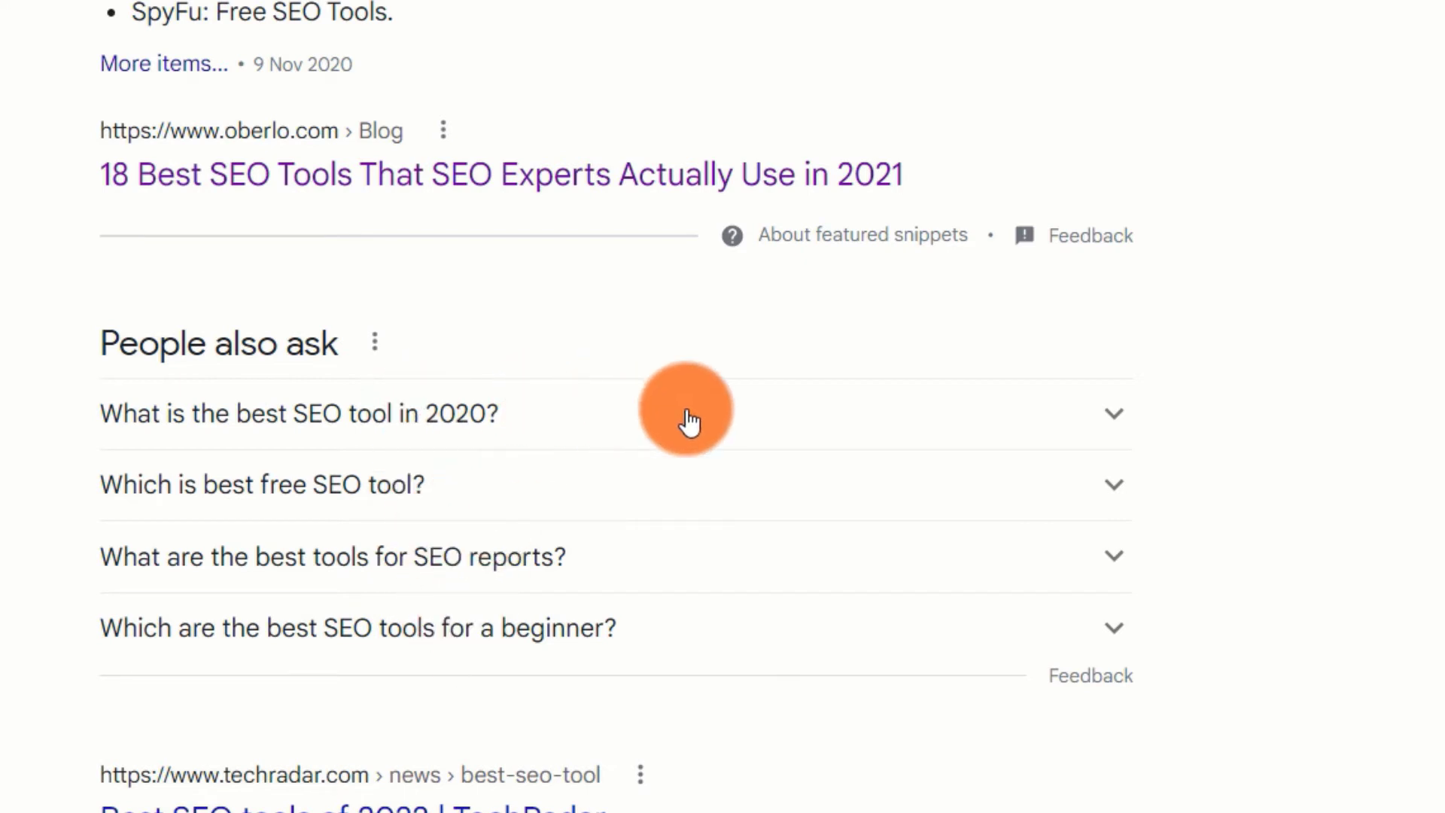
{"action": "left_click", "coordinate": [298, 412]}
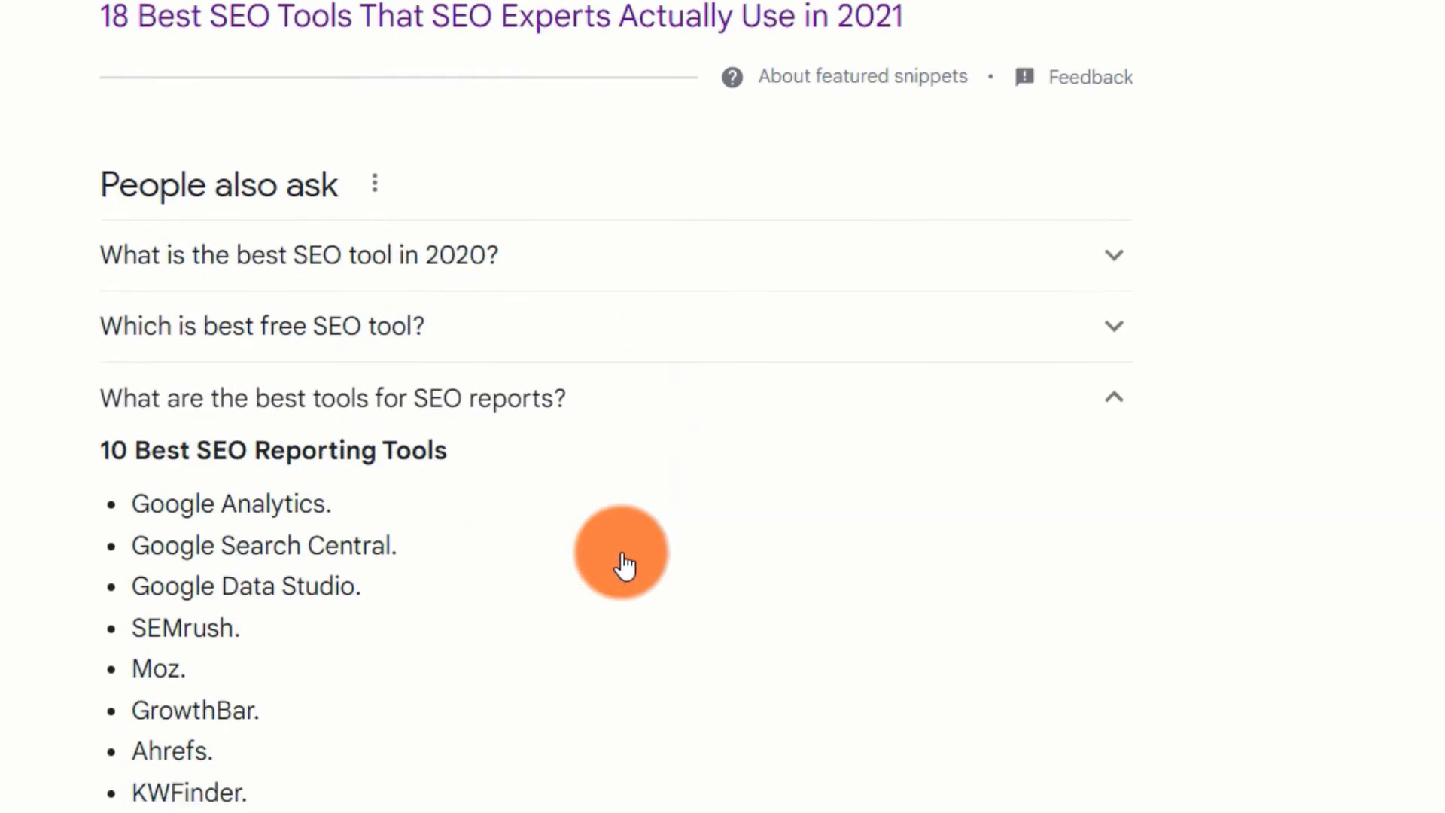
{"action": "left_click", "coordinate": [332, 398]}
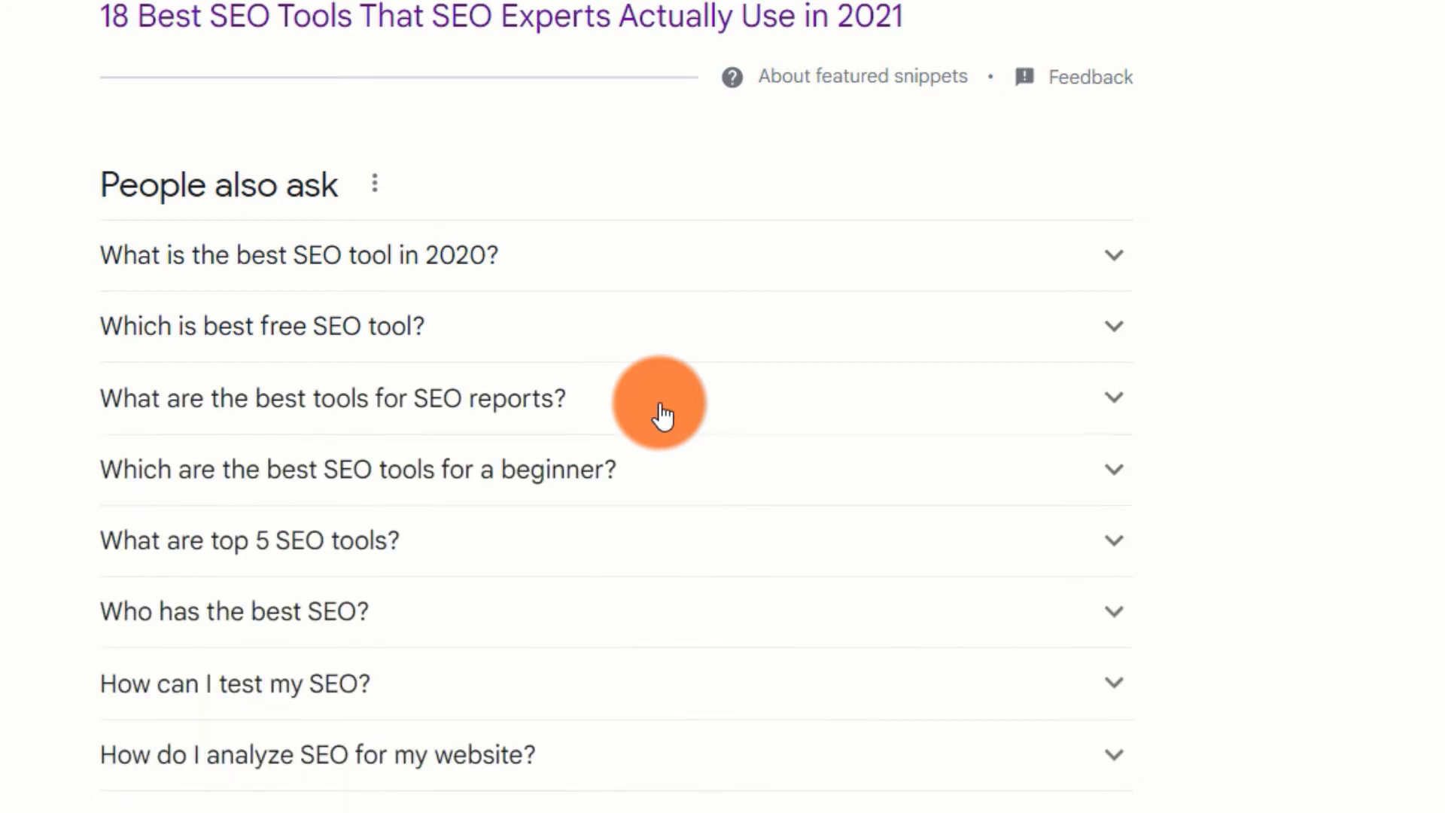
{"action": "mouse_move", "coordinate": [661, 405]}
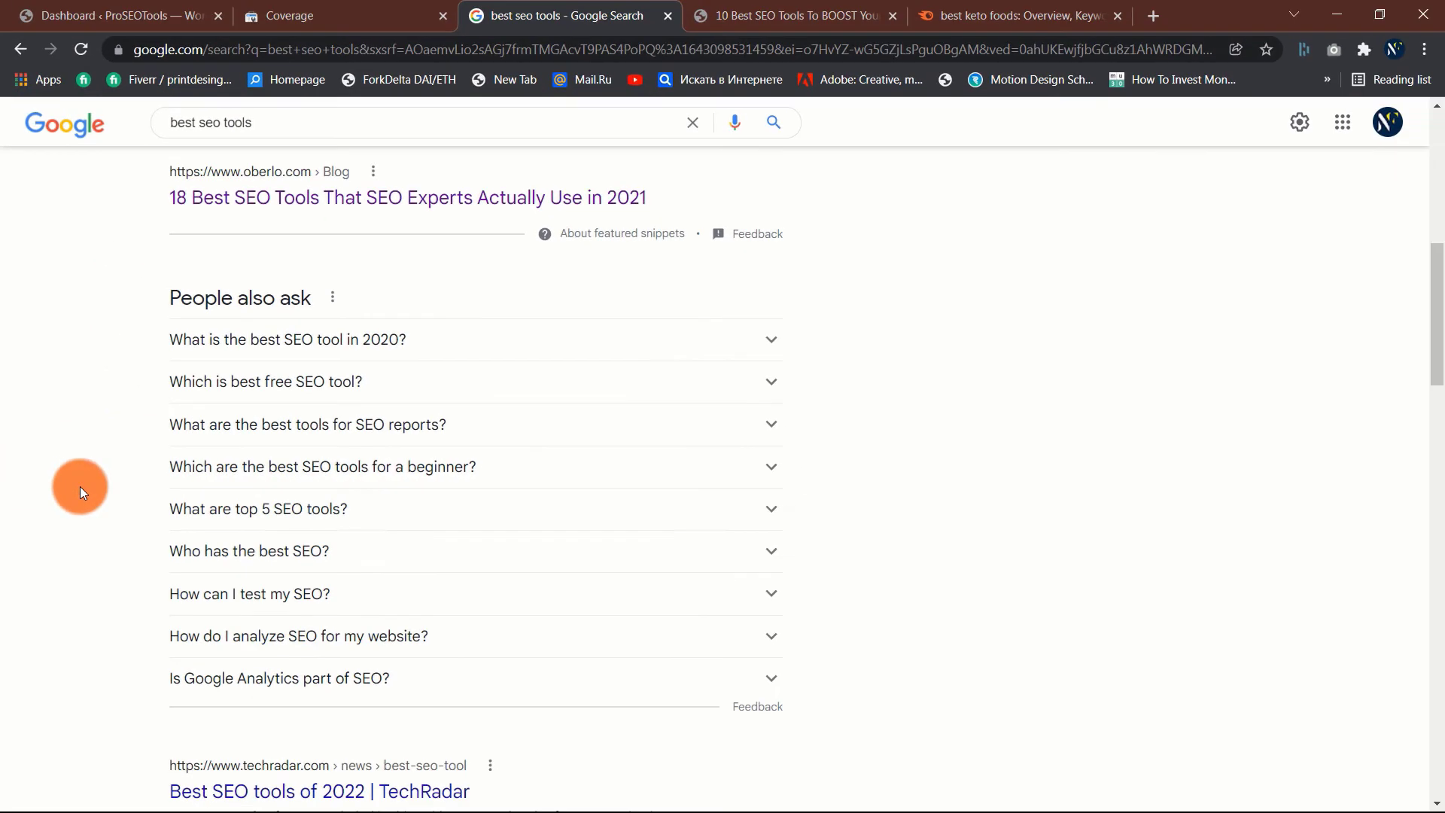
{"action": "mouse_move", "coordinate": [1098, 494]}
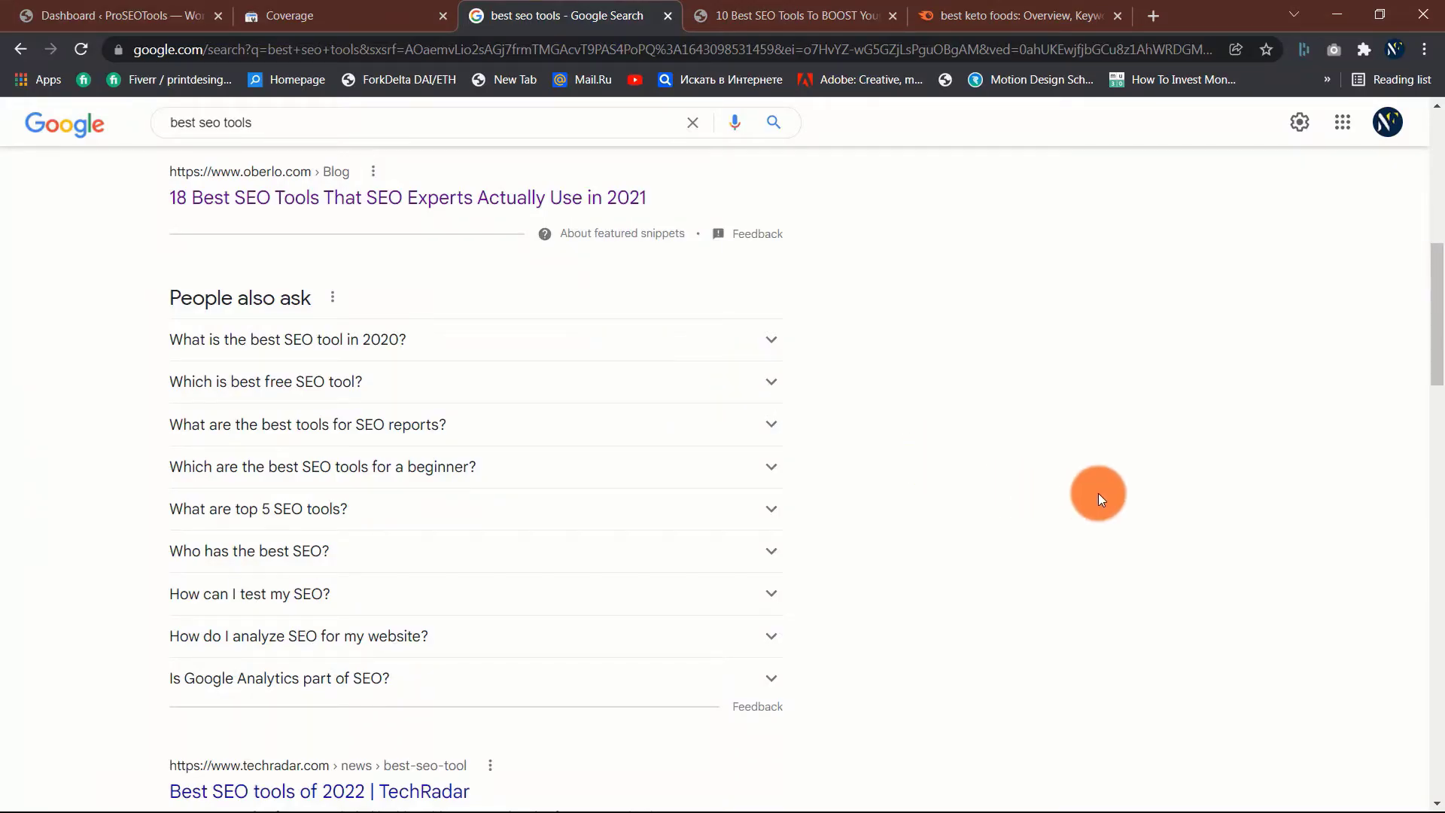
{"action": "mouse_move", "coordinate": [1103, 486]}
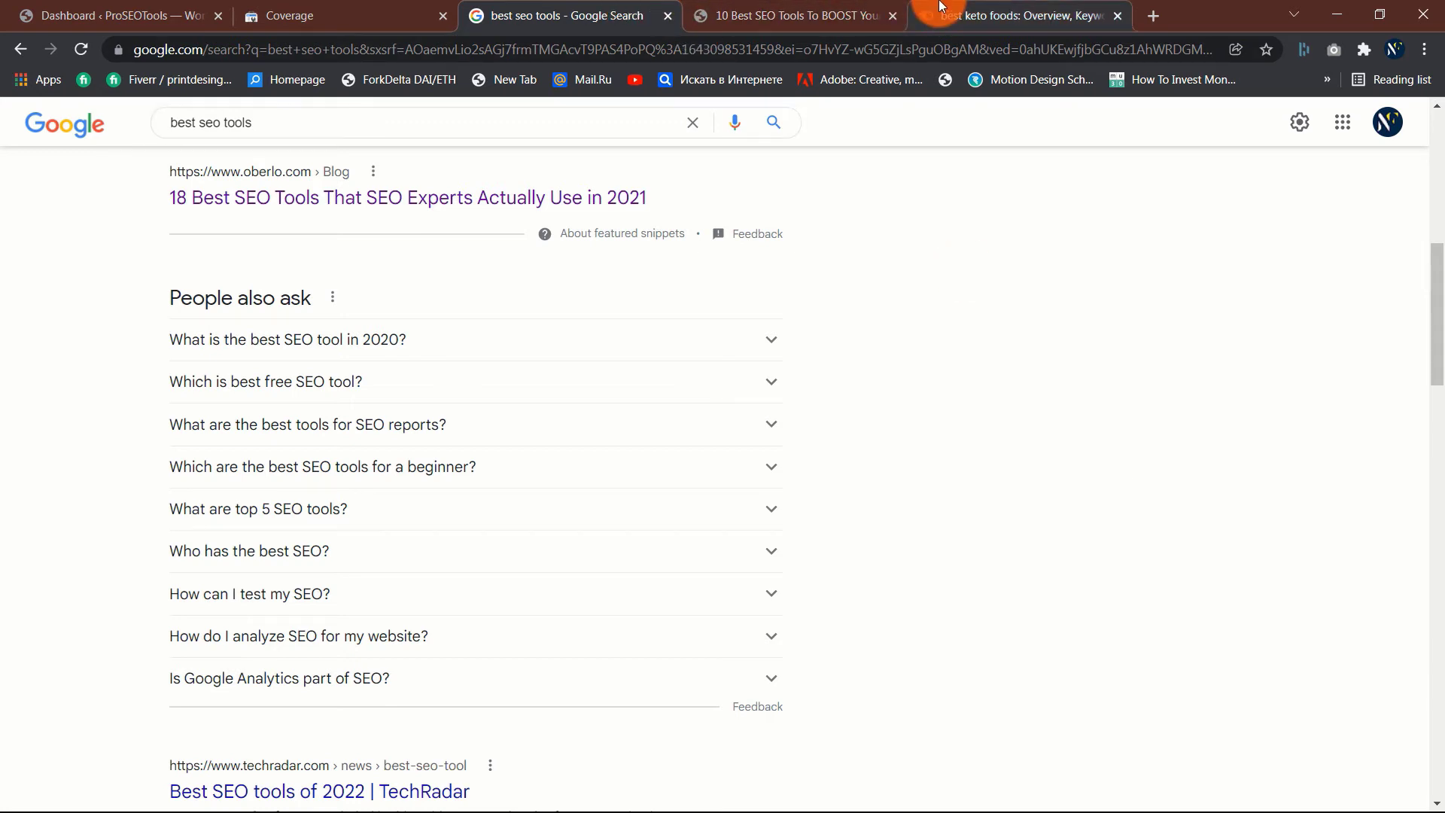
Step: Switch to the productivity tips Google results, scan the articles and choose the Workplace from Meta result
{"action": "left_click", "coordinate": [1013, 15]}
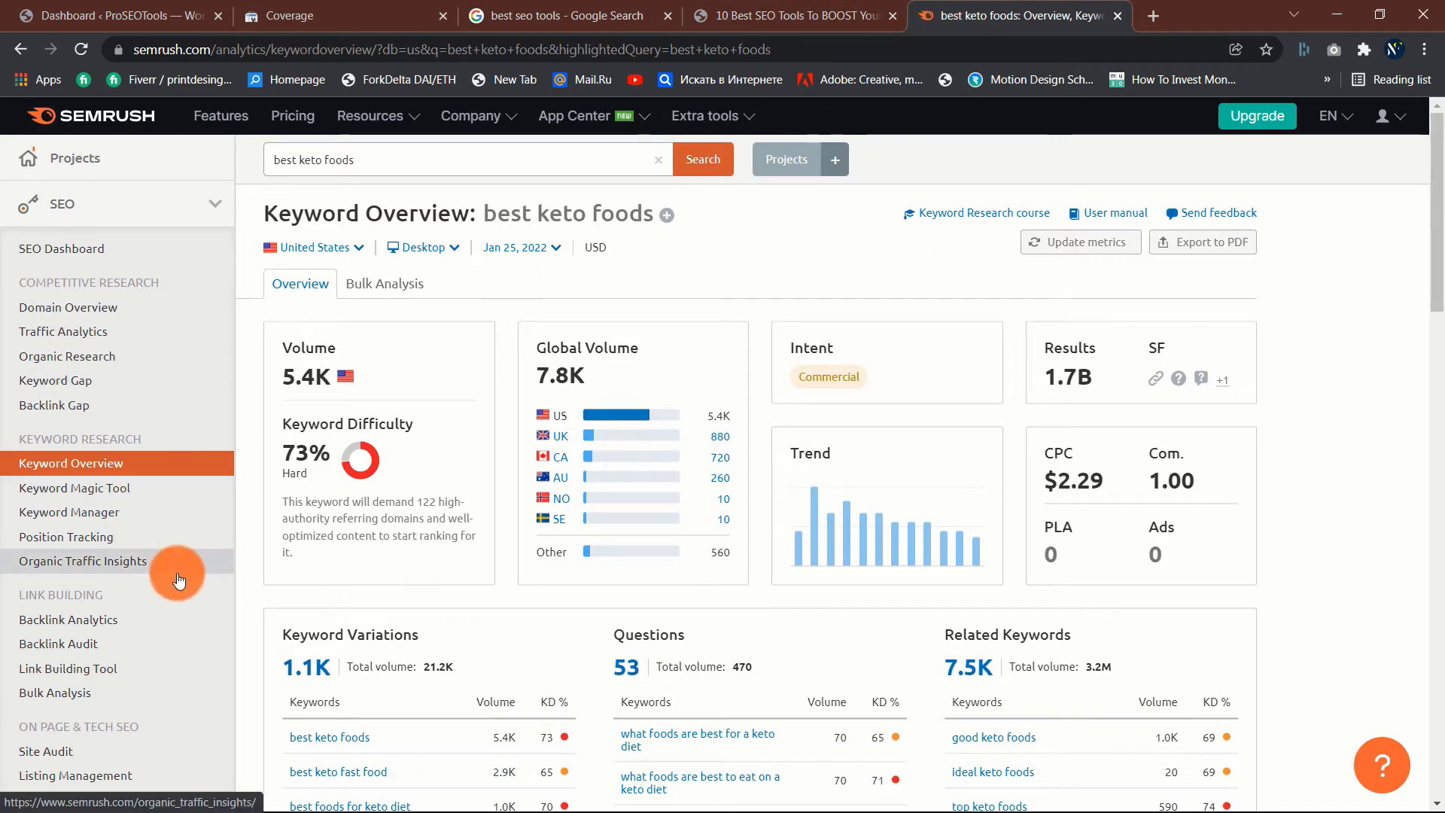
{"action": "scroll", "scroll_direction": "down", "scroll_amount": 3}
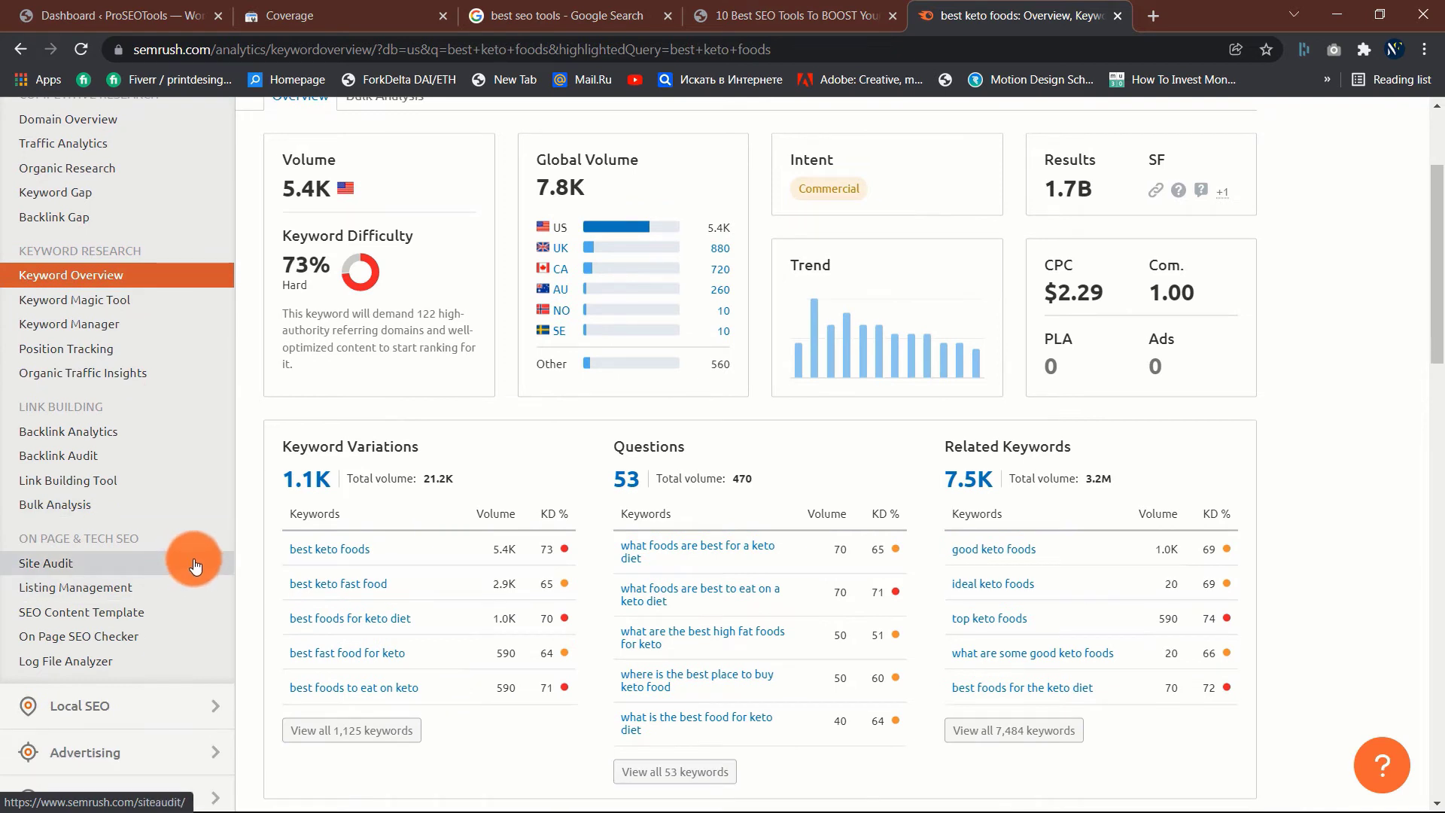
{"action": "left_click", "coordinate": [568, 15]}
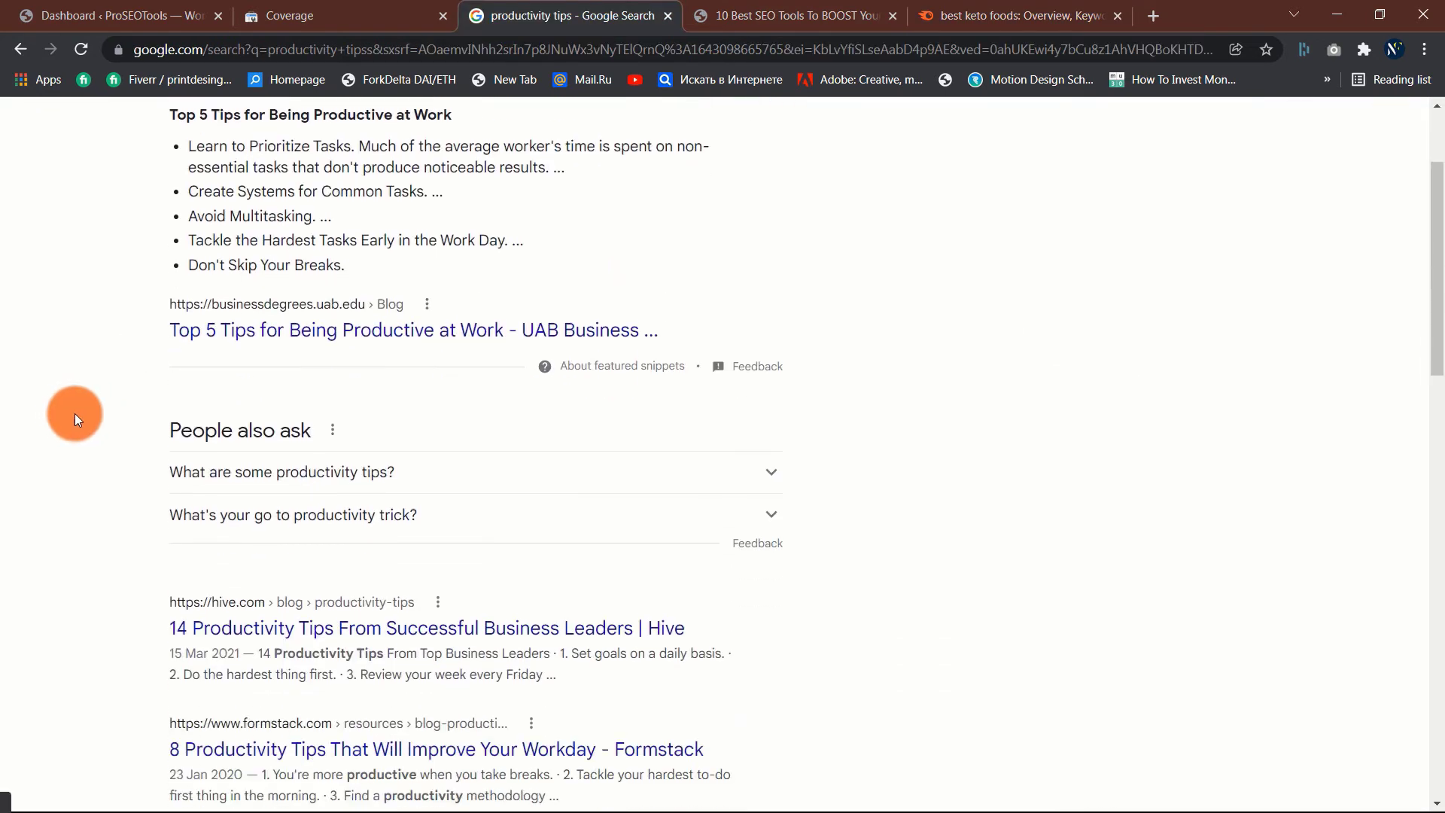
{"action": "scroll", "scroll_direction": "down", "scroll_amount": 3}
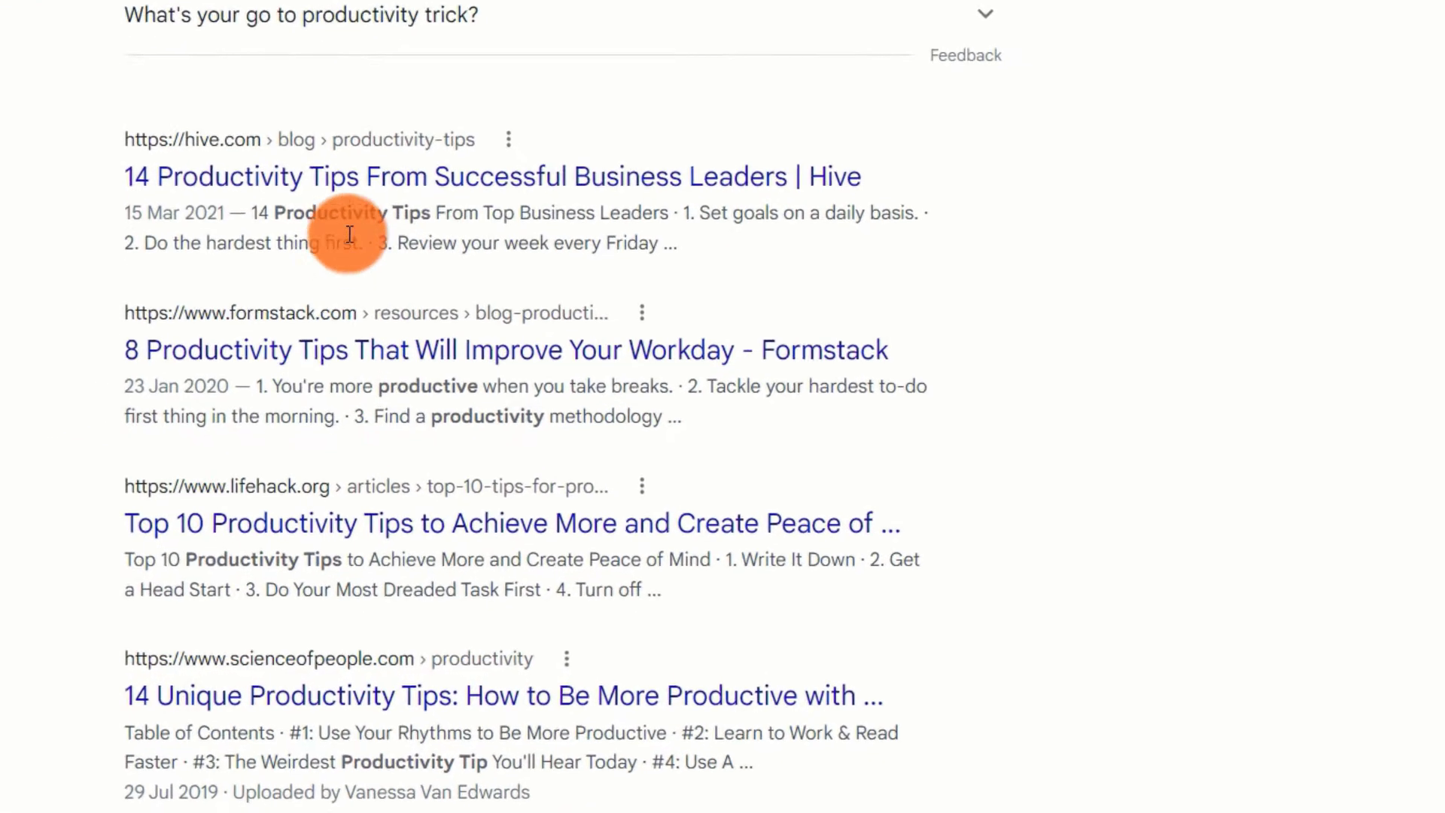
{"action": "scroll", "scroll_direction": "down", "scroll_amount": 3}
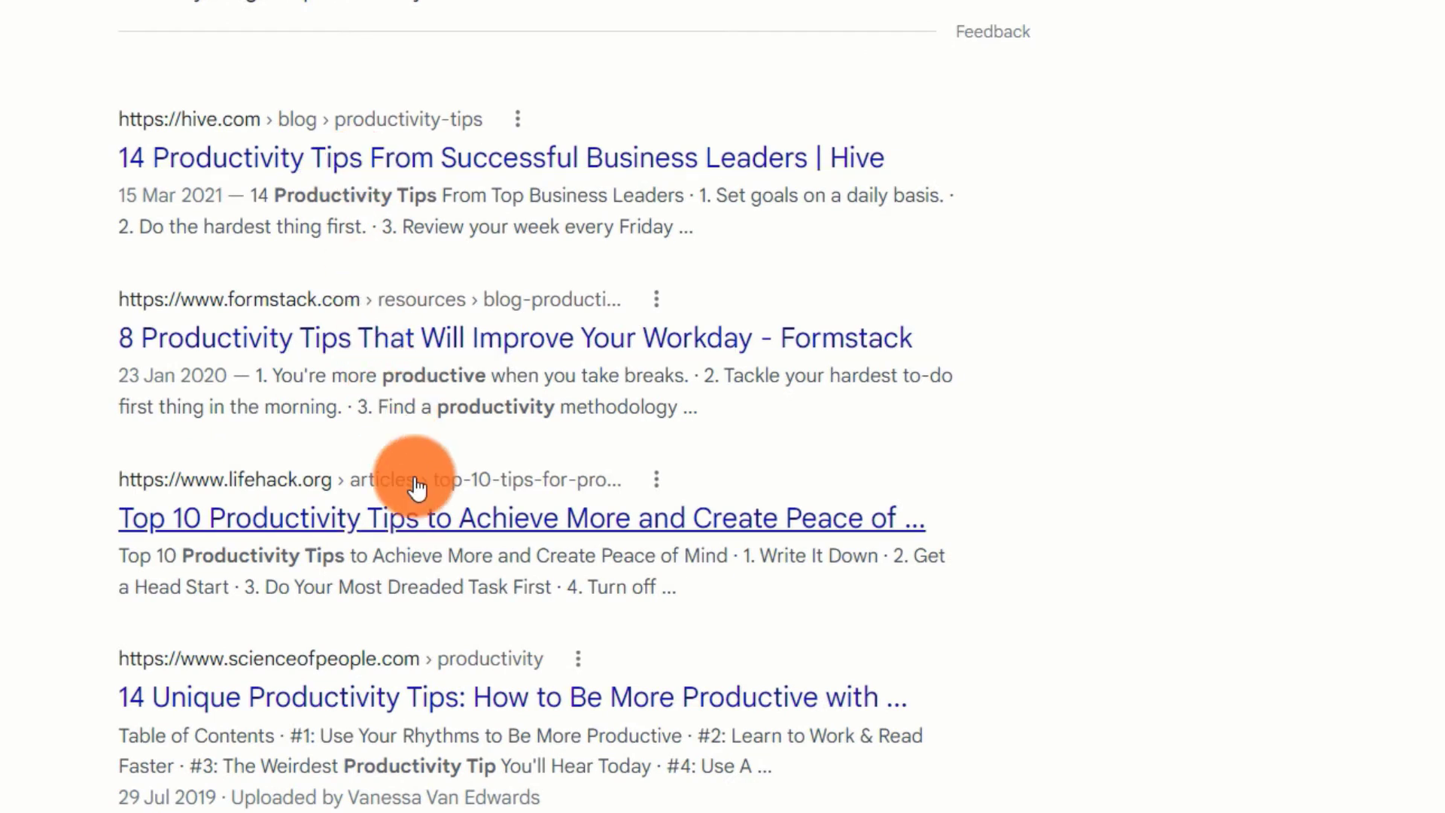
{"action": "mouse_move", "coordinate": [190, 303]}
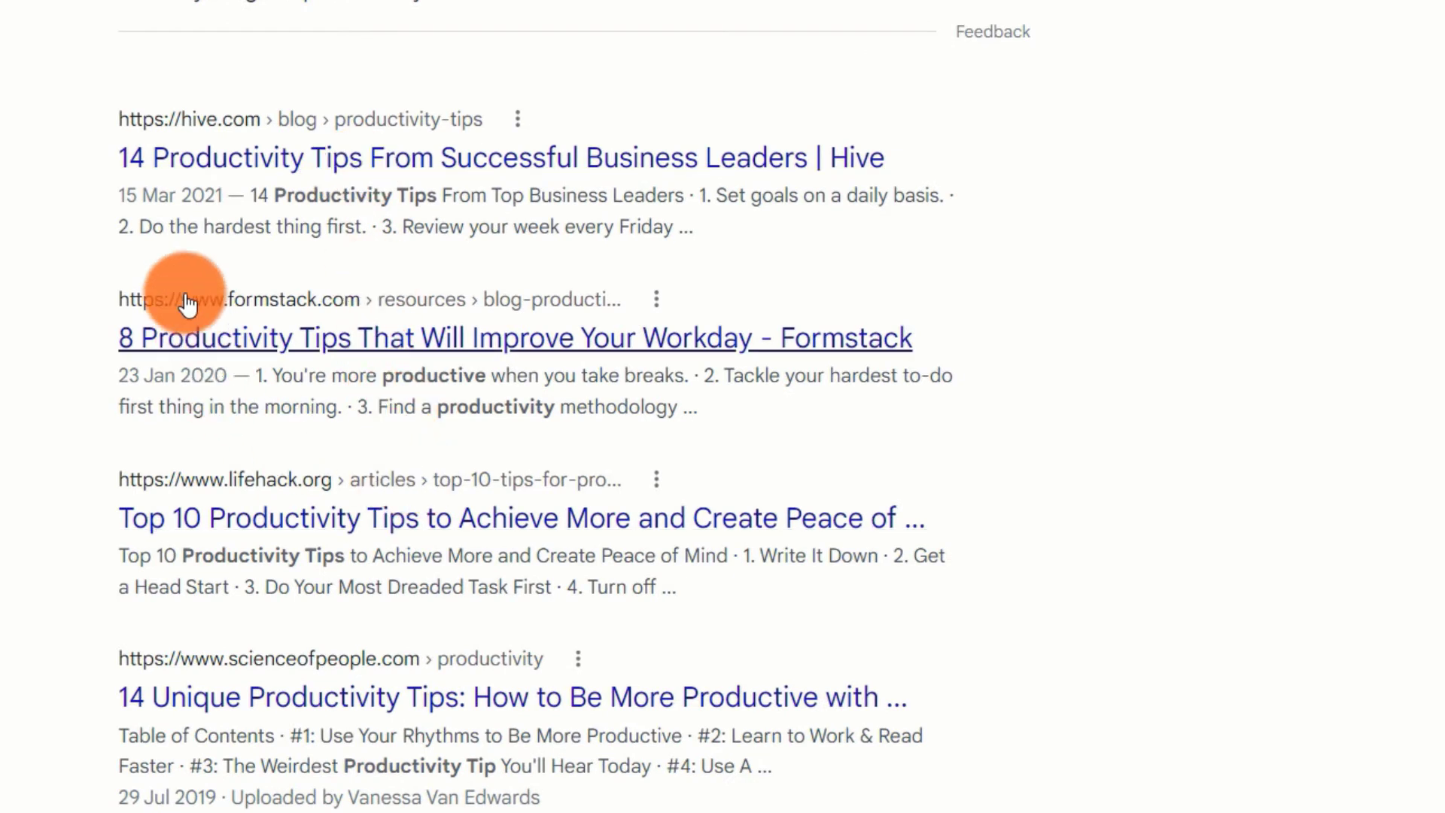
{"action": "mouse_move", "coordinate": [248, 322]}
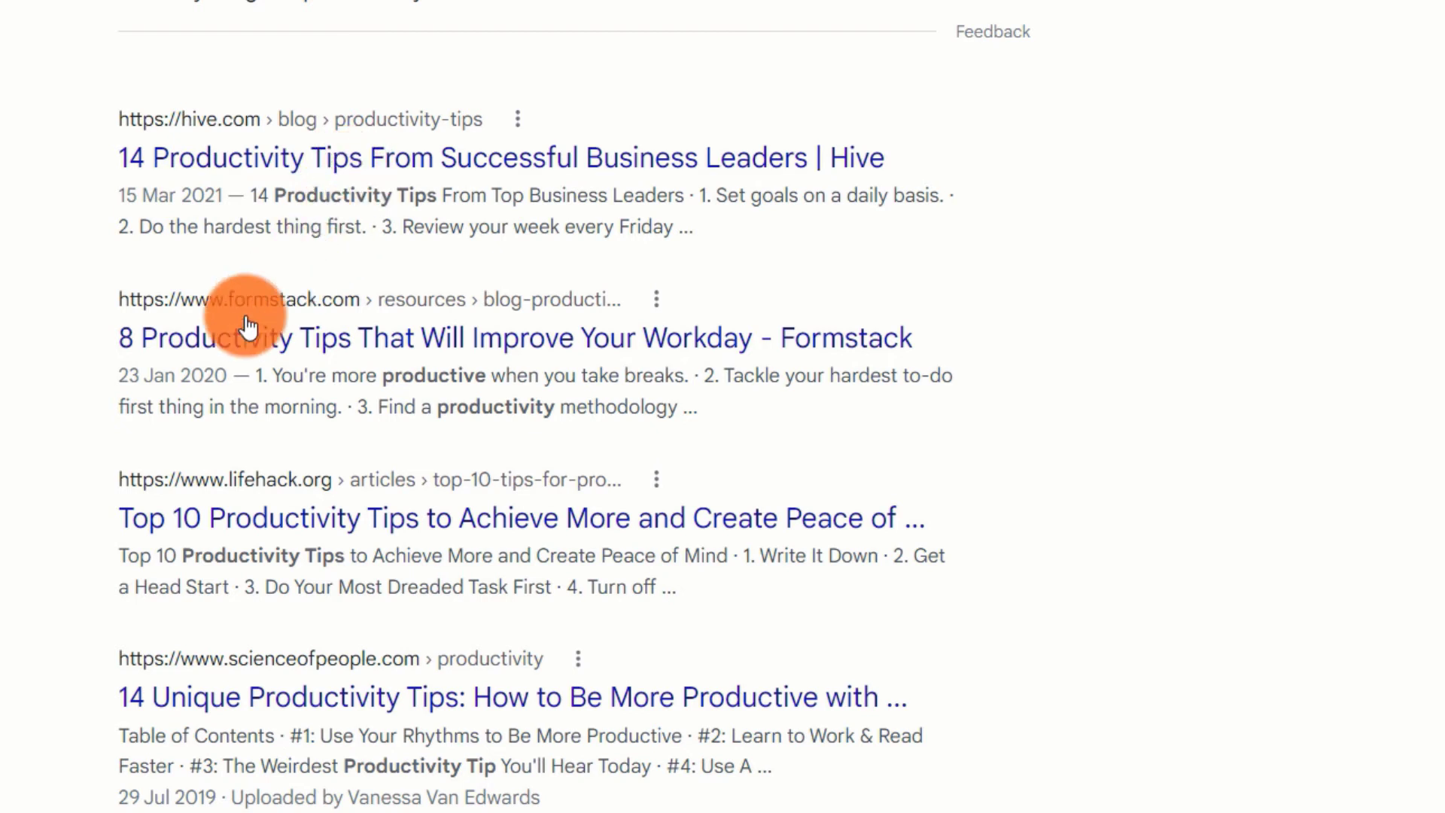
{"action": "scroll", "scroll_direction": "up", "scroll_amount": 3}
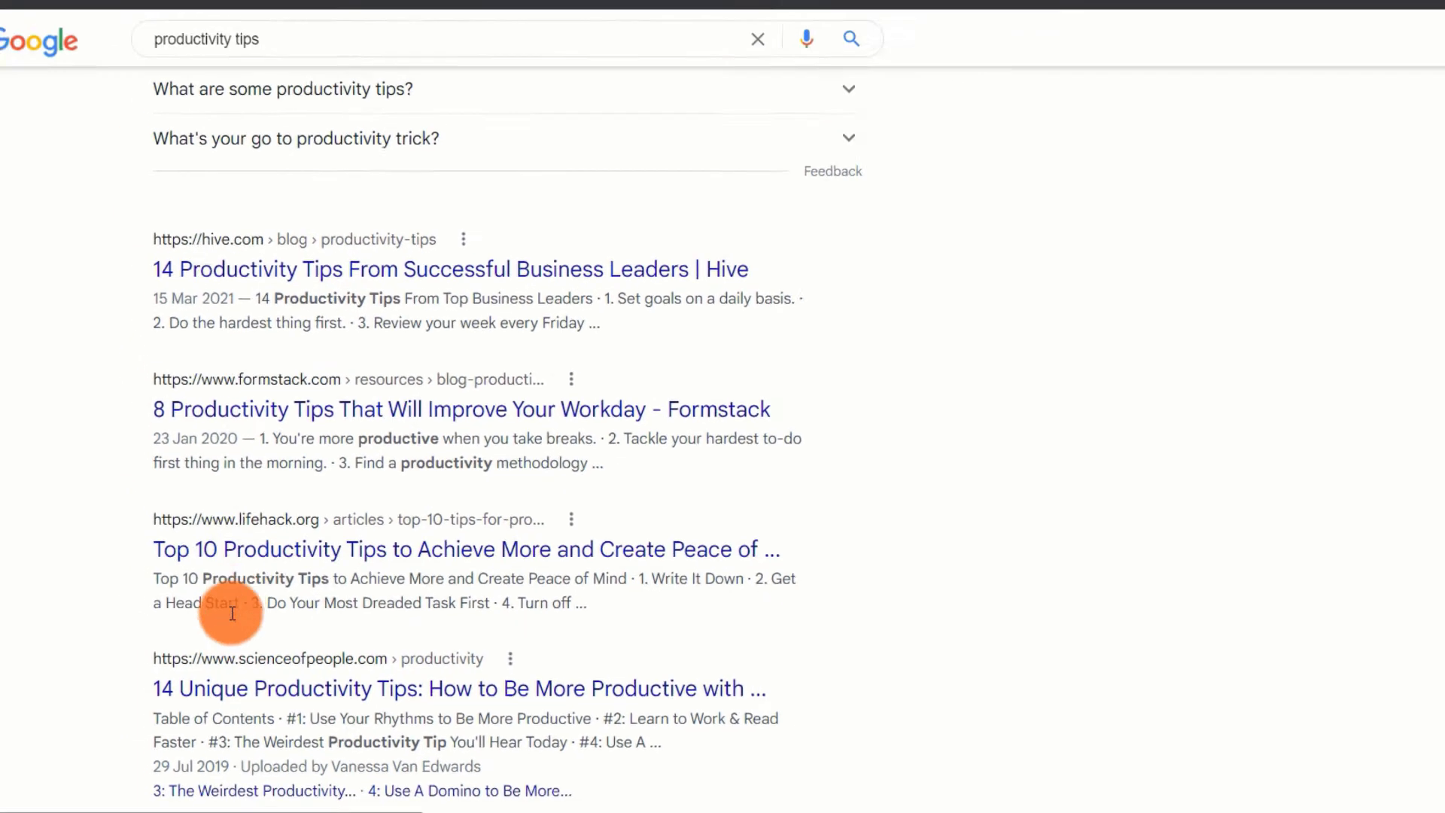
{"action": "scroll", "scroll_direction": "down", "scroll_amount": 3}
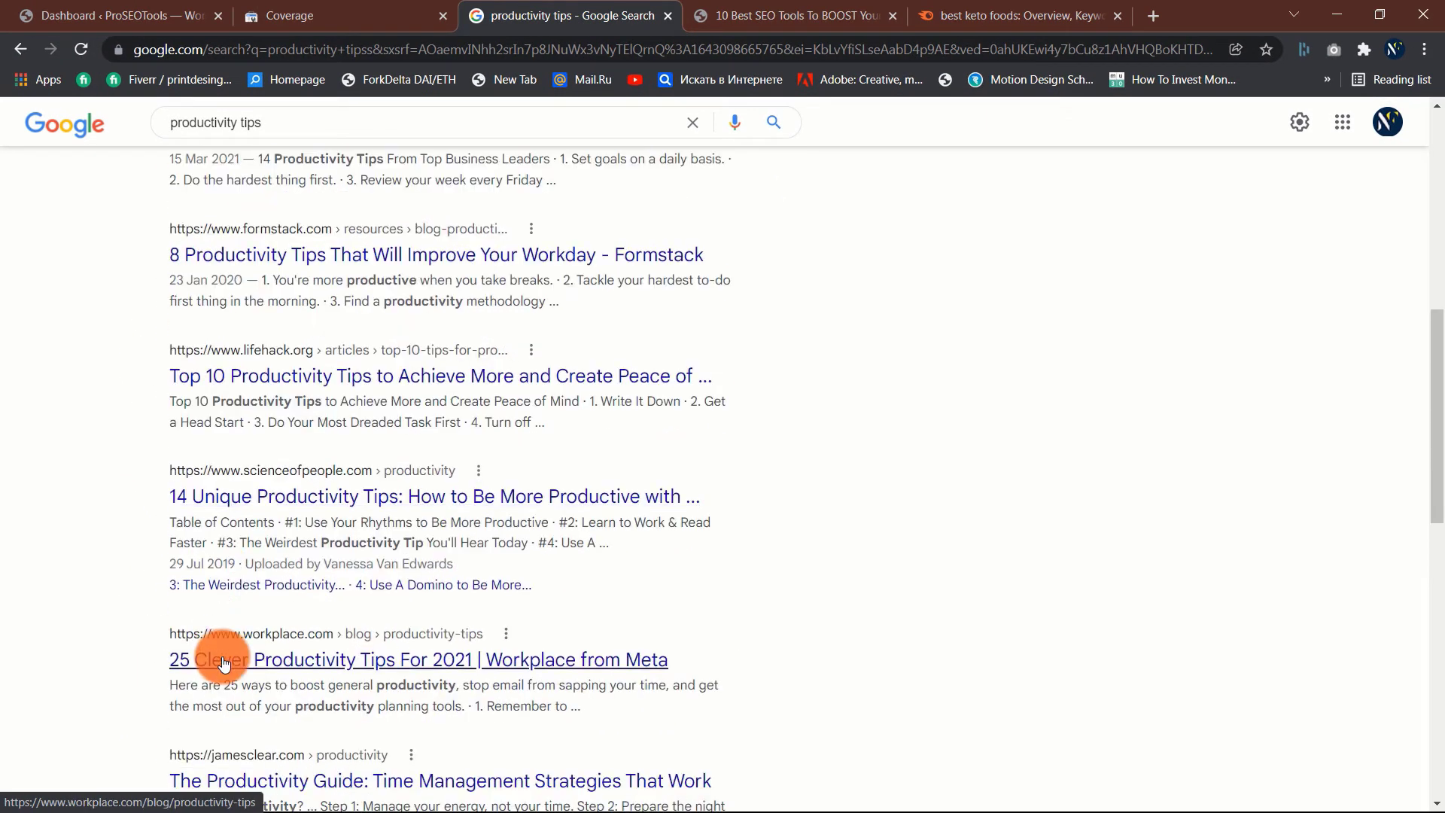
{"action": "left_click", "coordinate": [110, 15]}
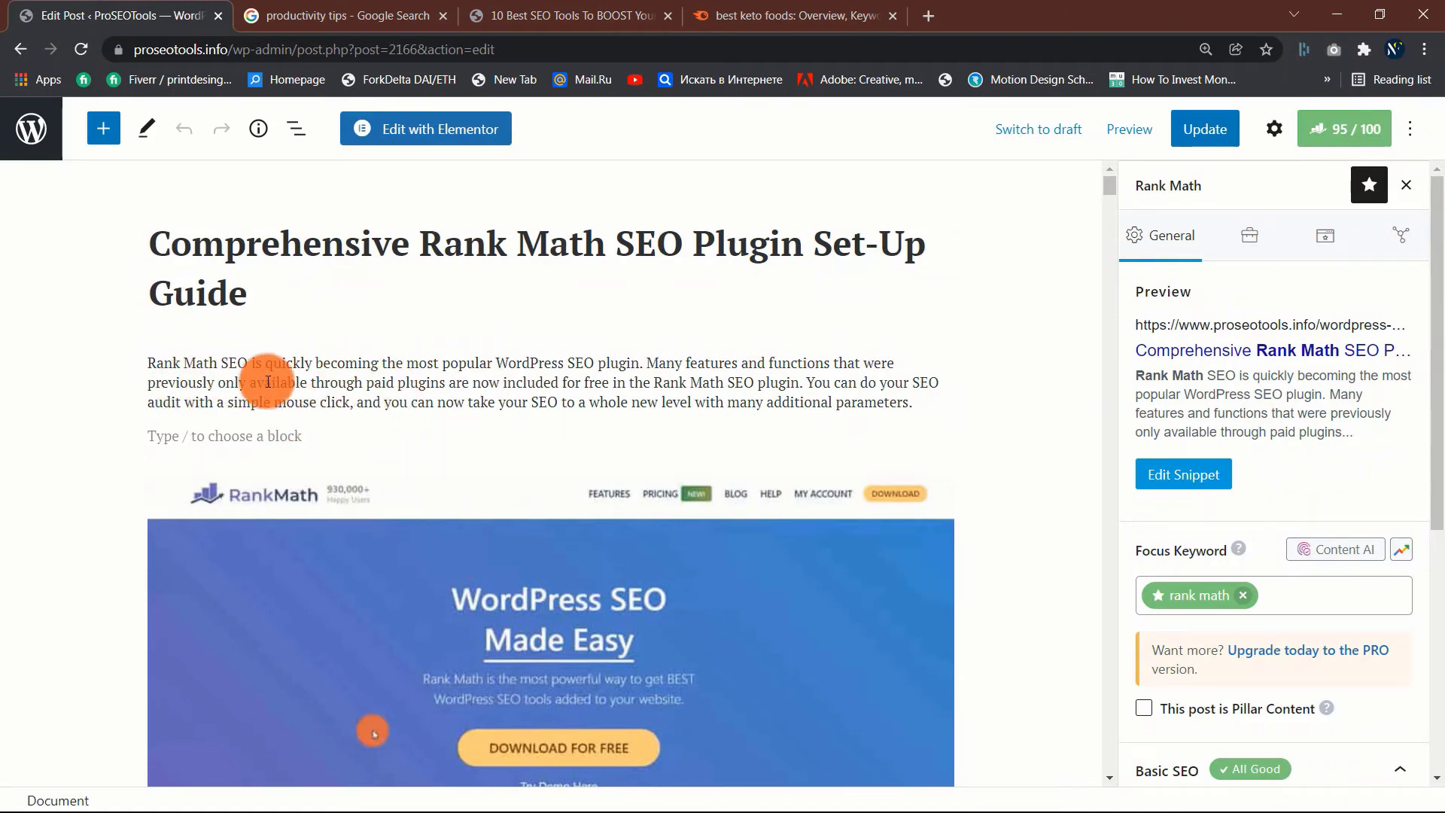
{"action": "mouse_move", "coordinate": [926, 384]}
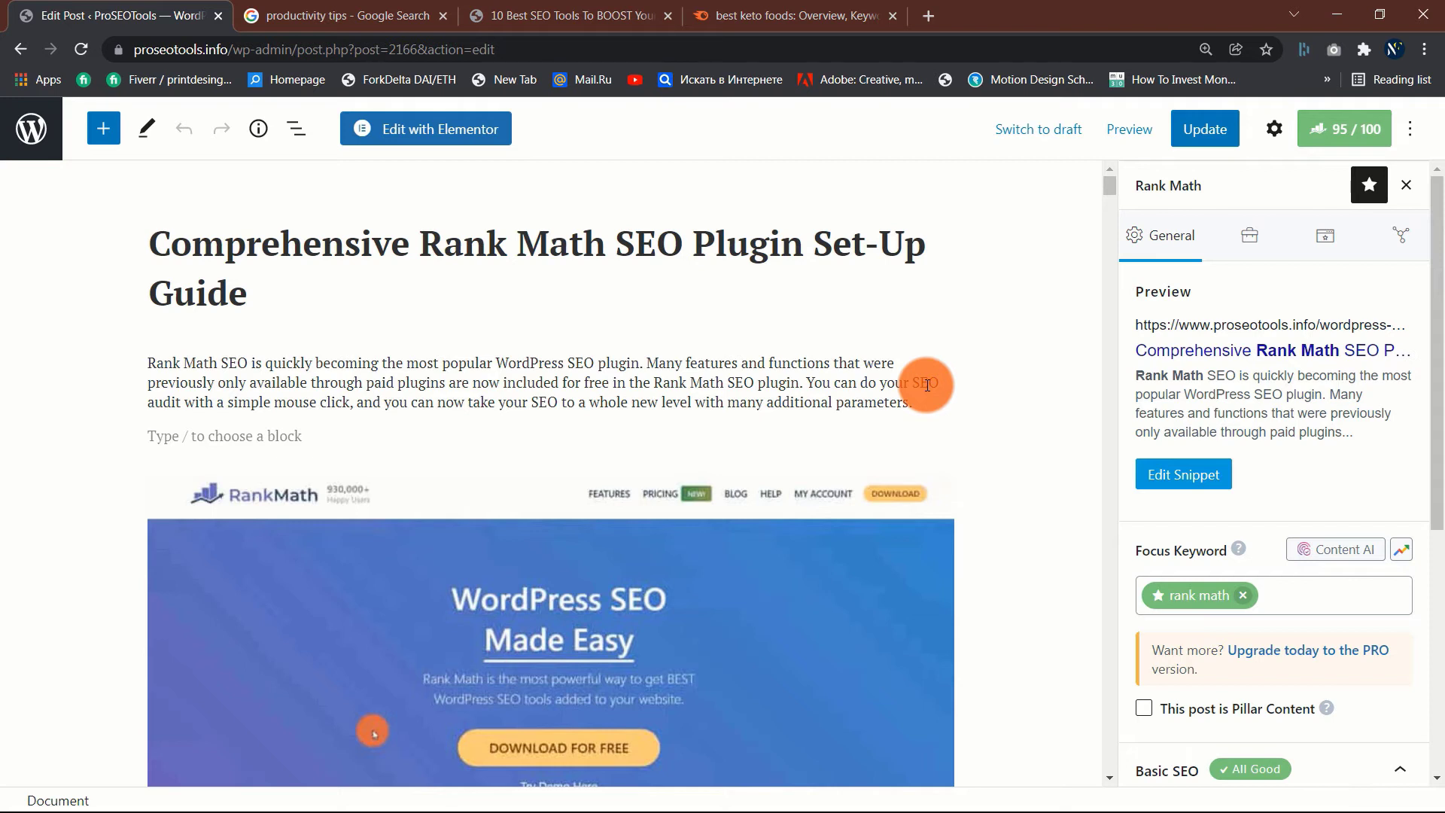
{"action": "mouse_move", "coordinate": [705, 391]}
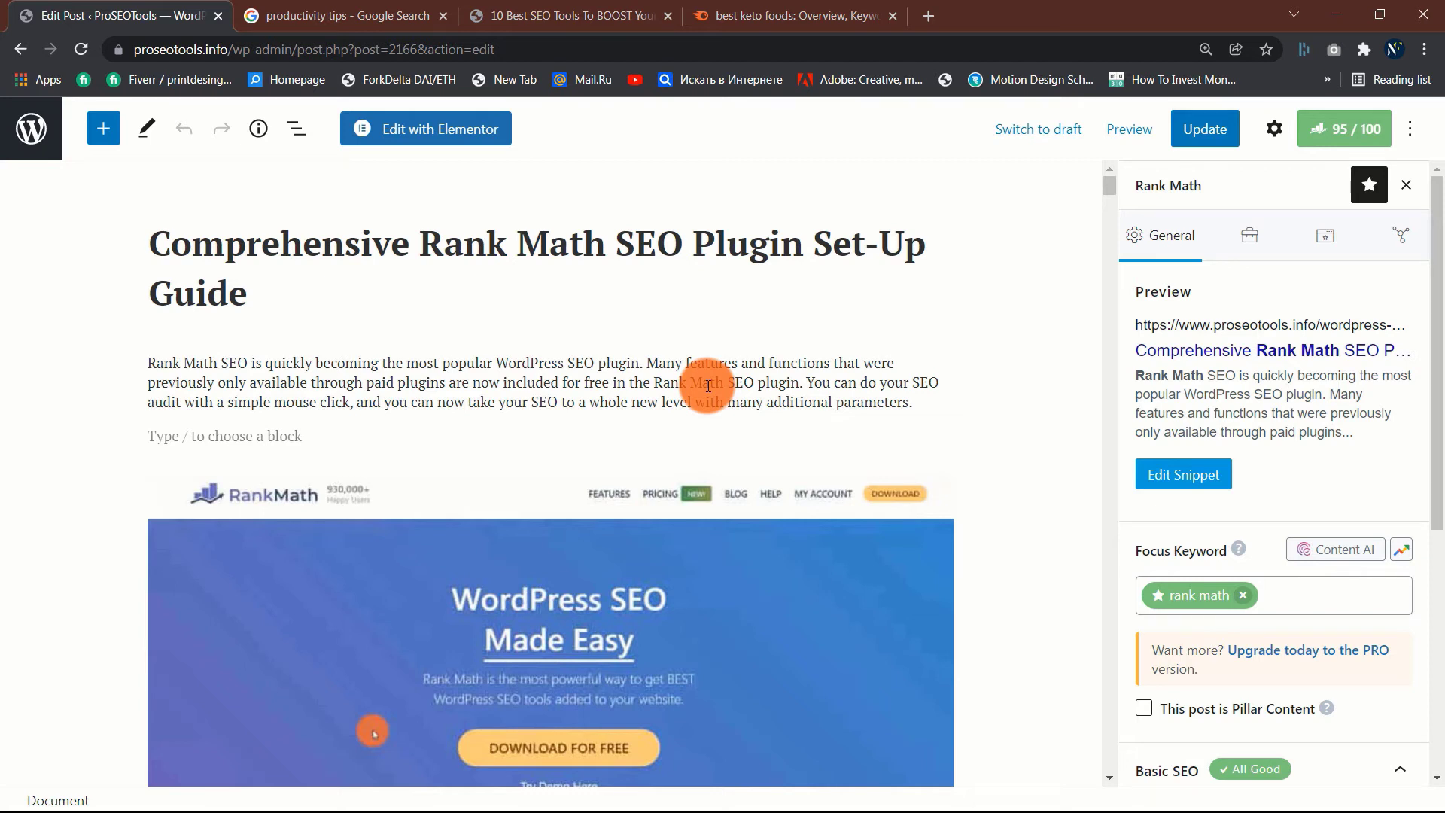
Step: Scroll through the Rank Math set-up guide post in the block editor and back to the top
{"action": "scroll", "scroll_direction": "down", "scroll_amount": 3}
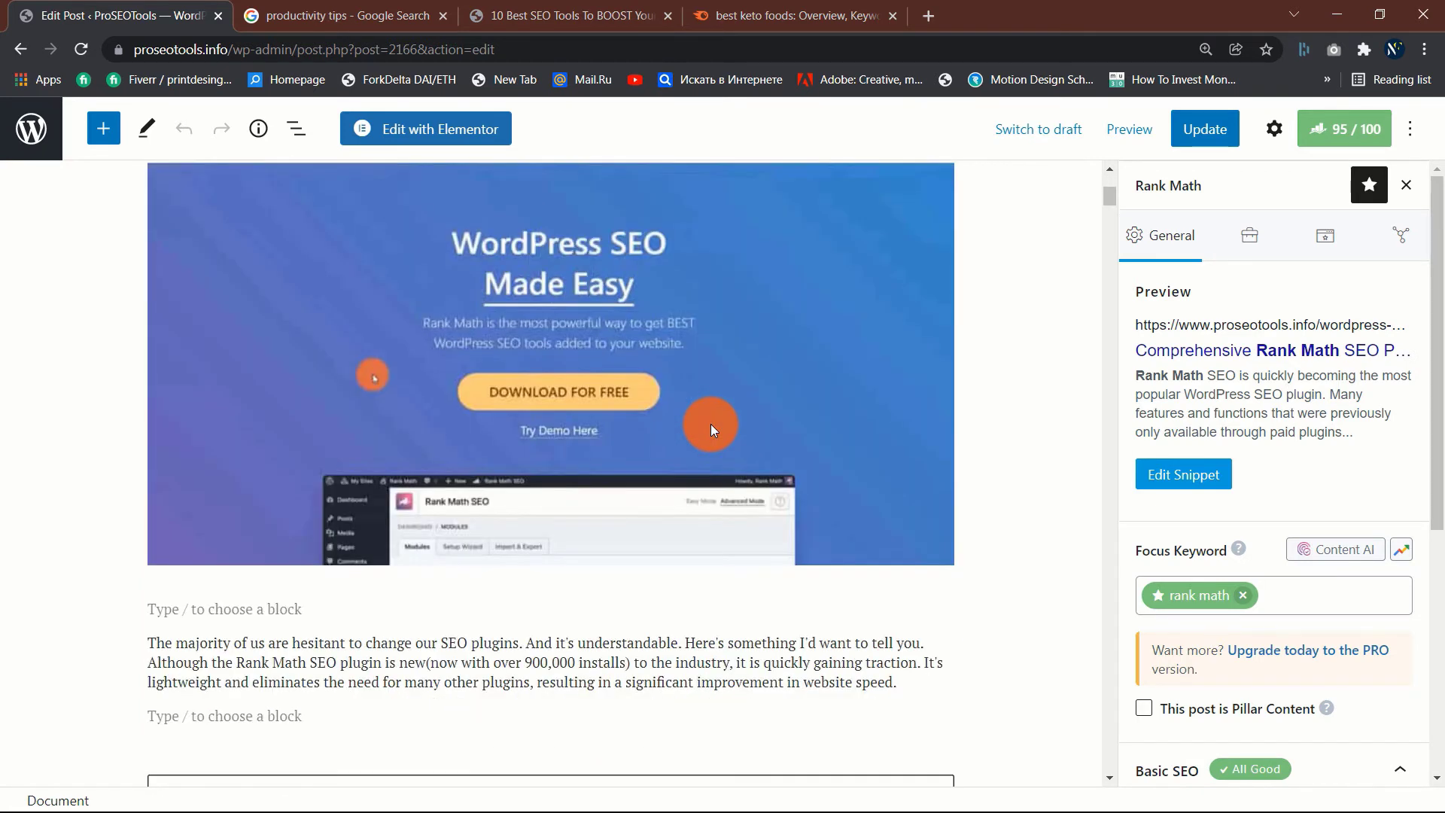
{"action": "scroll", "scroll_direction": "down", "scroll_amount": 3}
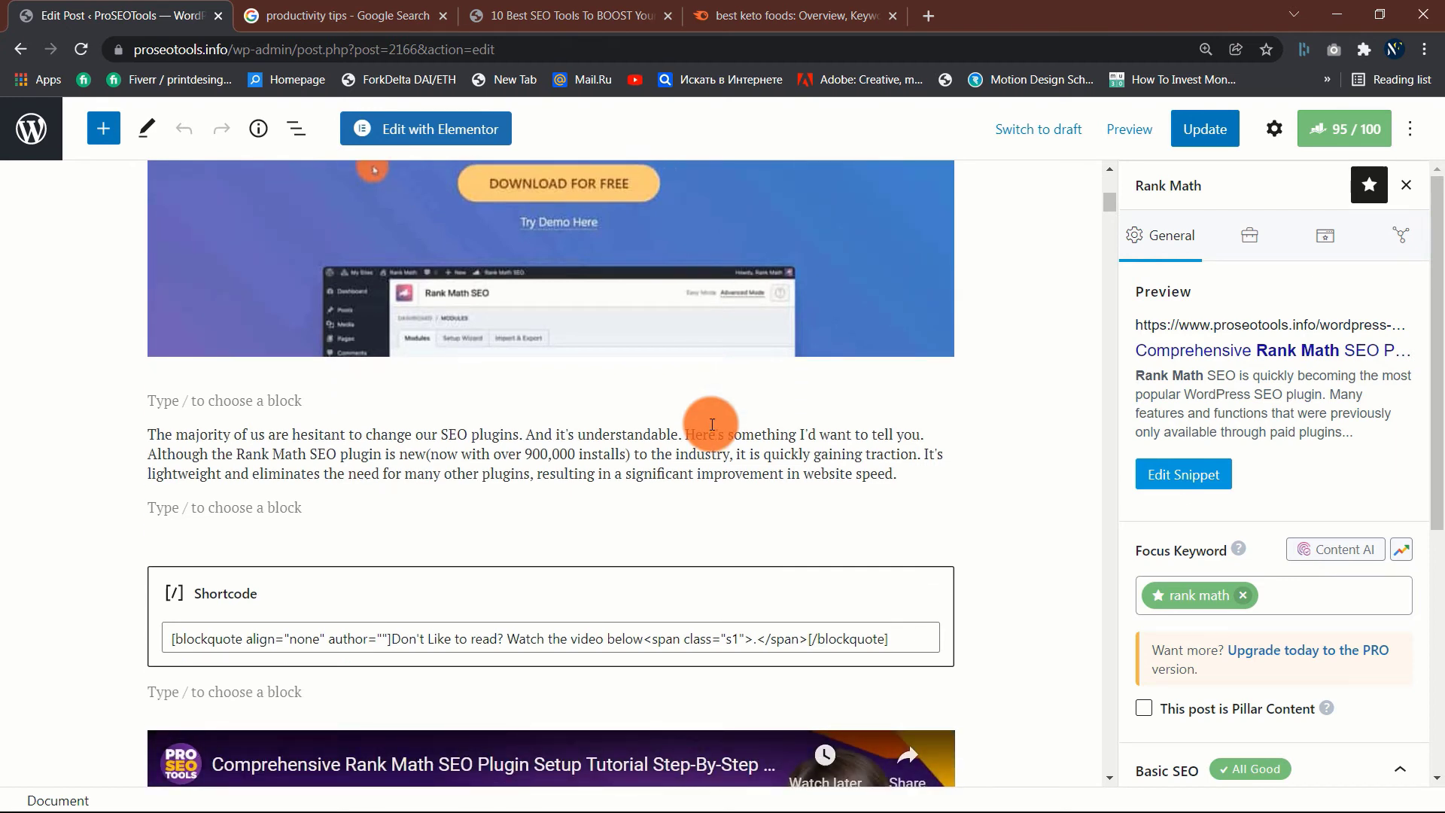
{"action": "scroll", "scroll_direction": "up", "scroll_amount": 3}
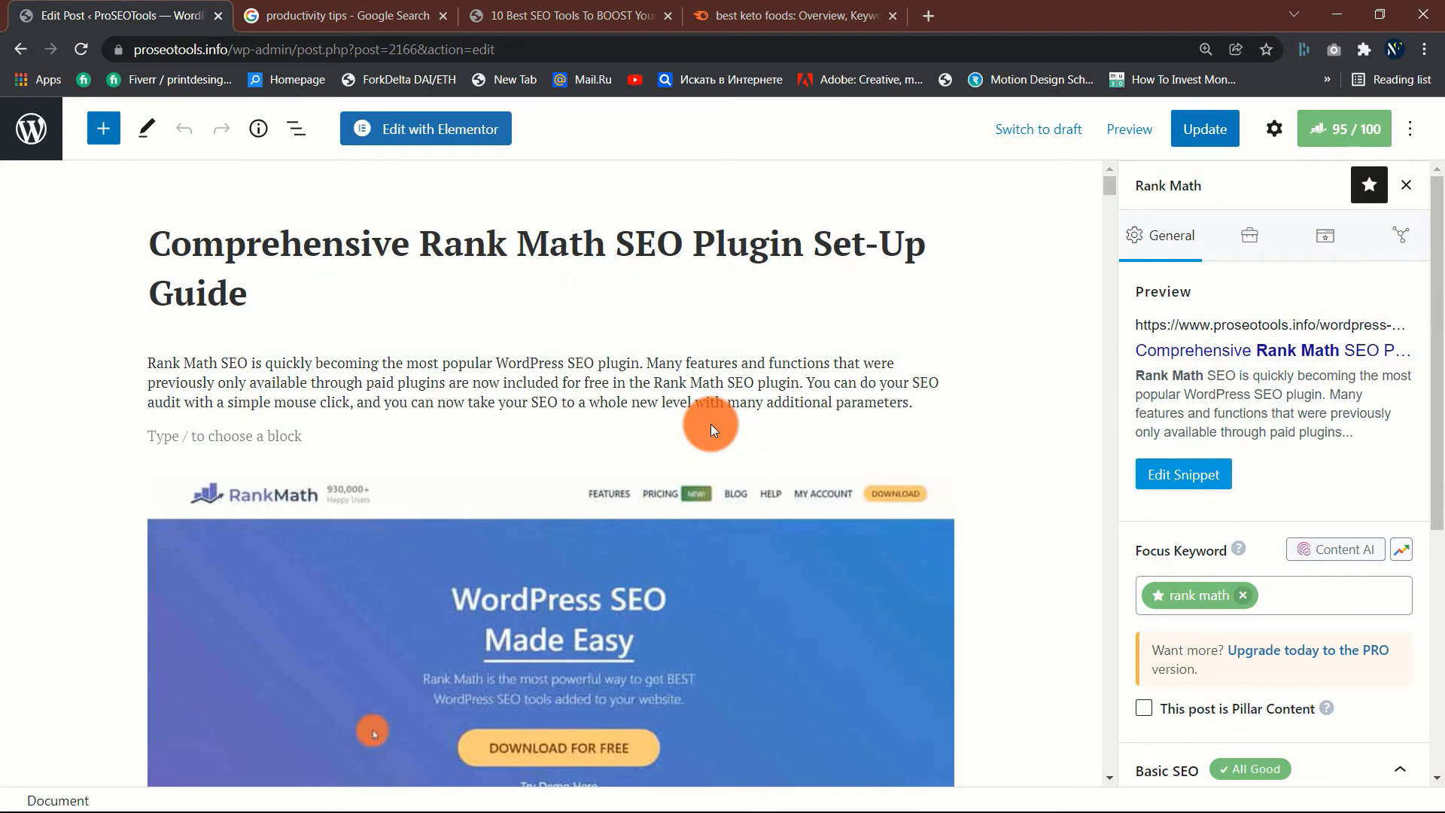
{"action": "mouse_move", "coordinate": [439, 385]}
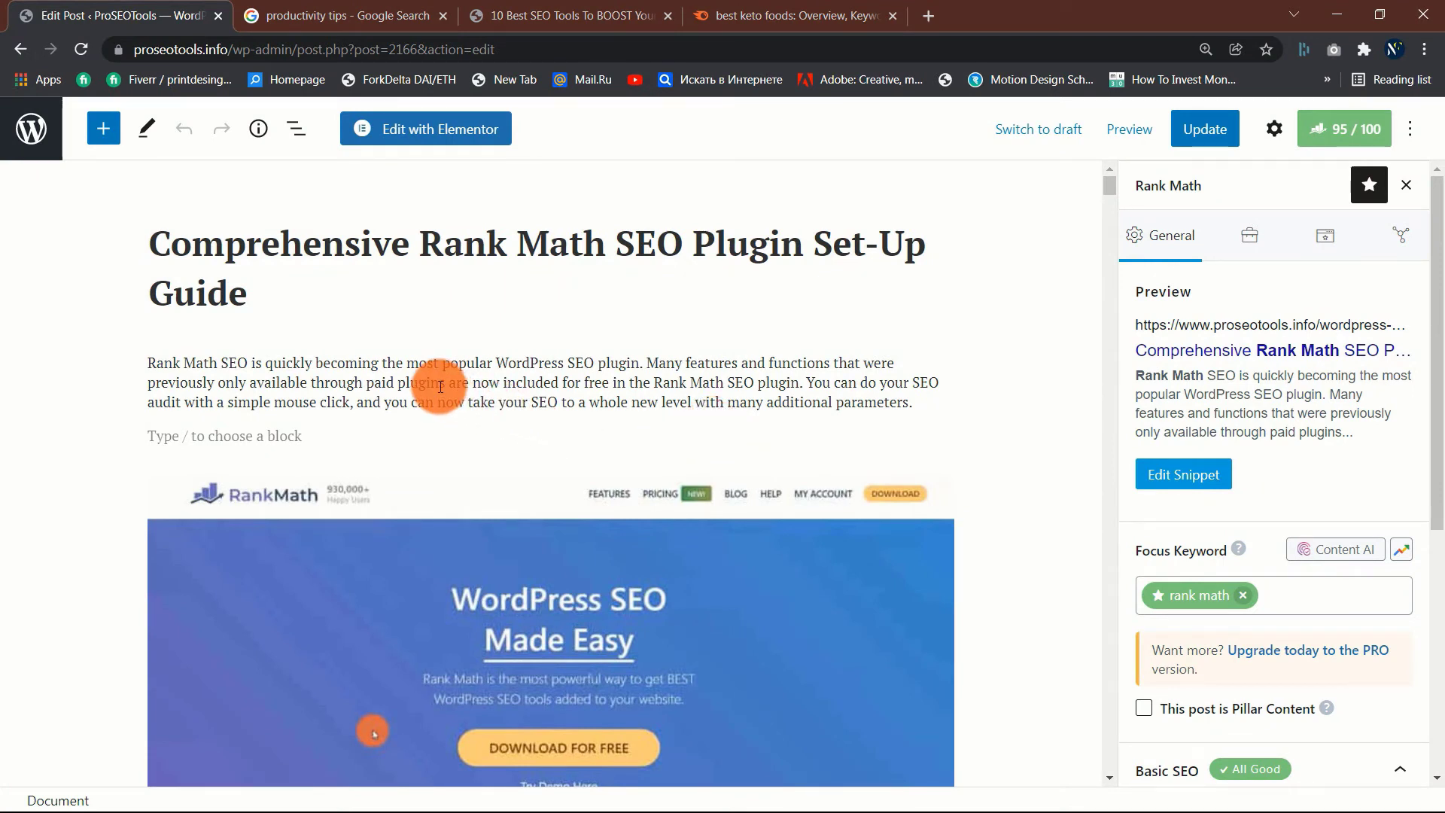
Step: Switch to the published 10 Best SEO Tools article and skim its first tool sections
{"action": "left_click", "coordinate": [569, 15]}
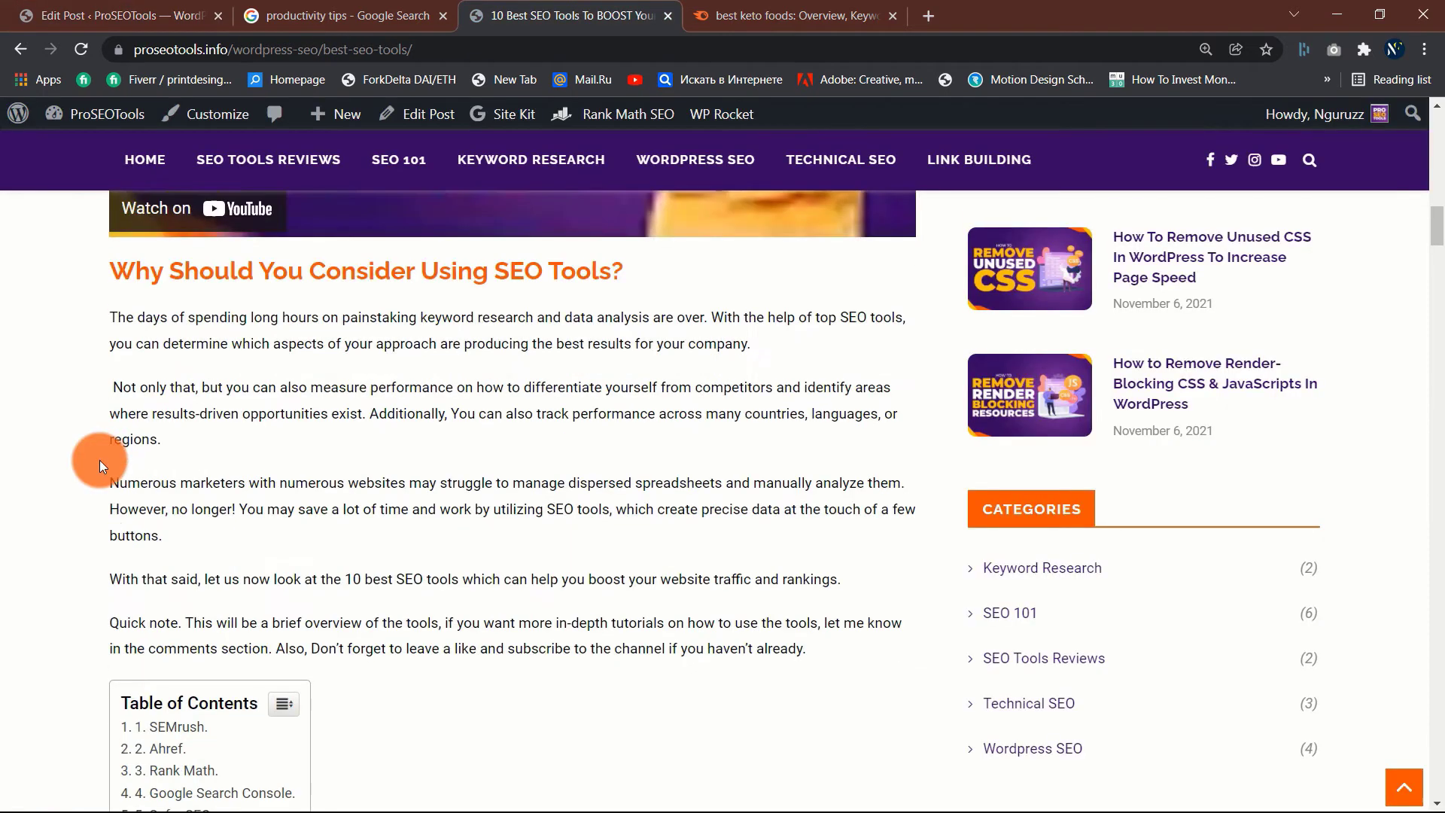
{"action": "scroll", "scroll_direction": "down", "scroll_amount": 3}
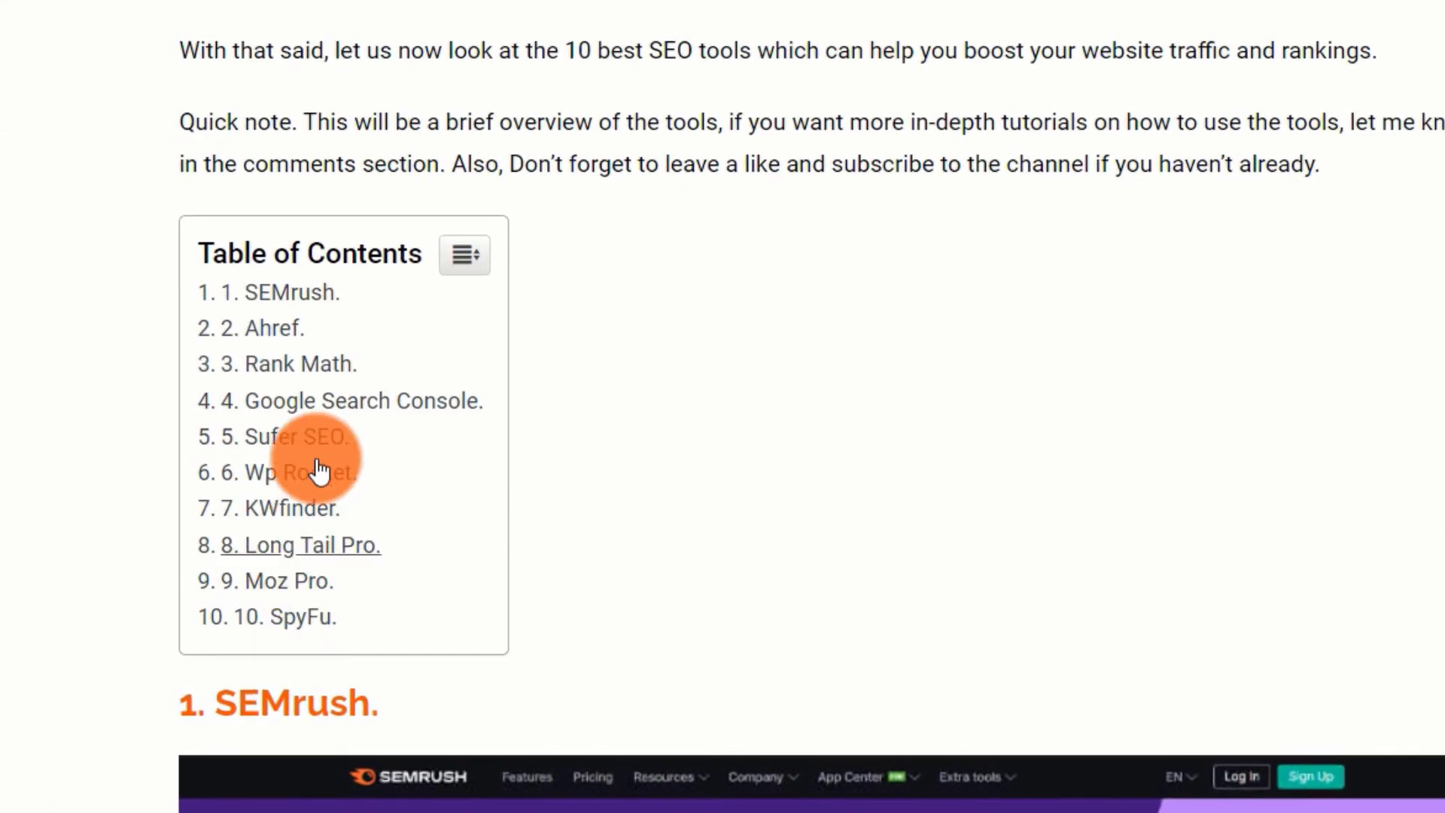
{"action": "mouse_move", "coordinate": [282, 294]}
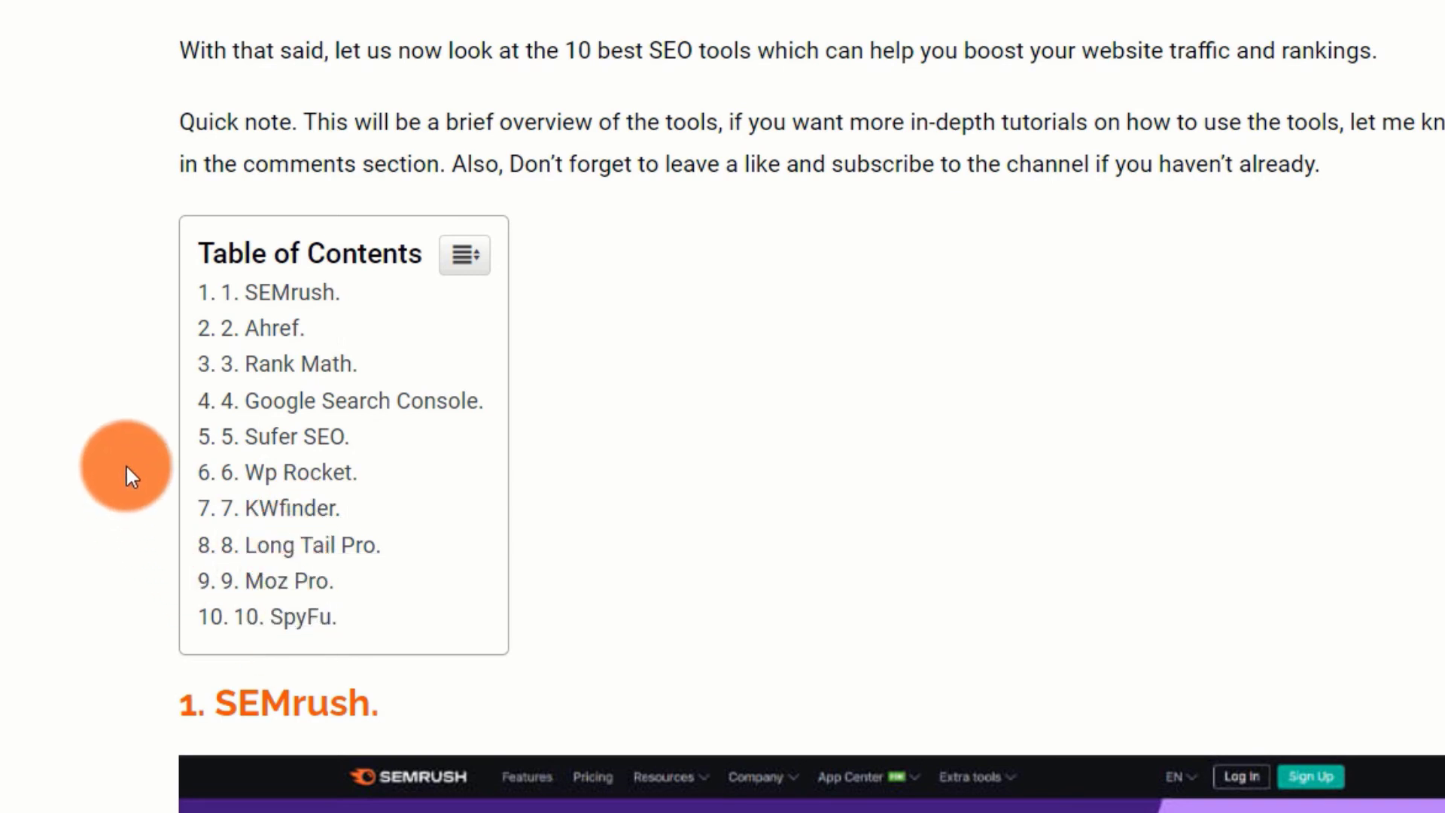
{"action": "scroll", "scroll_direction": "down", "scroll_amount": 3}
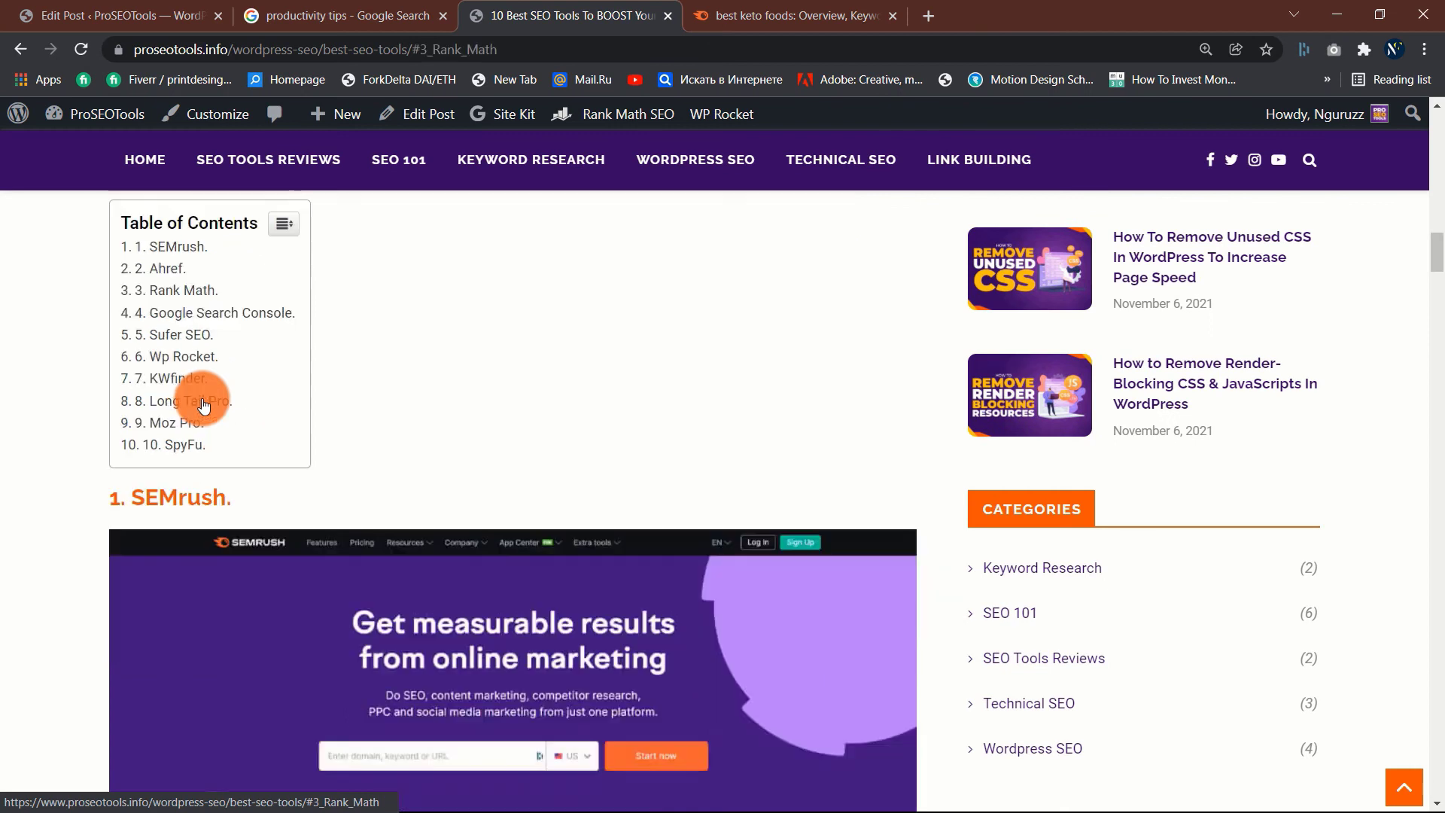
{"action": "scroll", "scroll_direction": "down", "scroll_amount": 3}
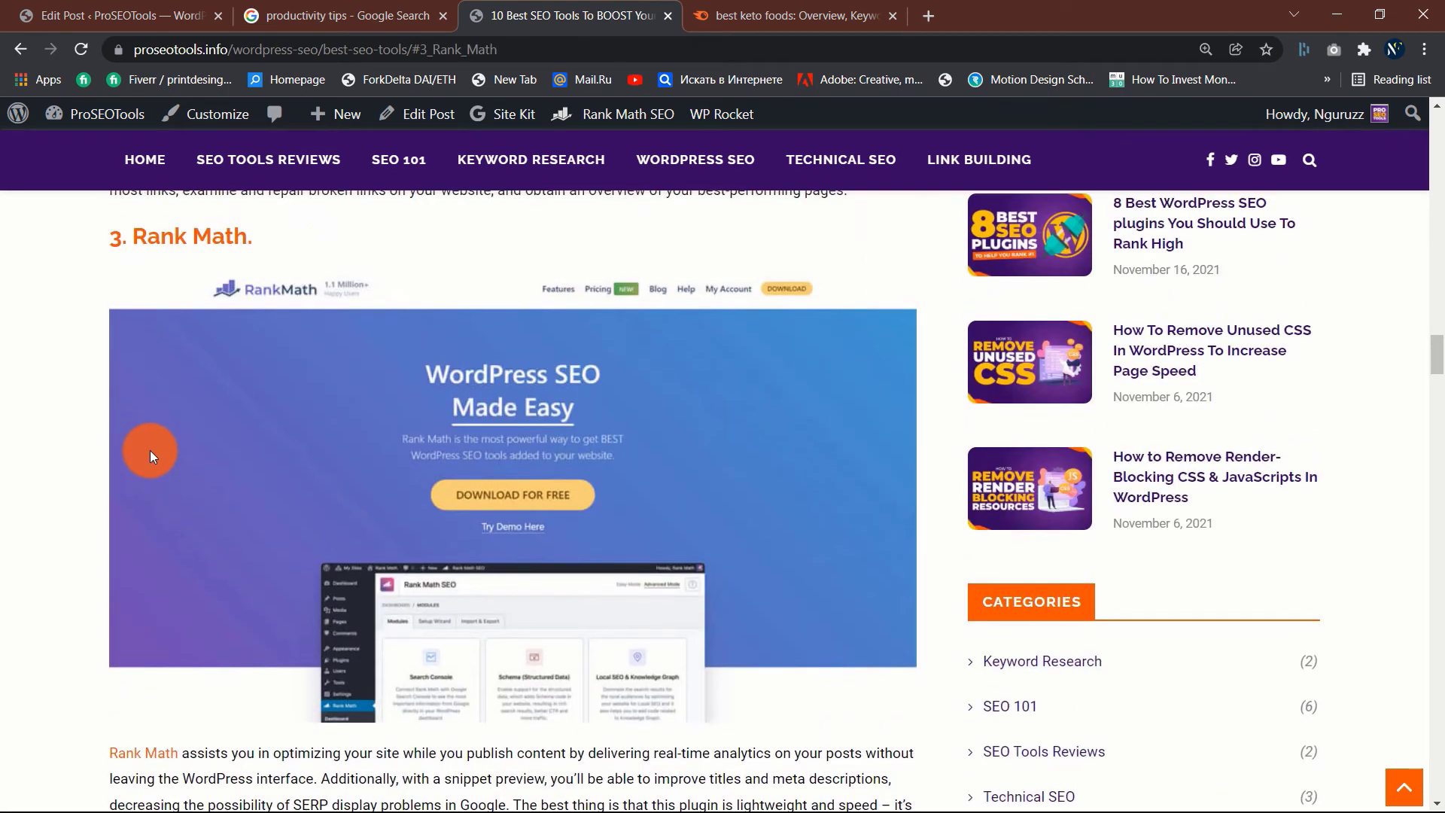
{"action": "mouse_move", "coordinate": [53, 471]}
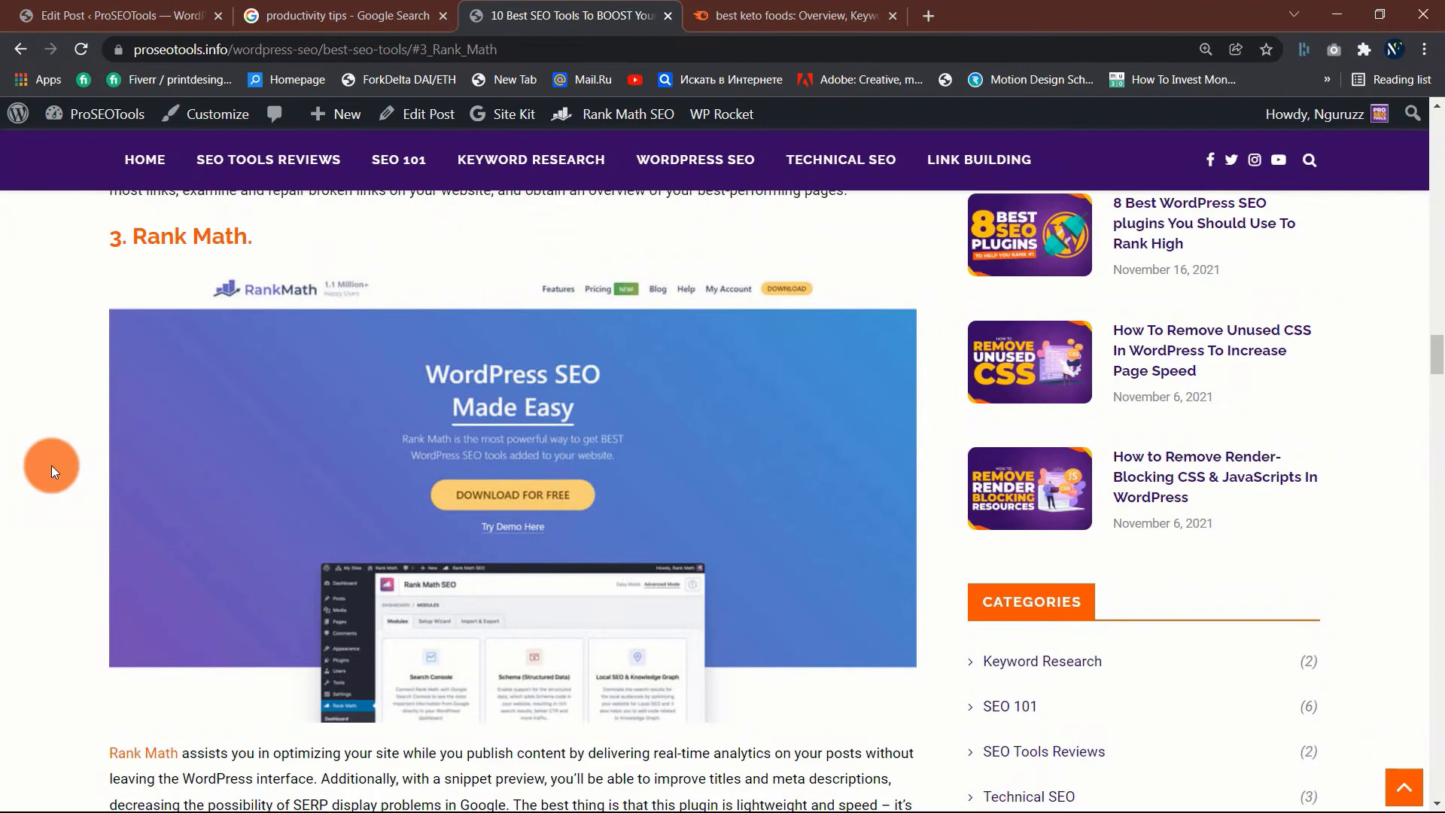
{"action": "scroll", "scroll_direction": "up", "scroll_amount": 3}
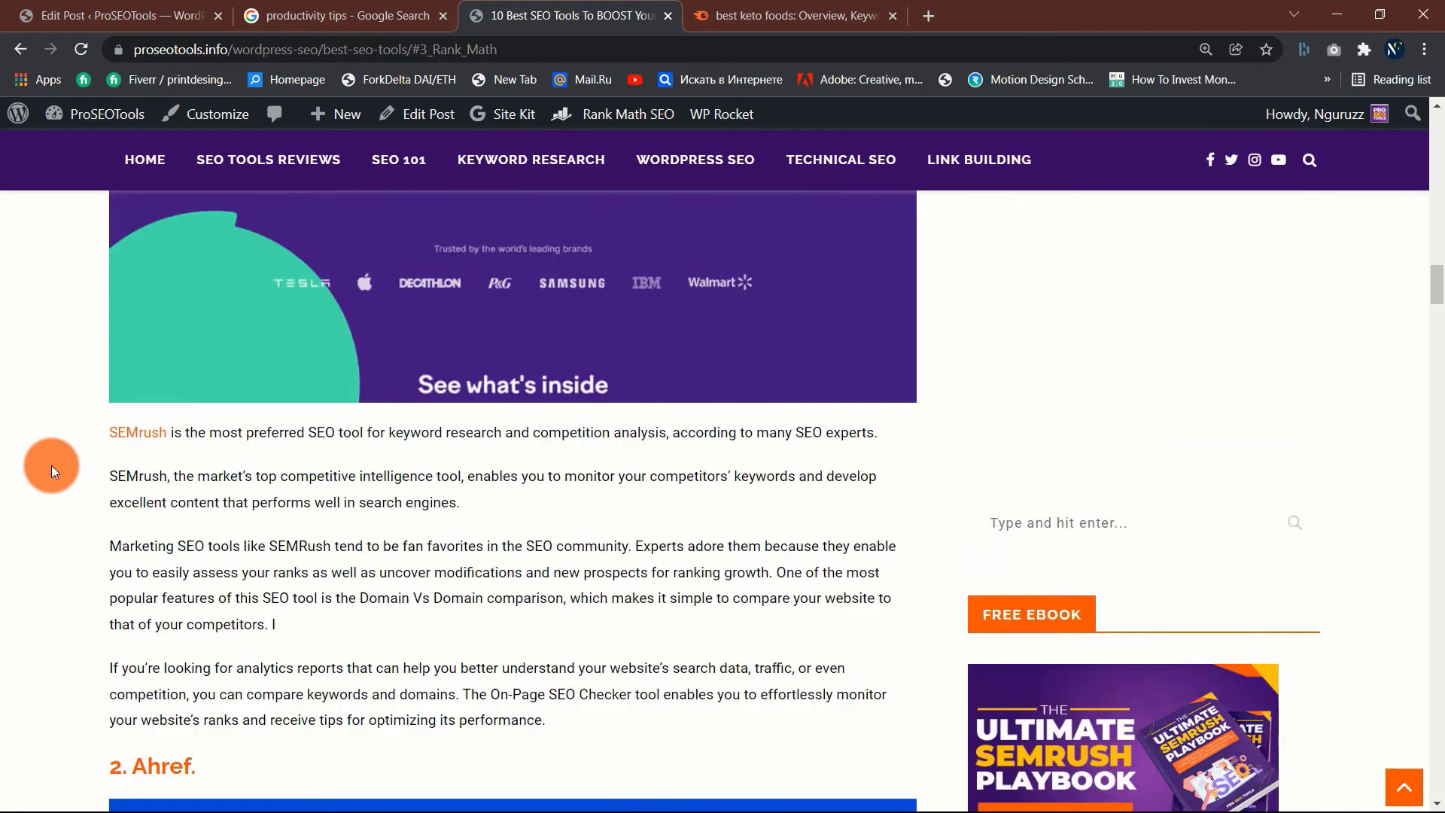
{"action": "scroll", "scroll_direction": "up", "scroll_amount": 3}
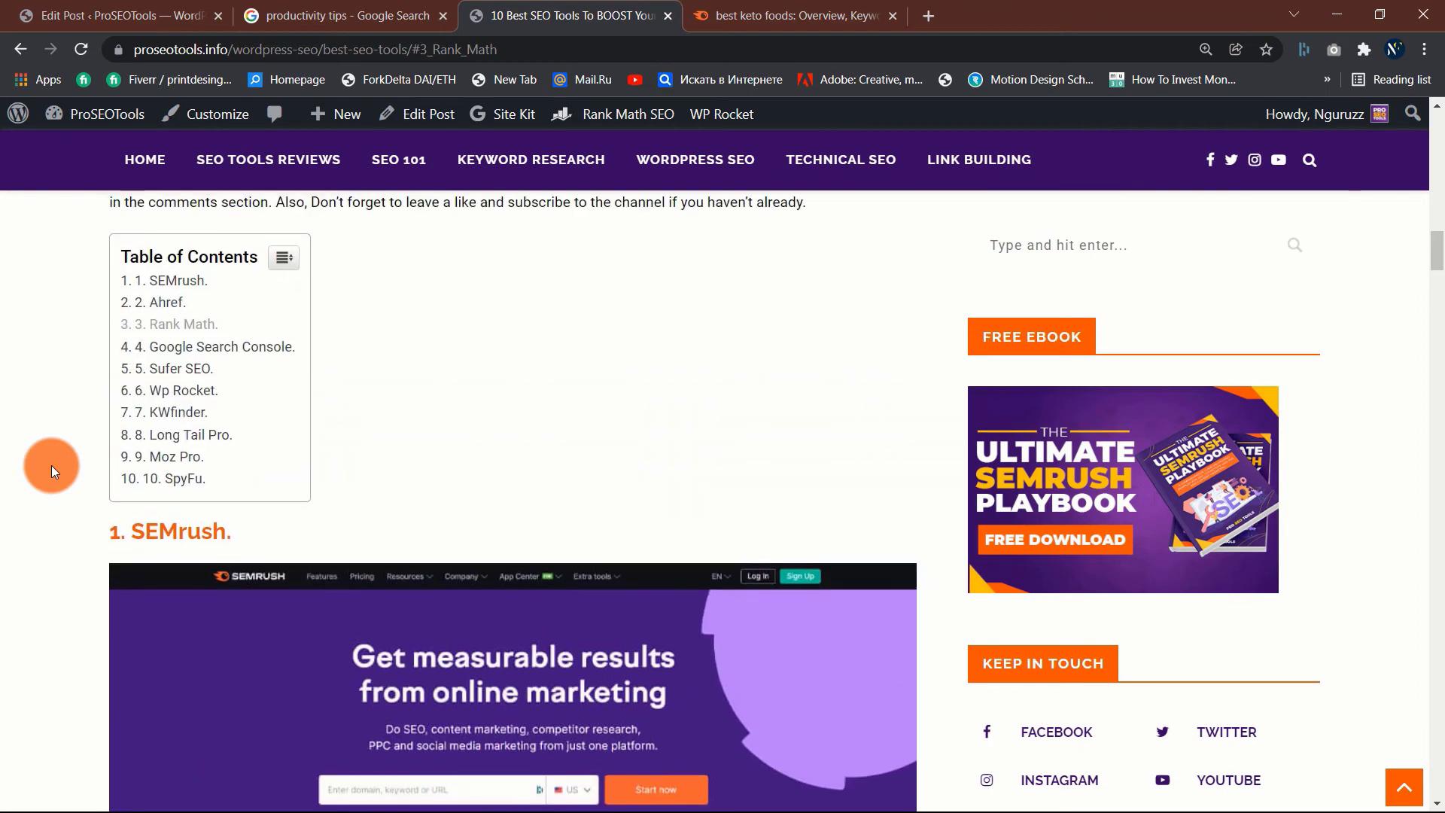
Step: Scroll further down the article past Surfer SEO and WP Rocket
{"action": "scroll", "scroll_direction": "down", "scroll_amount": 3}
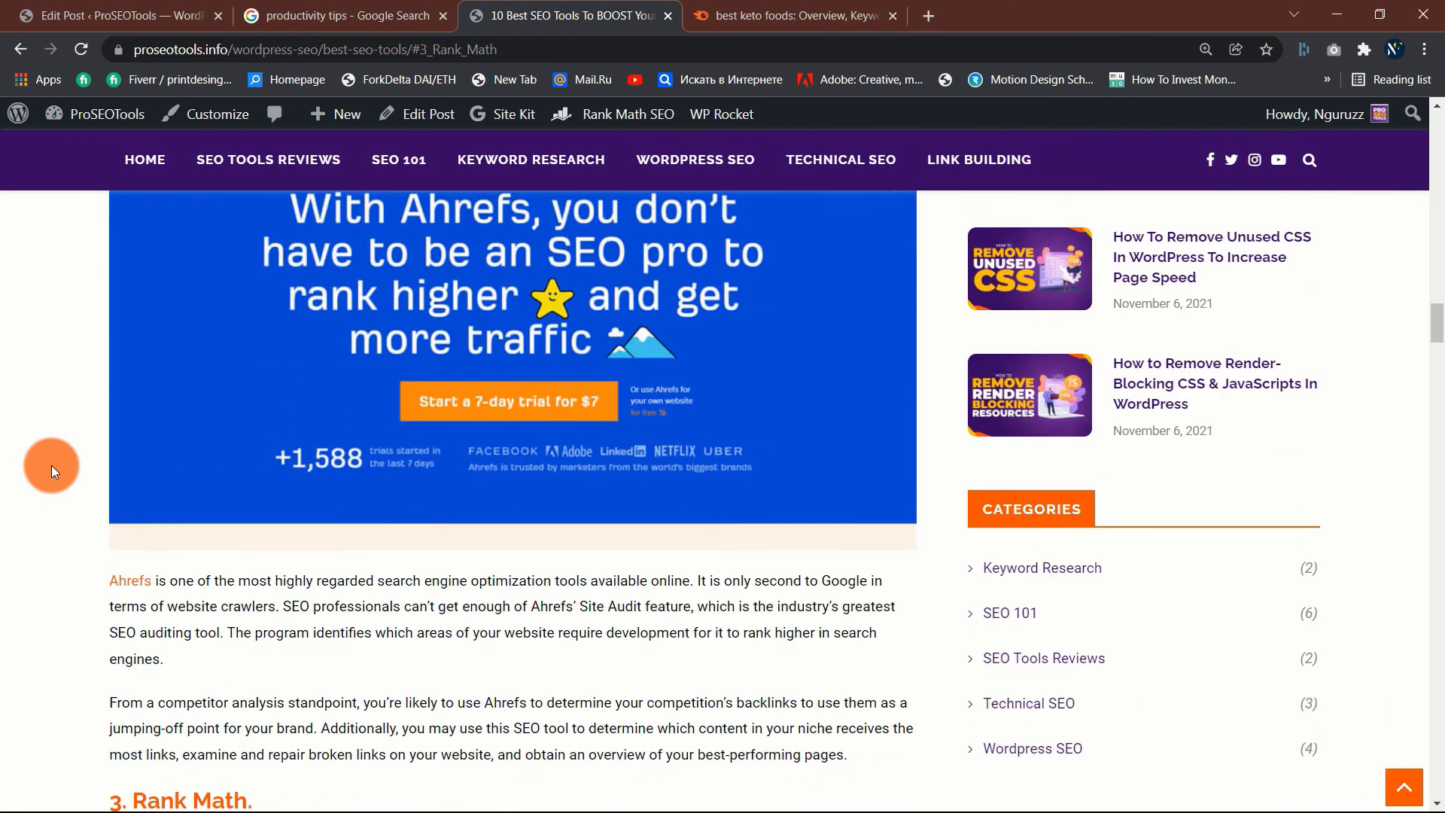
{"action": "scroll", "scroll_direction": "down", "scroll_amount": 3}
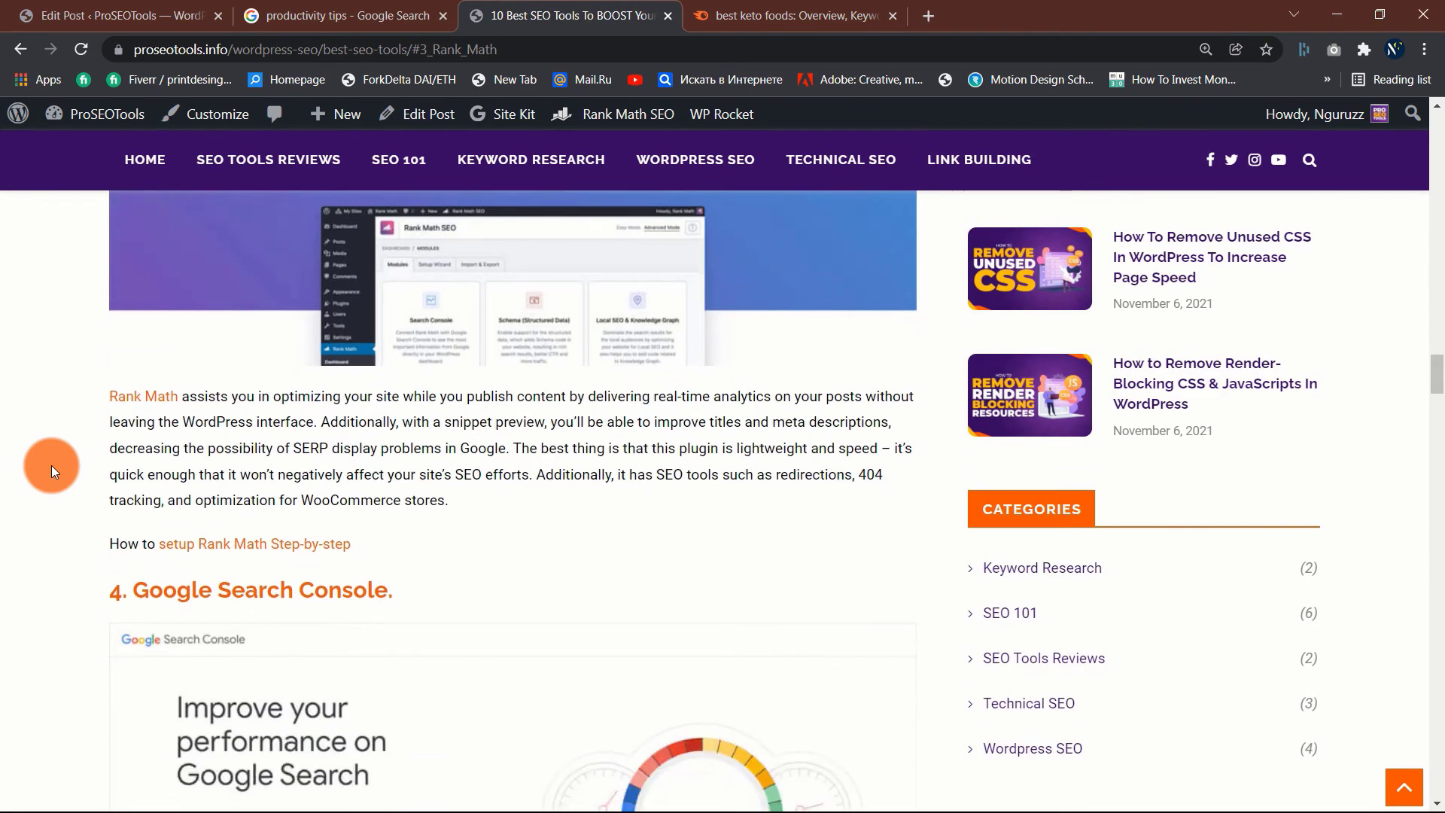
{"action": "scroll", "scroll_direction": "down", "scroll_amount": 3}
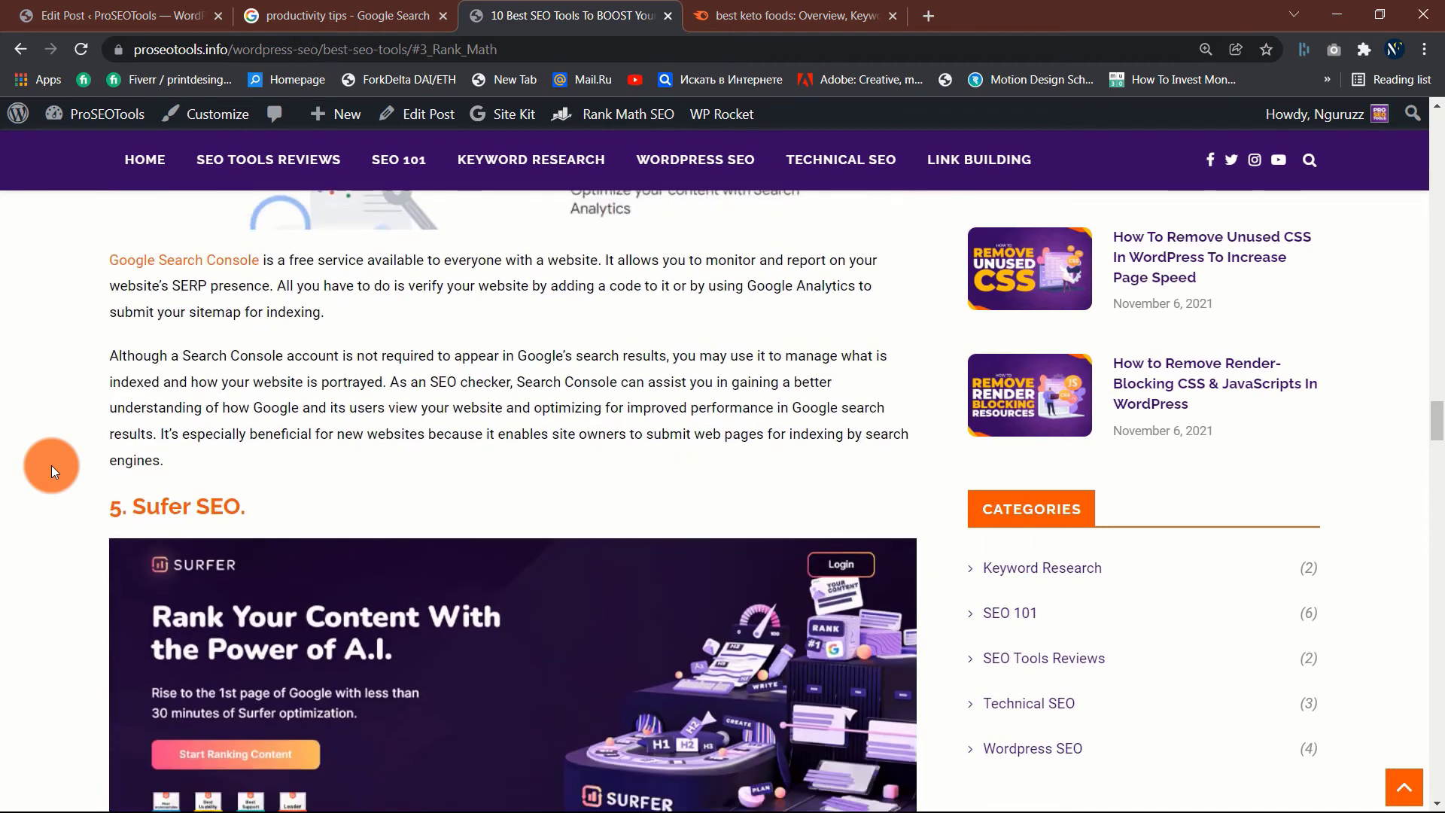
{"action": "scroll", "scroll_direction": "down", "scroll_amount": 3}
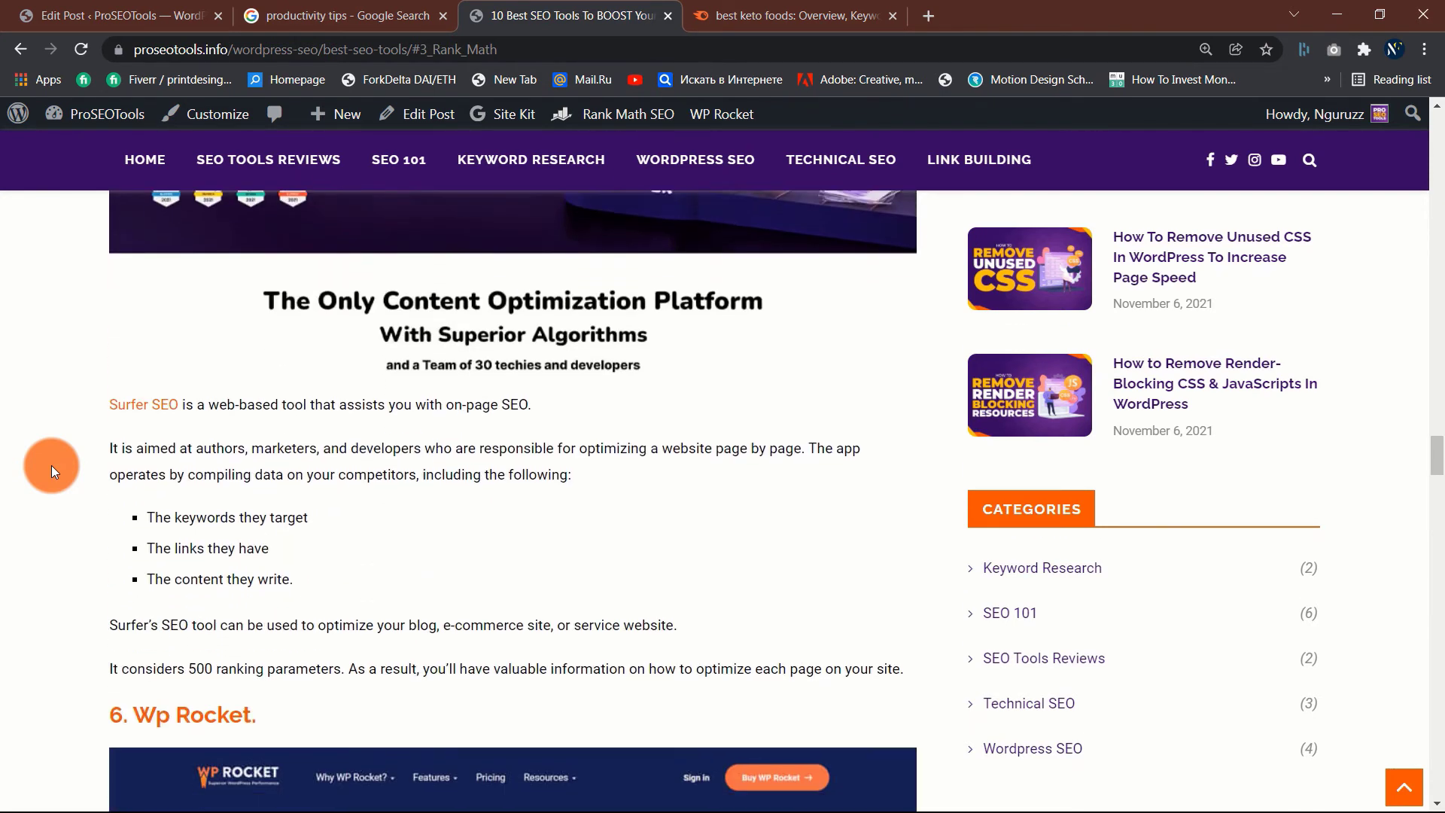
{"action": "scroll", "scroll_direction": "down", "scroll_amount": 3}
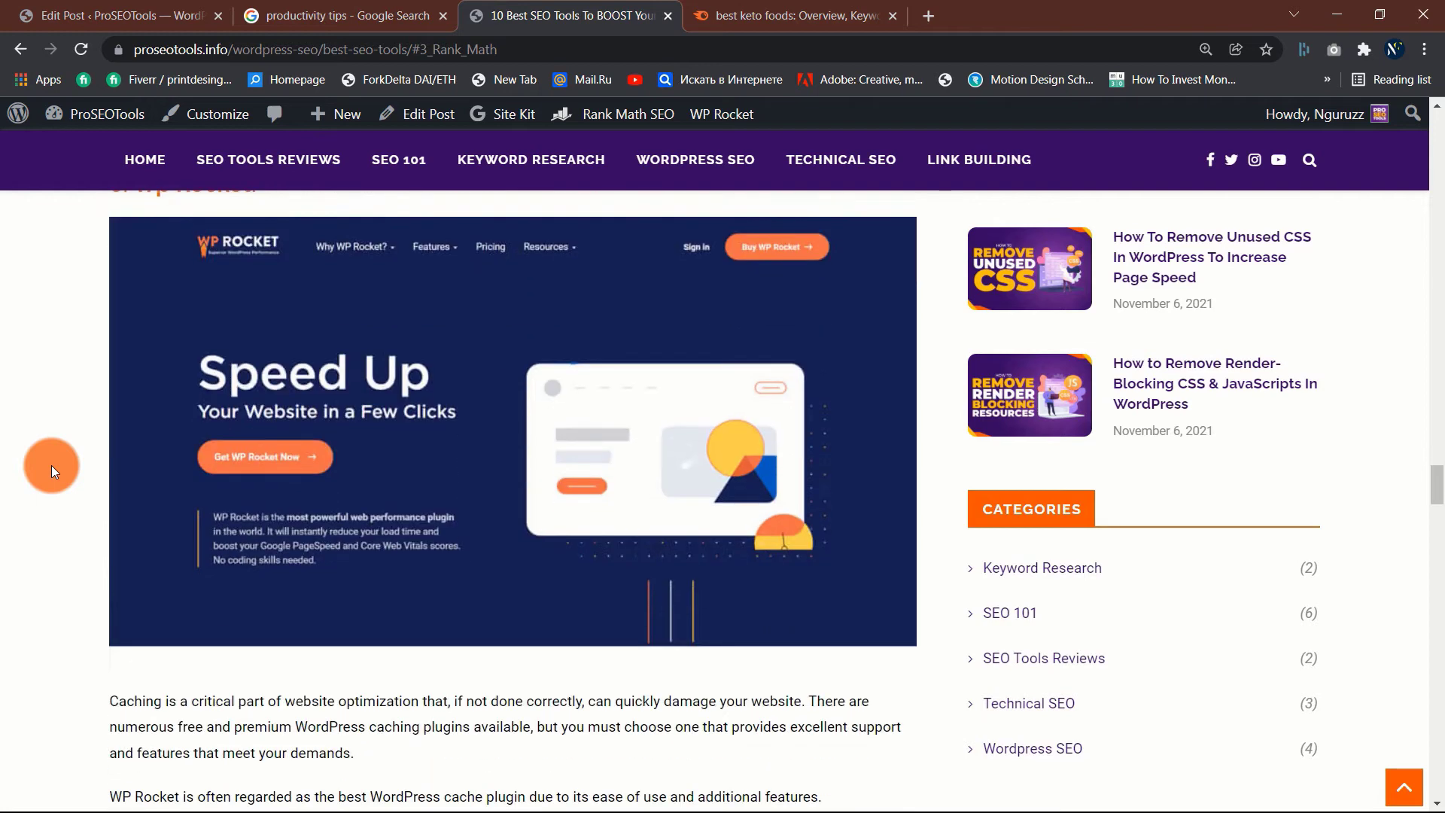
{"action": "scroll", "scroll_direction": "down", "scroll_amount": 3}
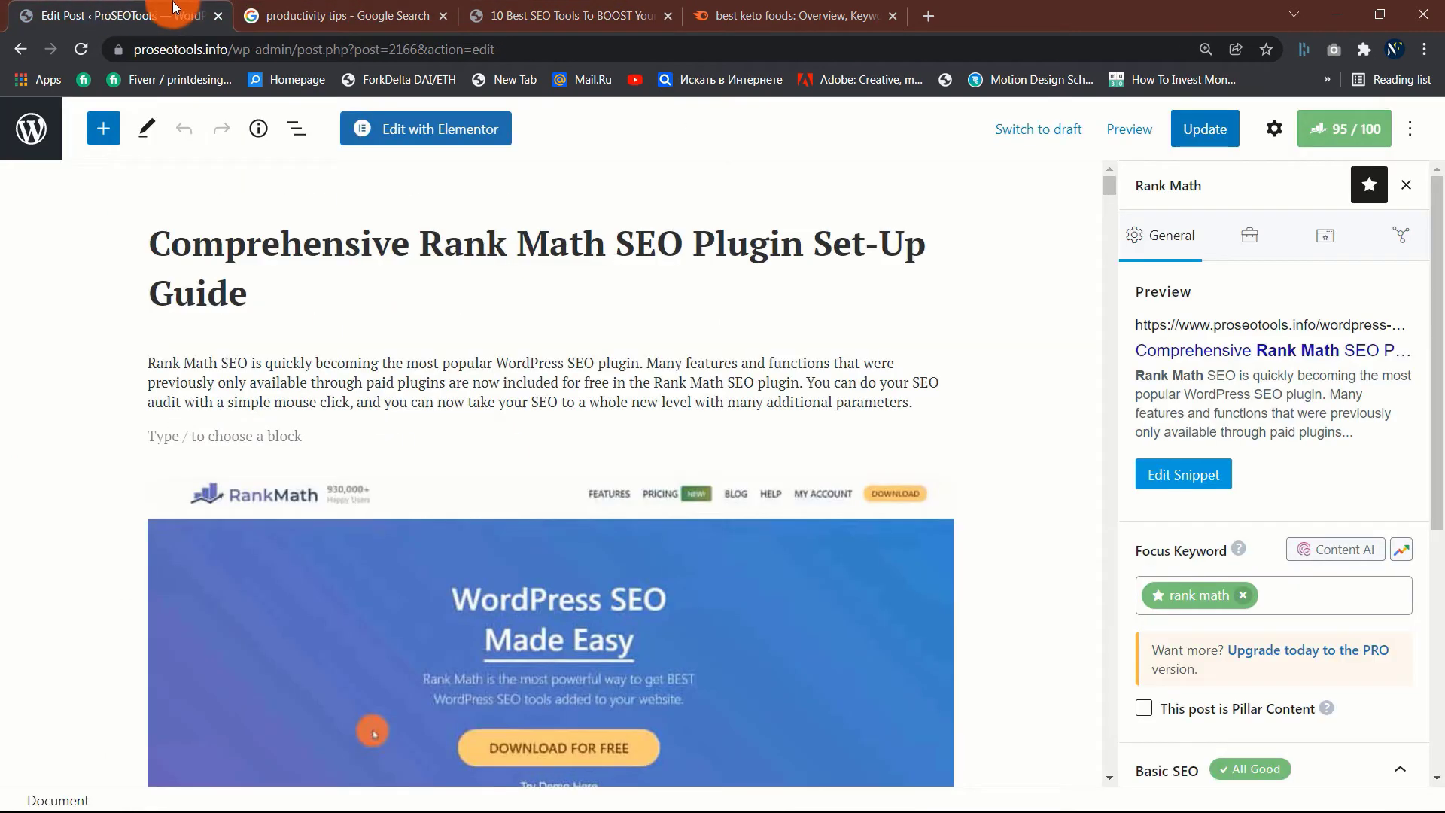
Step: Search Google for 'Hemingway' in a new tab and open the Hemingway Editor result
{"action": "left_click", "coordinate": [443, 15]}
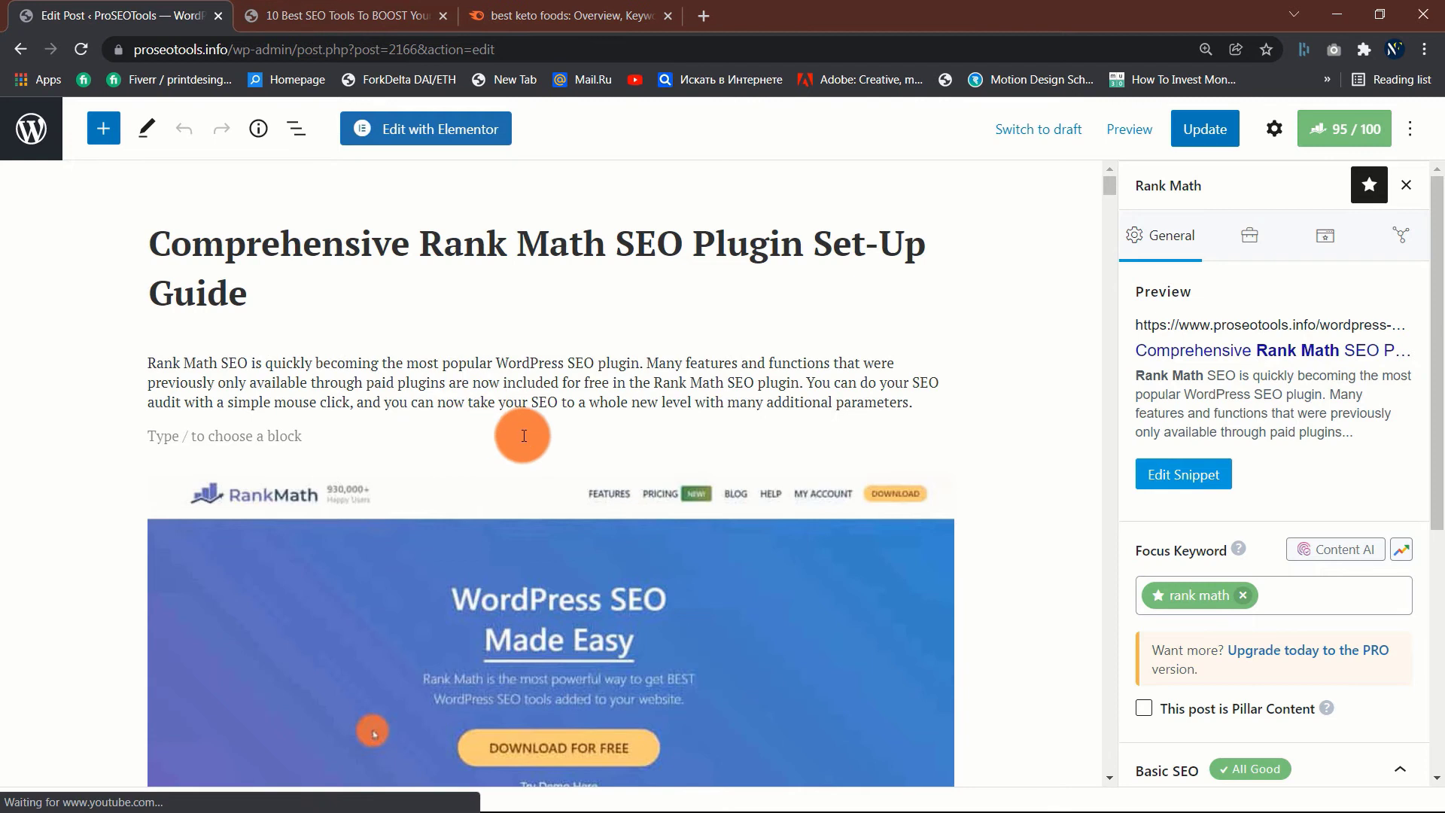
{"action": "scroll", "scroll_direction": "down", "scroll_amount": 3}
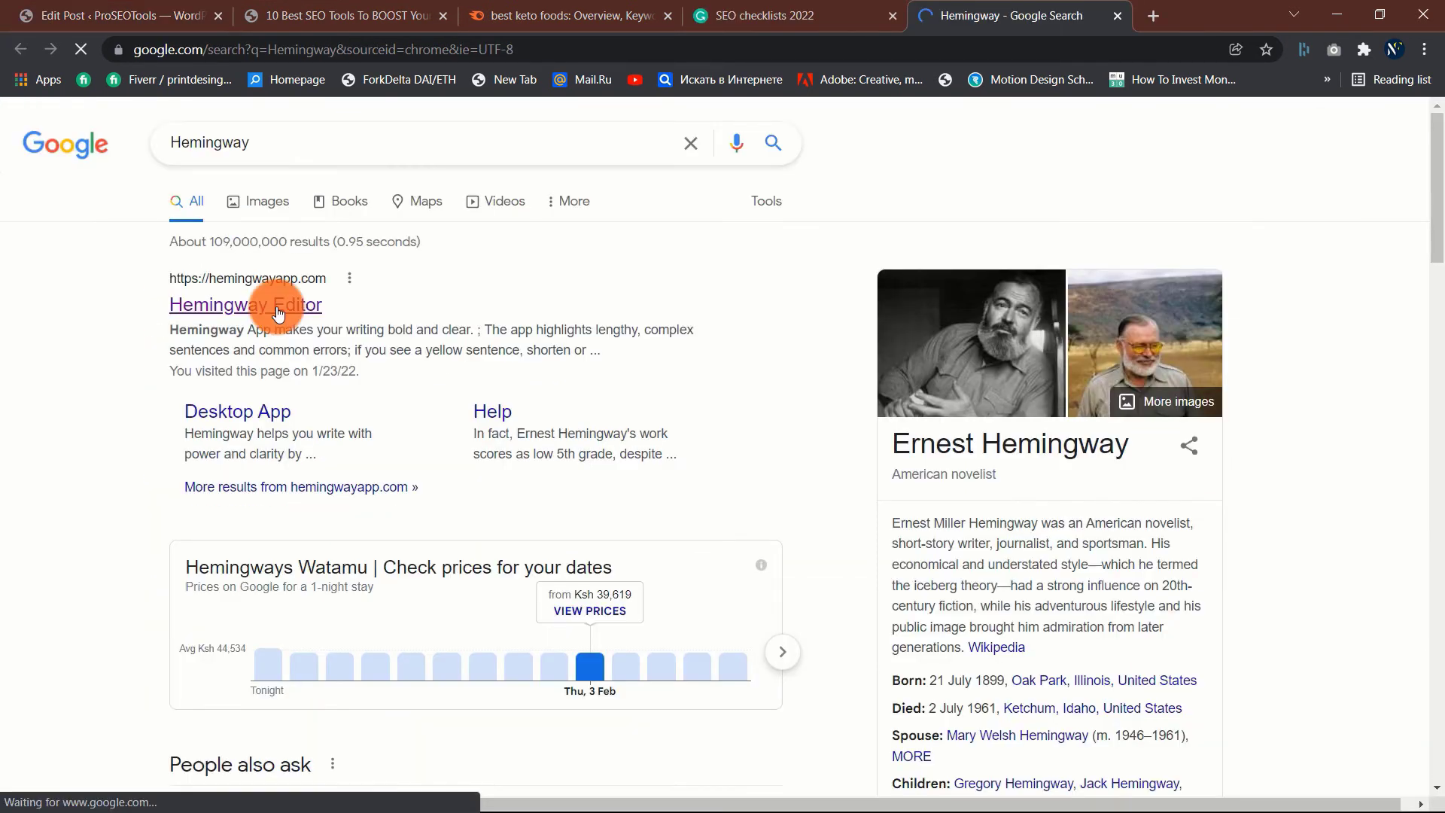
{"action": "left_click", "coordinate": [246, 304]}
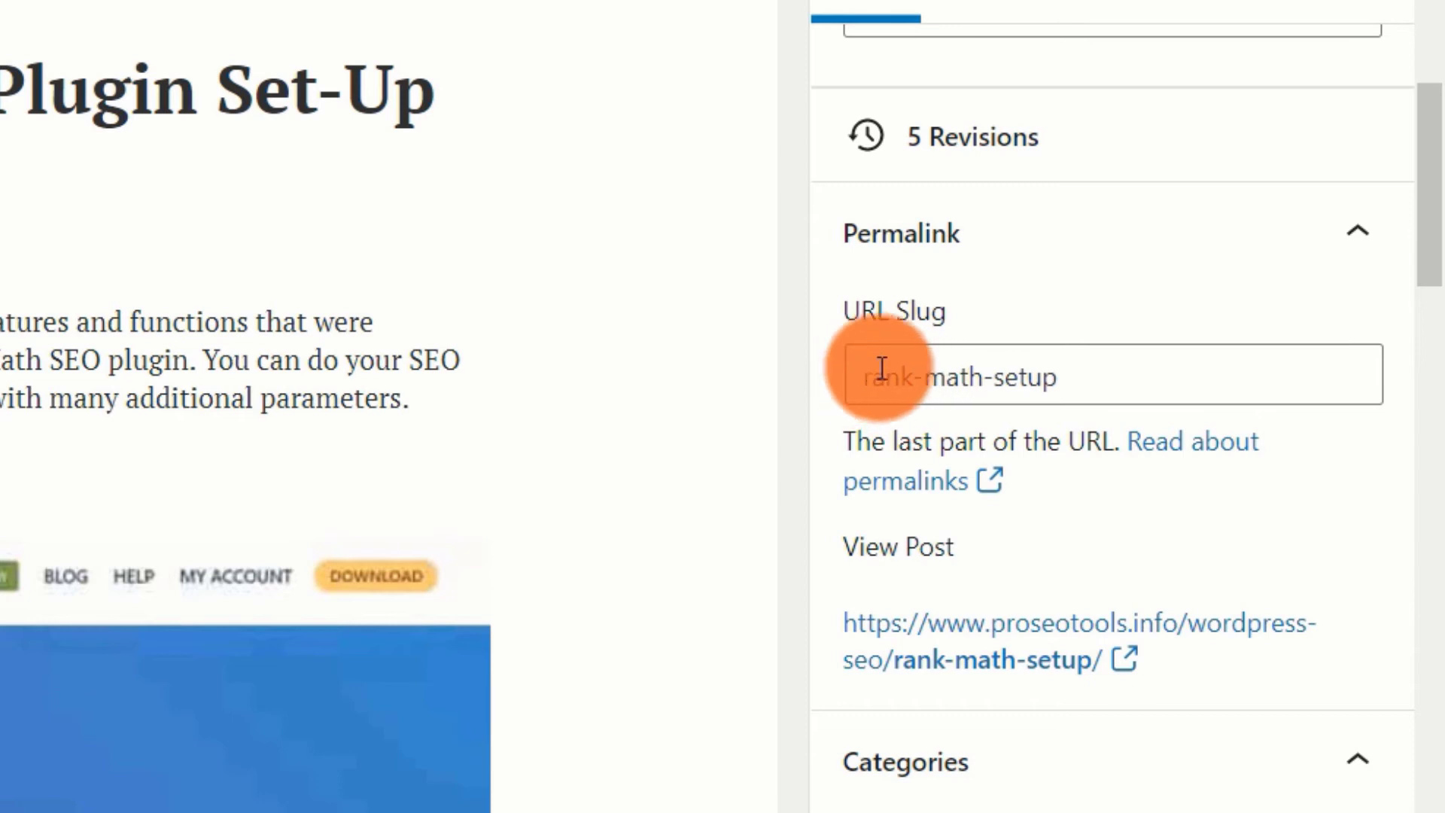
{"action": "mouse_move", "coordinate": [1041, 377]}
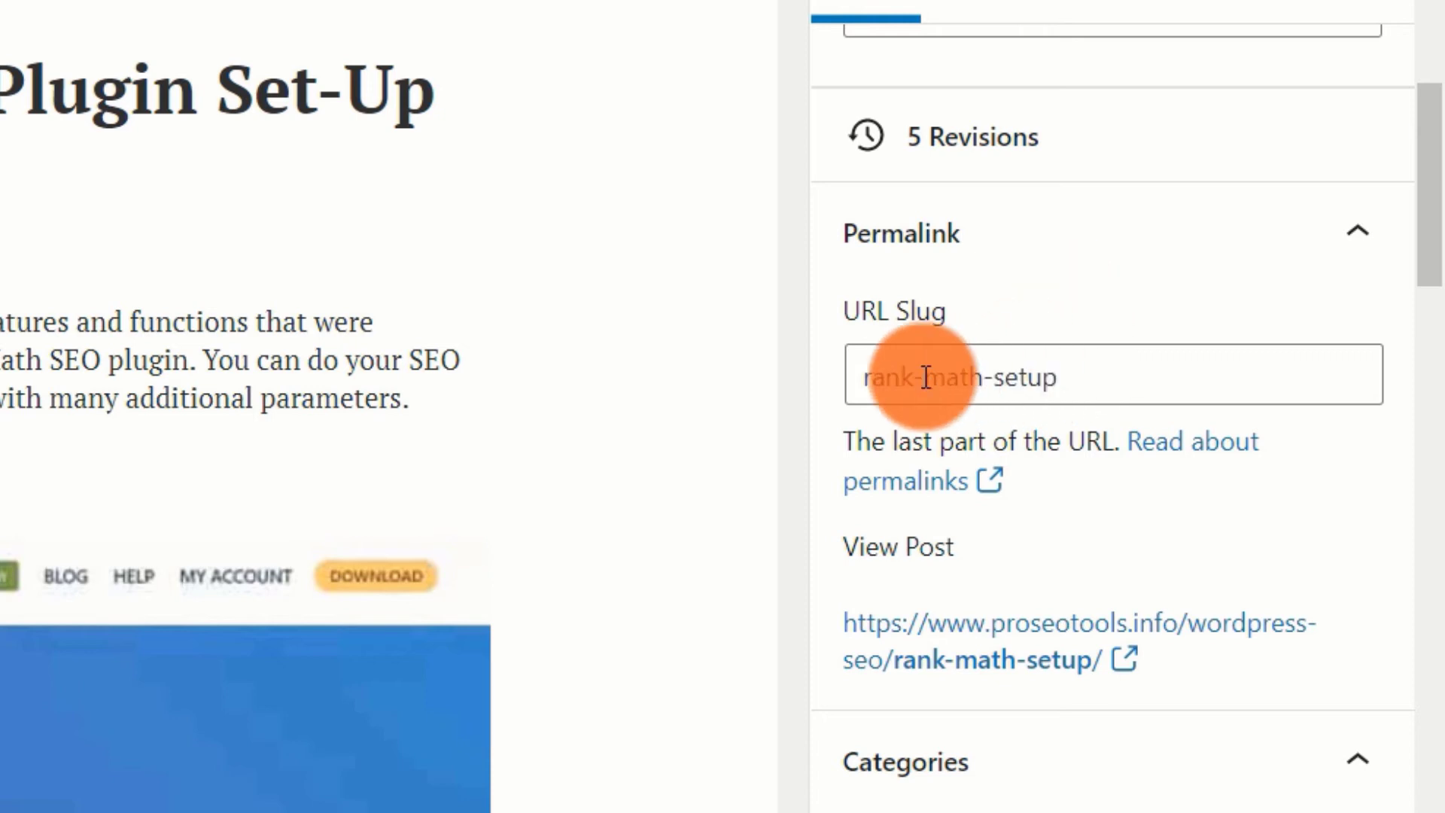
{"action": "mouse_move", "coordinate": [917, 304]}
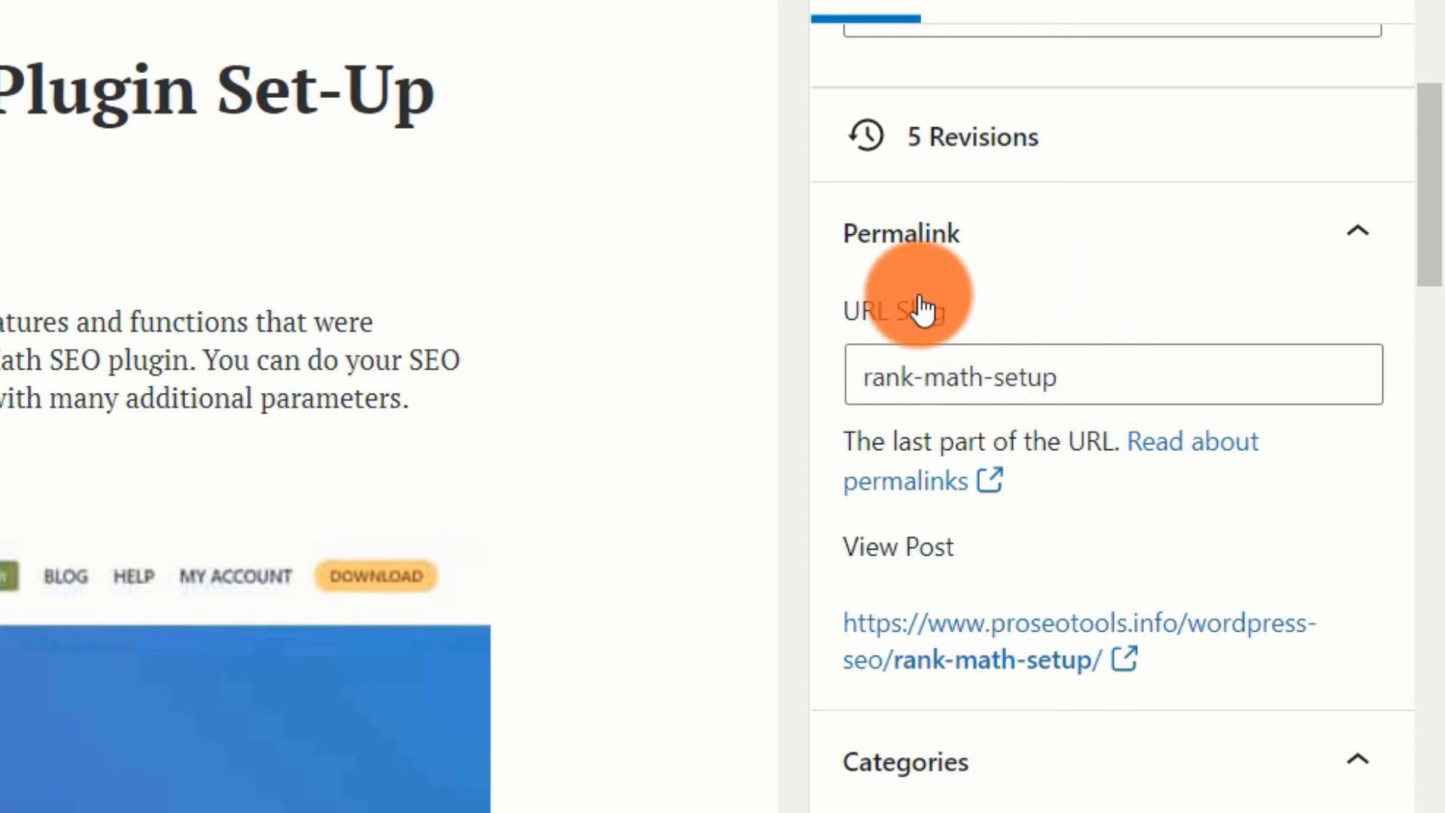
{"action": "mouse_move", "coordinate": [1172, 382]}
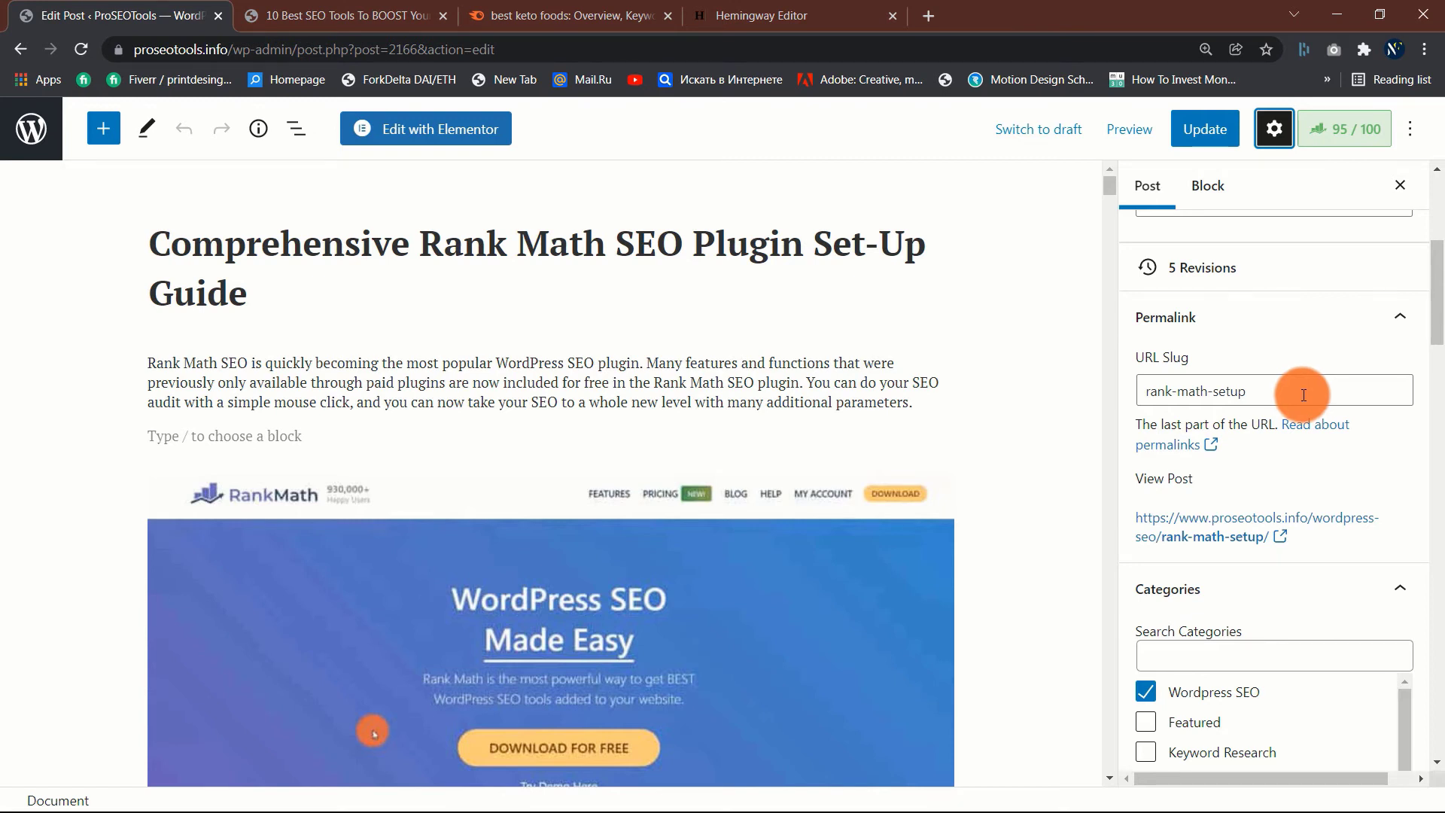
Step: Focus the post's URL Slug field showing rank-math-setup in the Permalink settings
{"action": "left_click", "coordinate": [536, 268]}
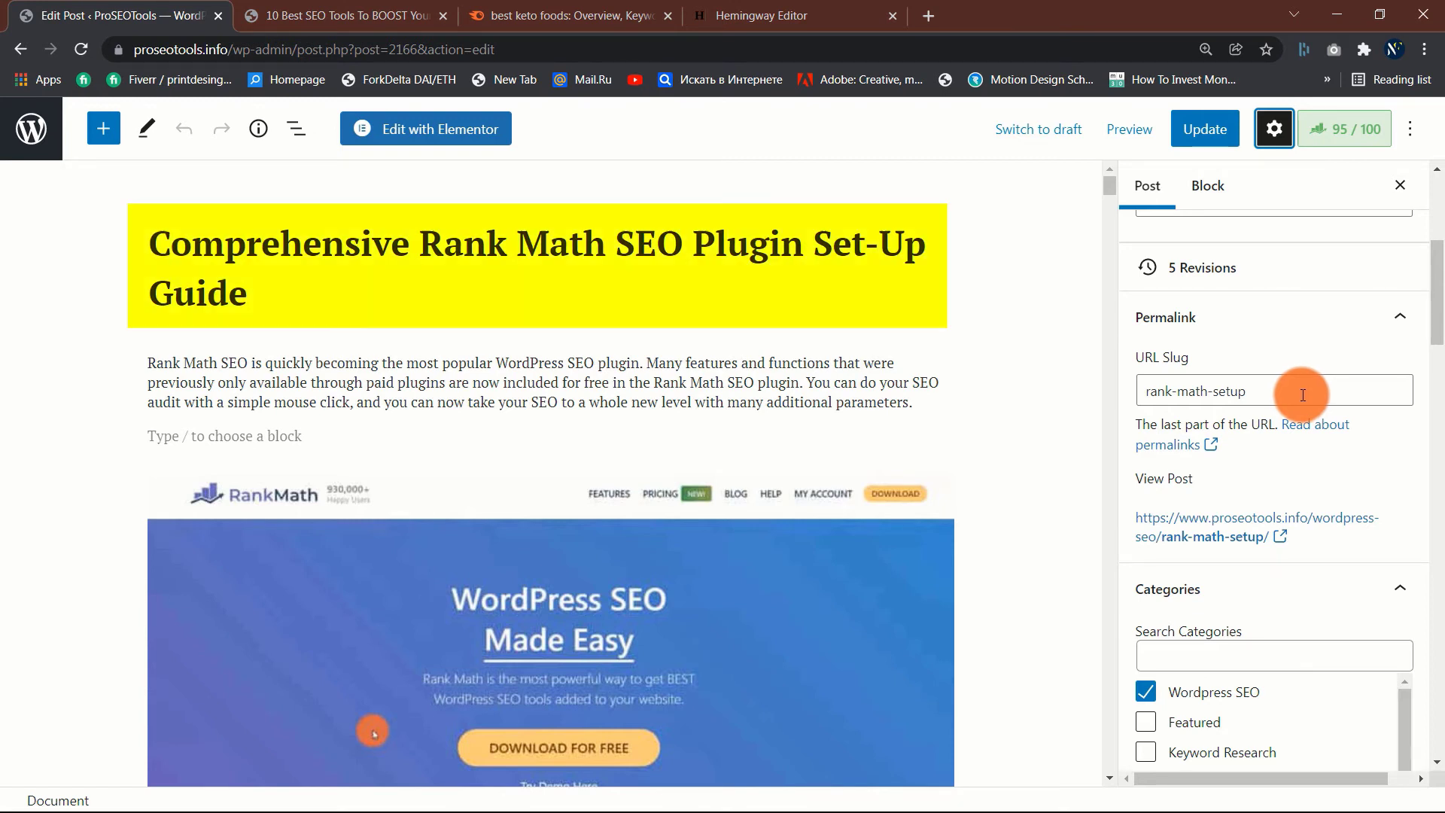
{"action": "mouse_move", "coordinate": [798, 405]}
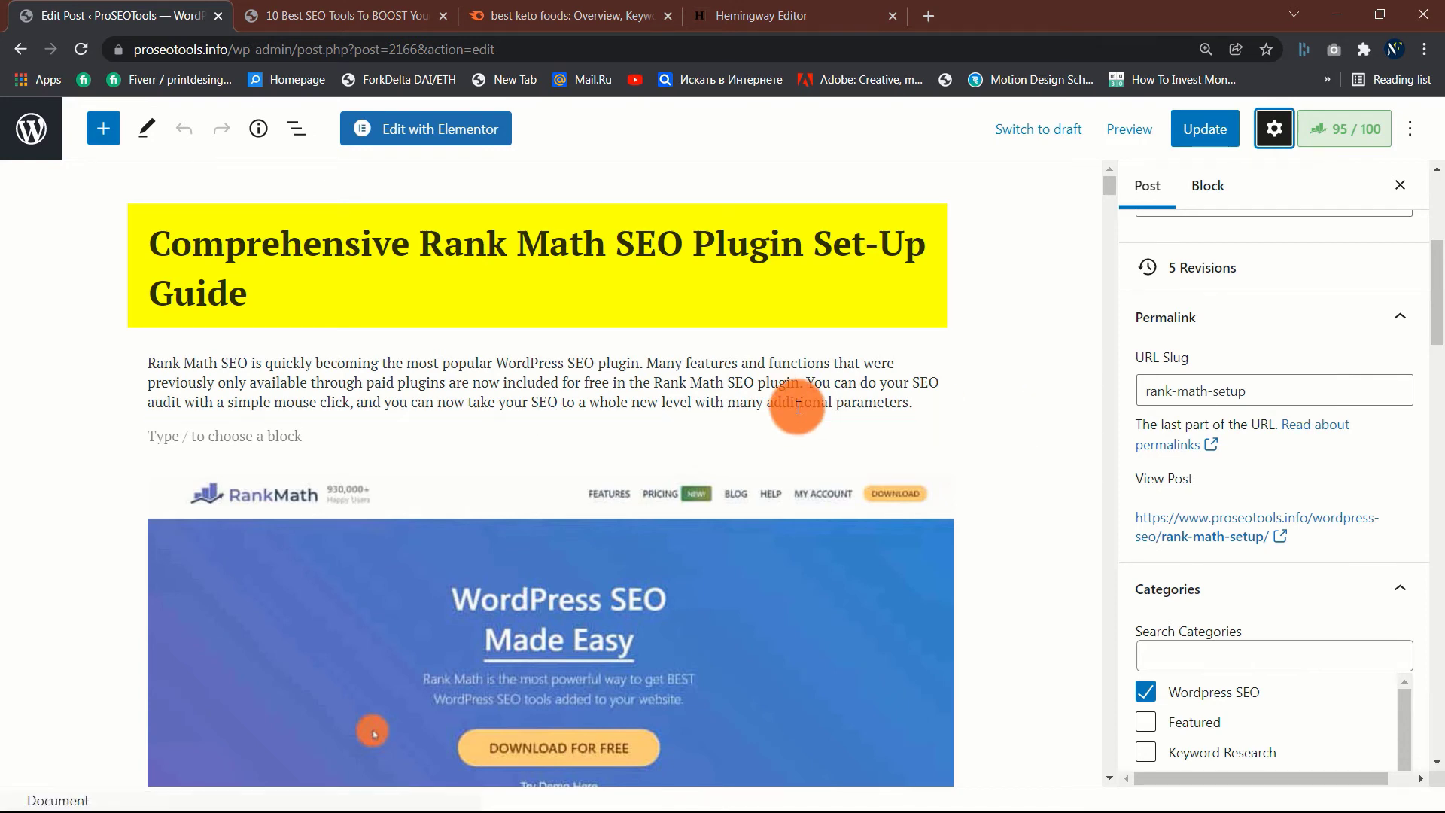
{"action": "mouse_move", "coordinate": [319, 334]}
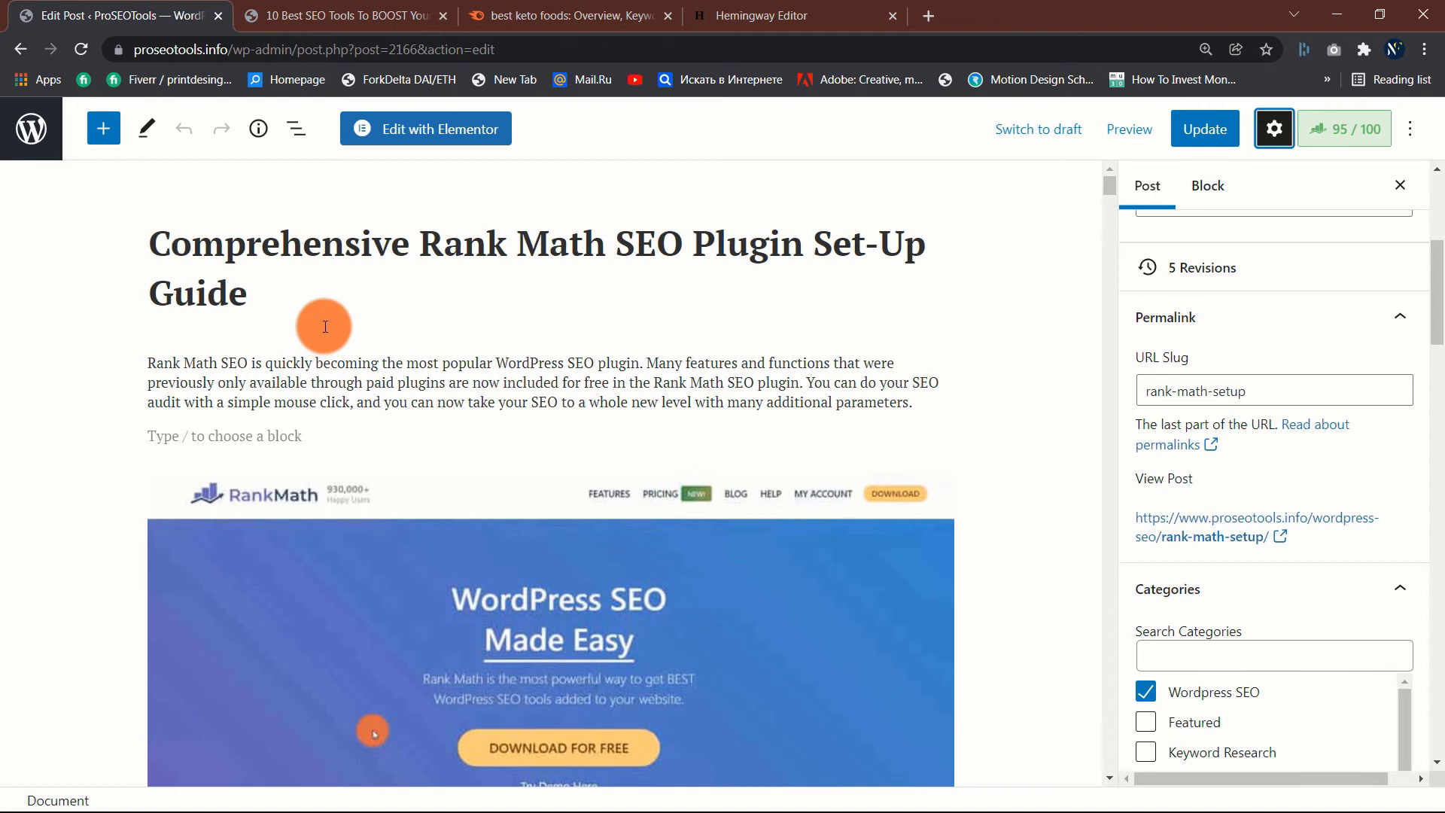
{"action": "mouse_move", "coordinate": [33, 128]}
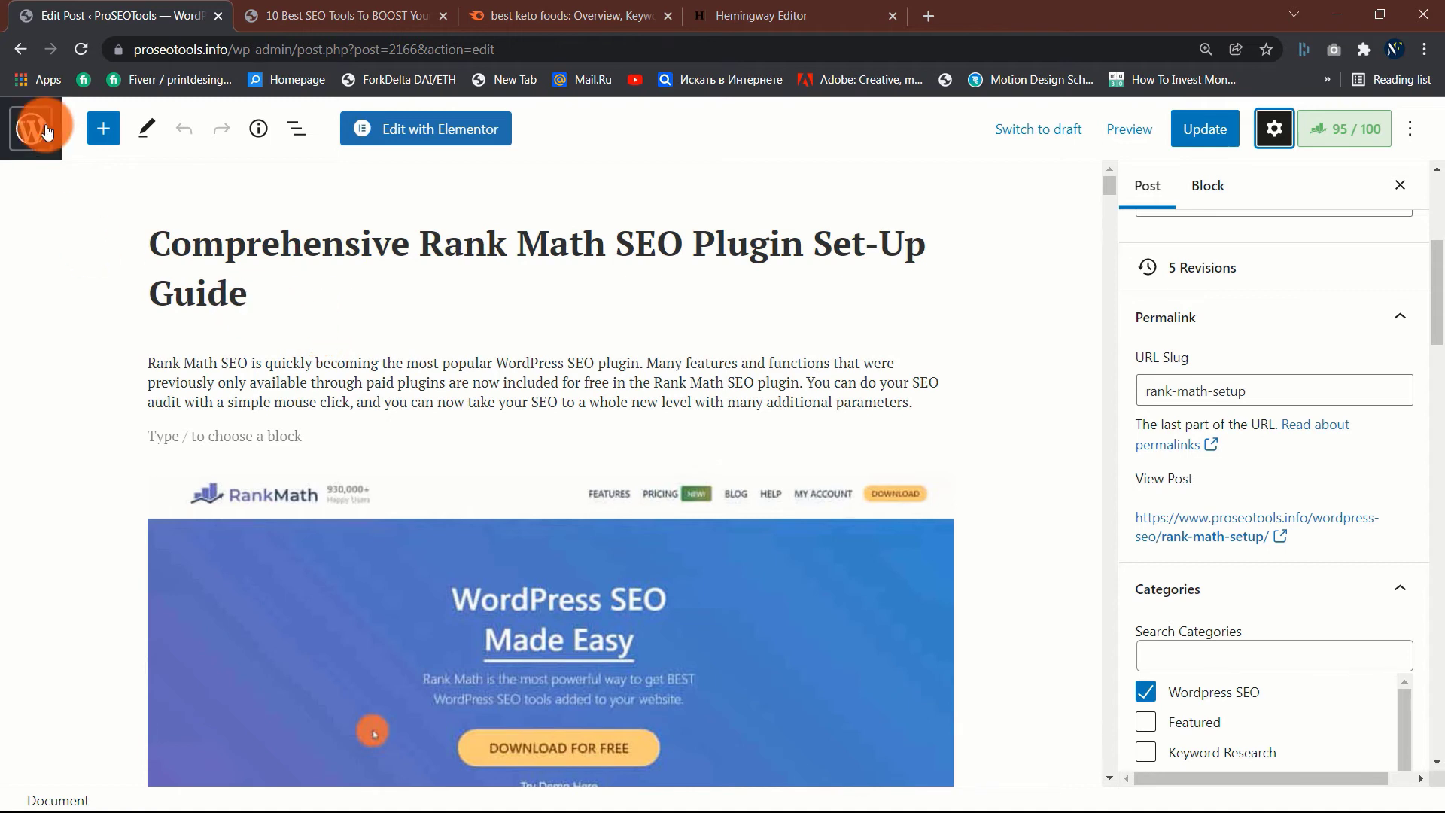
{"action": "mouse_move", "coordinate": [88, 186]}
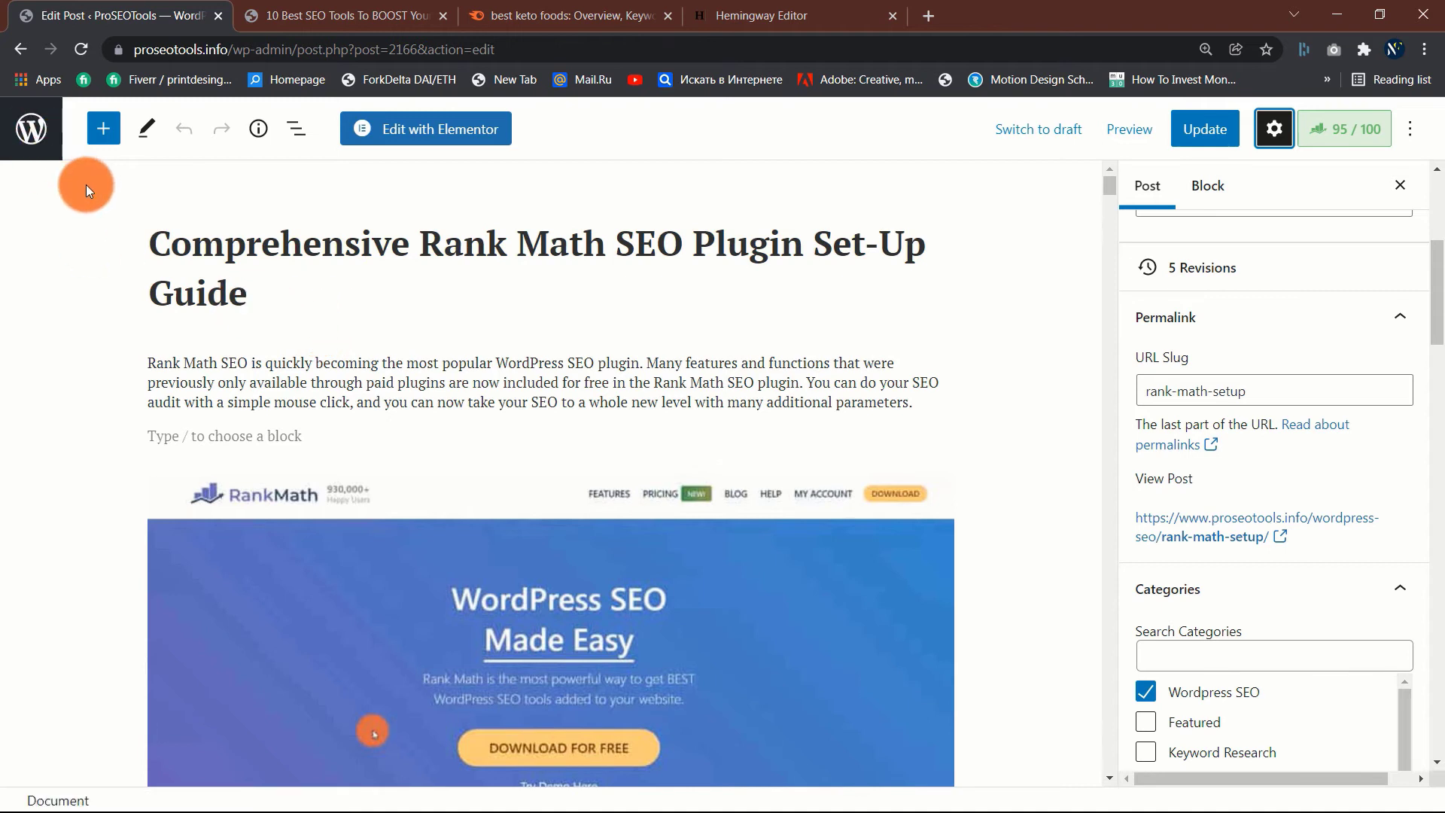
{"action": "left_click", "coordinate": [1341, 128]}
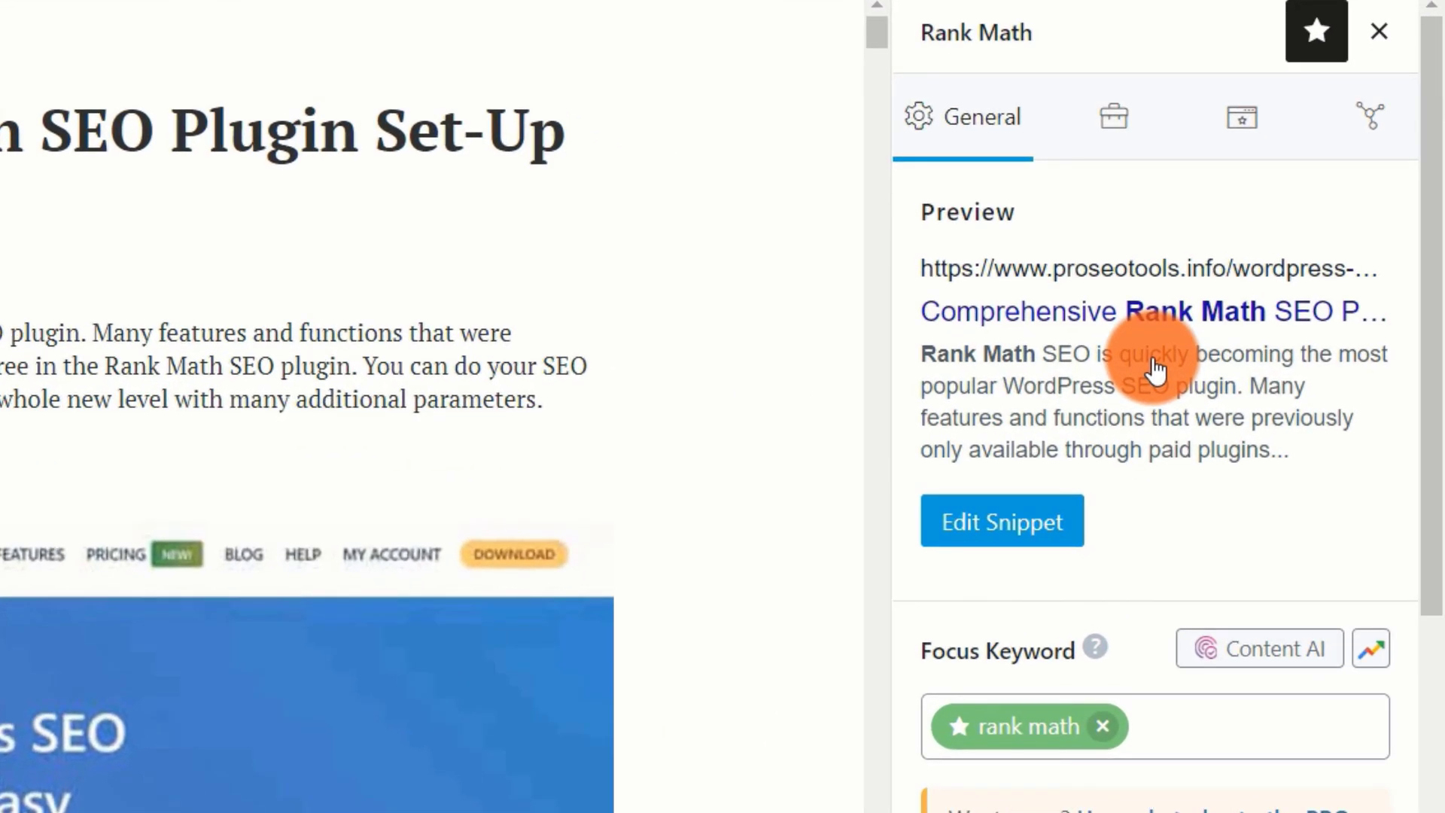
{"action": "mouse_move", "coordinate": [1226, 460]}
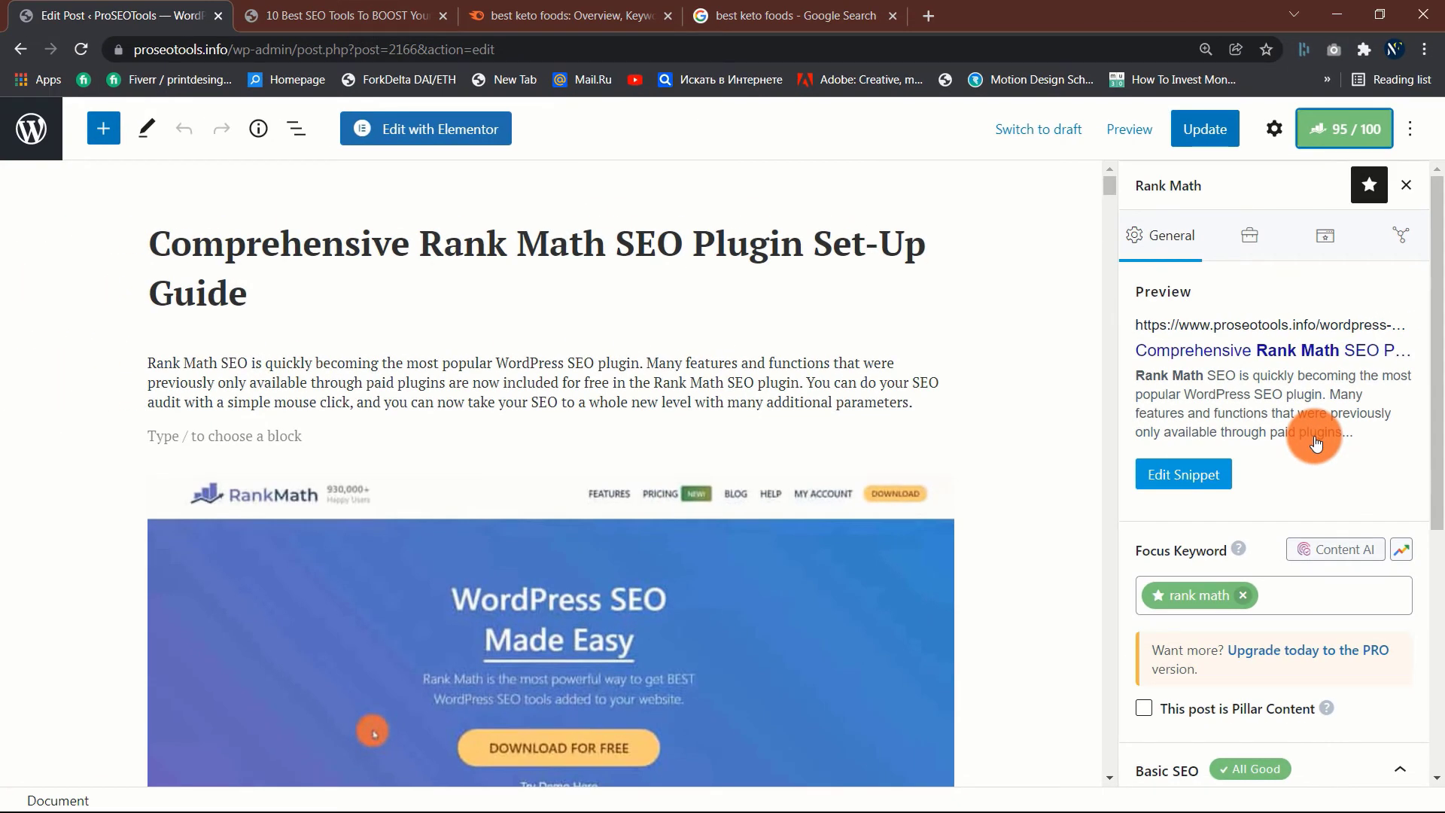
{"action": "left_click", "coordinate": [1275, 128]}
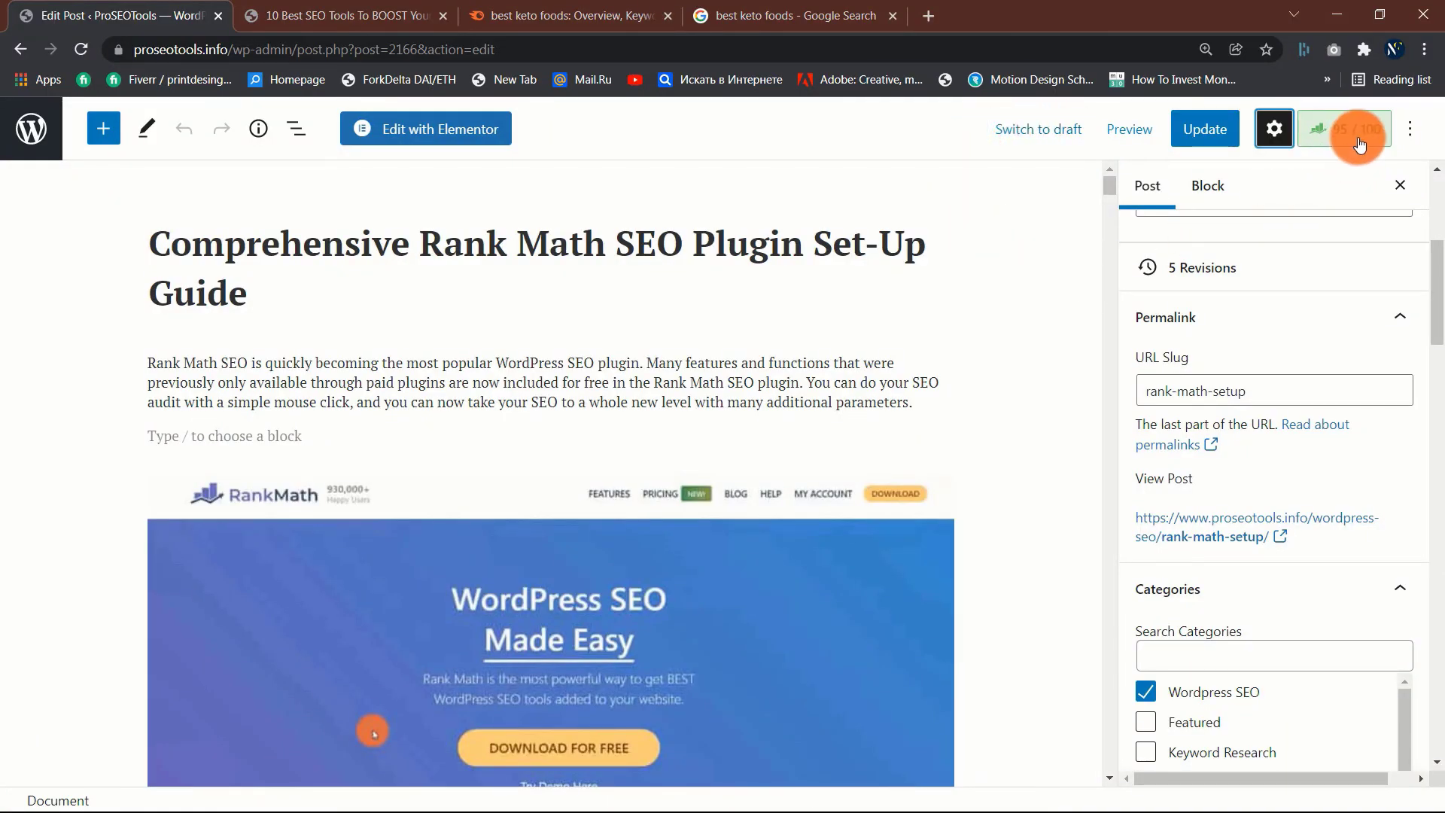
Step: Show the Rank Math SEO panel again and skim the set-up guide's registration and plugin install steps
{"action": "left_click", "coordinate": [1343, 128]}
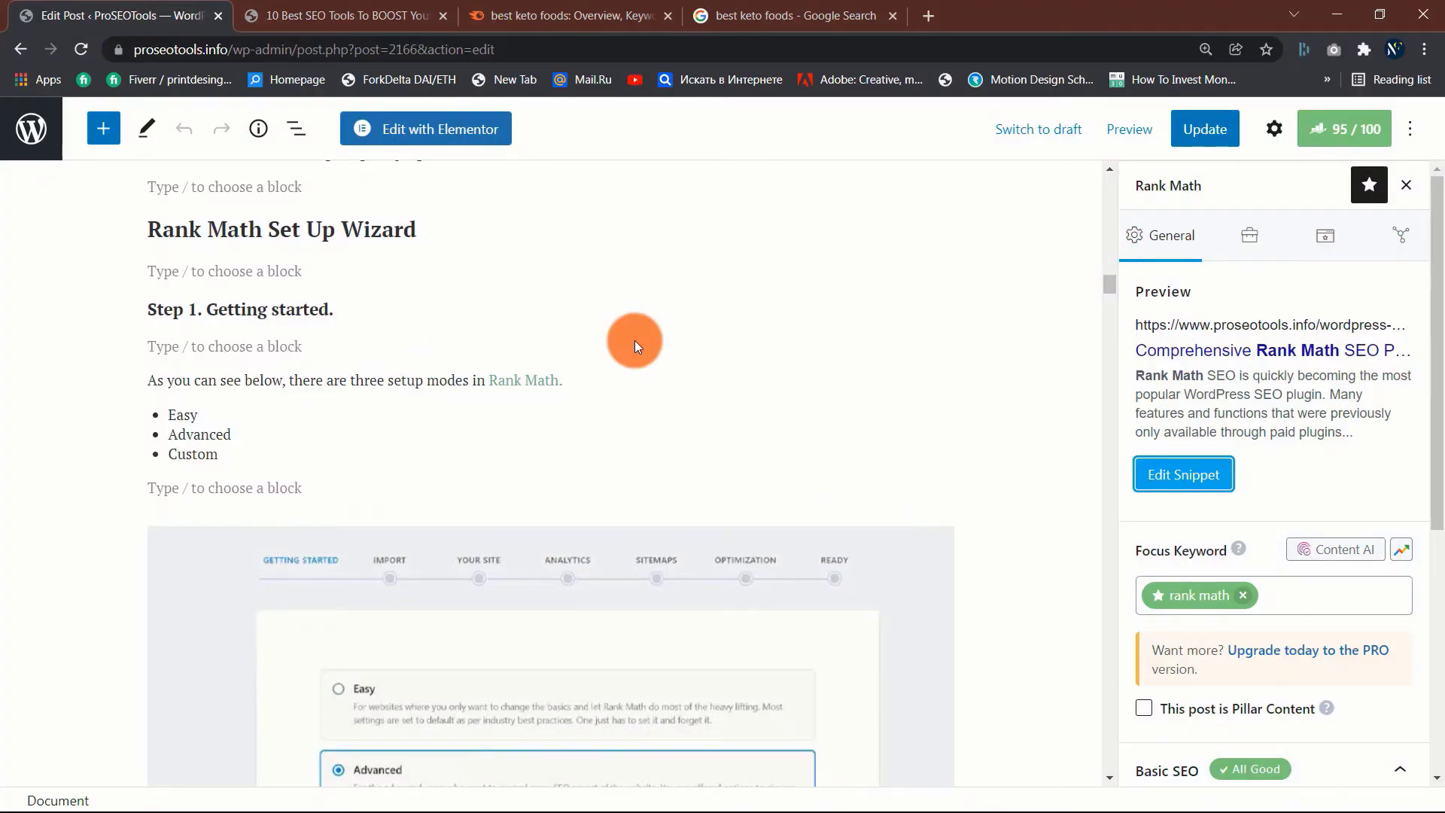
{"action": "scroll", "scroll_direction": "up", "scroll_amount": 3}
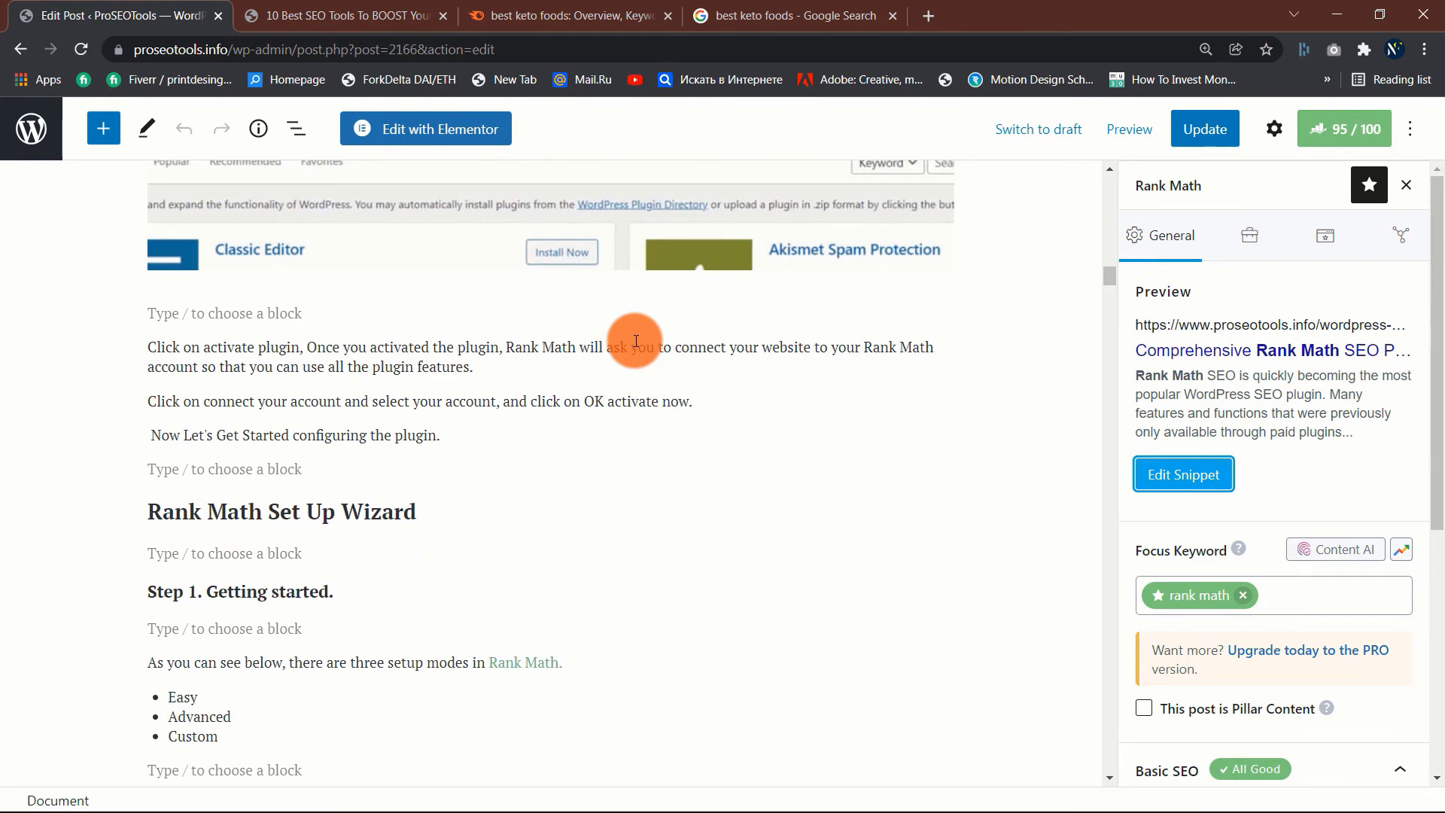
{"action": "scroll", "scroll_direction": "down", "scroll_amount": 3}
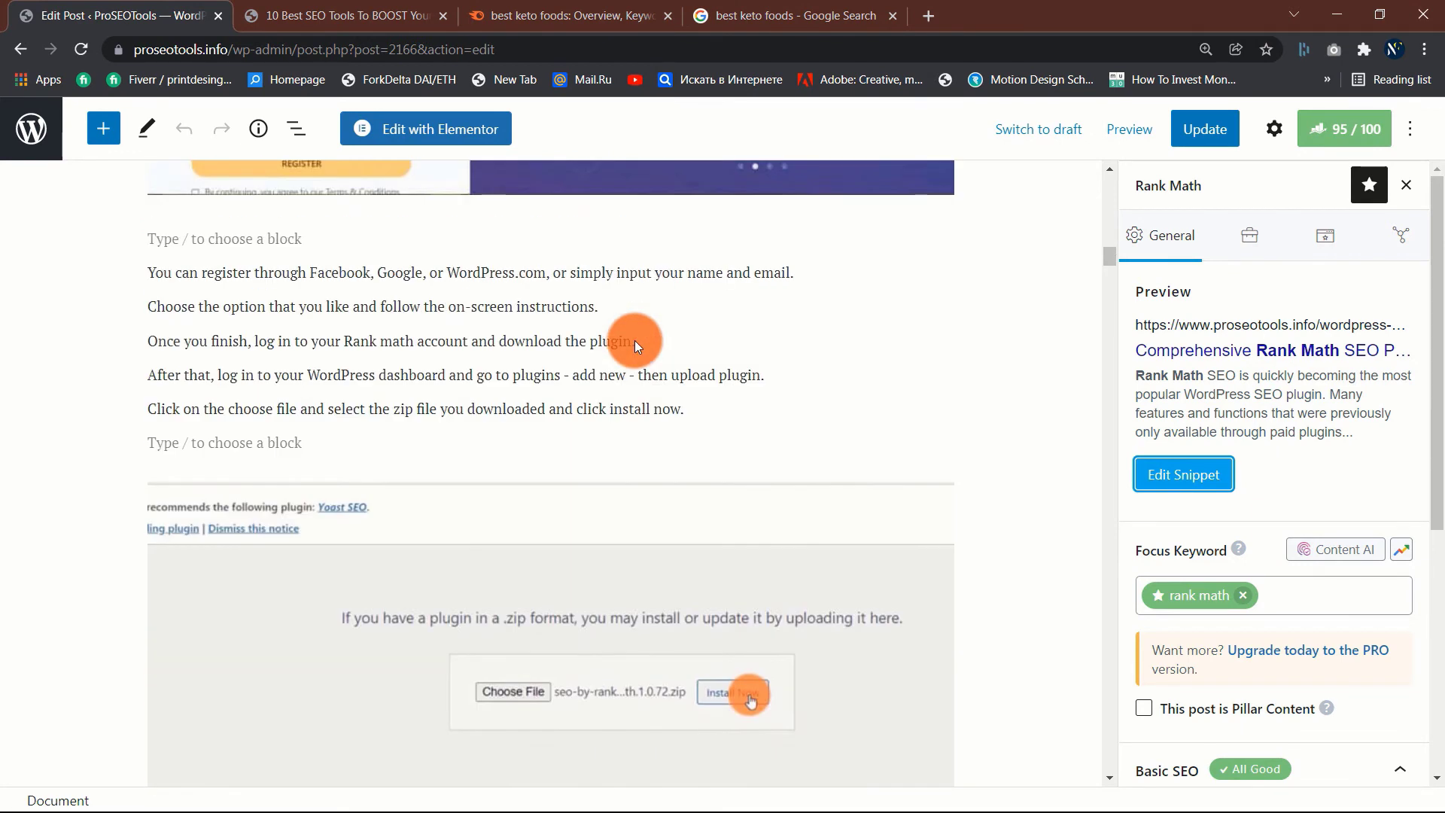
{"action": "scroll", "scroll_direction": "up", "scroll_amount": 3}
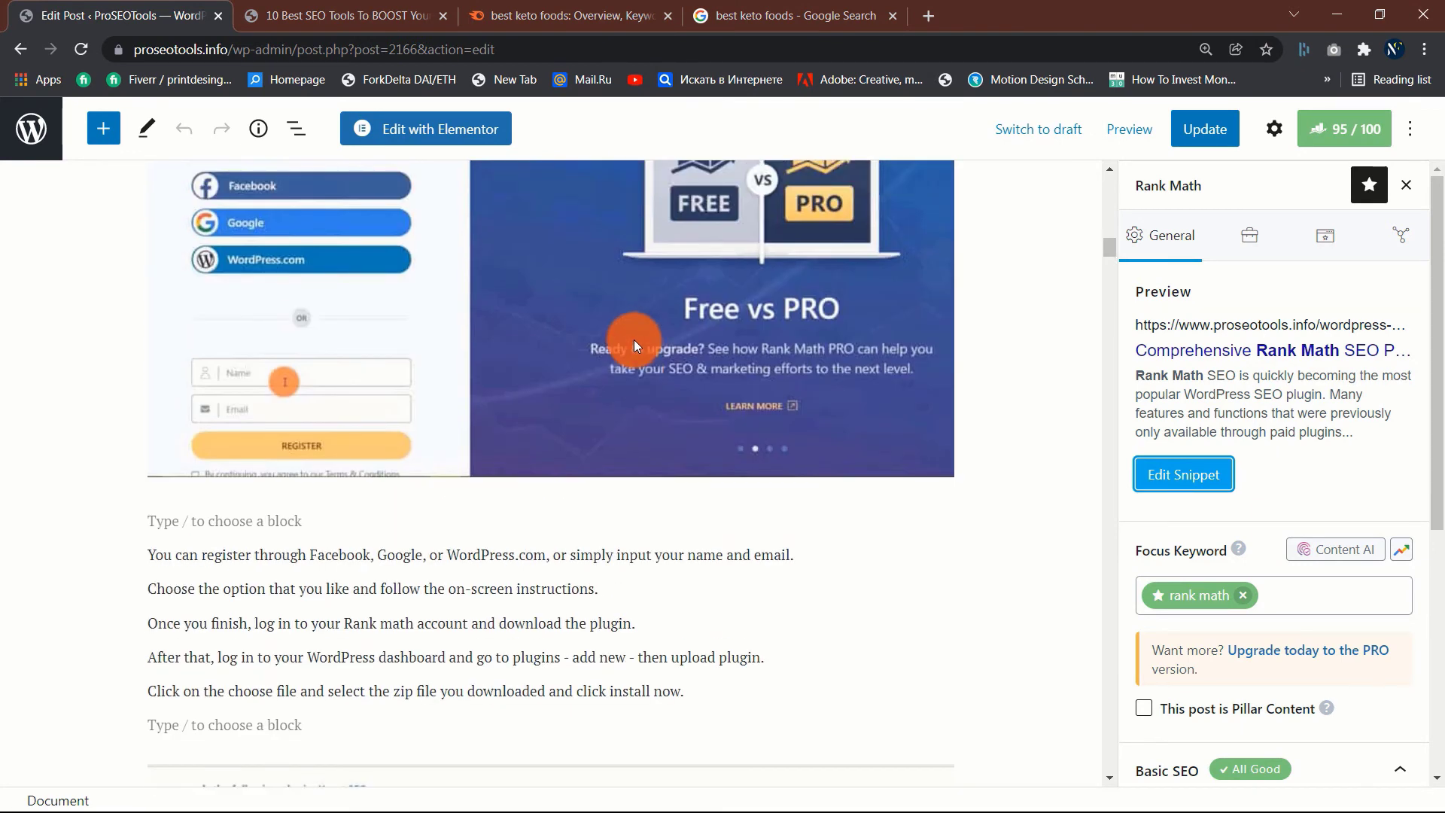
{"action": "scroll", "scroll_direction": "up", "scroll_amount": 3}
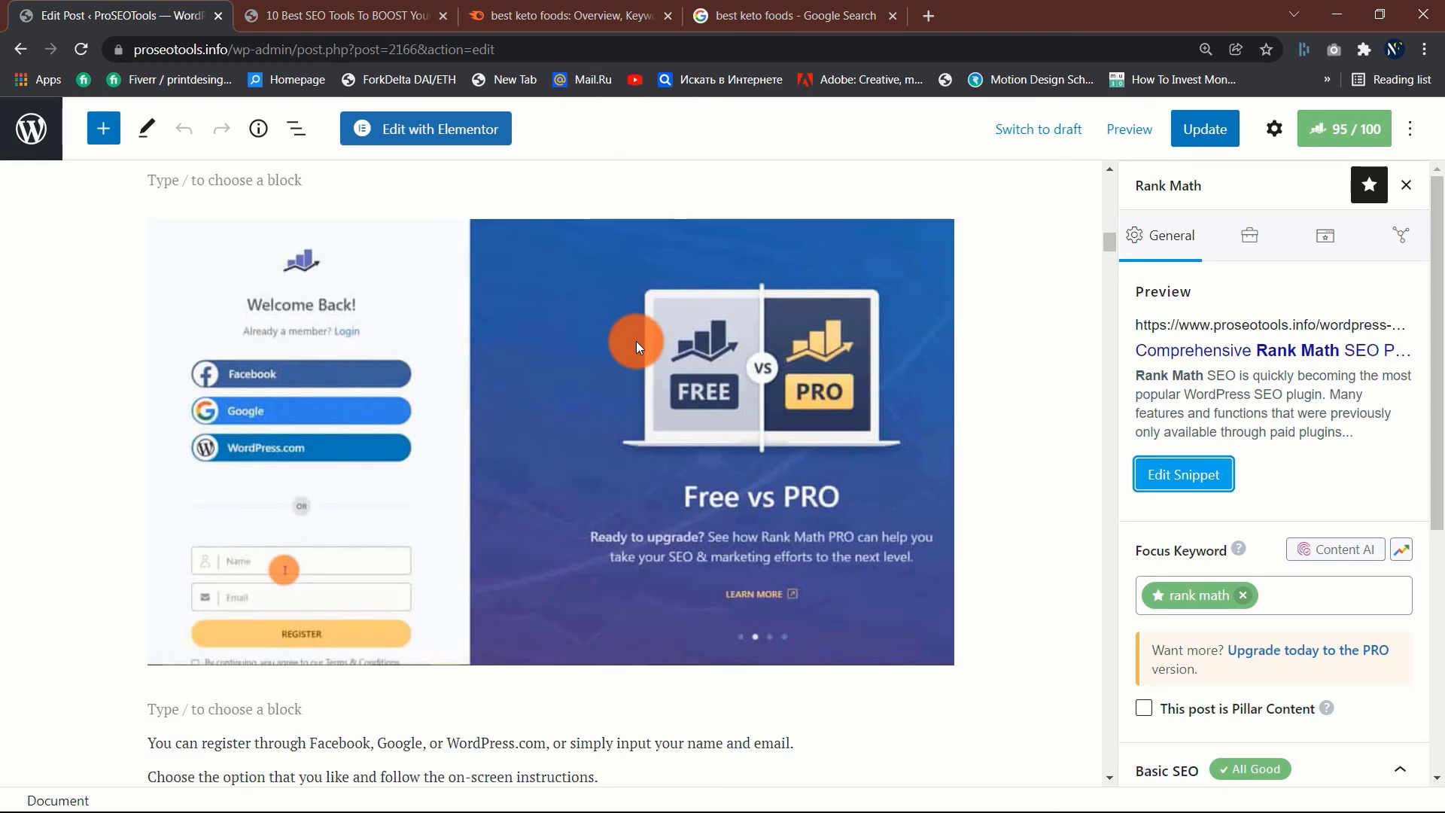
{"action": "mouse_move", "coordinate": [699, 358]}
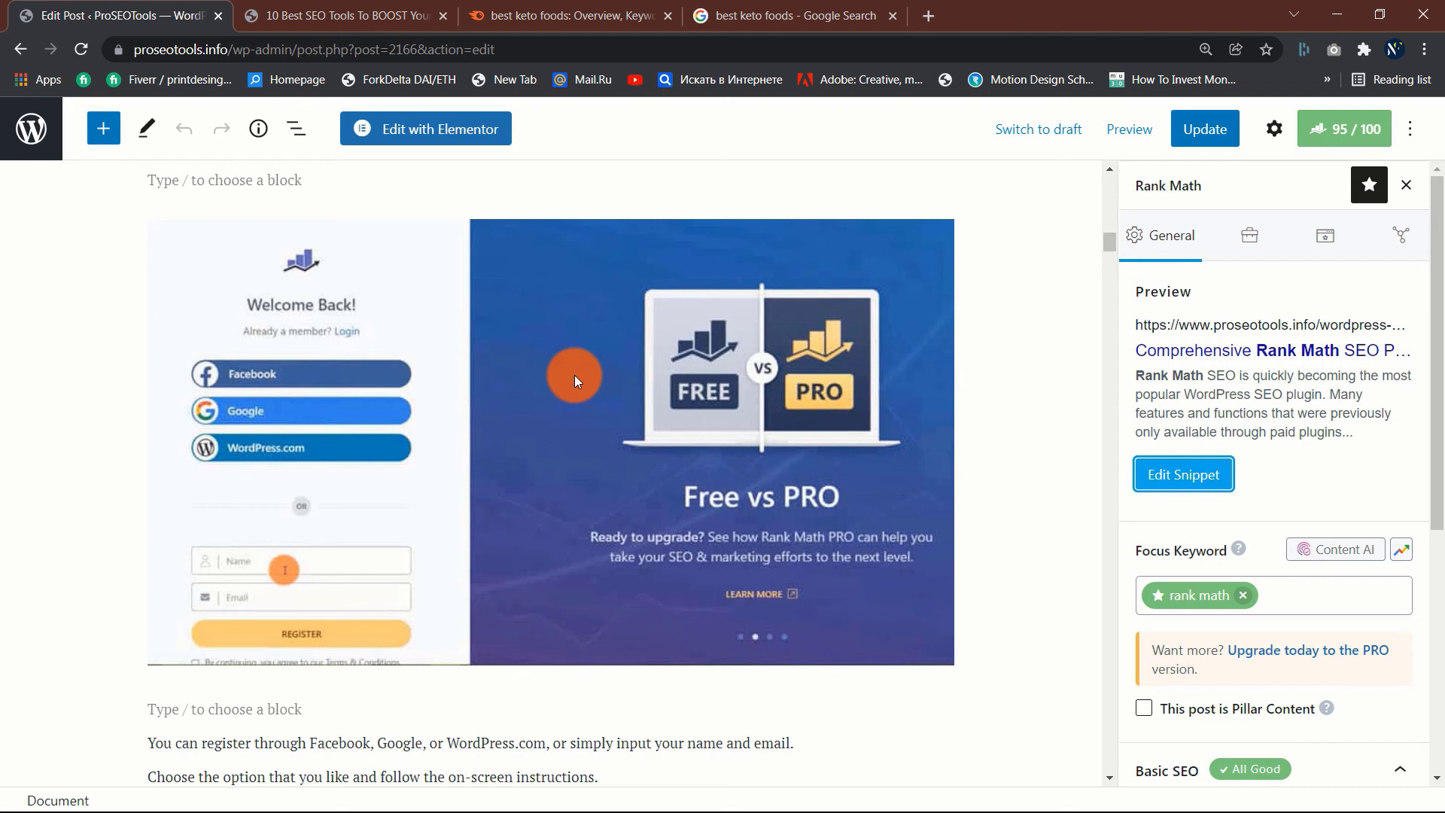
{"action": "mouse_move", "coordinate": [619, 397]}
{"action": "type", "text": "chicken rice r"}
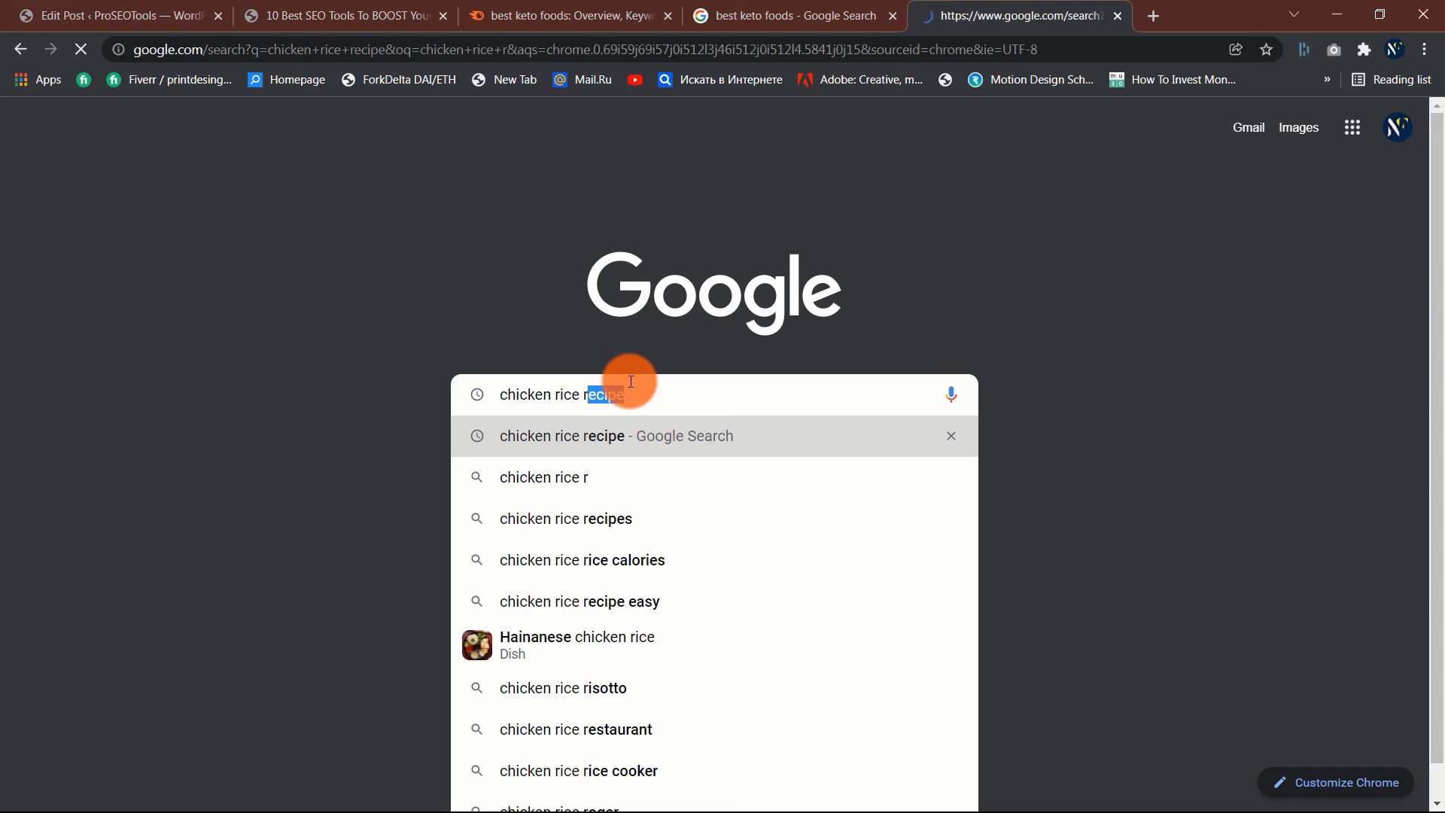
Step: Run the 'chicken rice recipe' search, view its recipe cards, then return to the 10 Best SEO Tools tab
{"action": "left_click", "coordinate": [616, 435]}
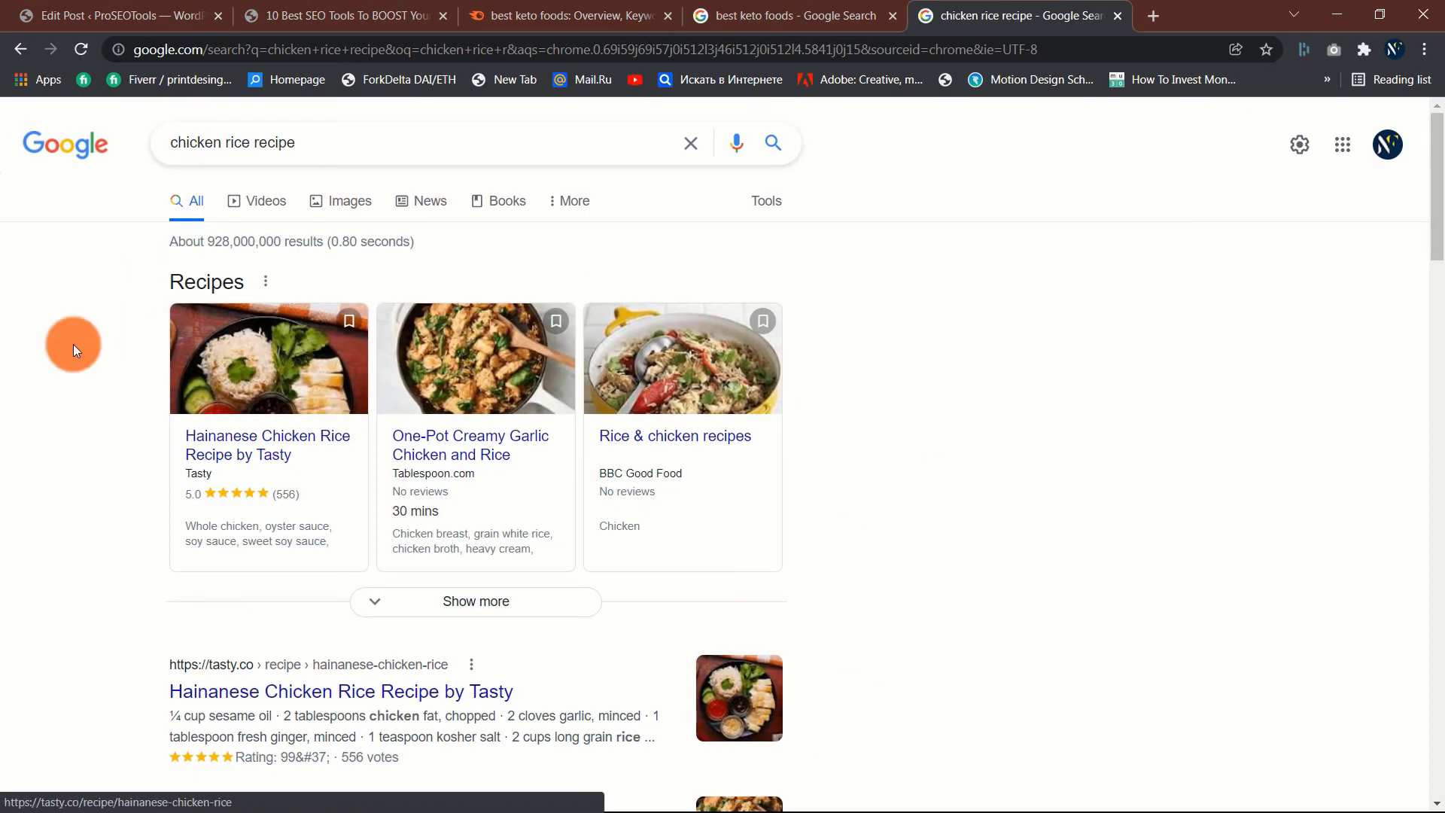
{"action": "scroll", "scroll_direction": "down", "scroll_amount": 3}
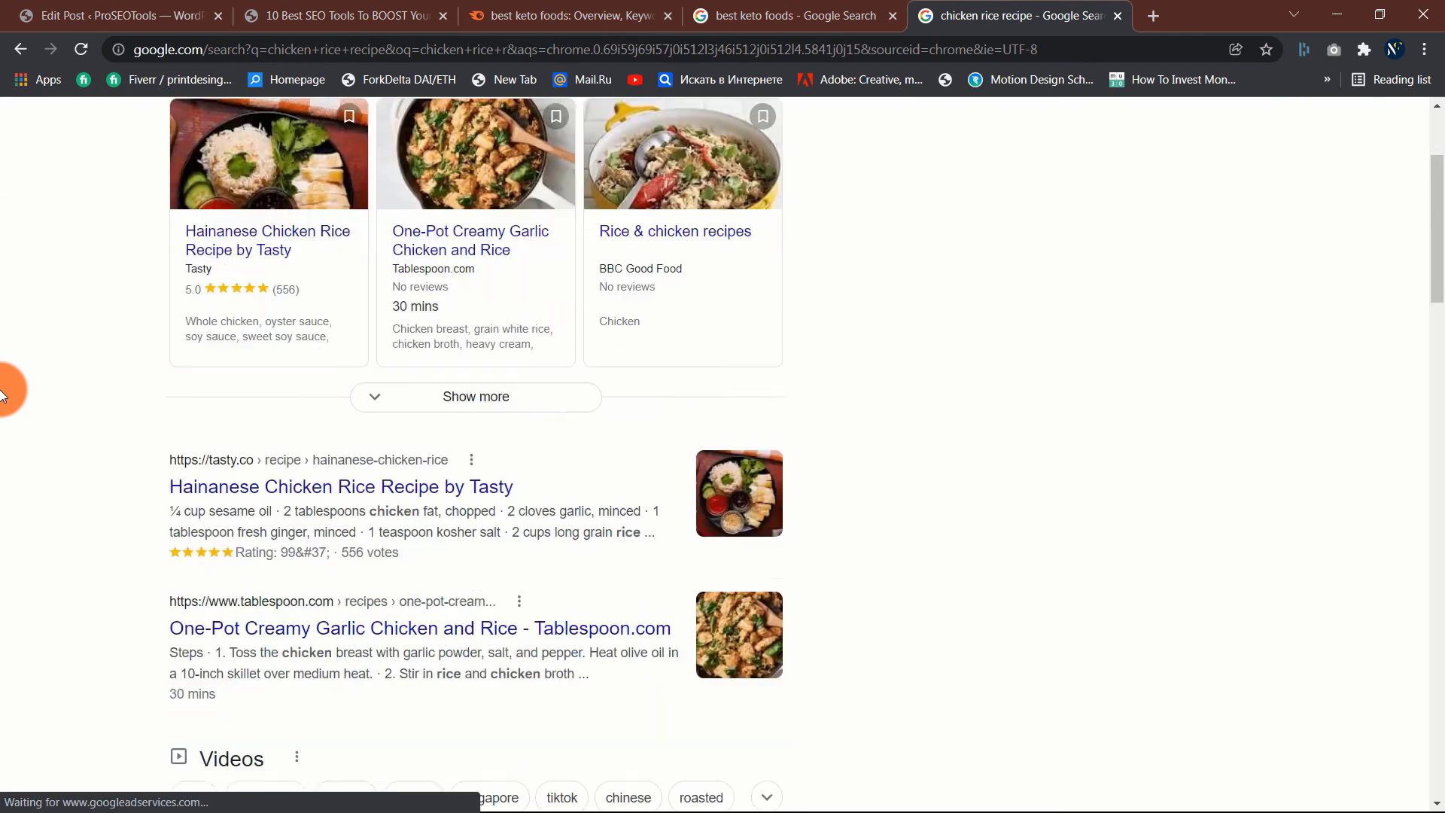
{"action": "scroll", "scroll_direction": "down", "scroll_amount": 3}
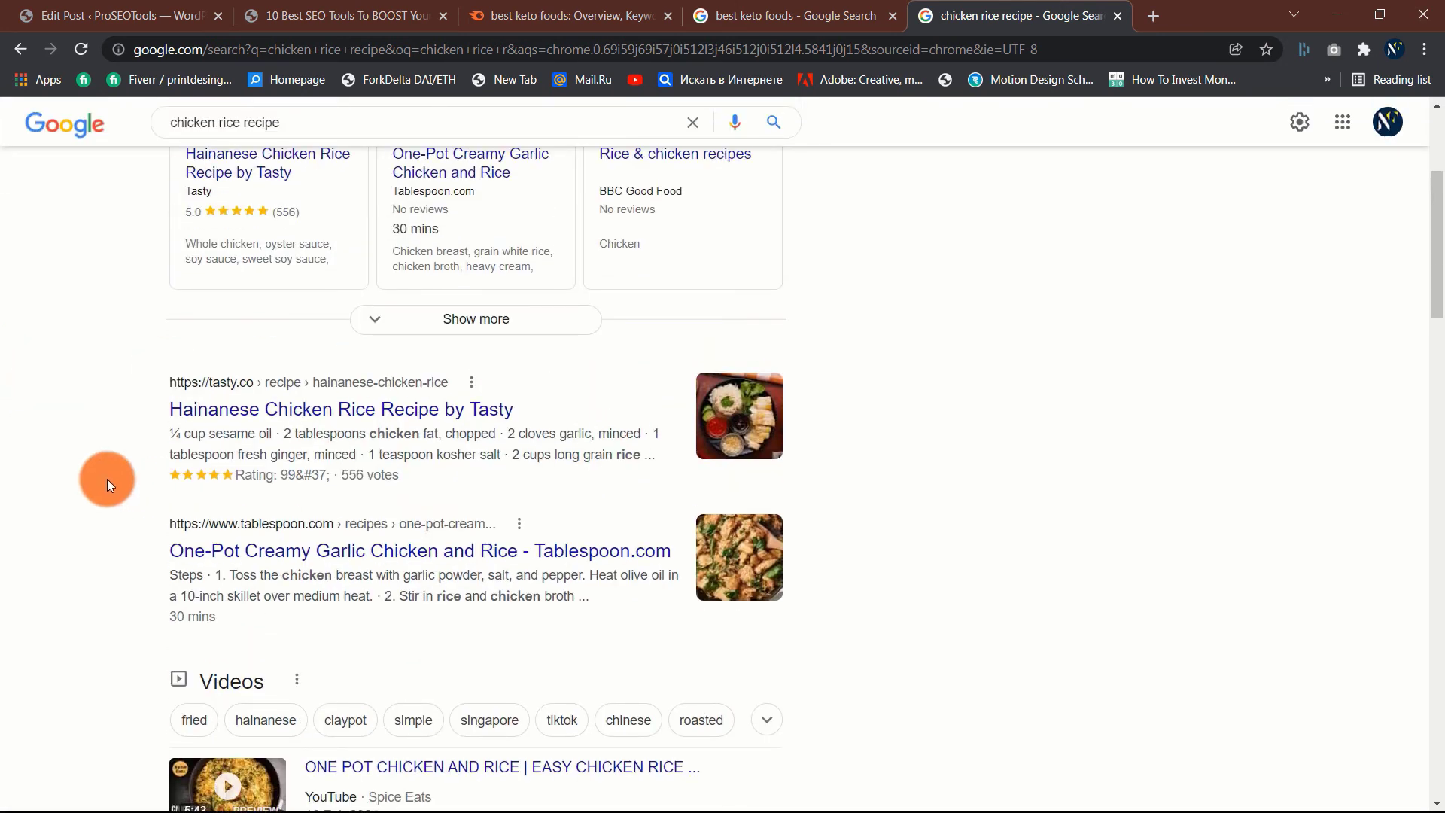
{"action": "scroll", "scroll_direction": "up", "scroll_amount": 3}
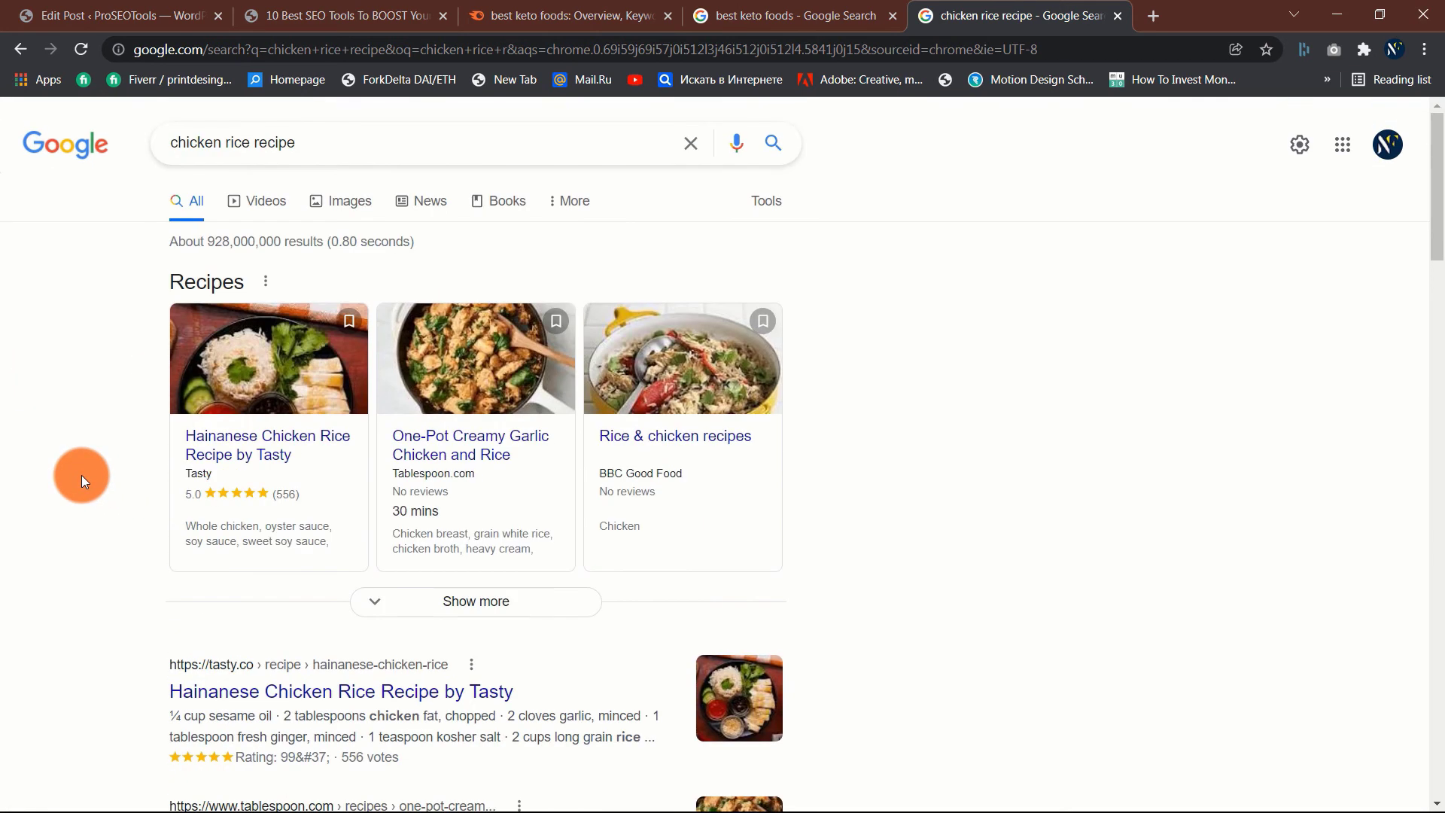
{"action": "left_click", "coordinate": [342, 15]}
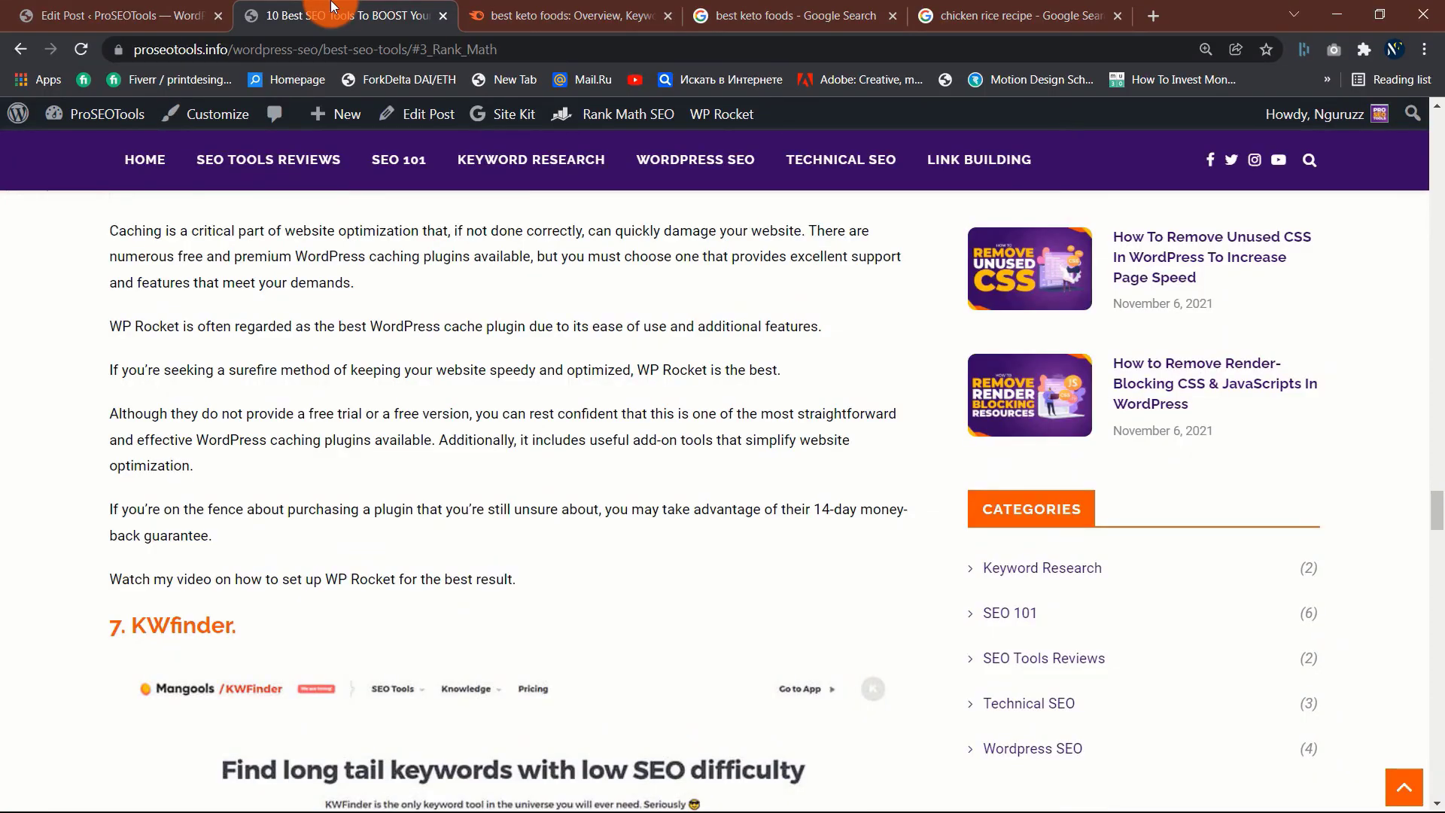
Step: View the live render-blocking CSS article on the site, then switch to the Semrush project tab
{"action": "left_click", "coordinate": [110, 15]}
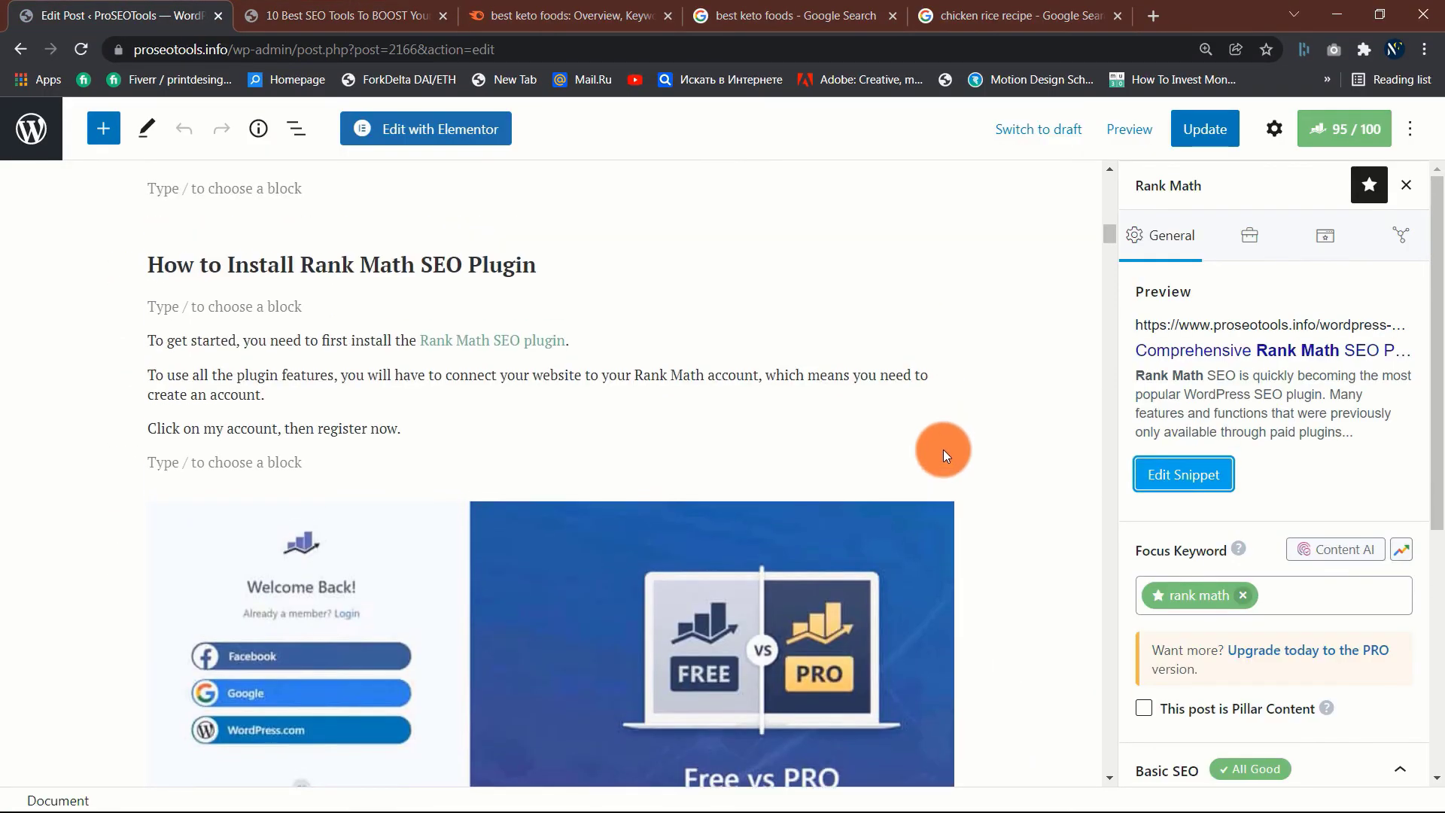
{"action": "mouse_move", "coordinate": [945, 463]}
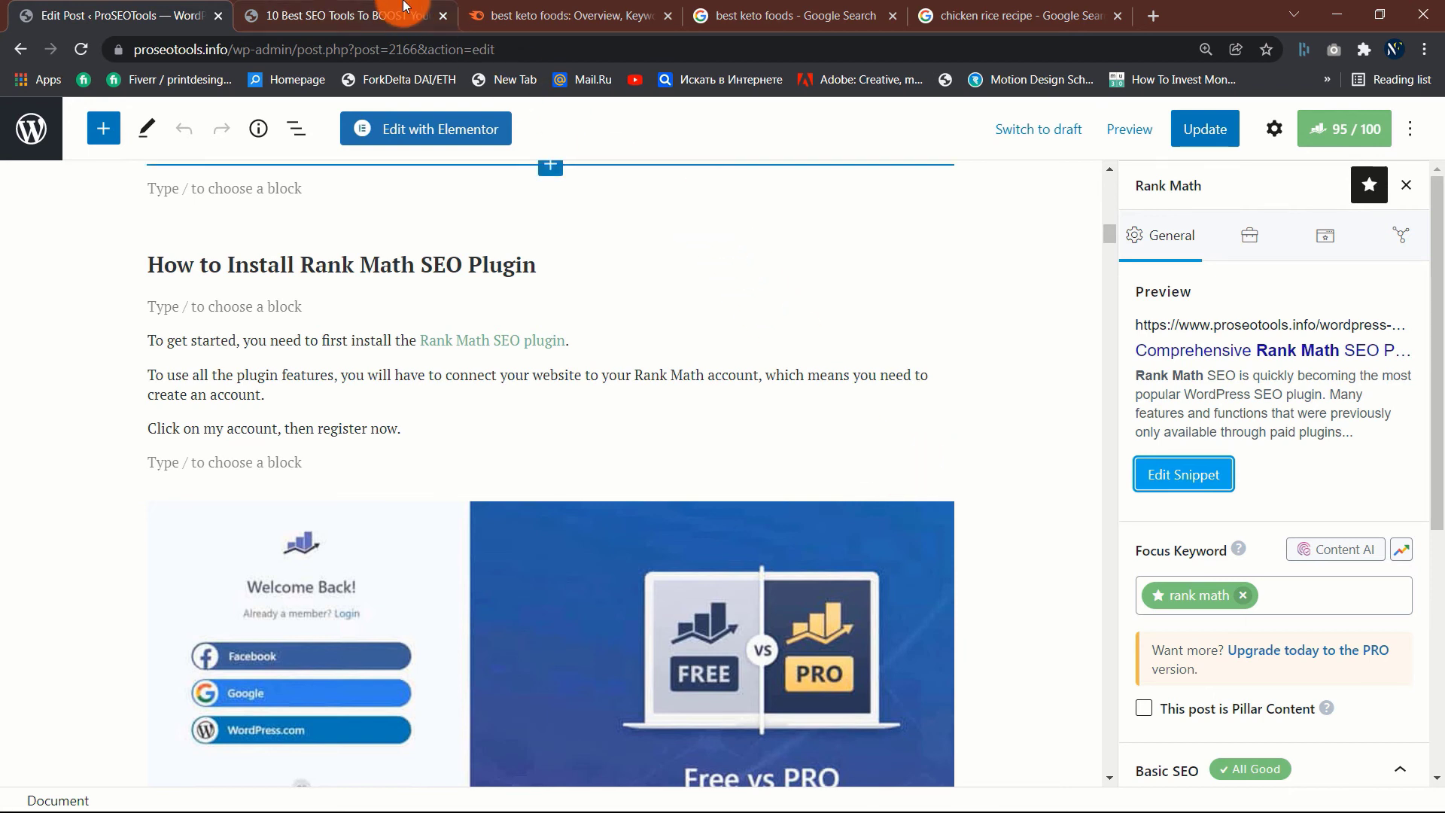
{"action": "left_click", "coordinate": [342, 15]}
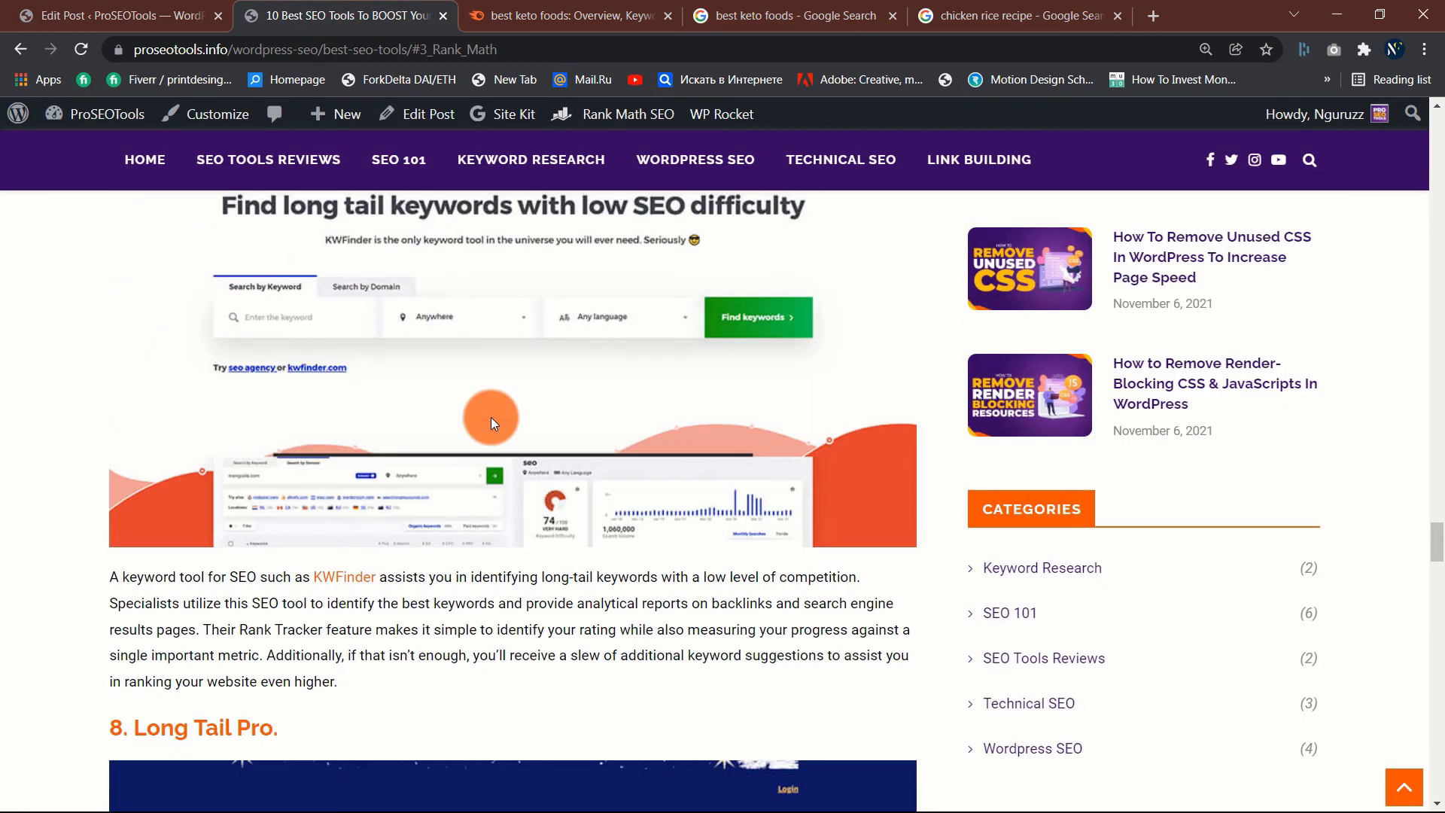
{"action": "scroll", "scroll_direction": "up", "scroll_amount": 3}
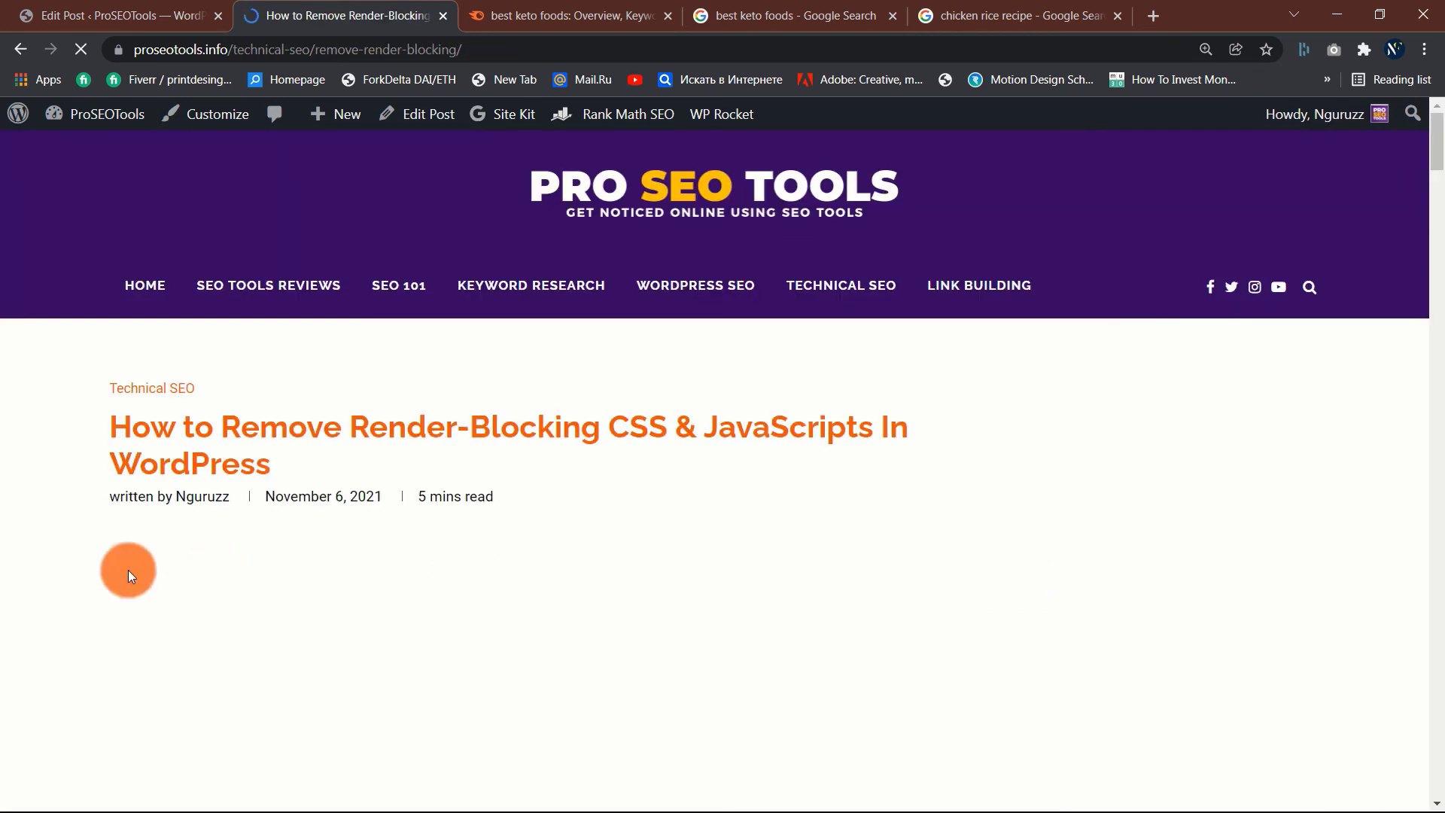
{"action": "left_click", "coordinate": [569, 15]}
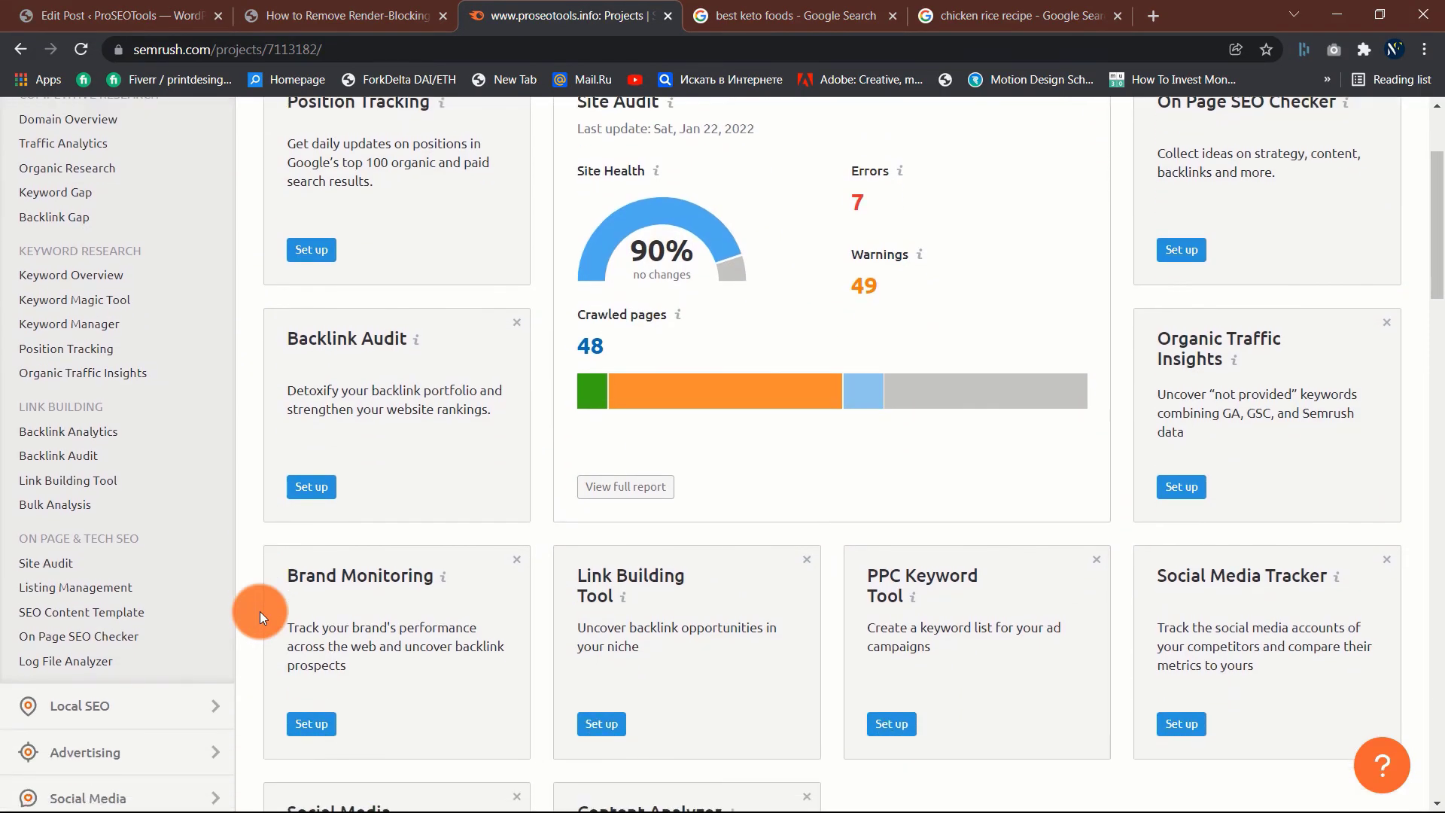
Step: Set up and start a Backlink Audit on the proseotools.info root domain
{"action": "left_click", "coordinate": [312, 581]}
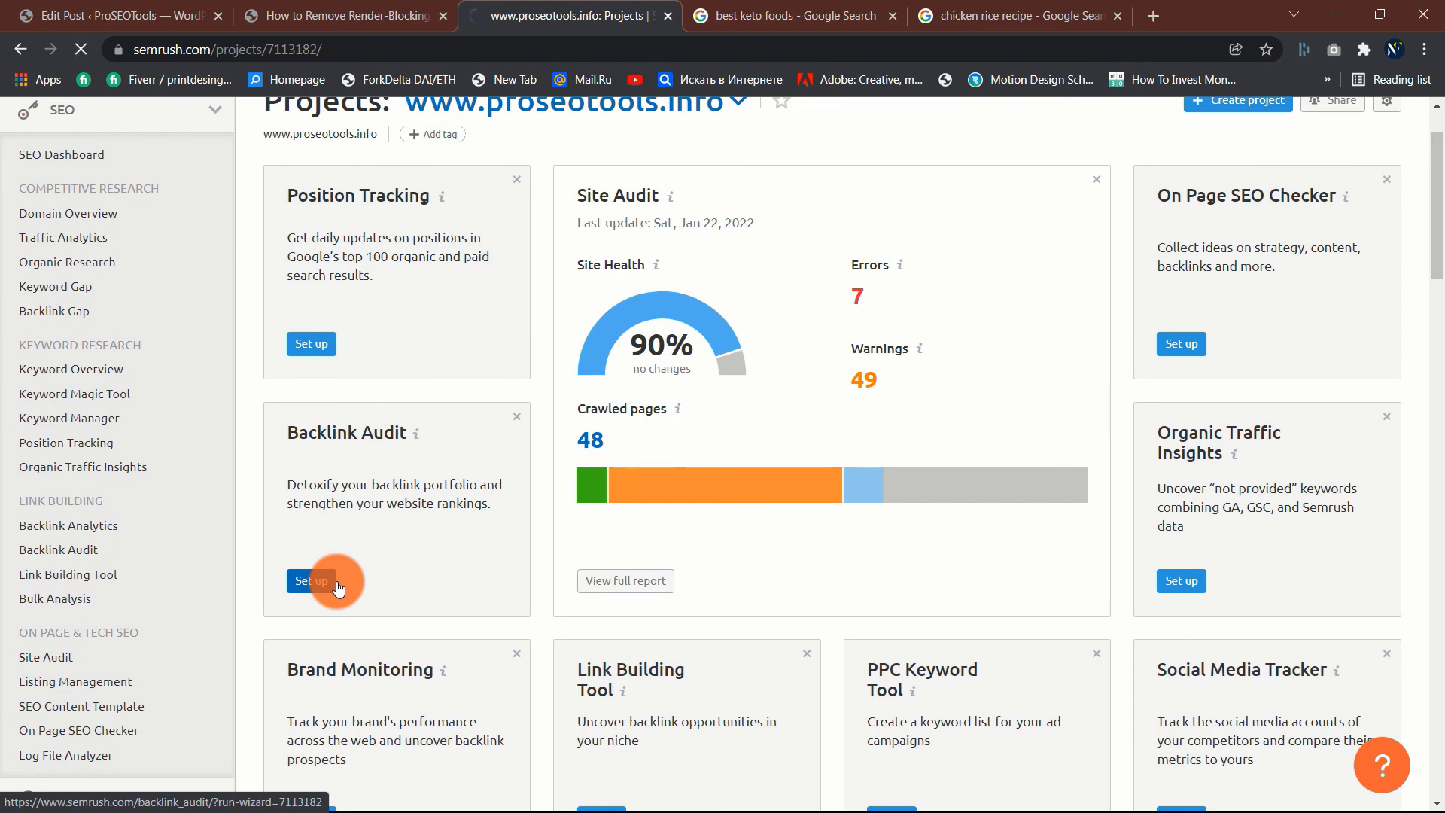
{"action": "left_click", "coordinate": [310, 581]}
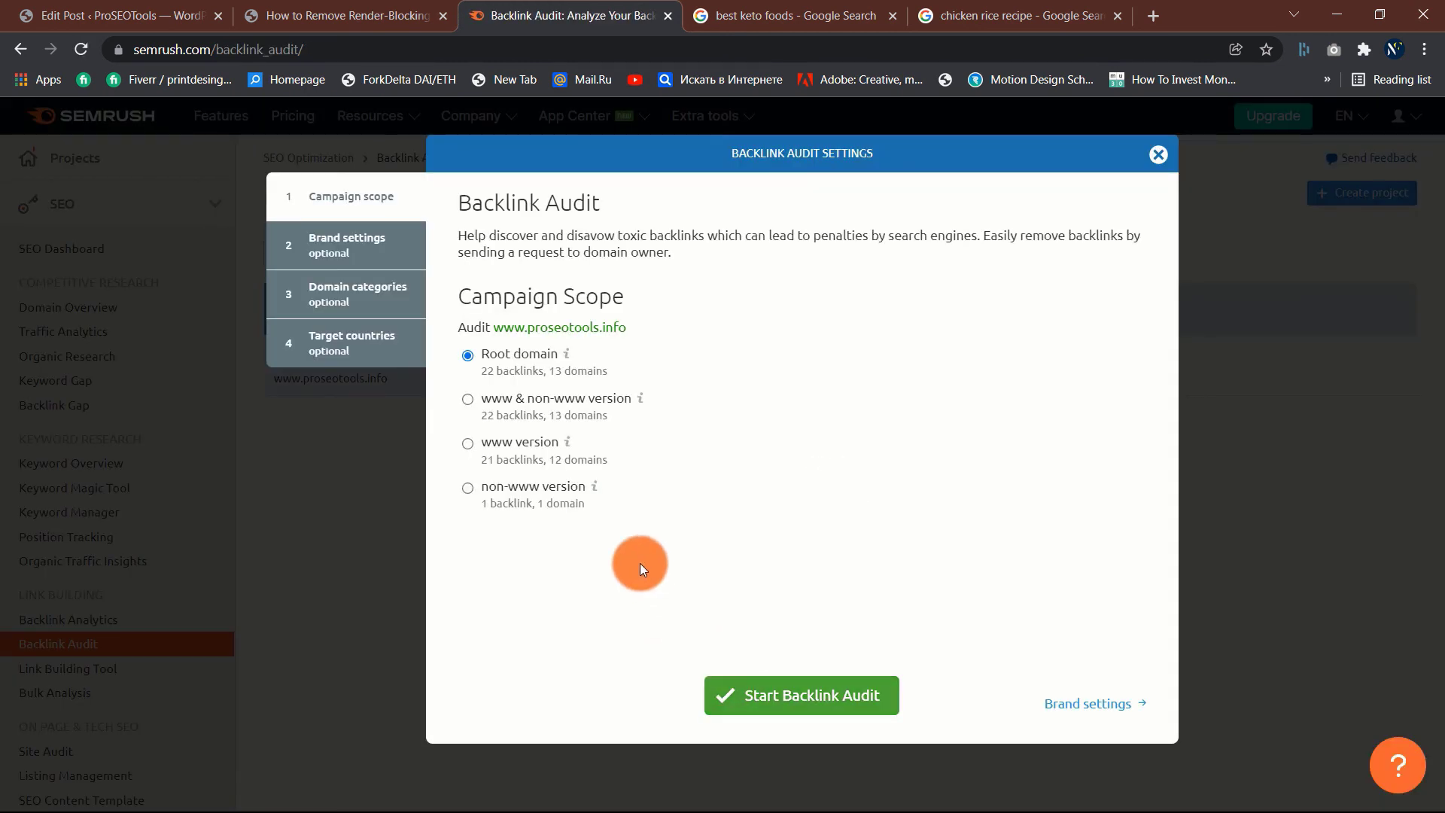
{"action": "left_click", "coordinate": [799, 696]}
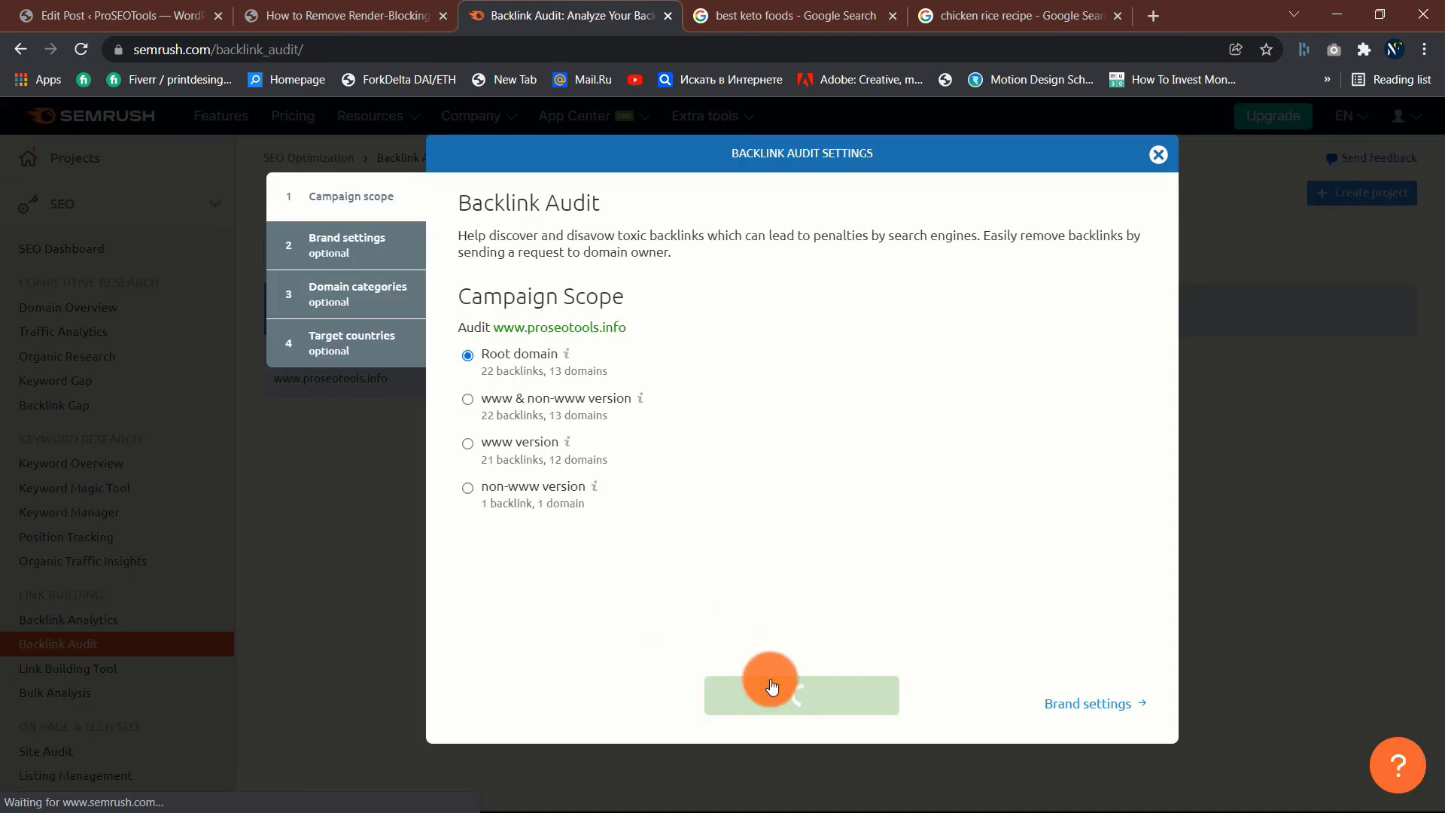
{"action": "left_click", "coordinate": [773, 687]}
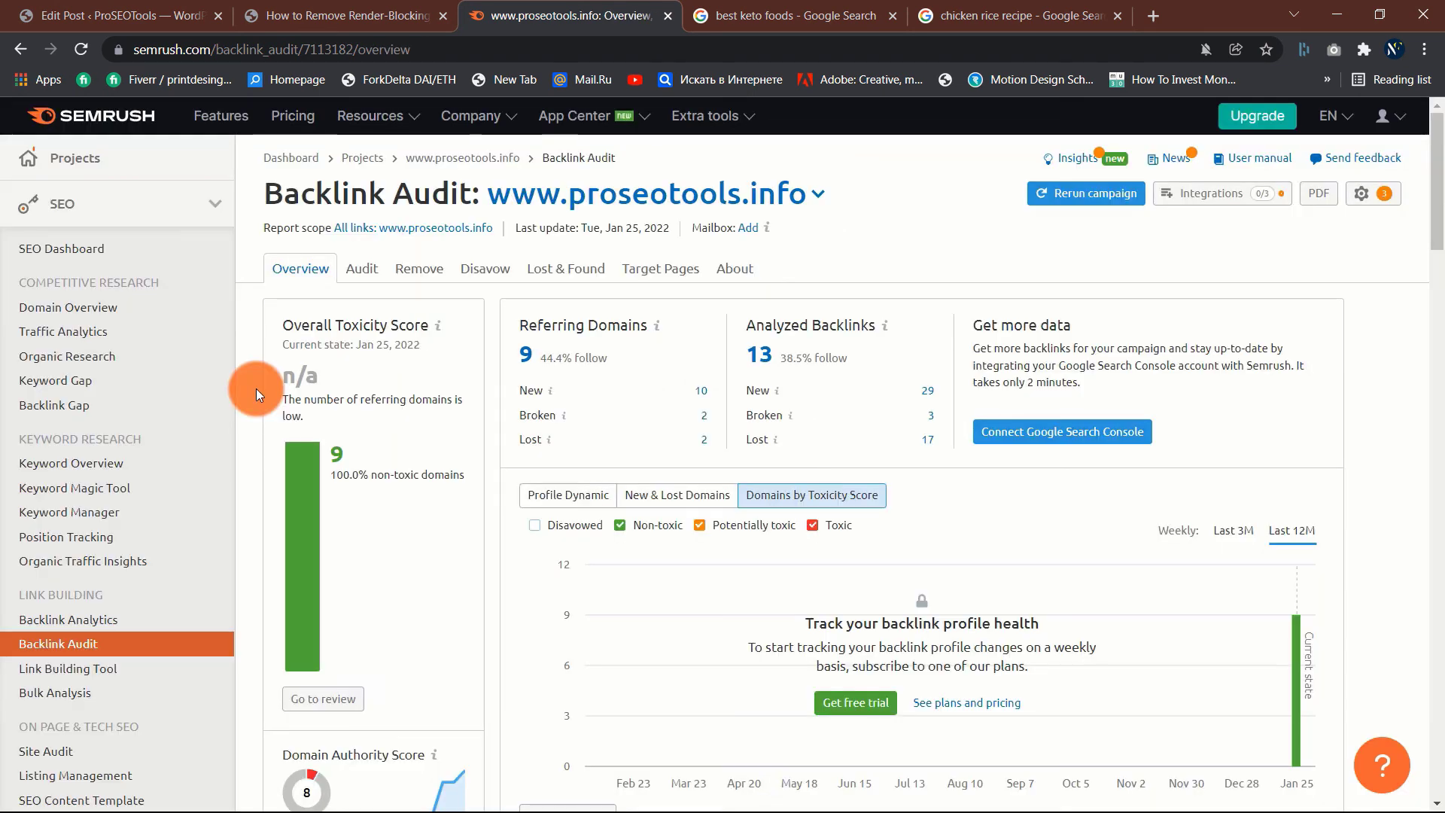
{"action": "scroll", "scroll_direction": "down", "scroll_amount": 3}
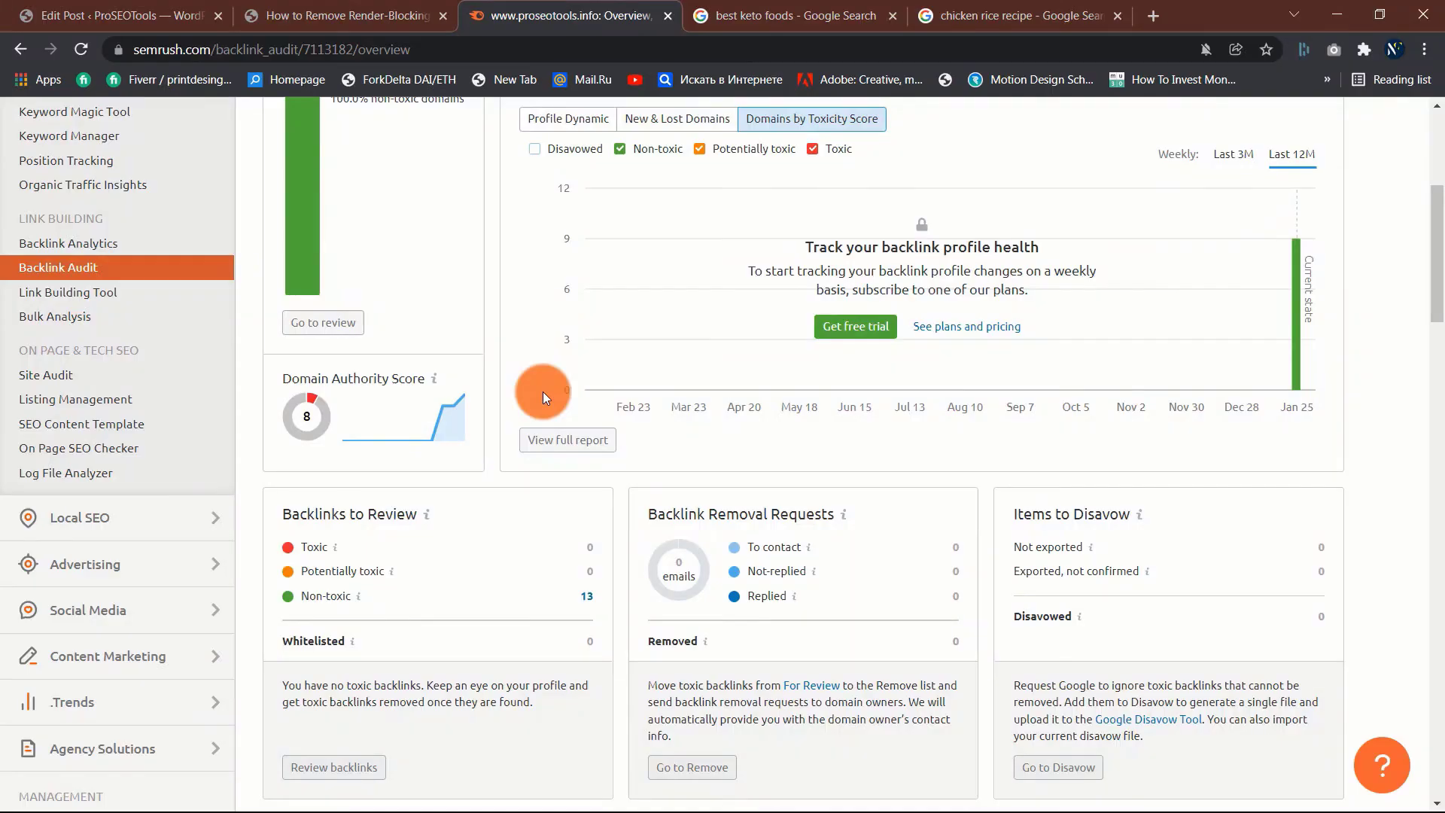
{"action": "mouse_move", "coordinate": [1087, 566]}
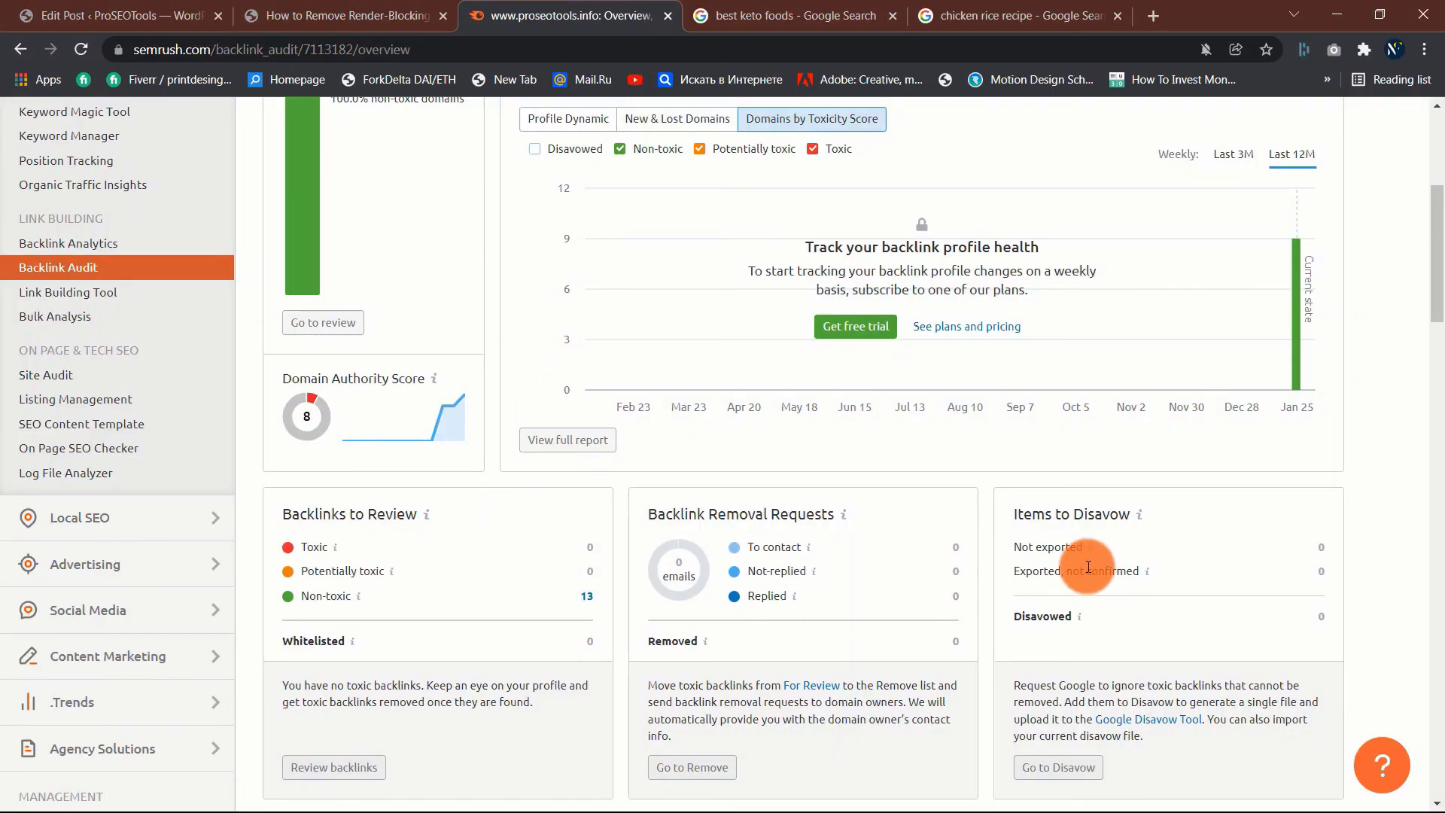
{"action": "scroll", "scroll_direction": "up", "scroll_amount": 3}
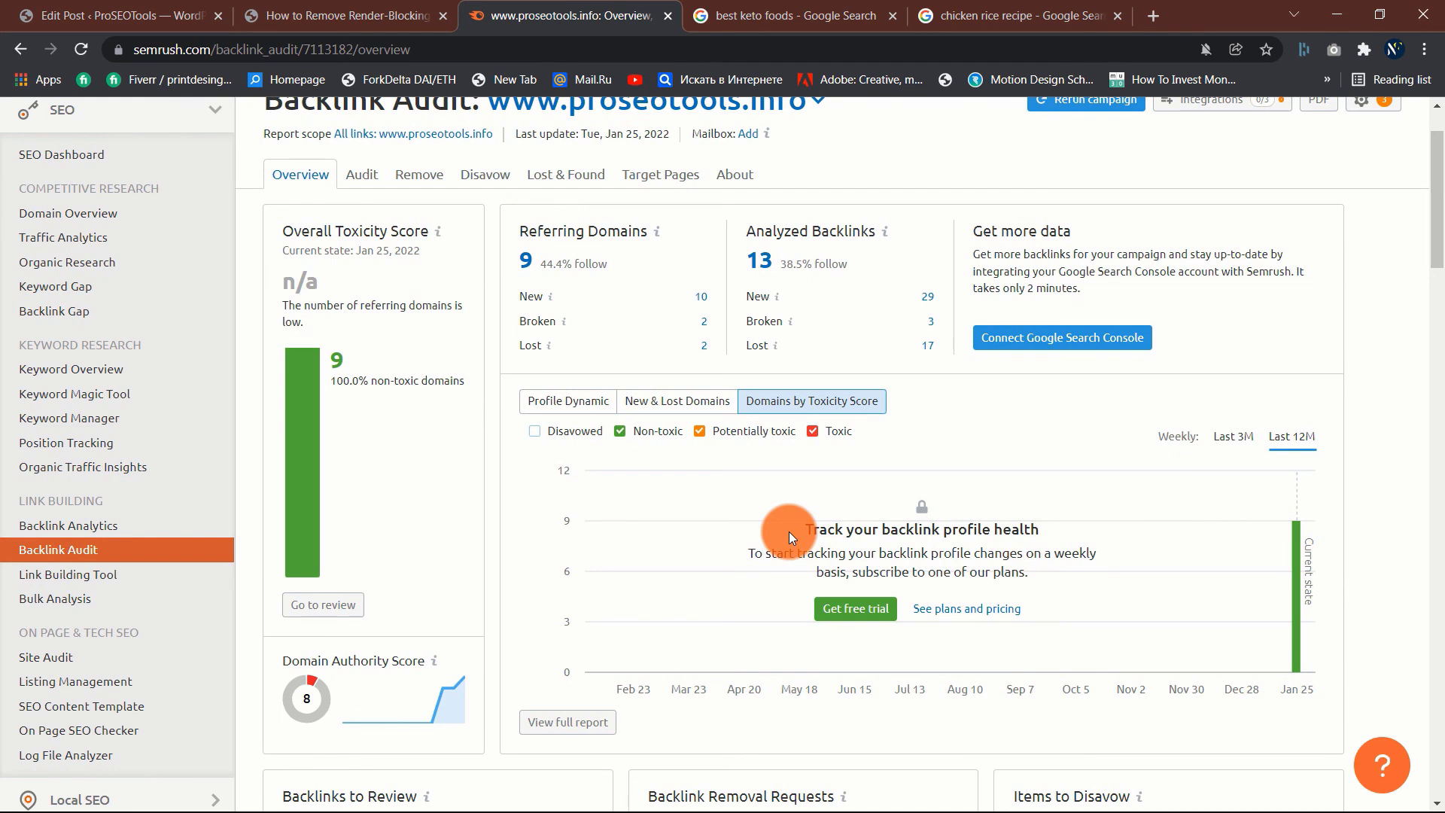
{"action": "scroll", "scroll_direction": "up", "scroll_amount": 3}
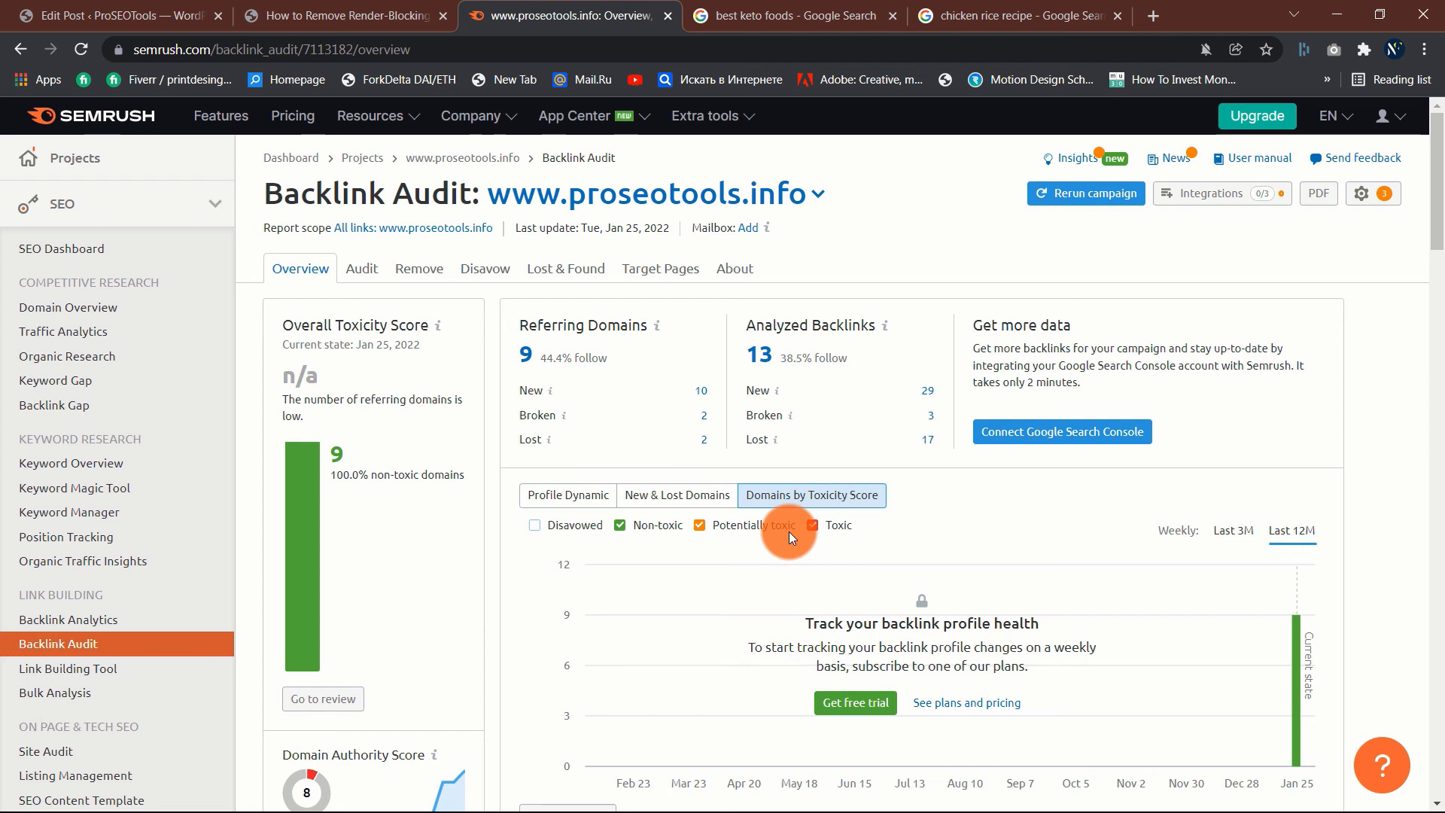
{"action": "mouse_move", "coordinate": [300, 372]}
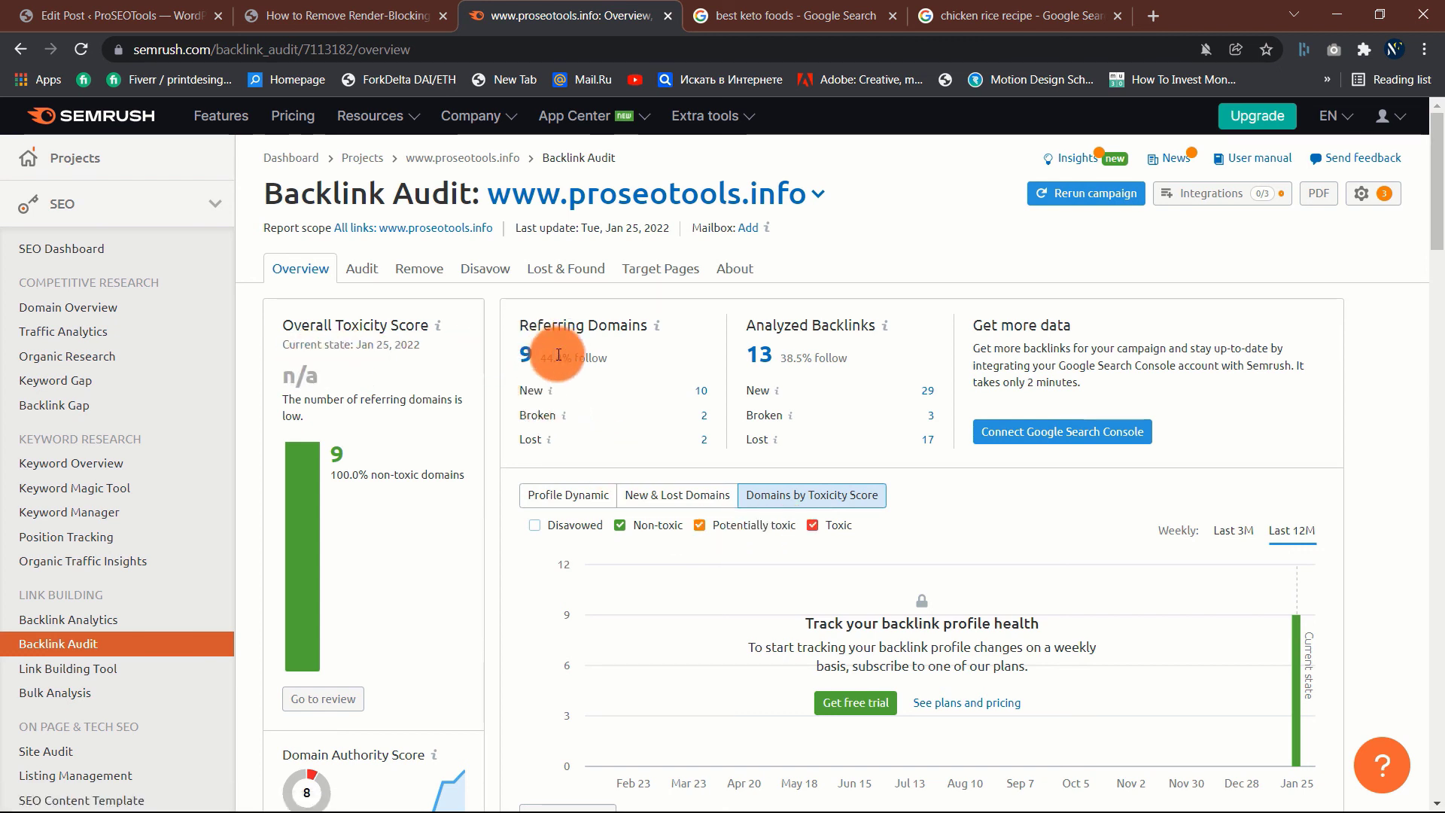
{"action": "mouse_move", "coordinate": [604, 356]}
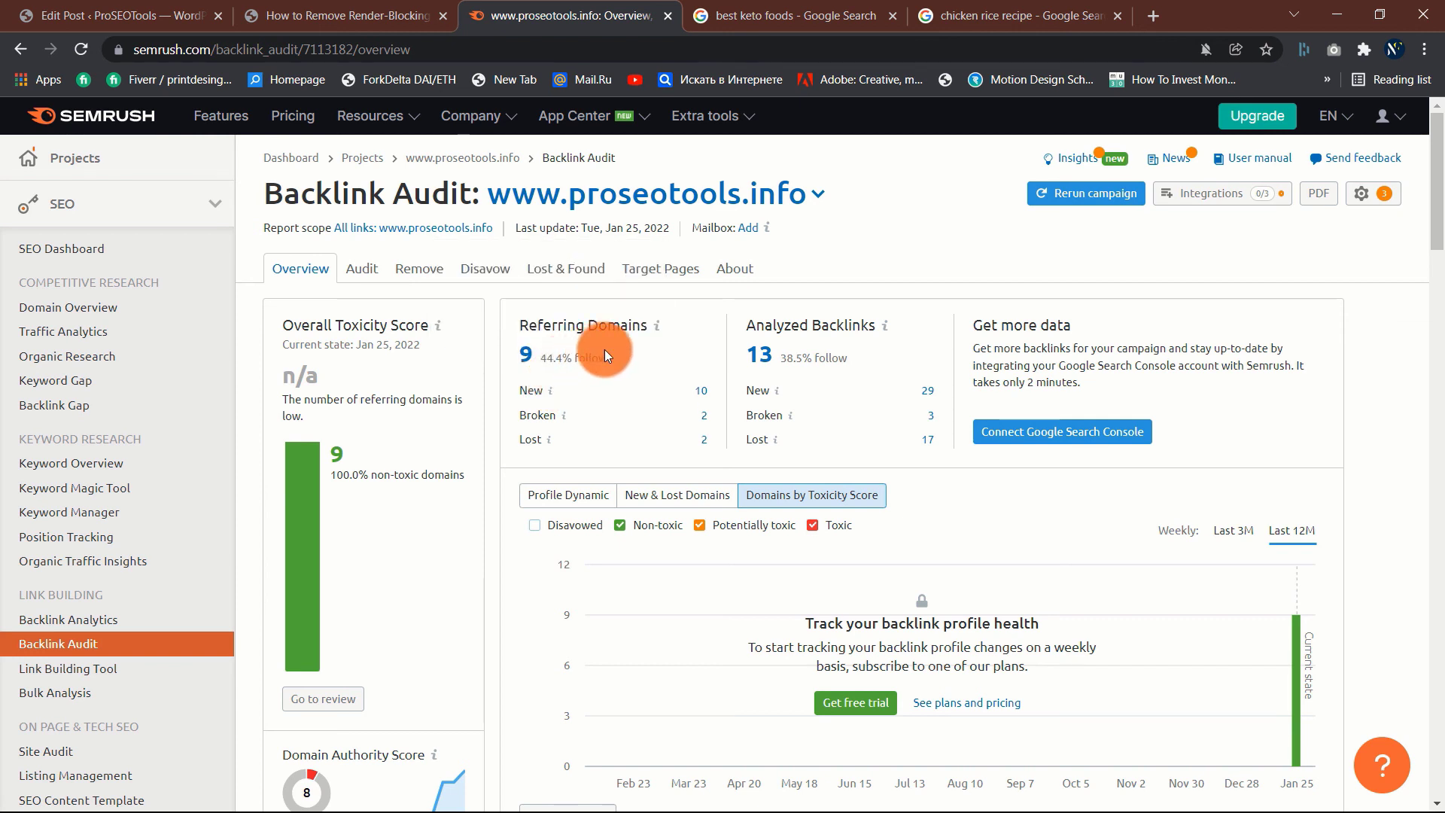
{"action": "mouse_move", "coordinate": [553, 417]}
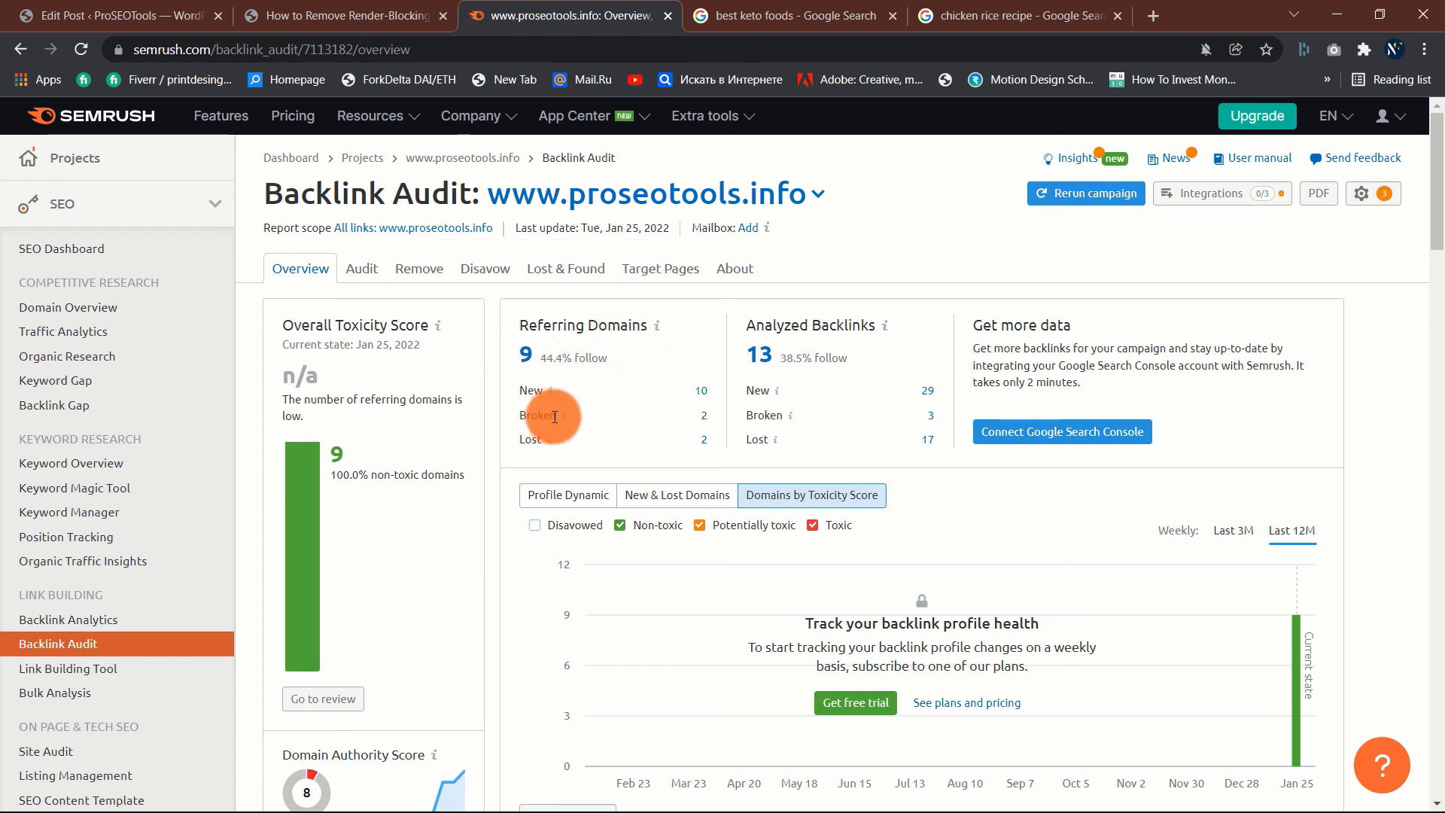
{"action": "mouse_move", "coordinate": [556, 415]}
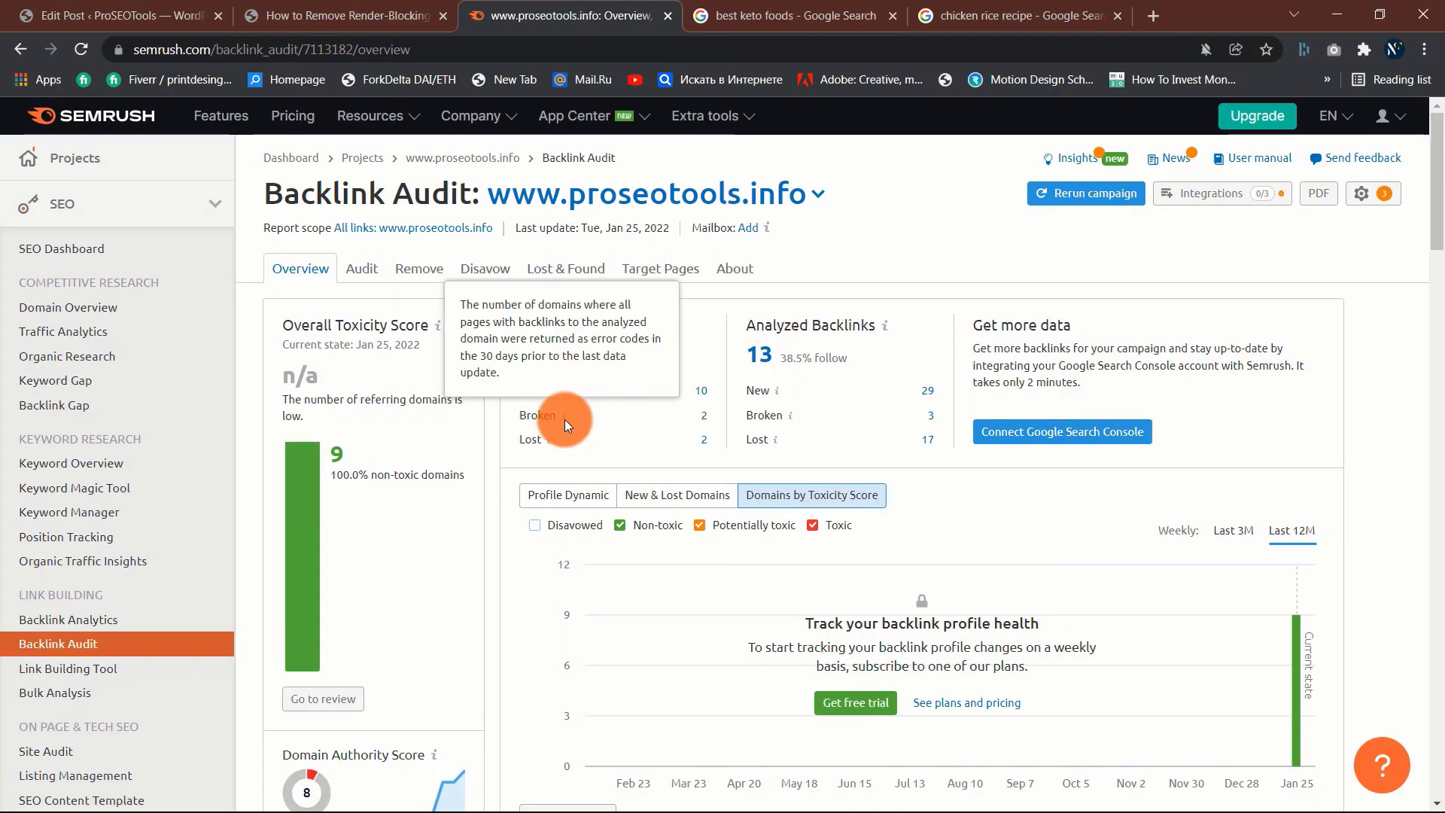
{"action": "mouse_move", "coordinate": [544, 443]}
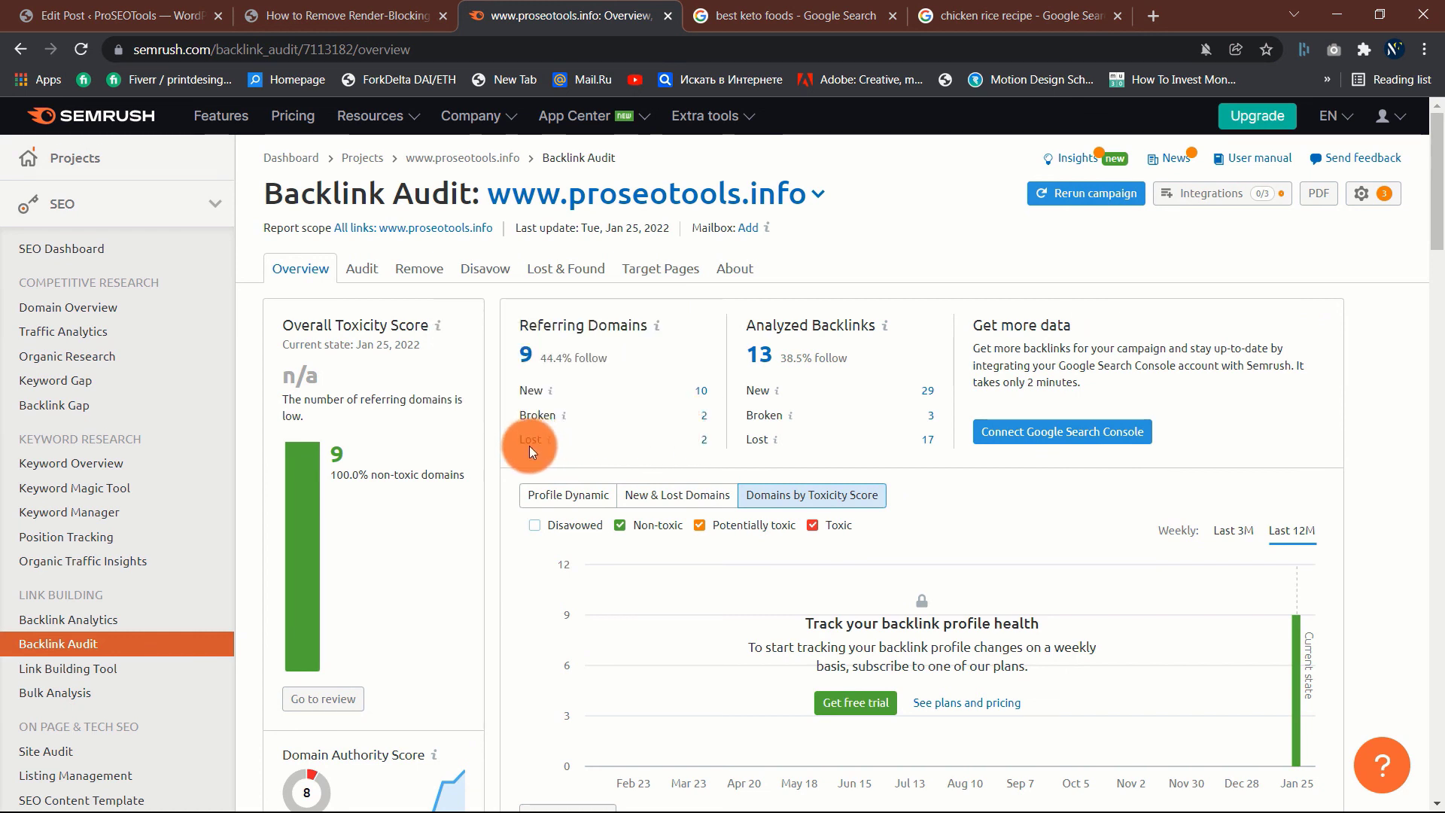
{"action": "mouse_move", "coordinate": [705, 442]}
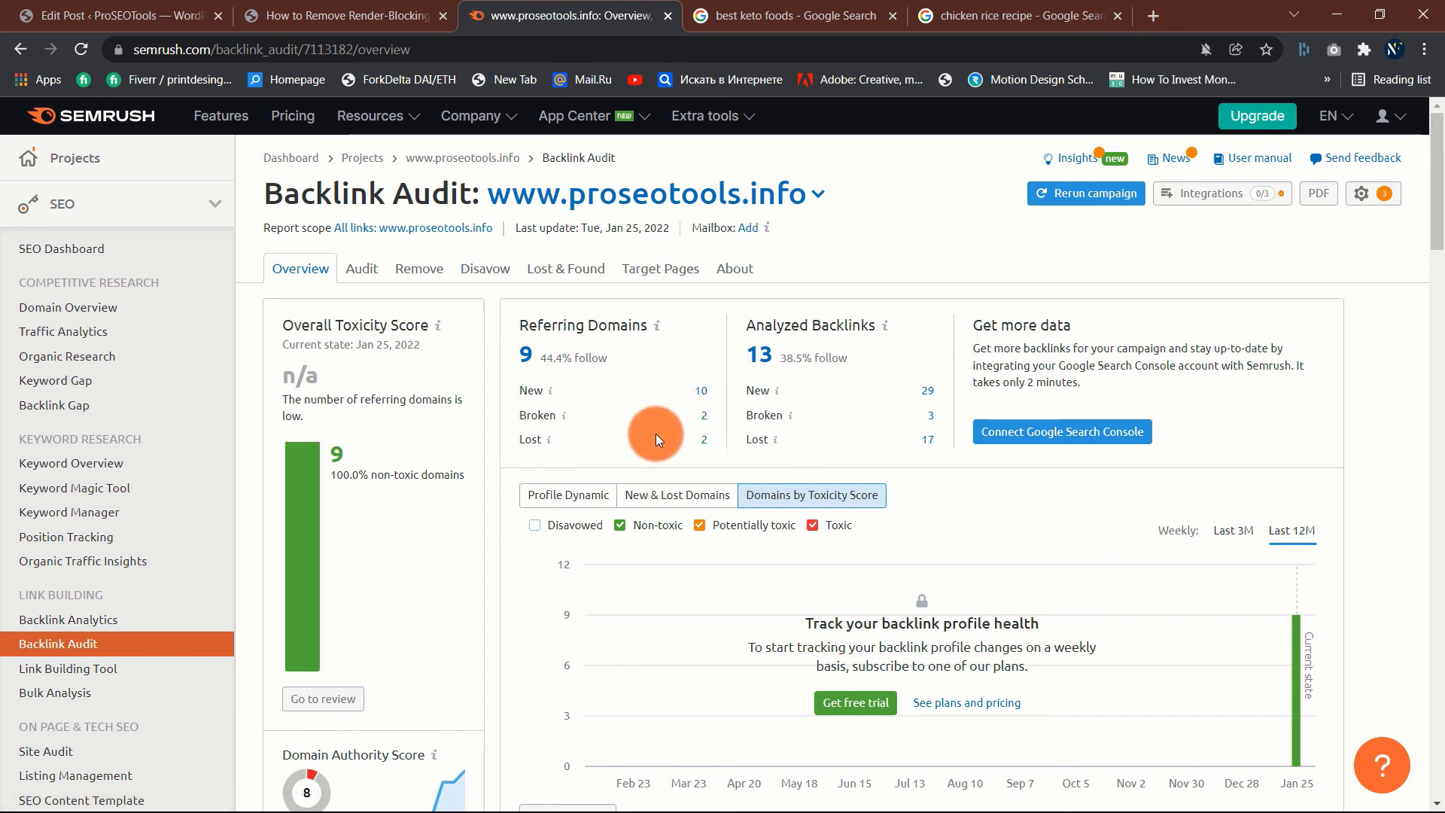
{"action": "mouse_move", "coordinate": [777, 417]}
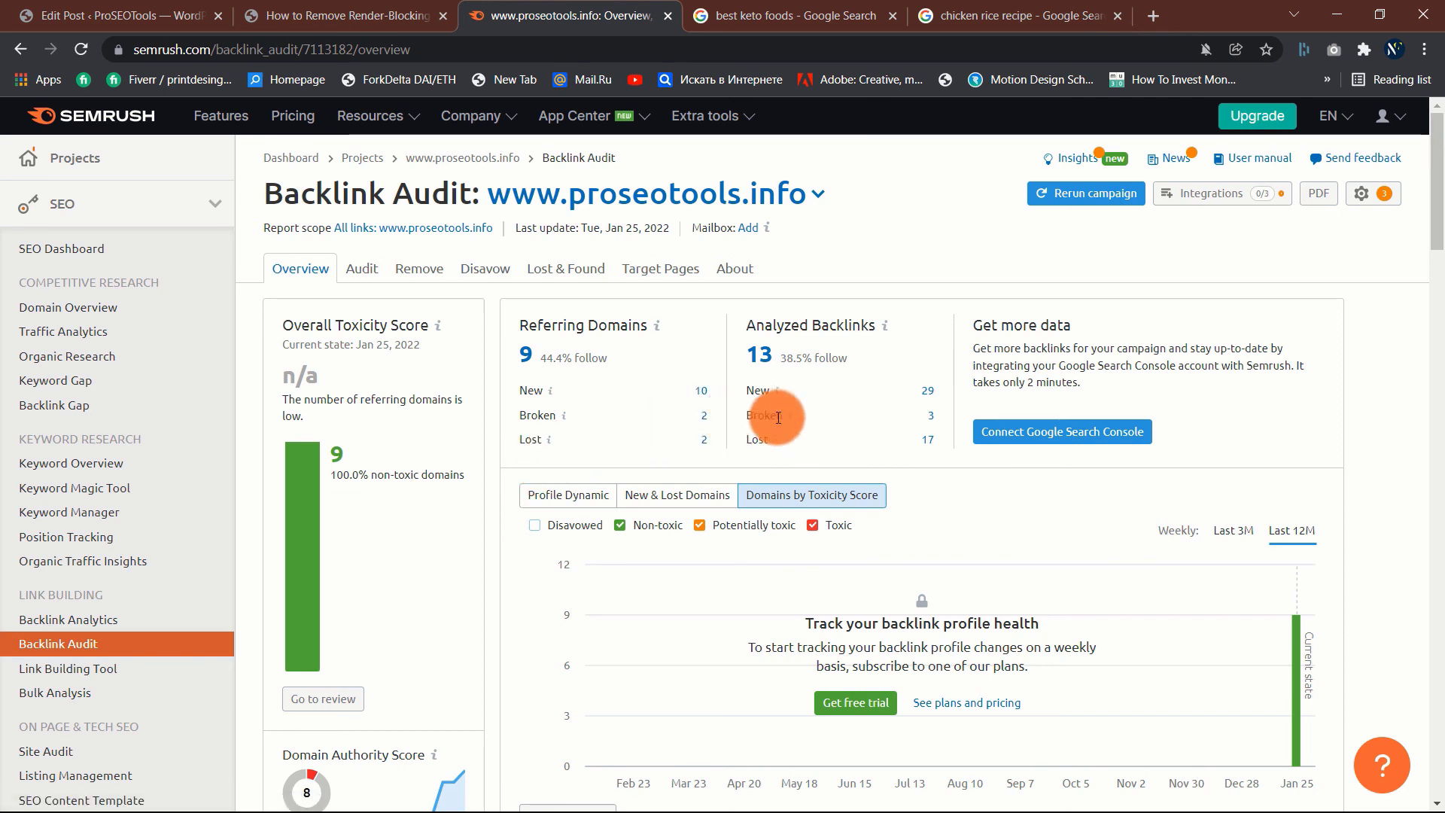
{"action": "mouse_move", "coordinate": [943, 488]}
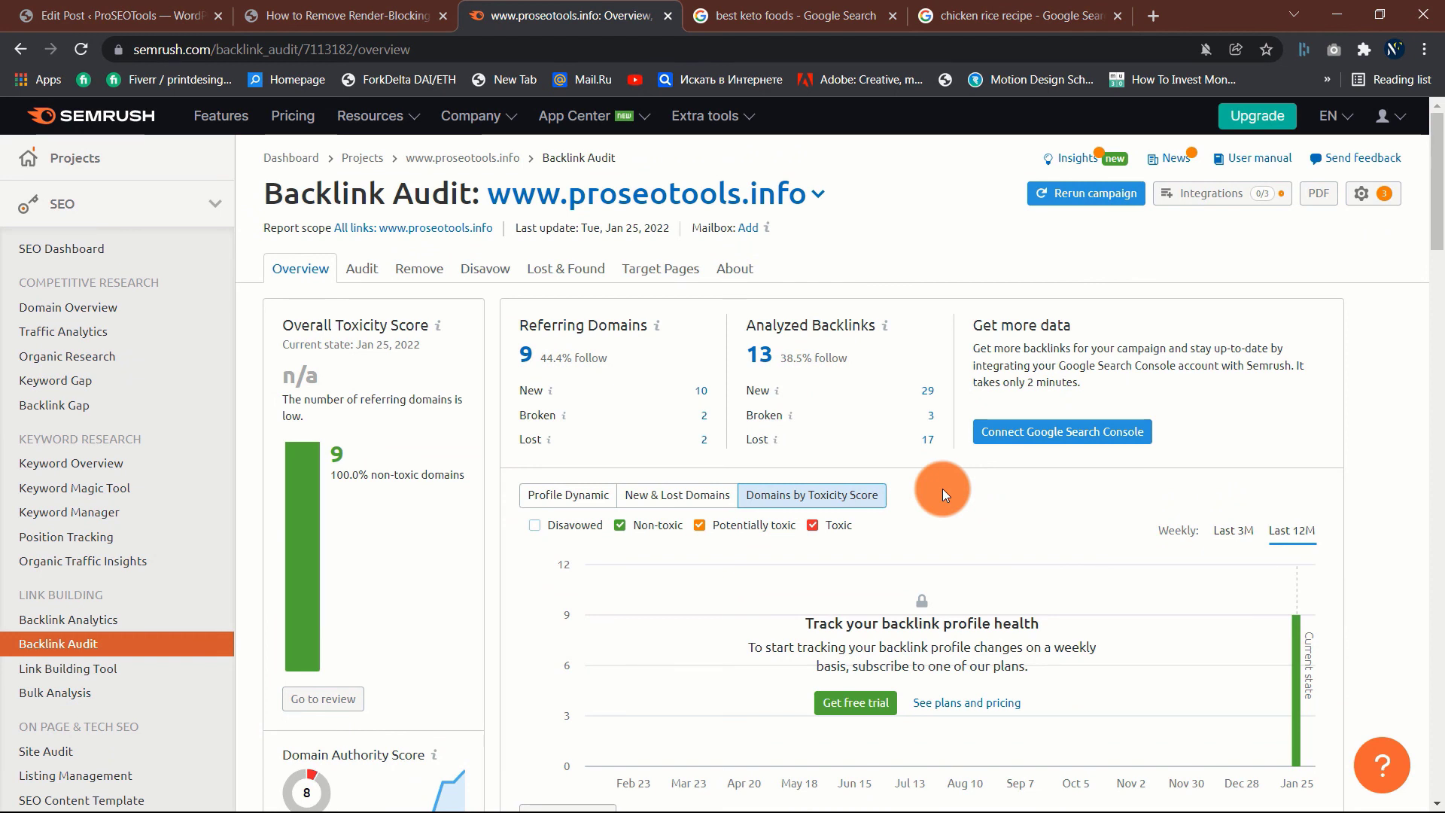
{"action": "mouse_move", "coordinate": [353, 531]}
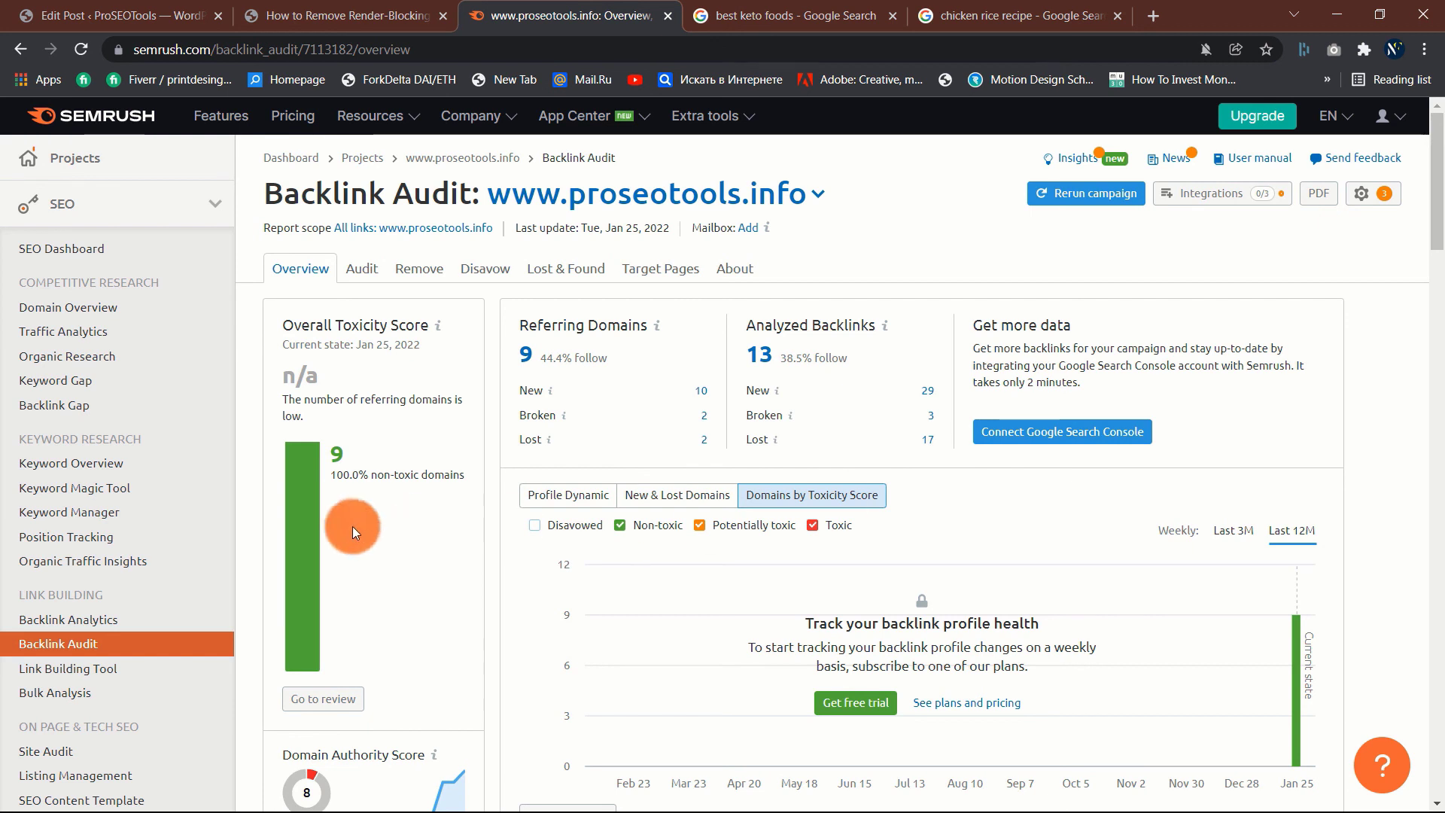
{"action": "scroll", "scroll_direction": "down", "scroll_amount": 3}
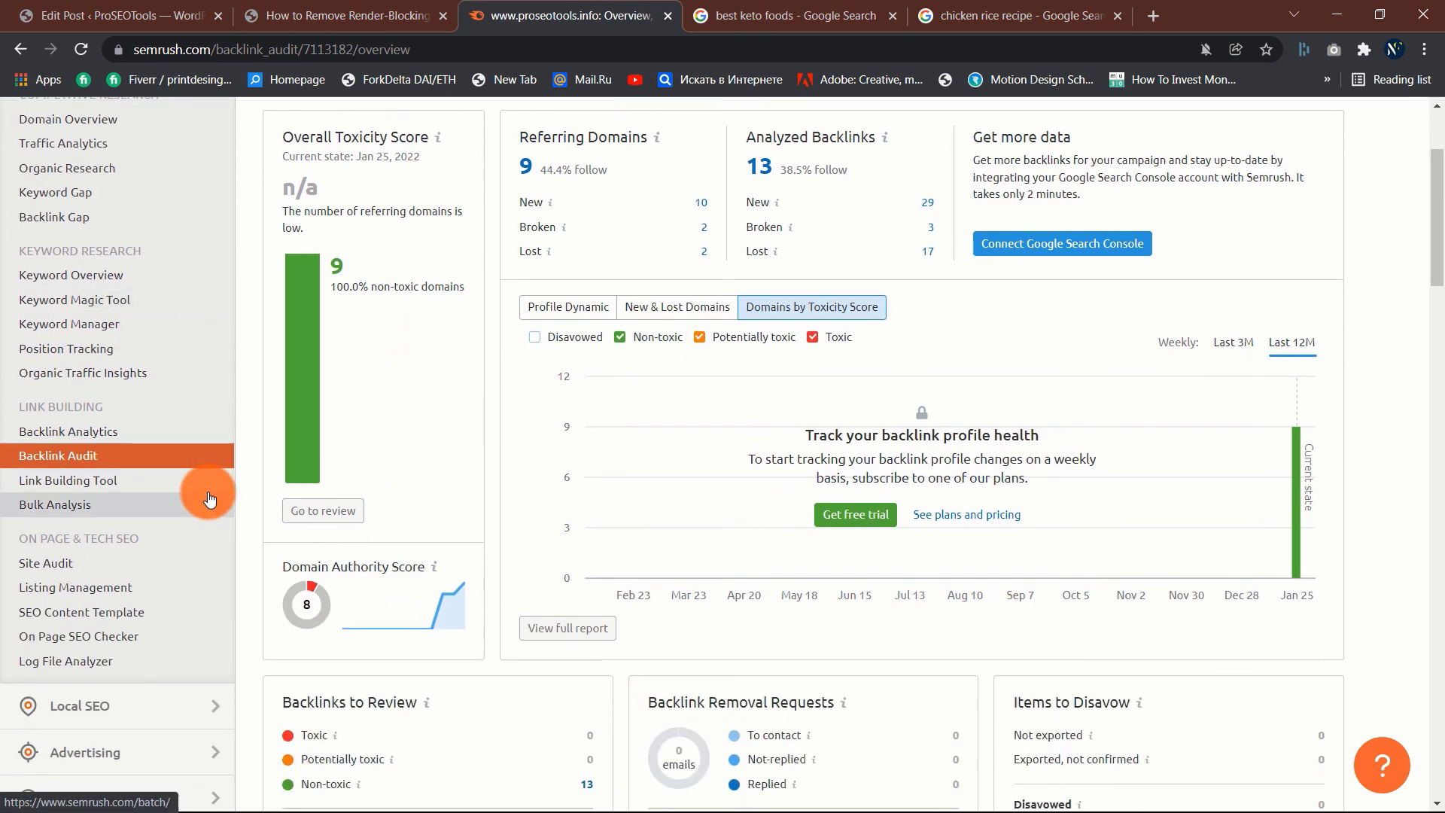
{"action": "scroll", "scroll_direction": "down", "scroll_amount": 3}
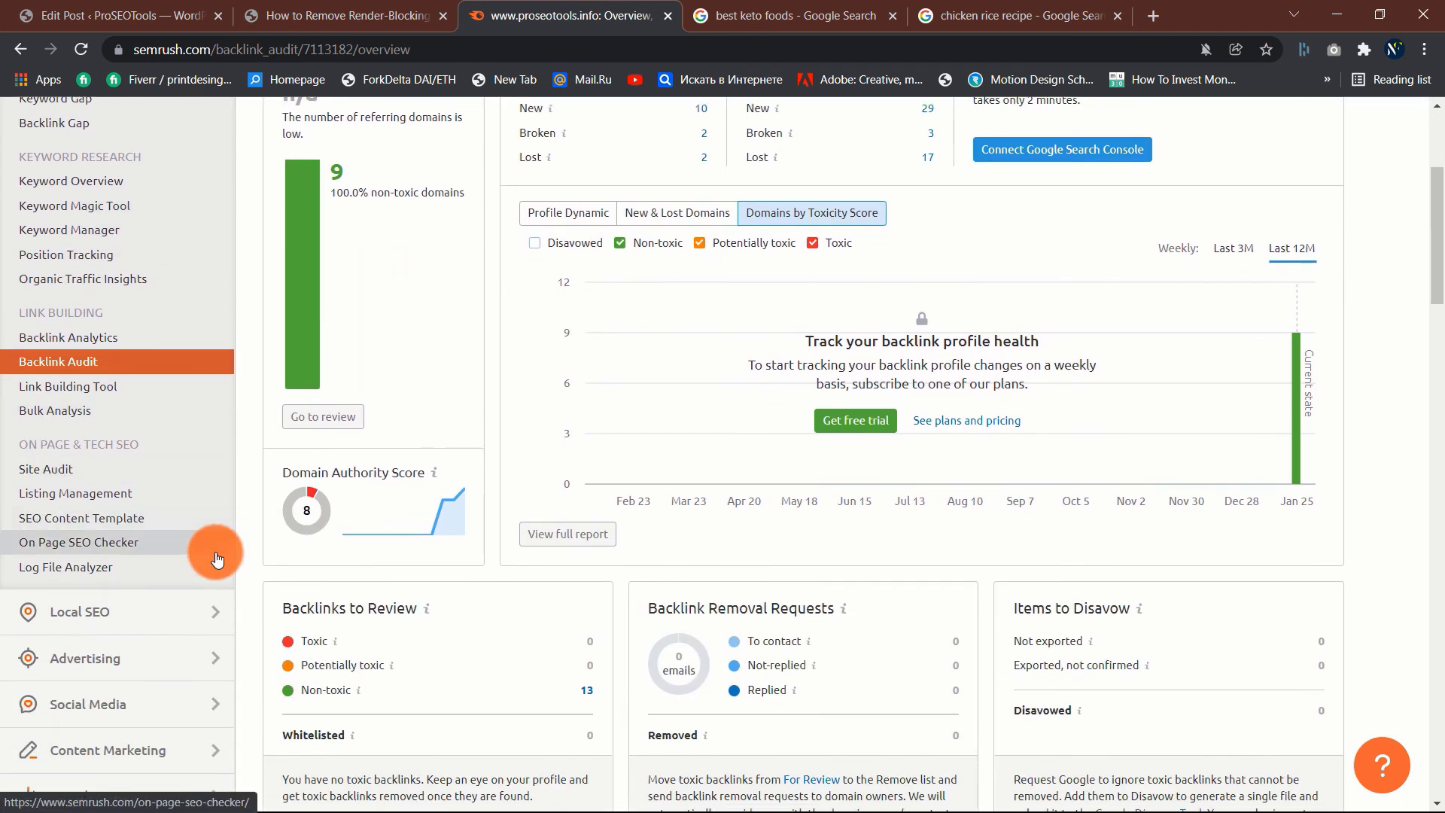
{"action": "scroll", "scroll_direction": "down", "scroll_amount": 3}
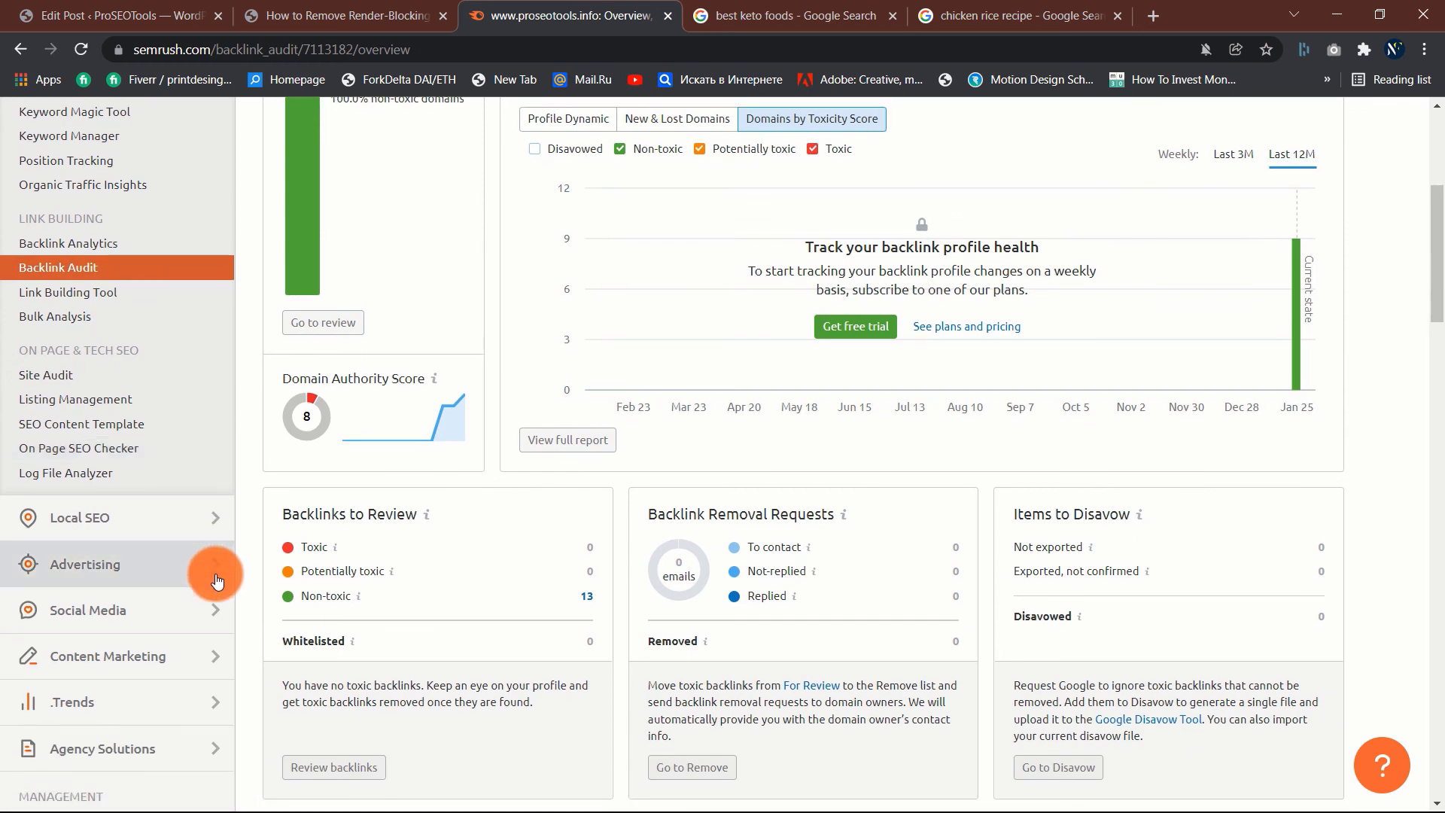
{"action": "mouse_move", "coordinate": [294, 524]}
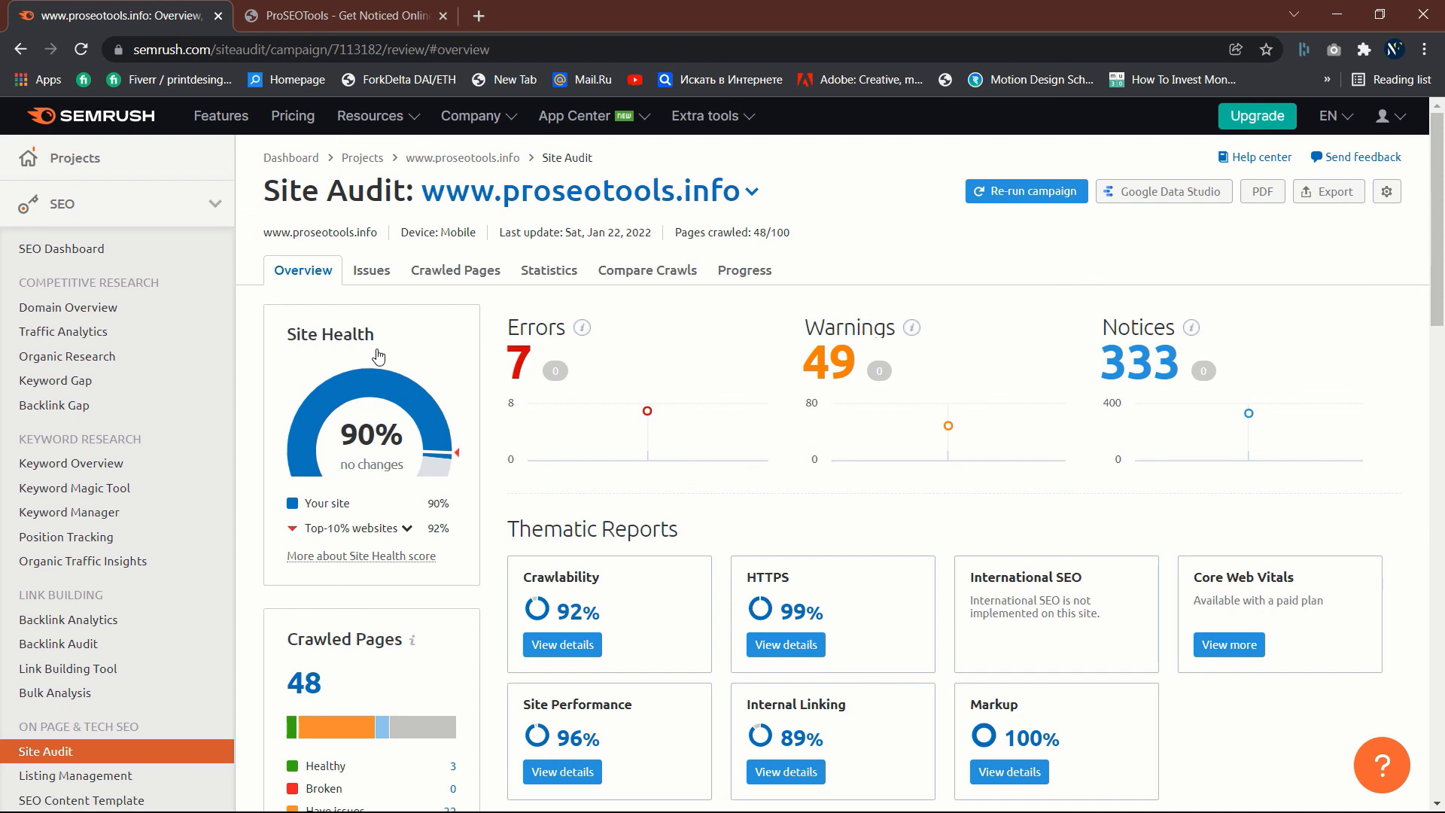
{"action": "mouse_move", "coordinate": [947, 429]}
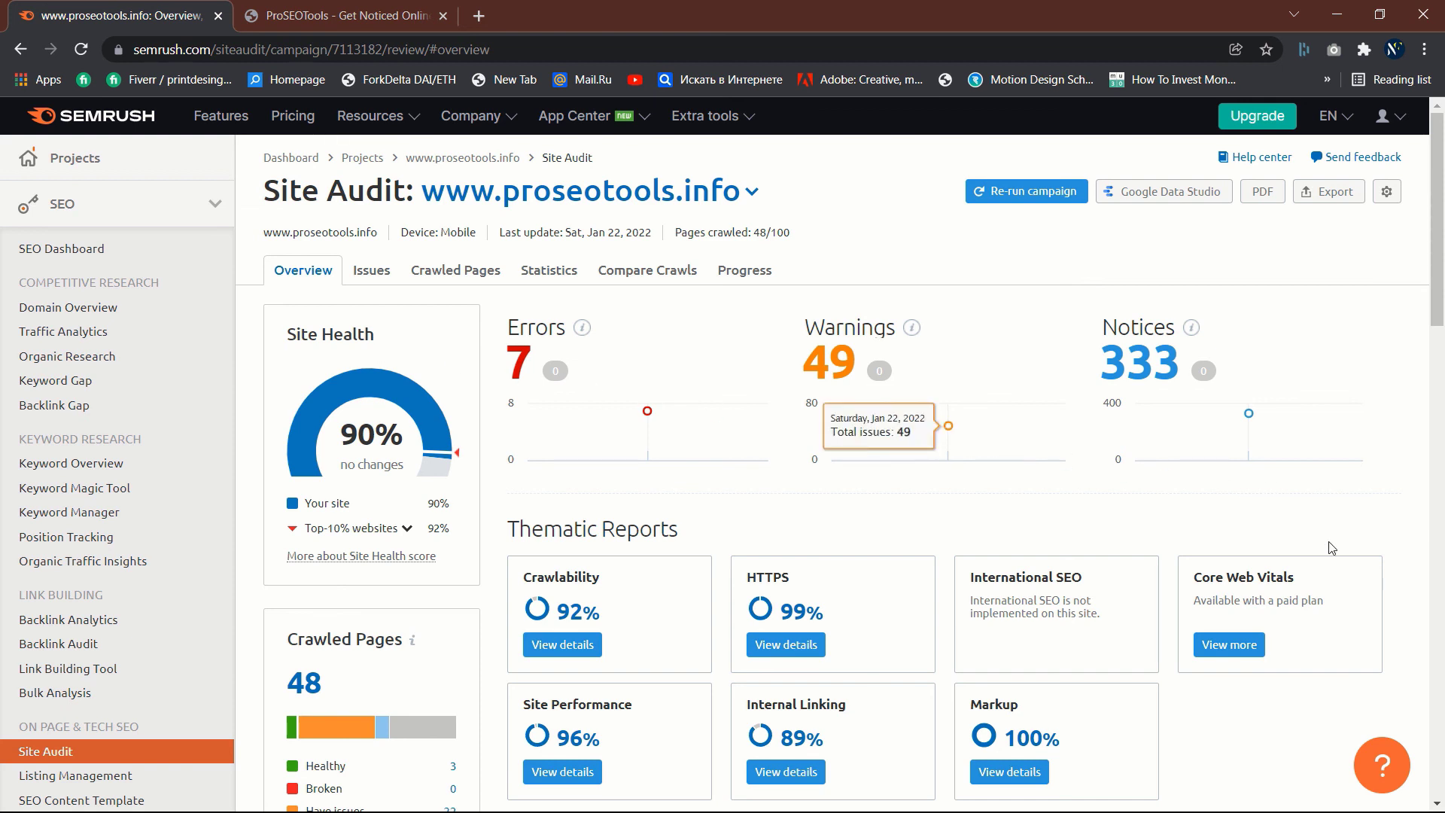
Step: Scroll the Site Audit overview showing 90% site health, 7 errors and 49 warnings
{"action": "scroll", "scroll_direction": "down", "scroll_amount": 3}
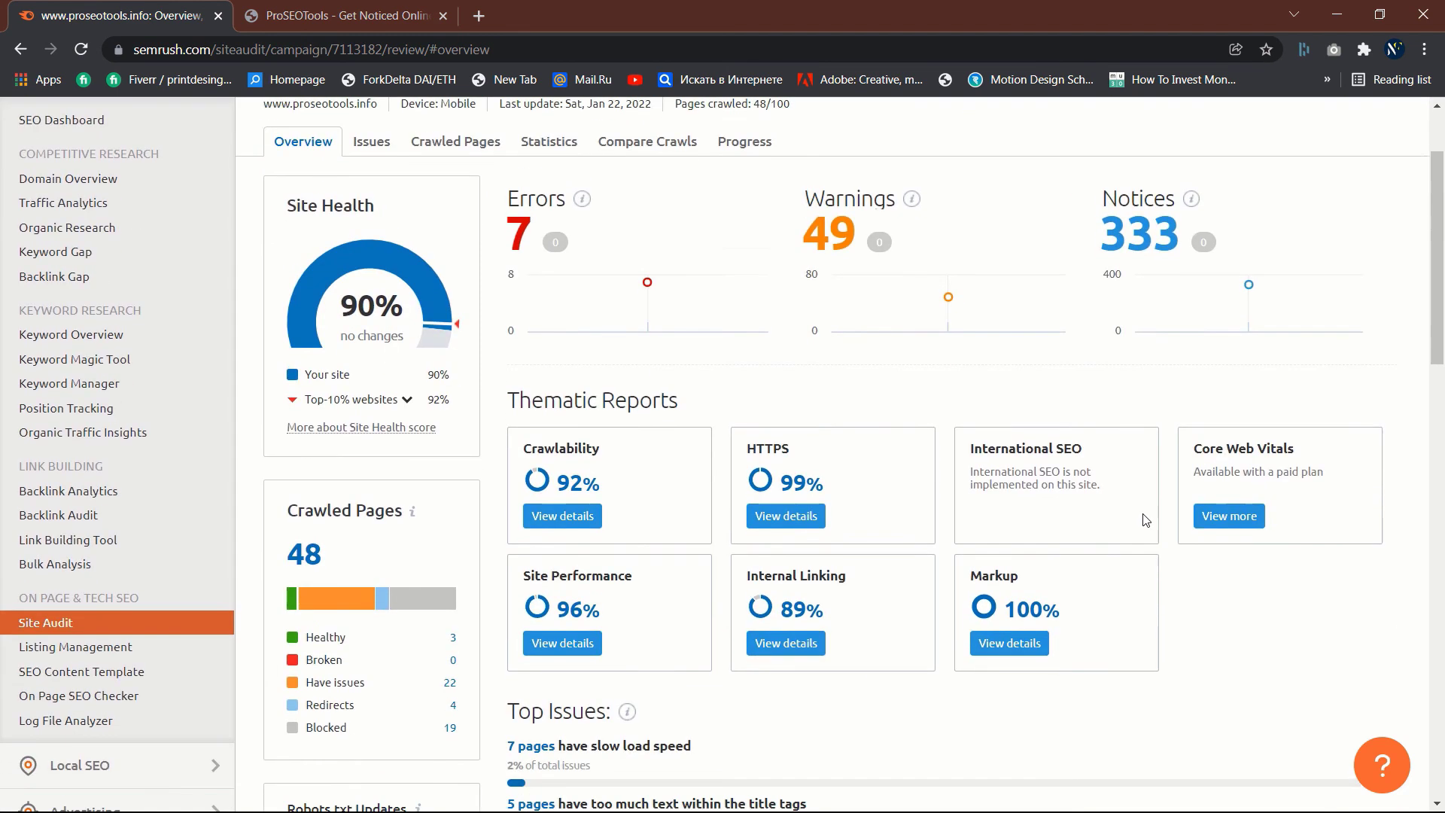